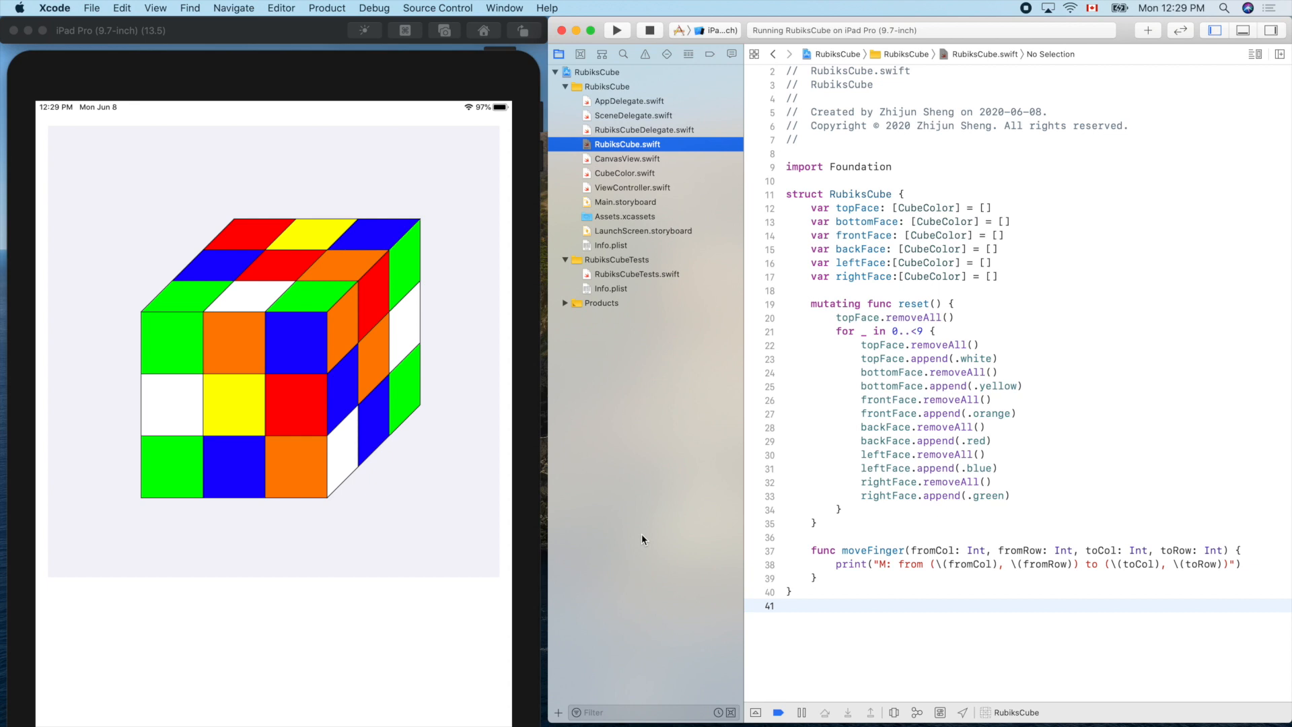
mouse_move(382, 532)
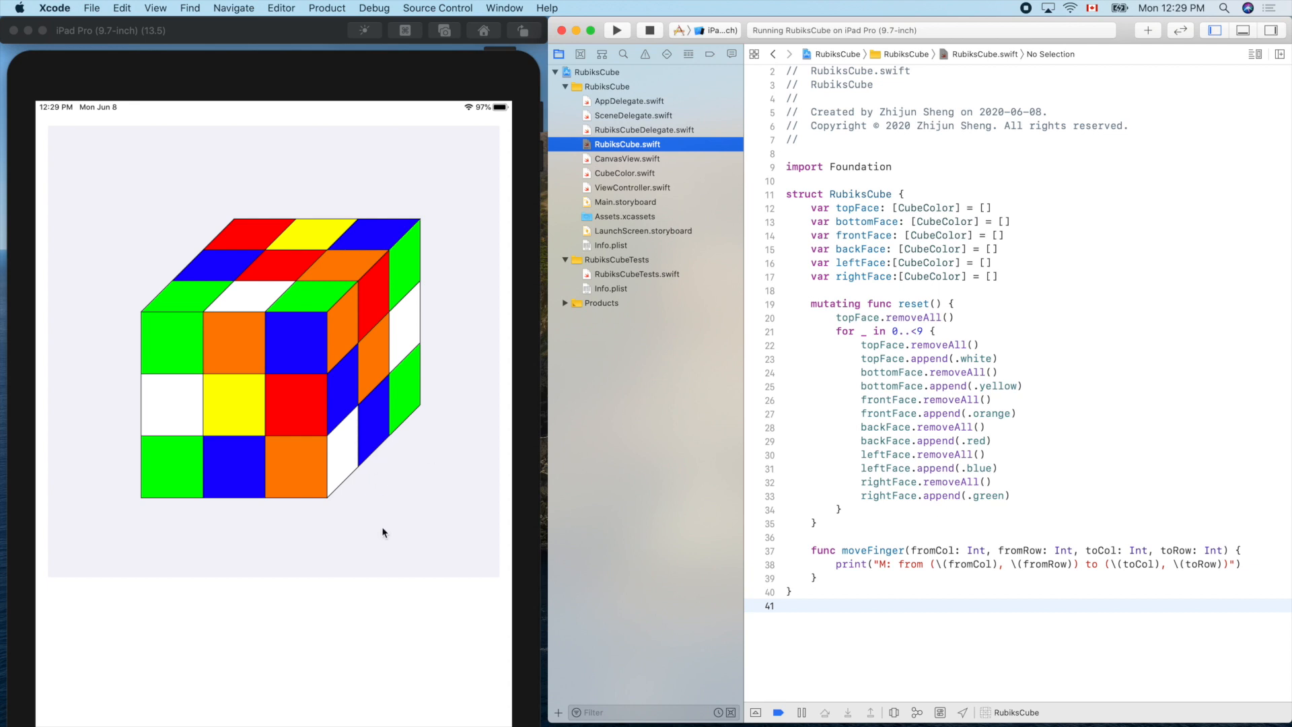
mouse_move(385, 509)
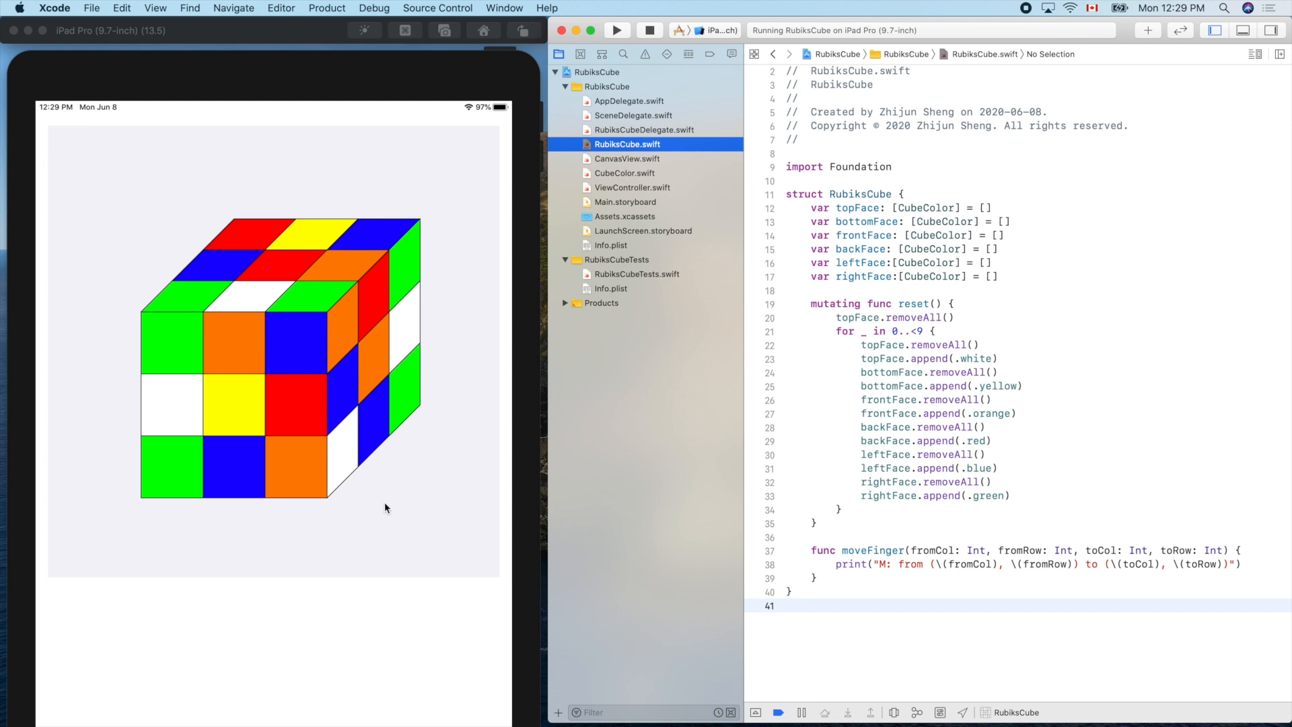
mouse_move(437, 388)
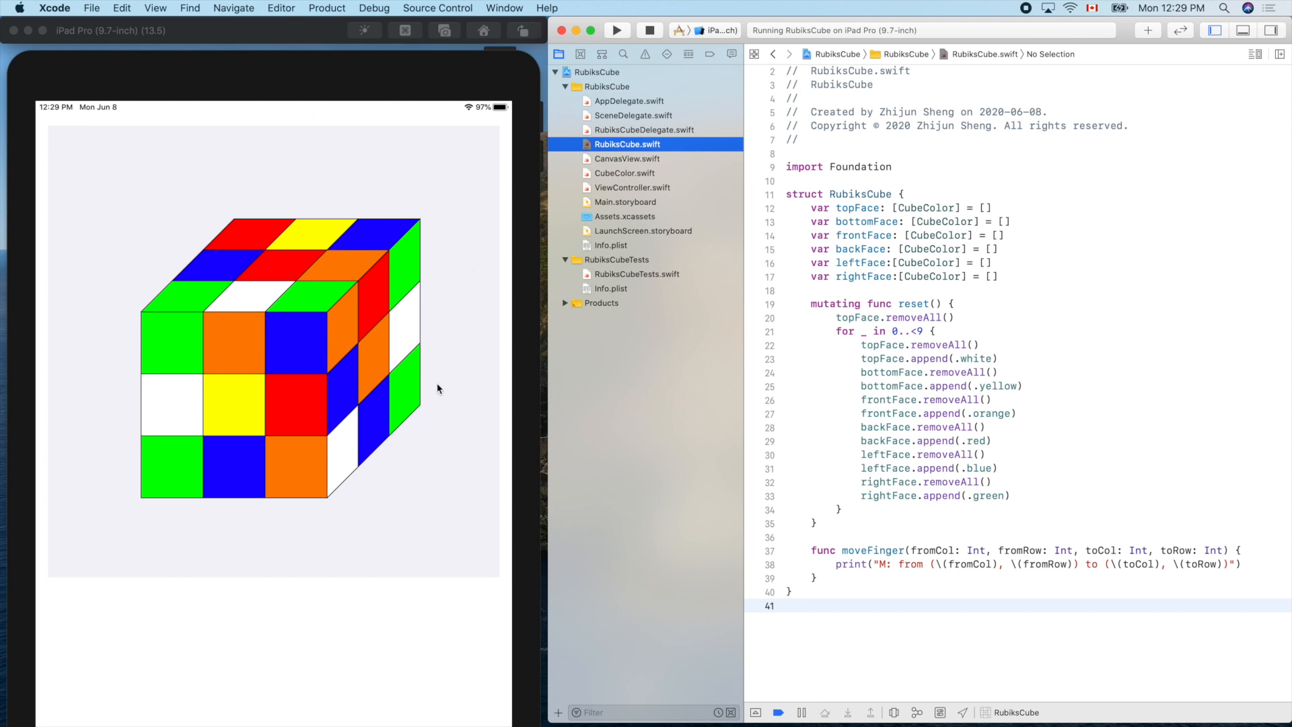
mouse_move(591, 470)
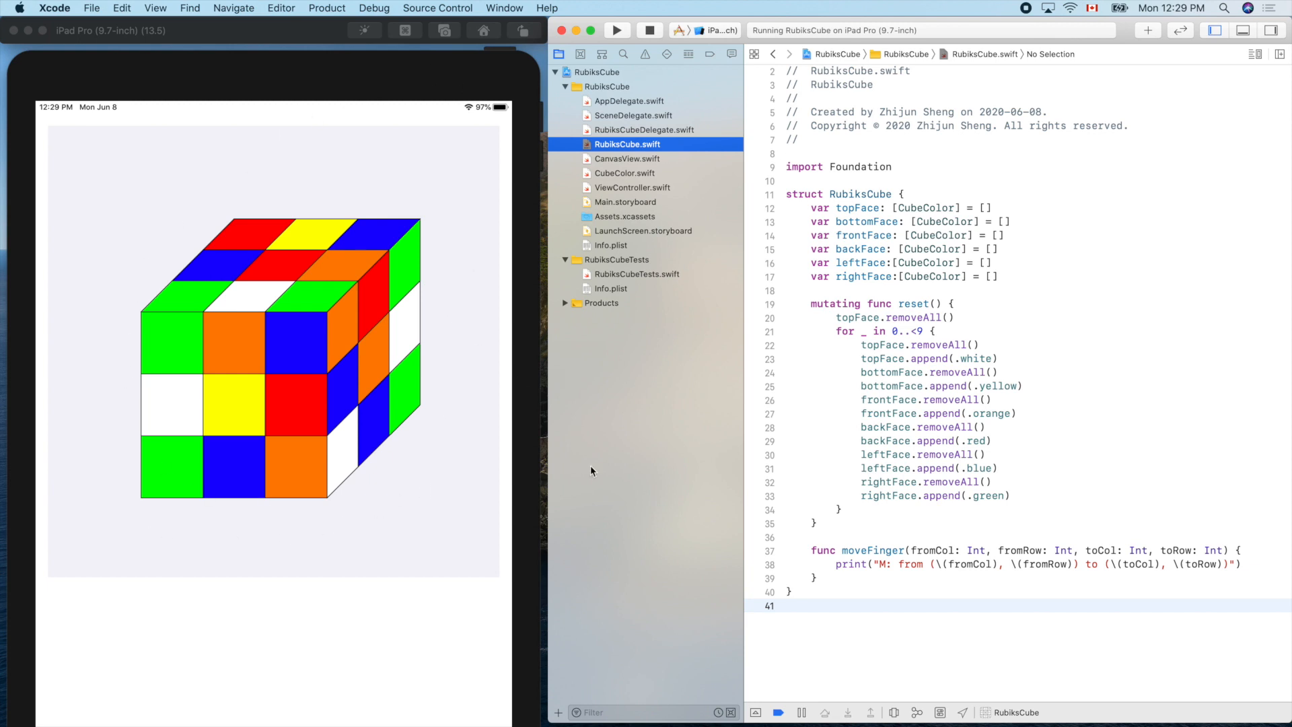
mouse_move(846, 474)
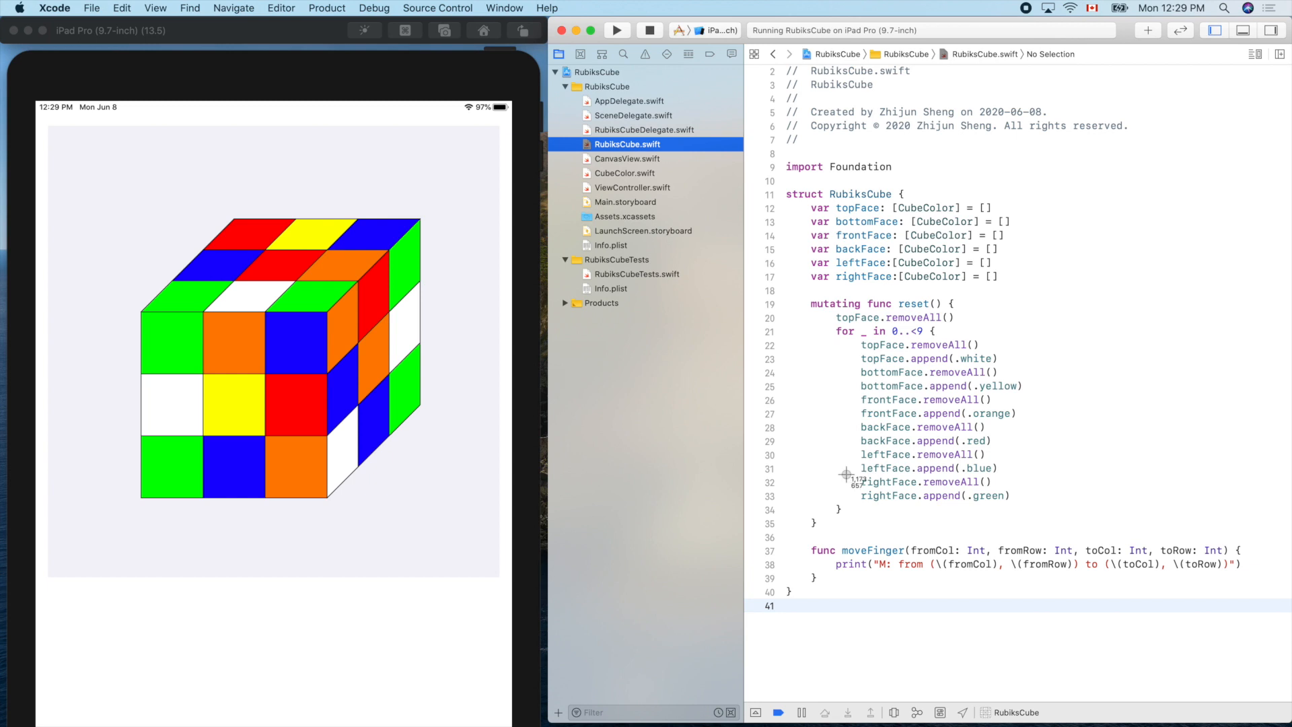
mouse_move(105, 525)
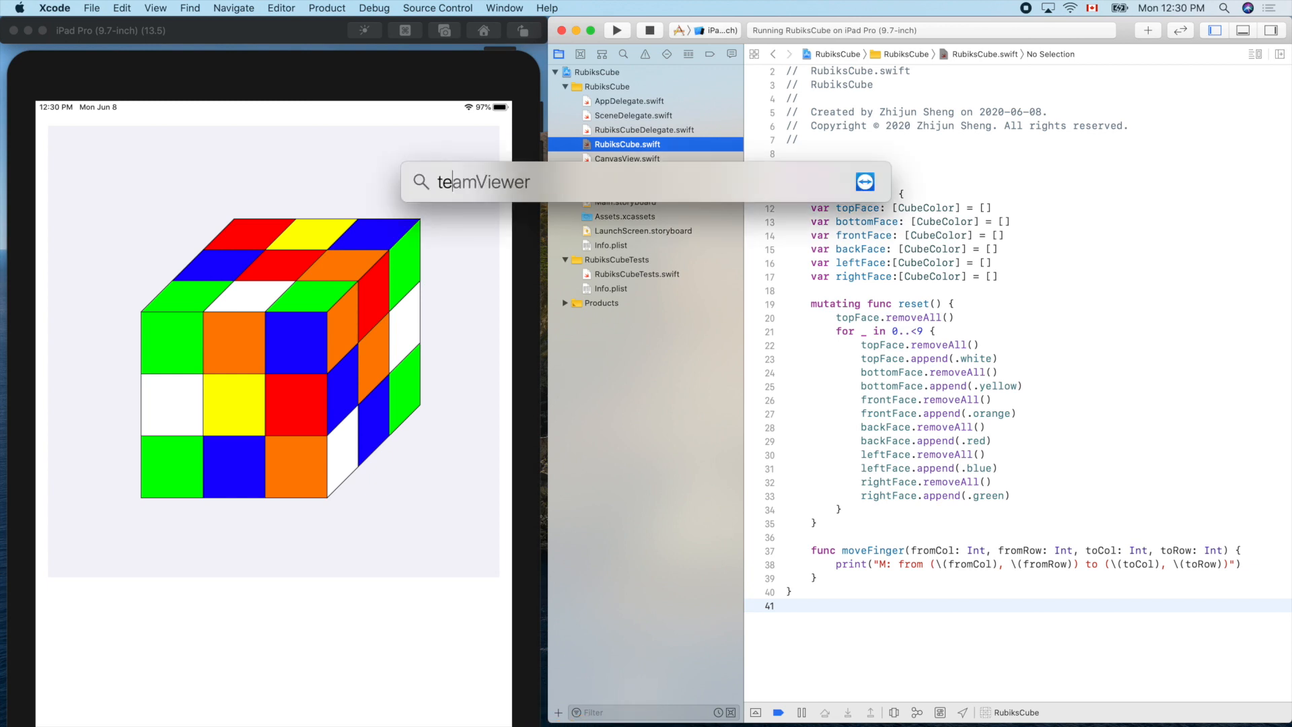
Step: Launch TextEdit, start a new document and paste the cube screenshot, opening its image menu
text(textEdit)
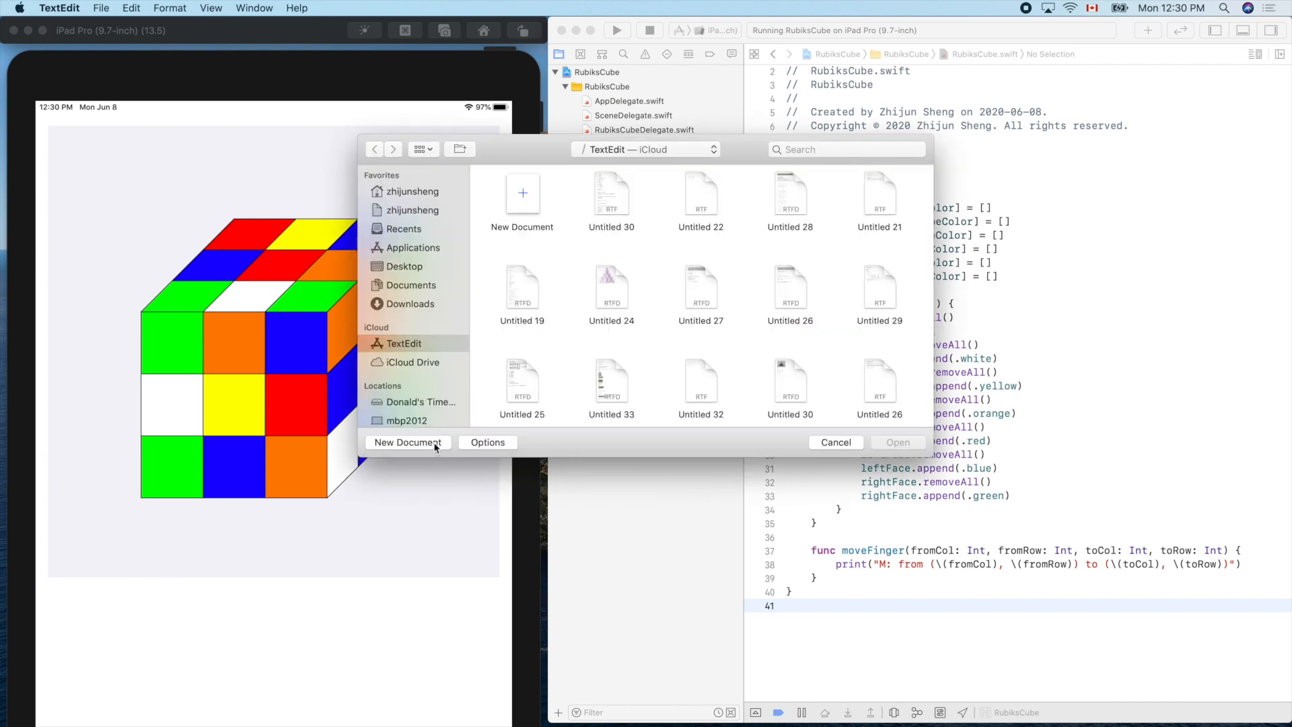
click(408, 443)
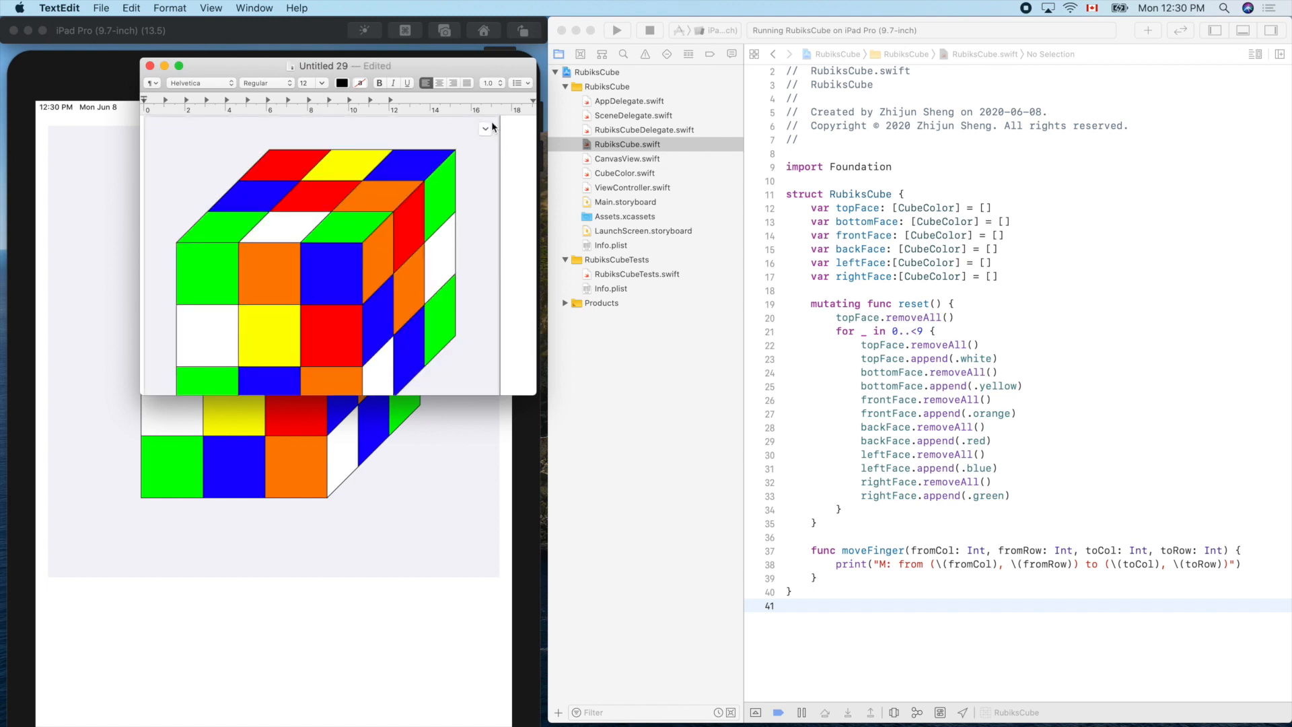
click(485, 129)
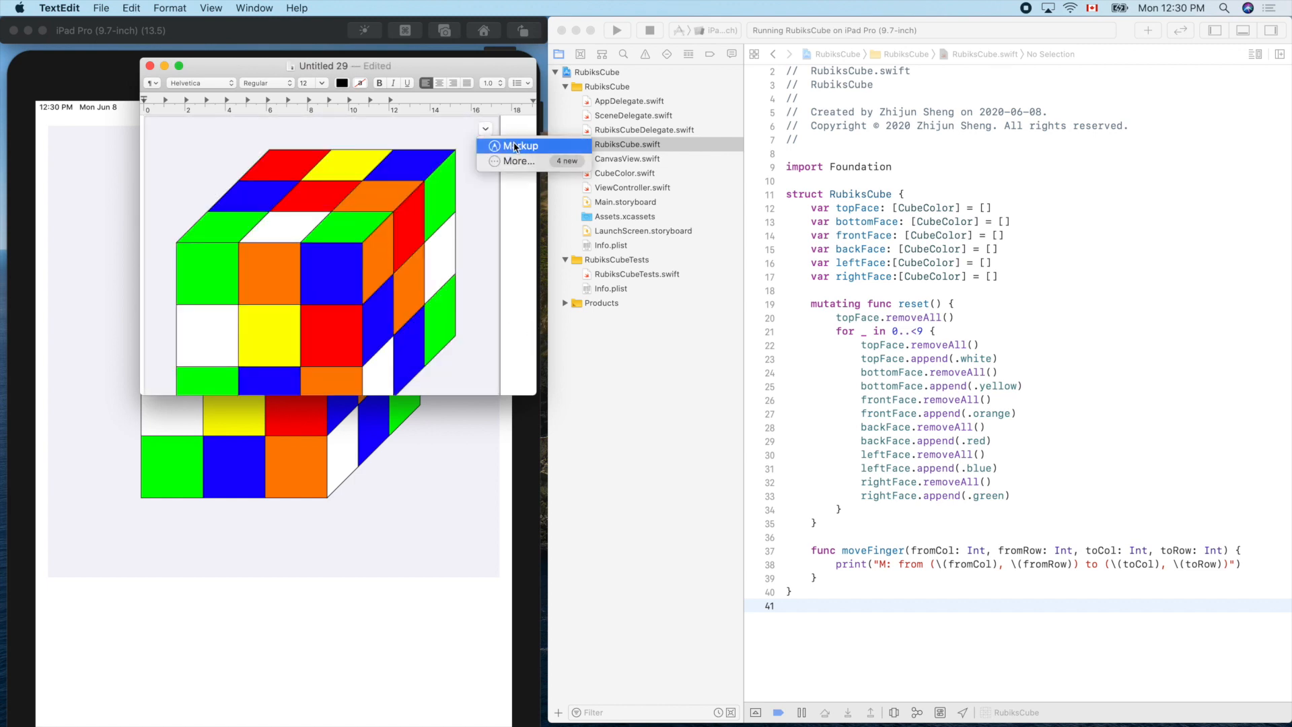
Step: Enter Markup and add a text label onto the blue front square
click(521, 146)
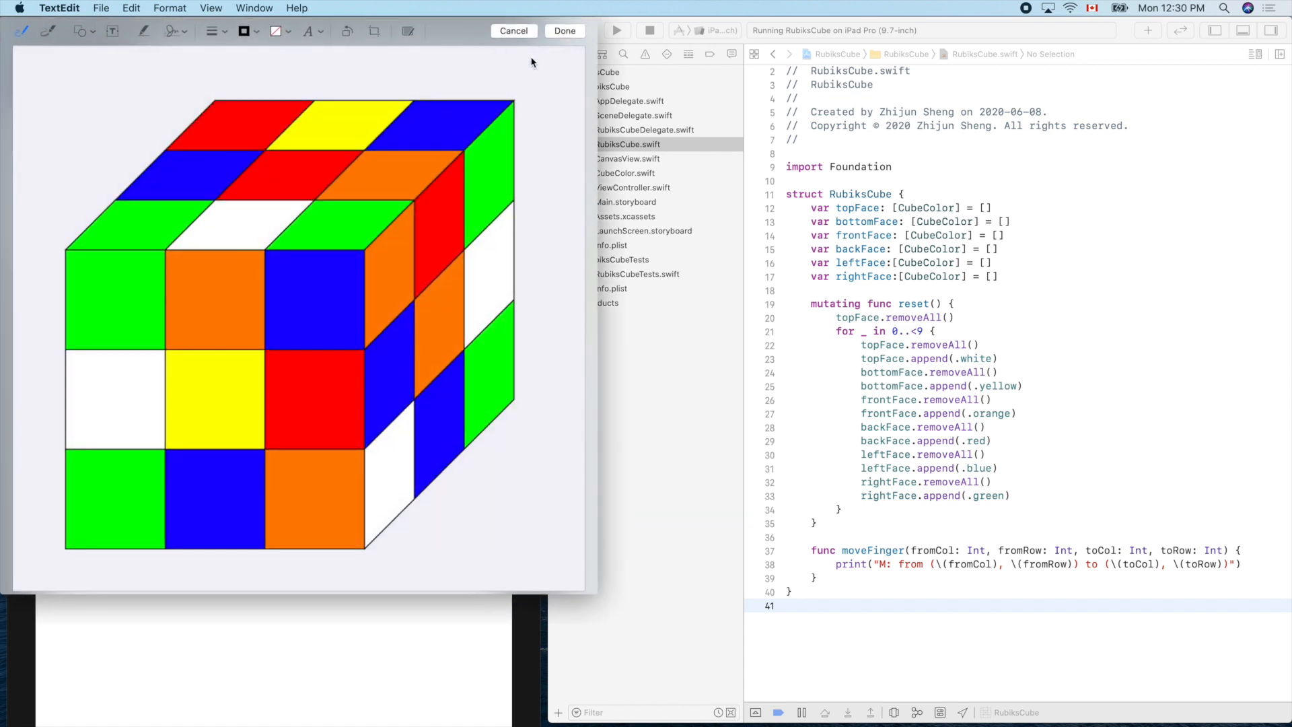
mouse_move(459, 567)
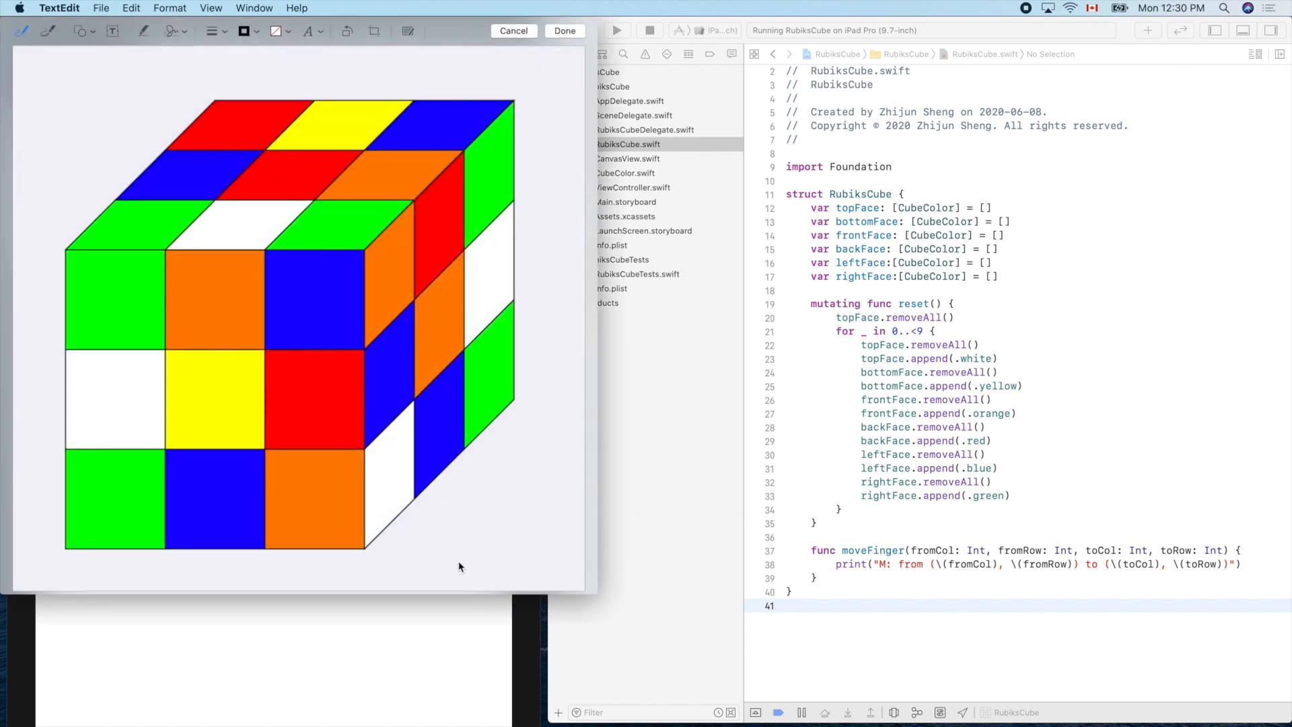
mouse_move(136, 52)
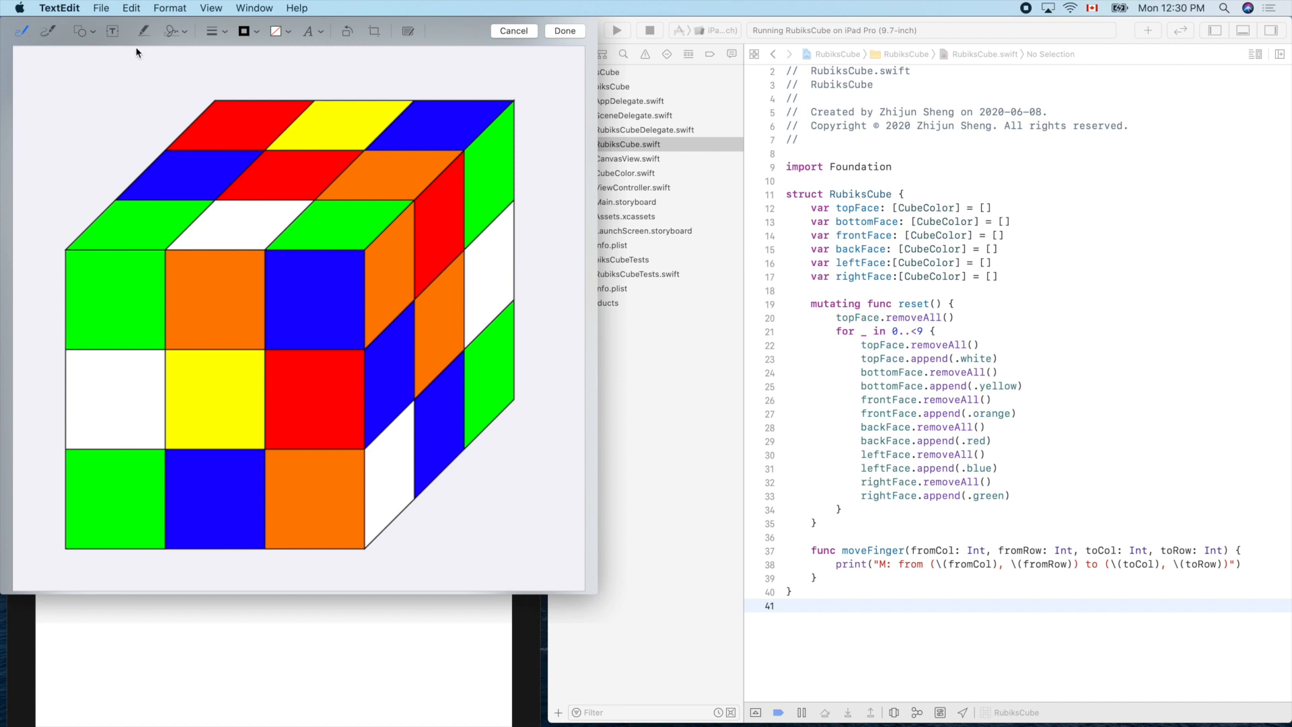
click(112, 31)
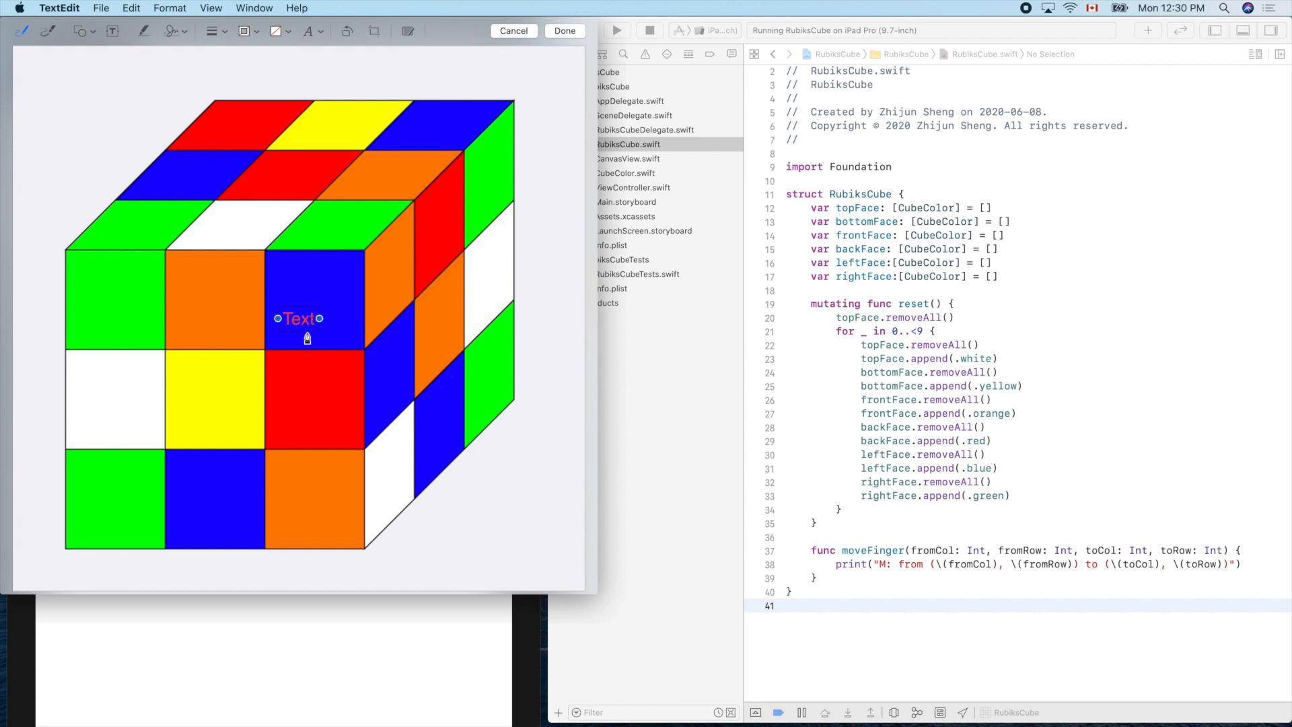
mouse_move(327, 322)
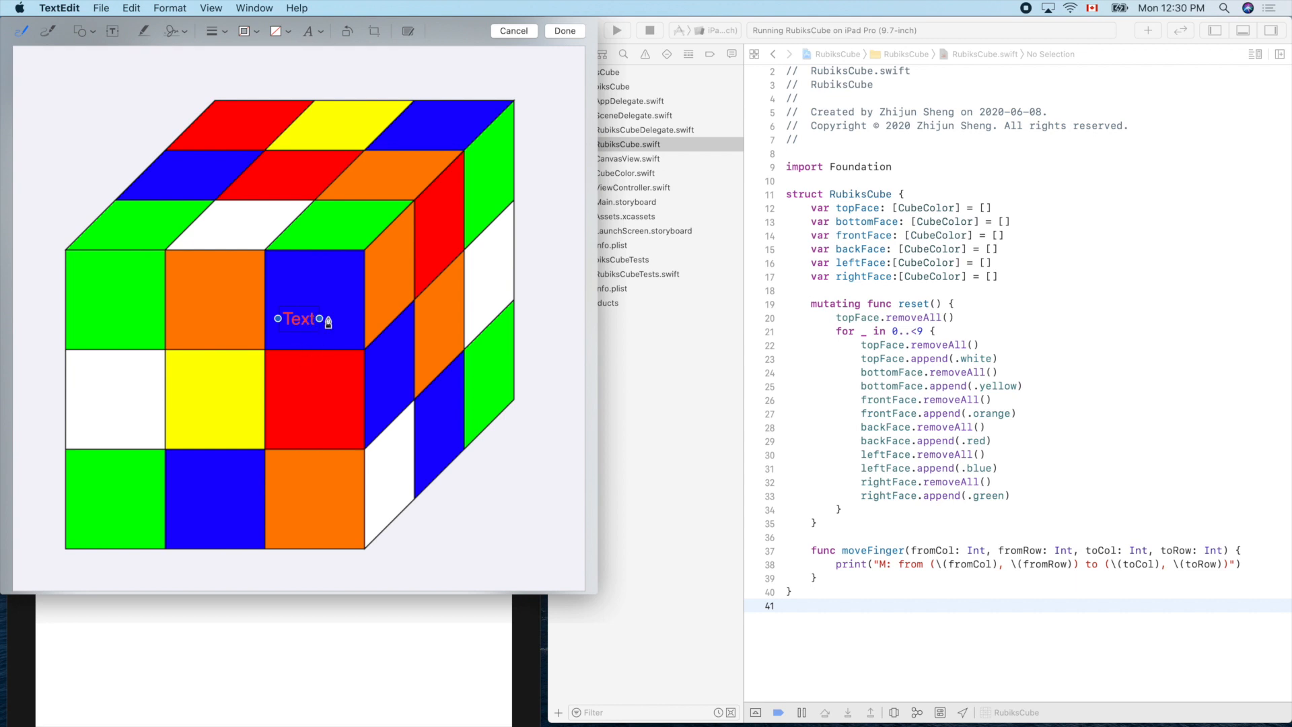
mouse_move(346, 63)
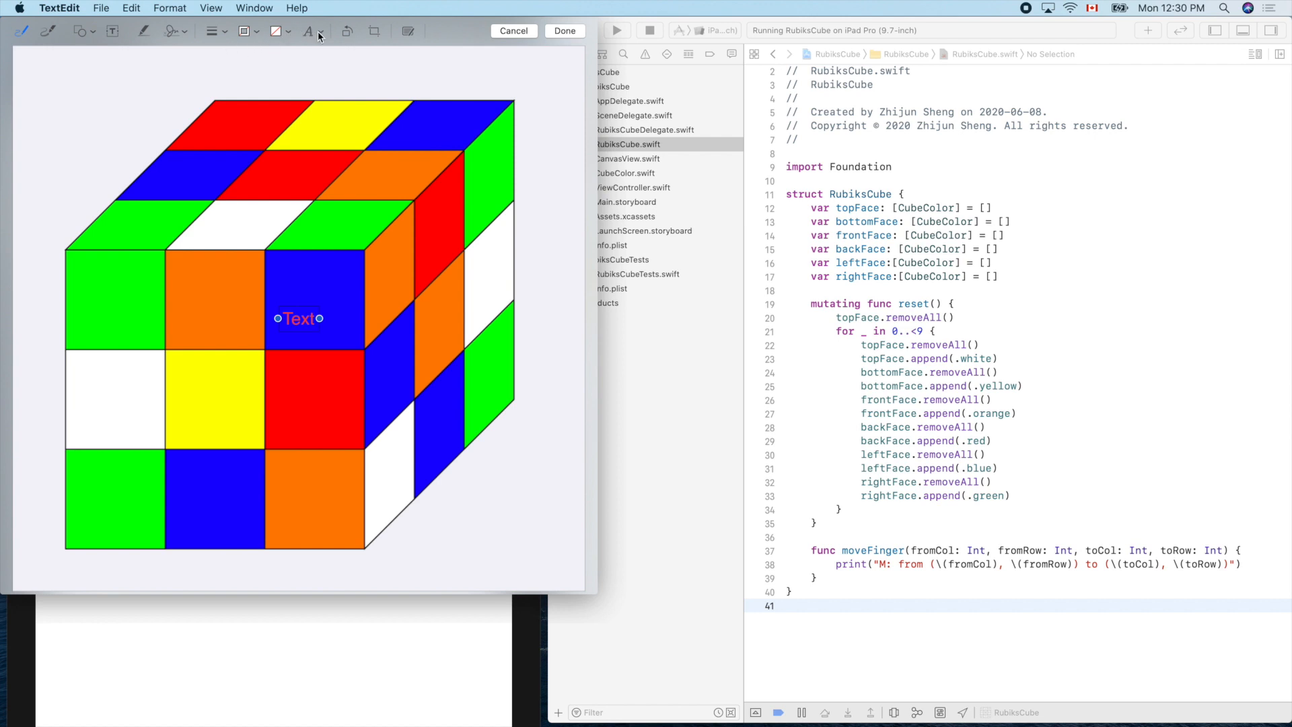
click(307, 32)
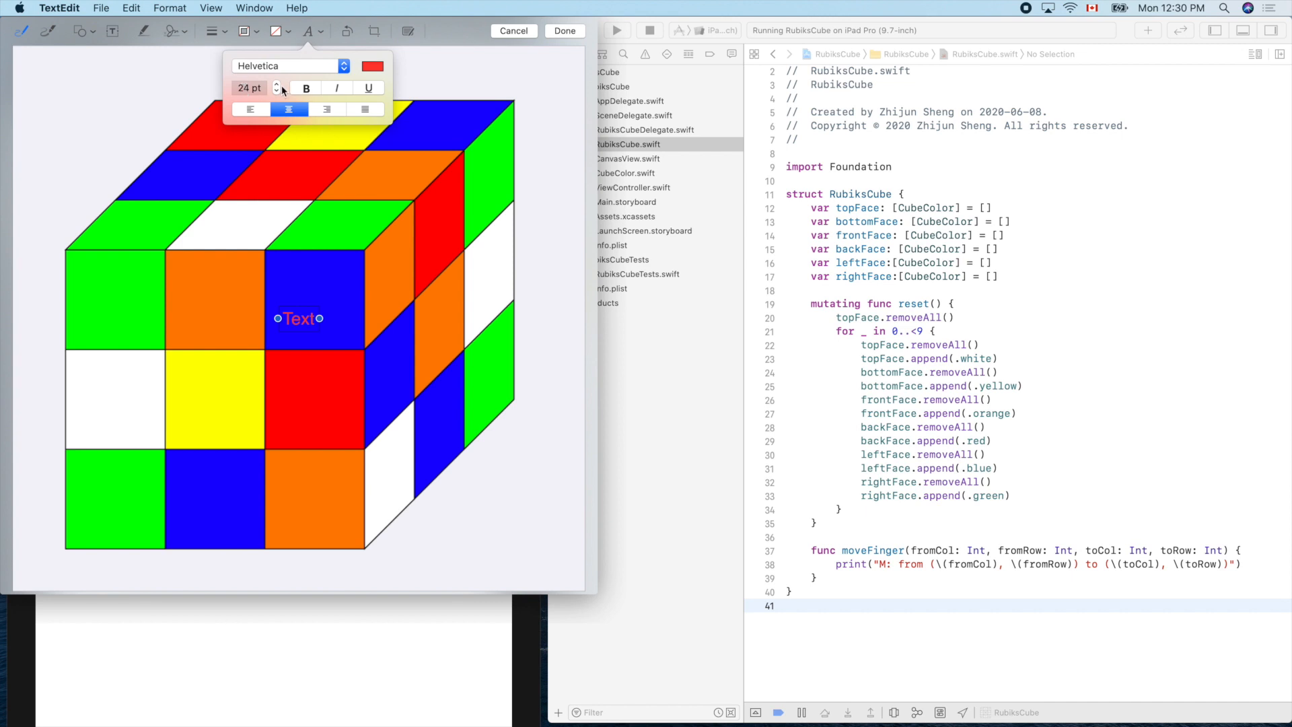
Step: Enlarge the label's font size to 49 pt in the text style popover
click(277, 84)
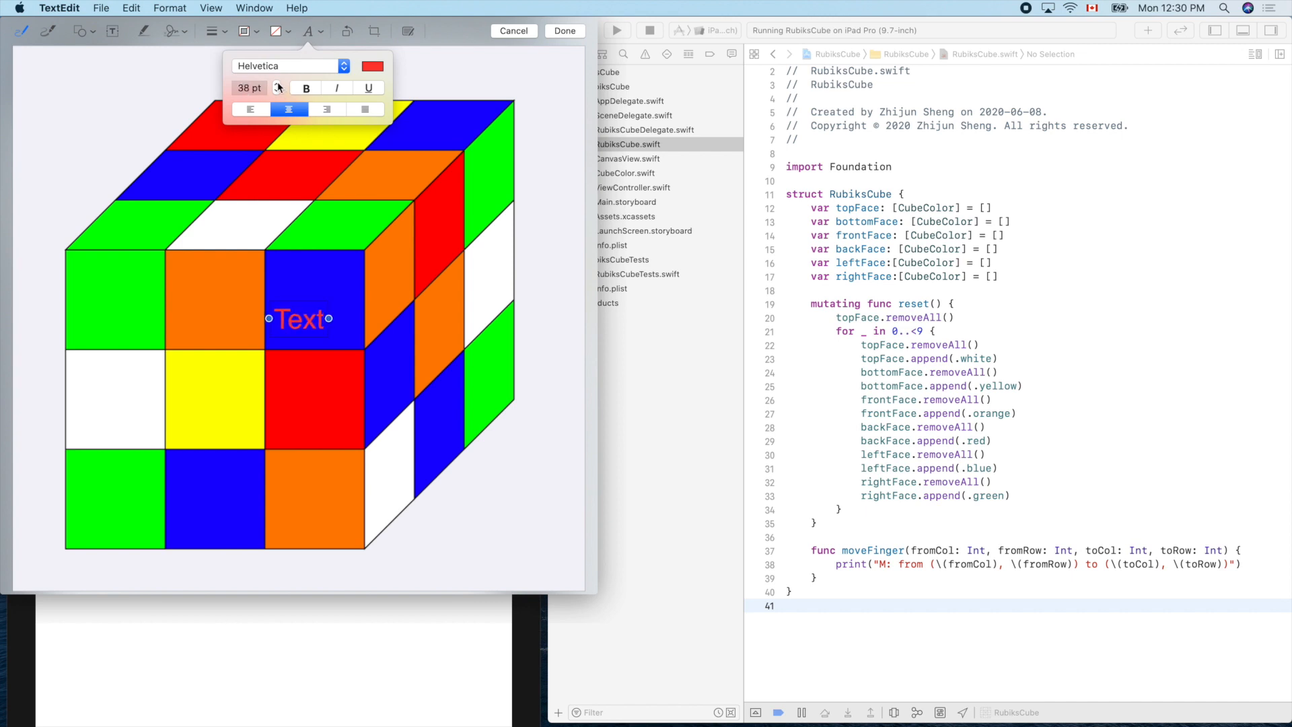
click(279, 85)
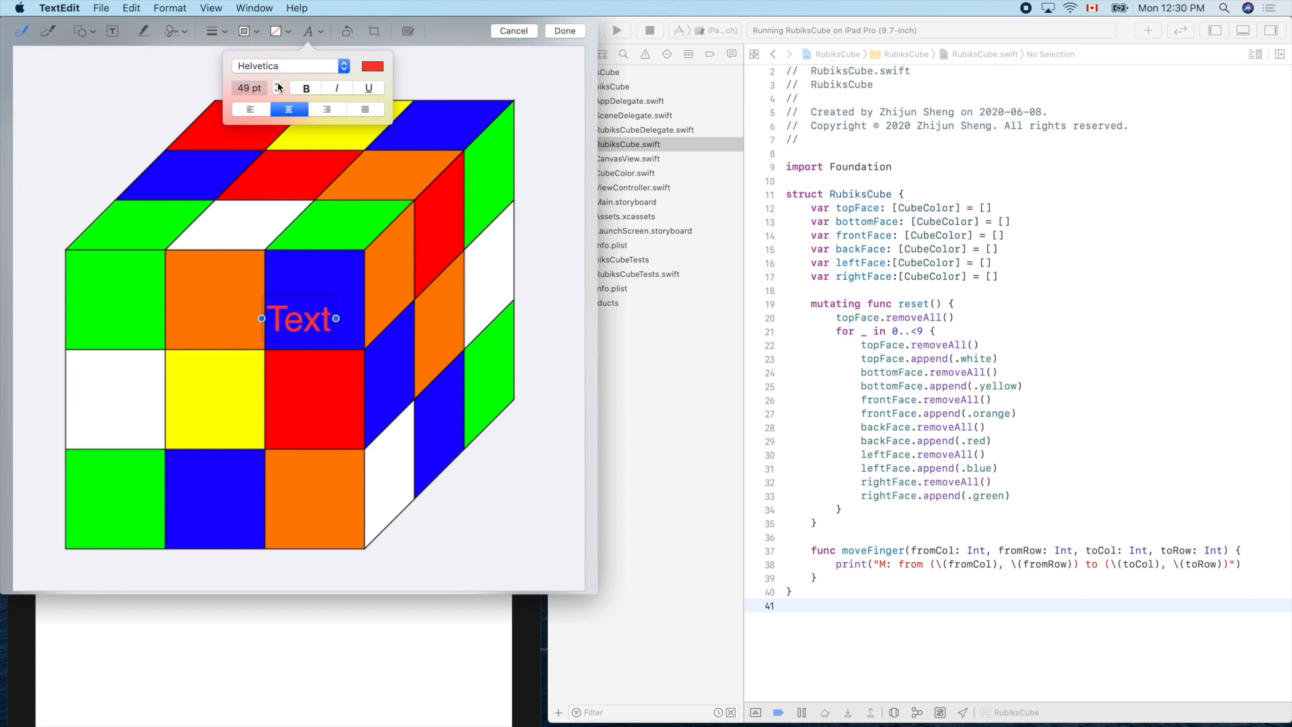
click(277, 92)
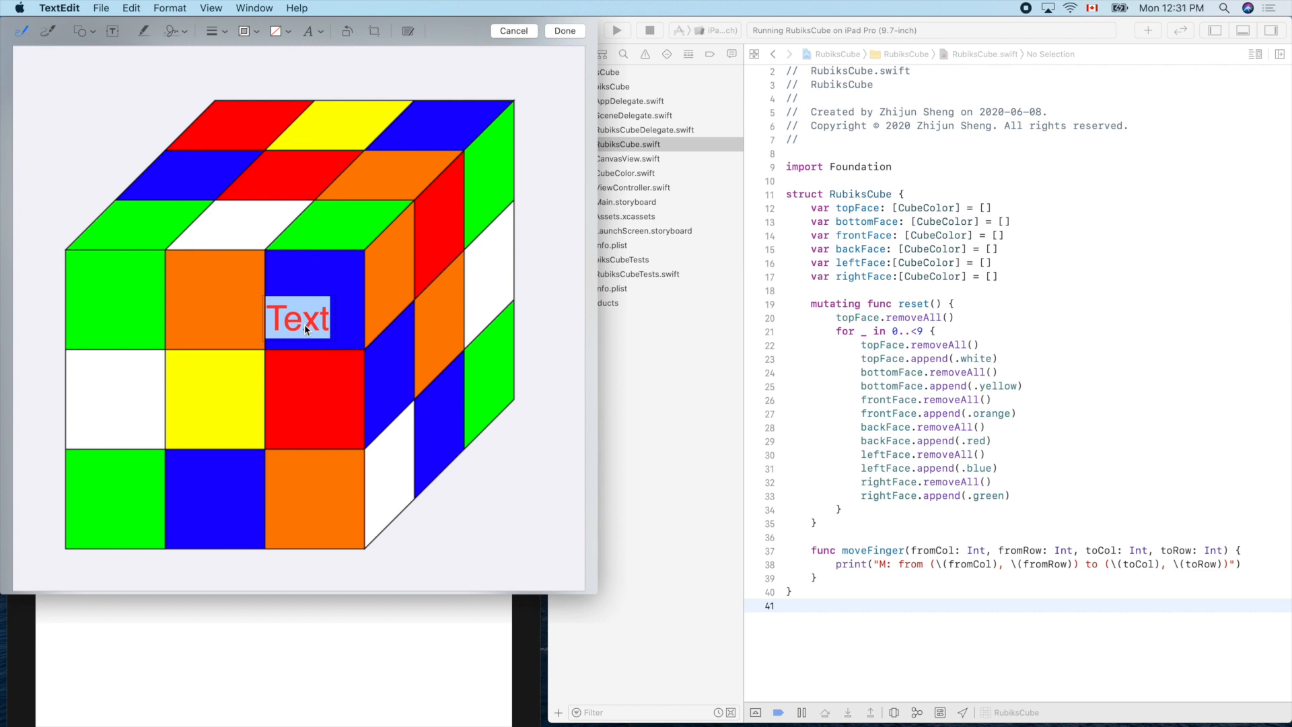
mouse_move(275, 37)
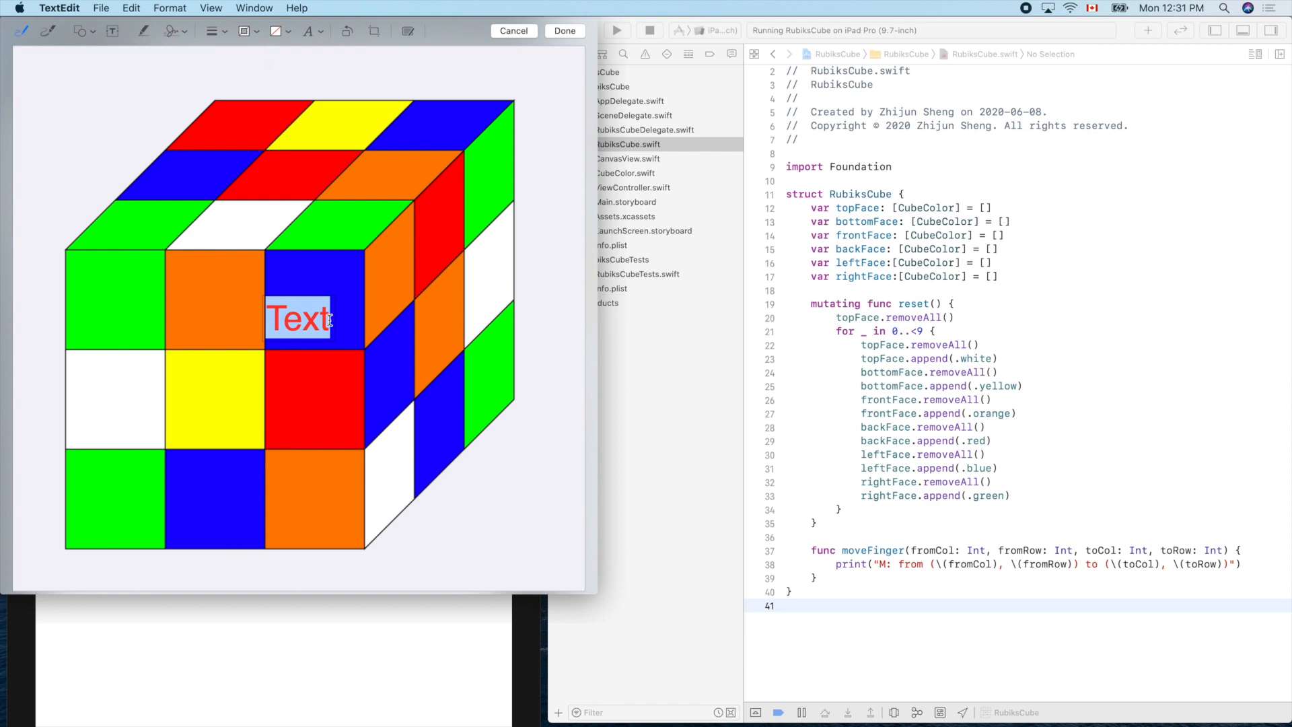
mouse_move(511, 473)
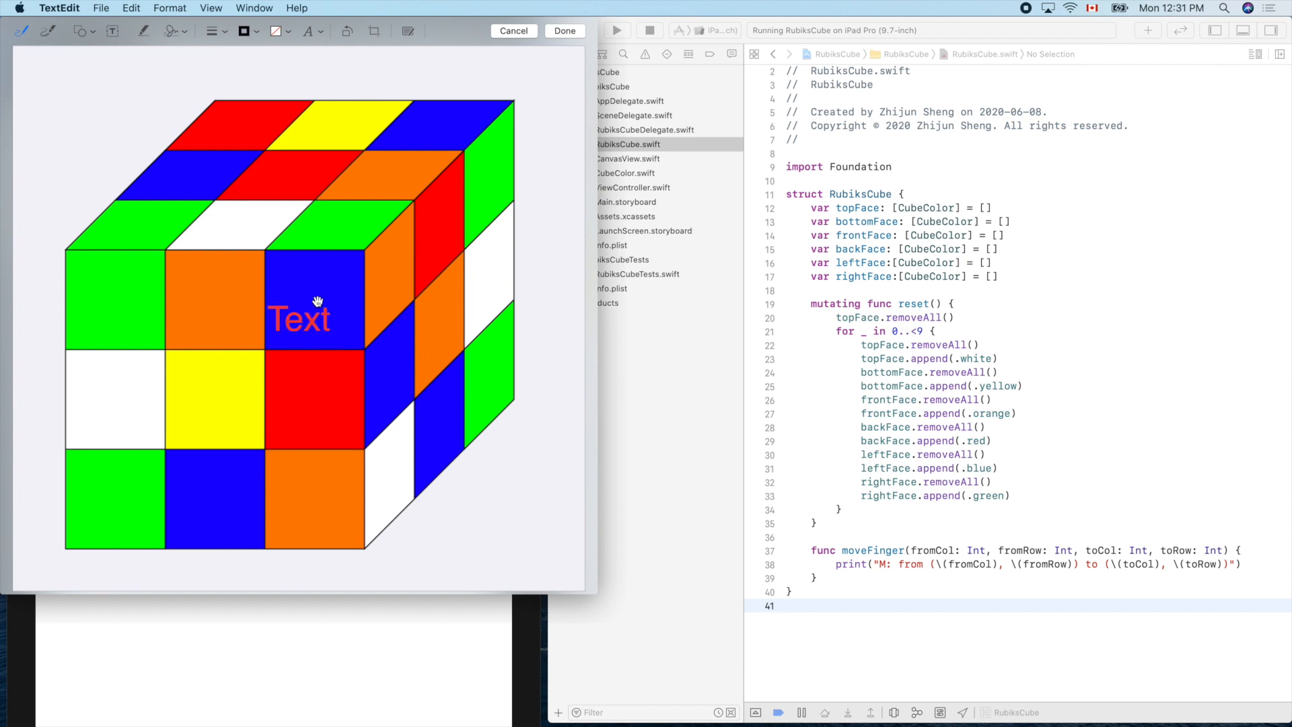
Step: Recolour the label pink and retype it as the number 1
double_click(299, 319)
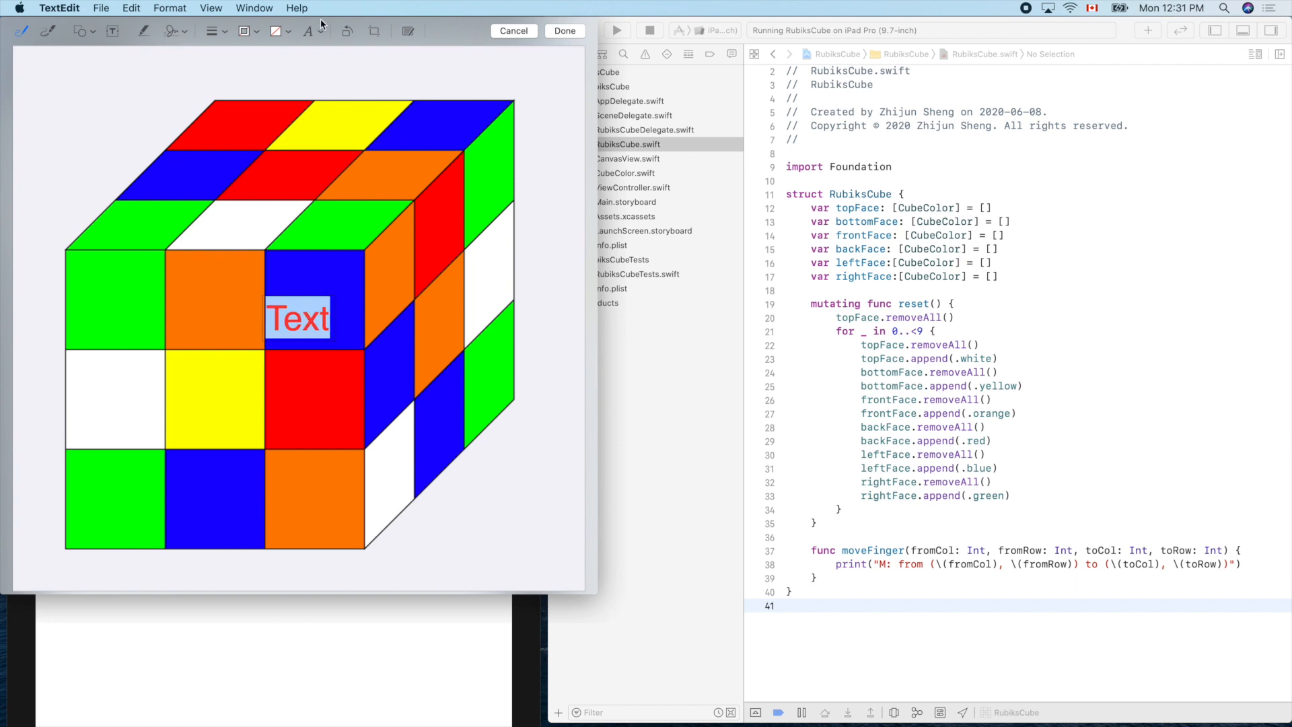
click(308, 30)
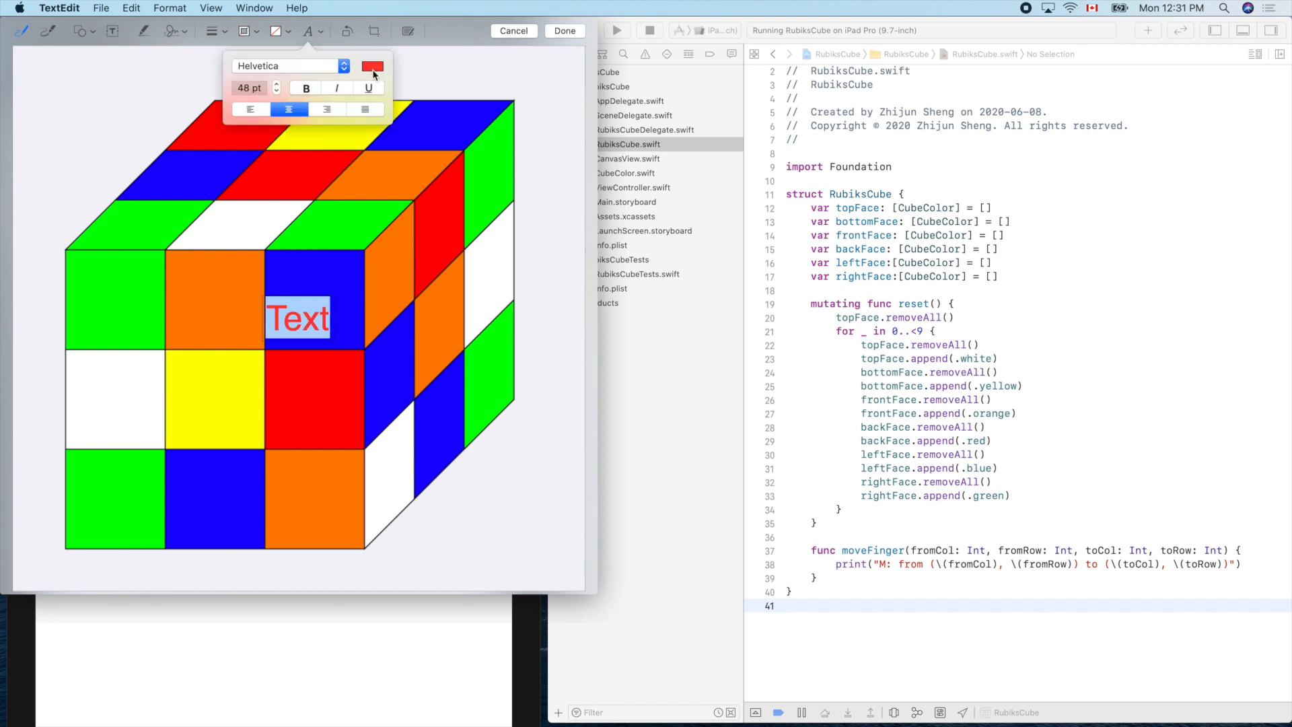
click(372, 66)
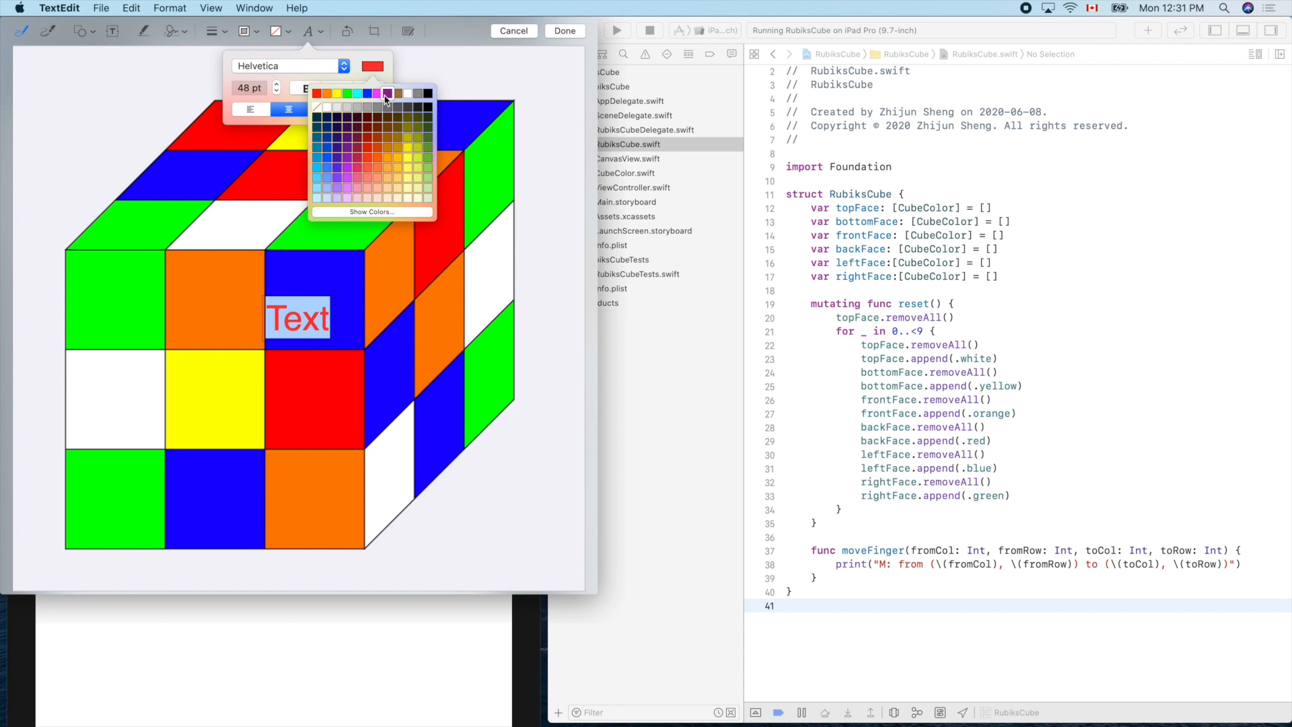
click(388, 93)
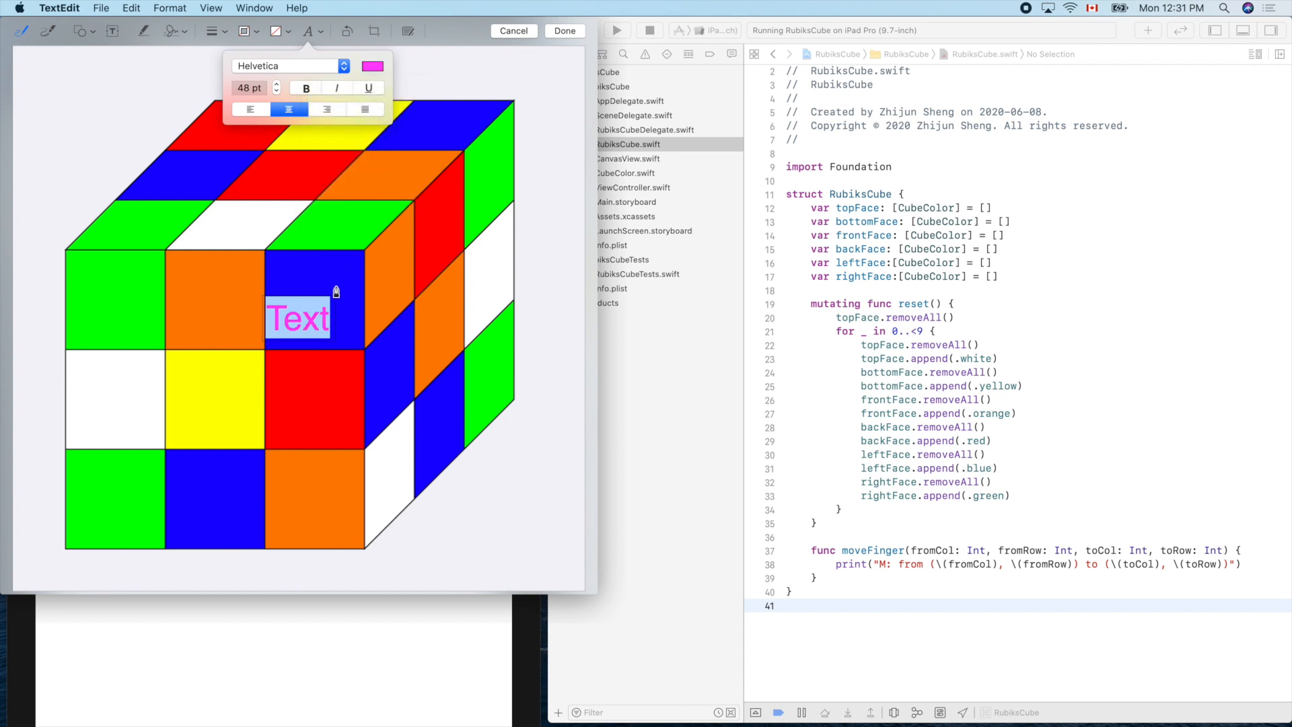
mouse_move(321, 317)
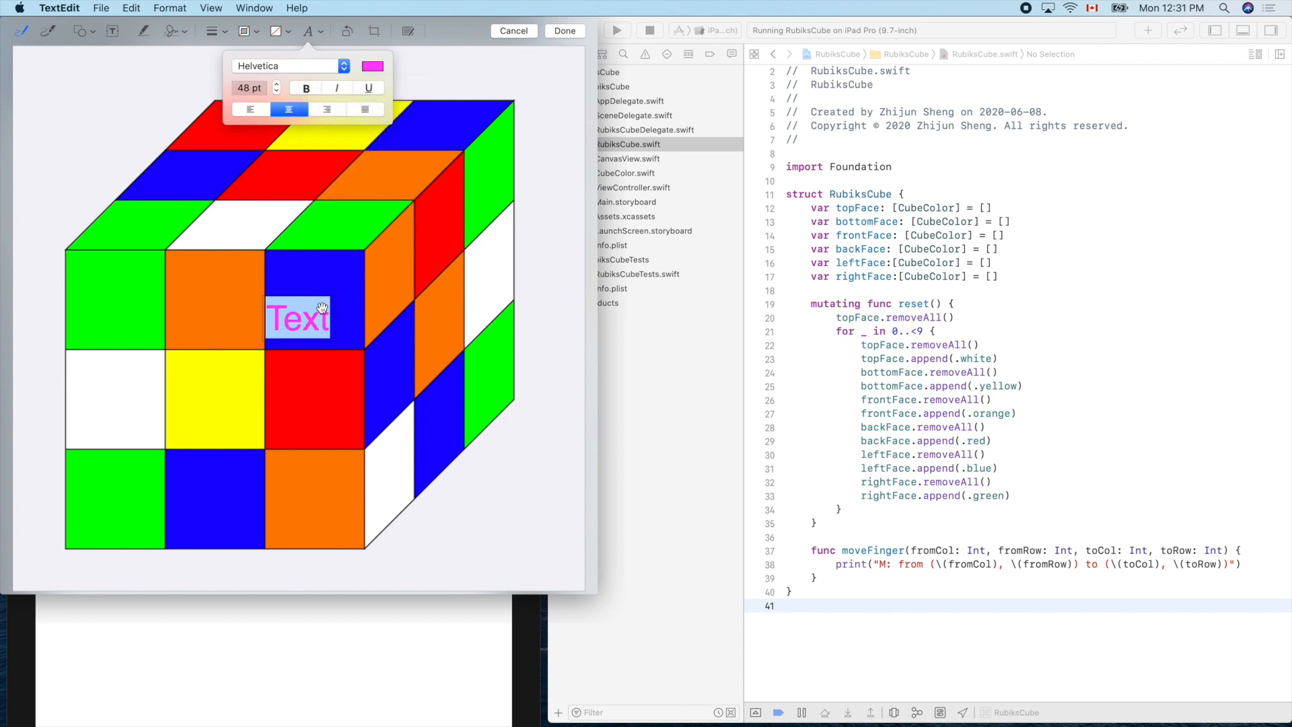
text(1)
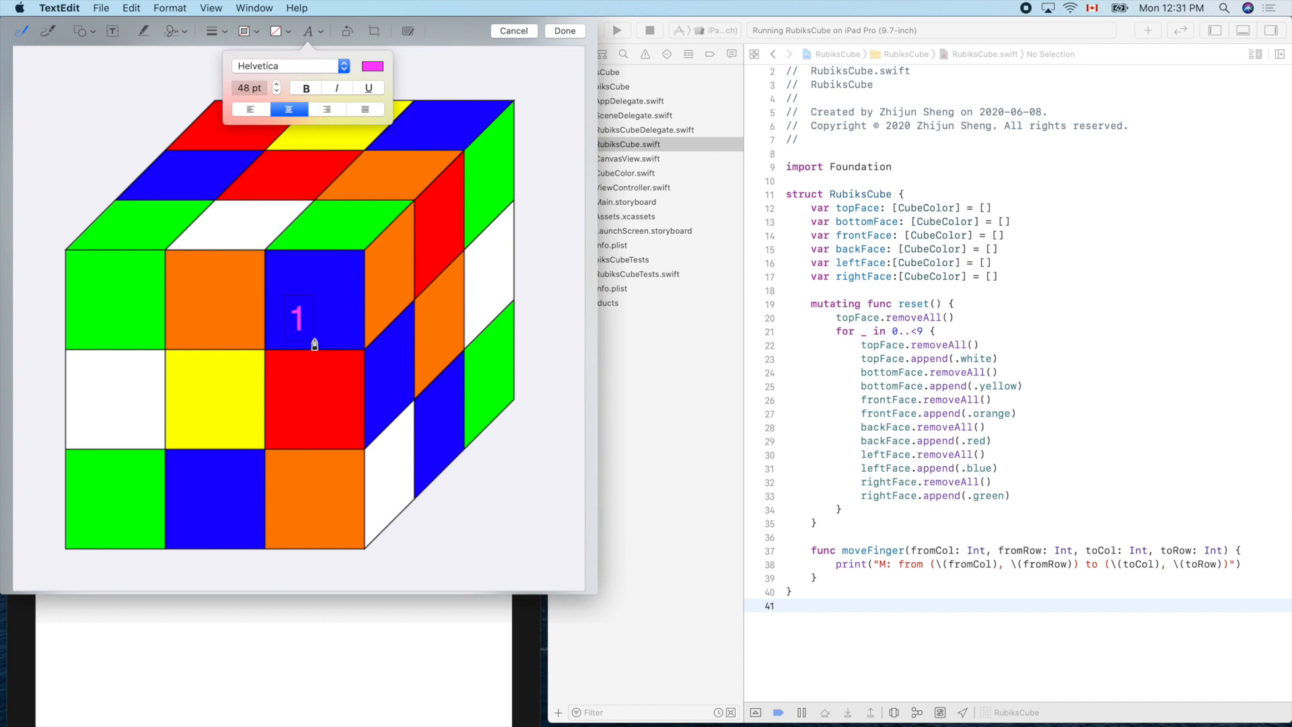
mouse_move(153, 91)
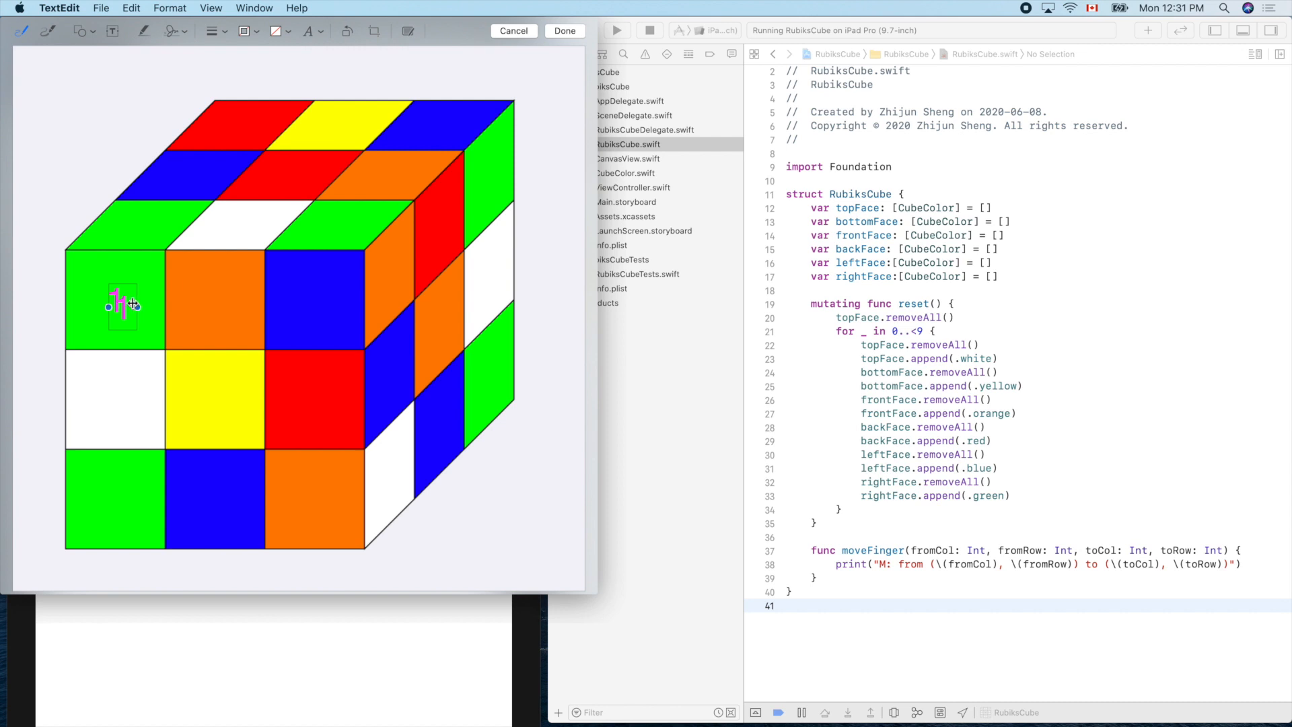
Step: Drag the 1 label onto the orange square and the 3 label onto the white square
drag(122, 304, 213, 303)
text(3)
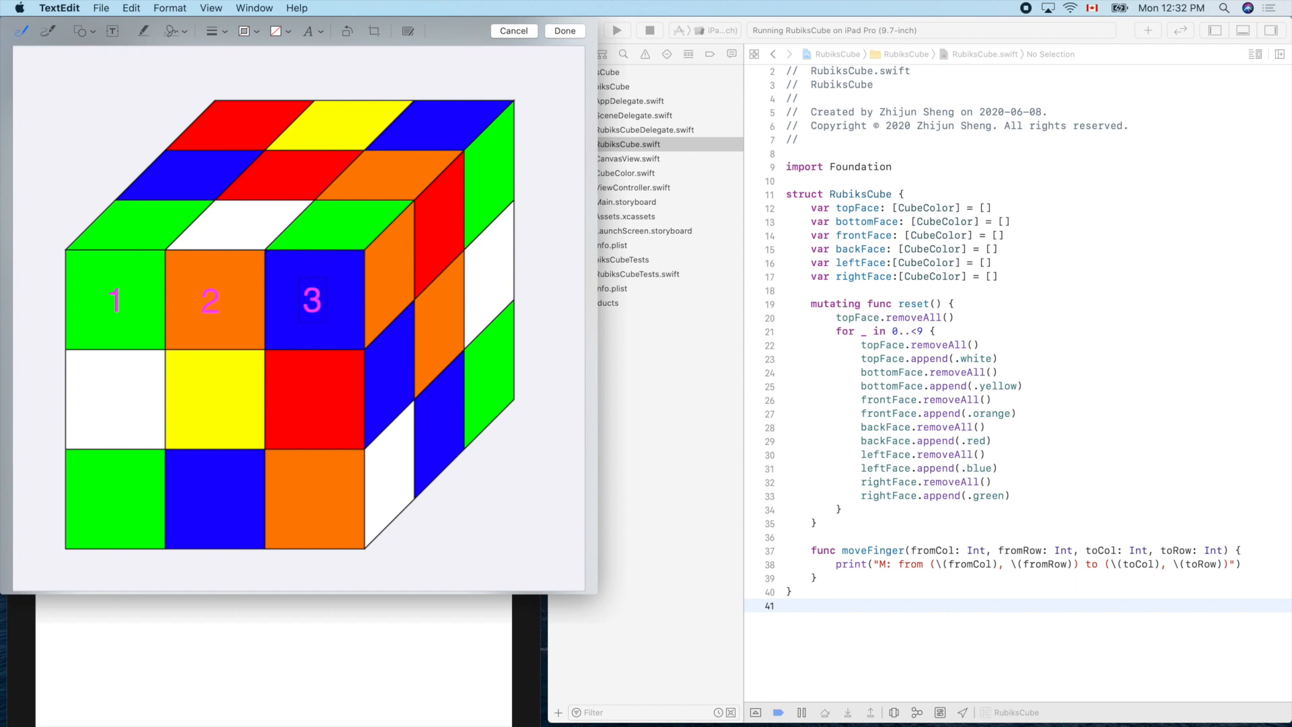
mouse_move(302, 324)
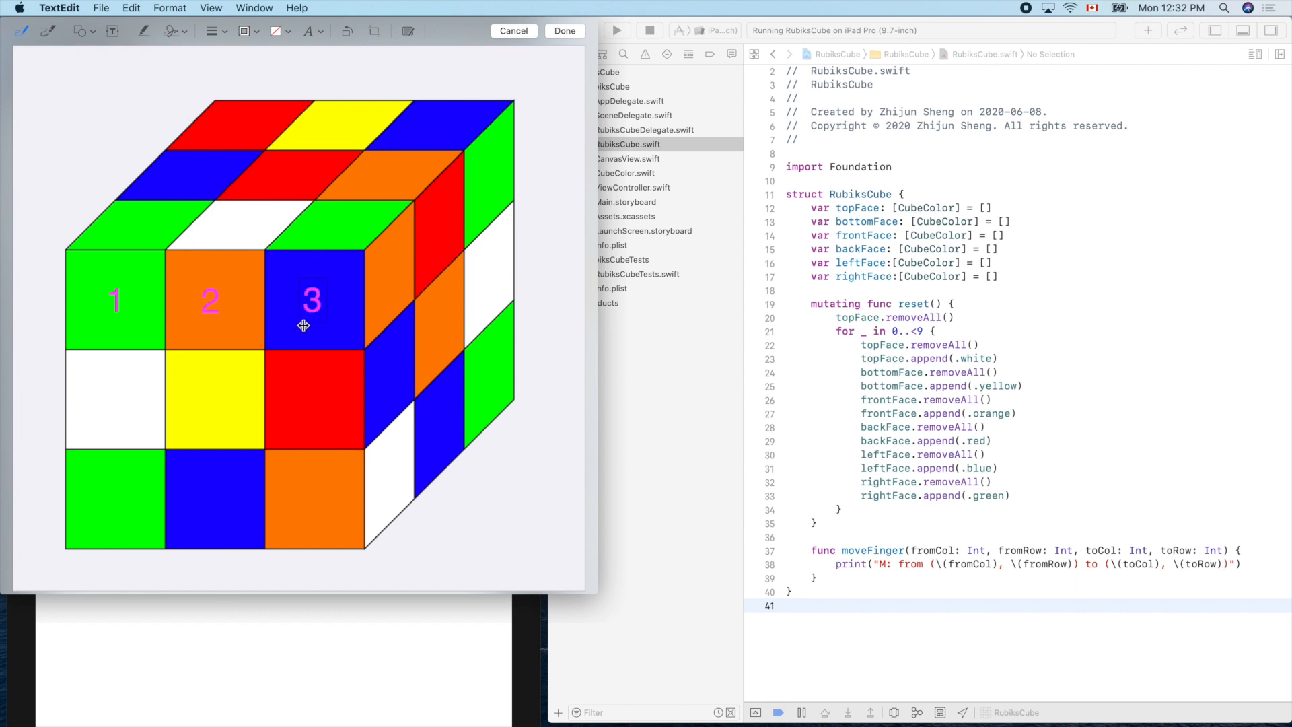
mouse_move(350, 305)
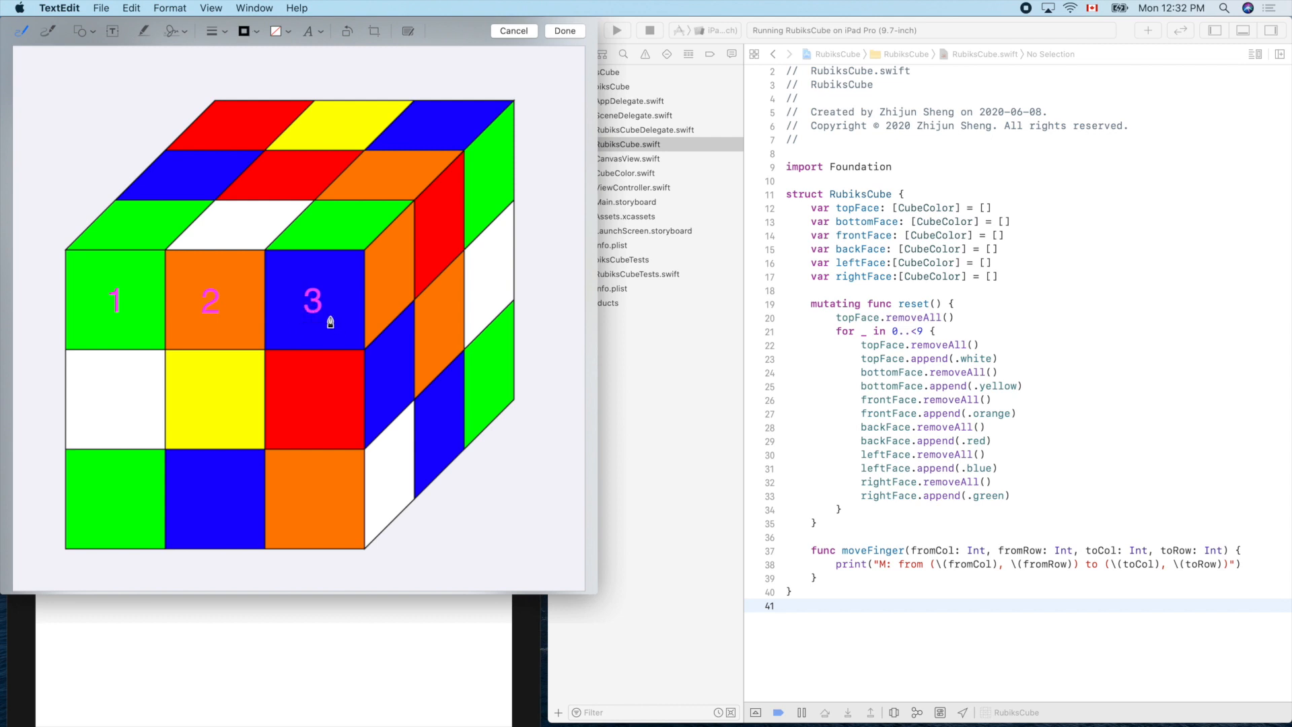
drag(312, 300, 137, 394)
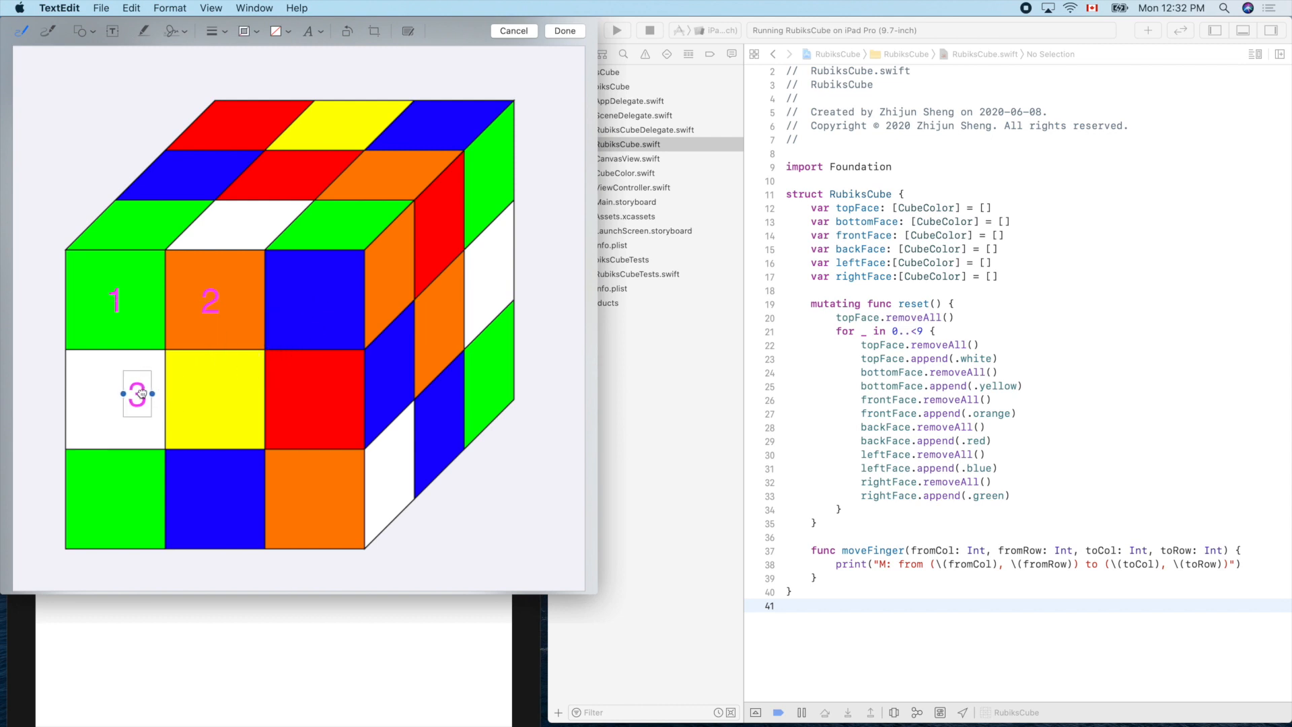
drag(140, 393, 115, 400)
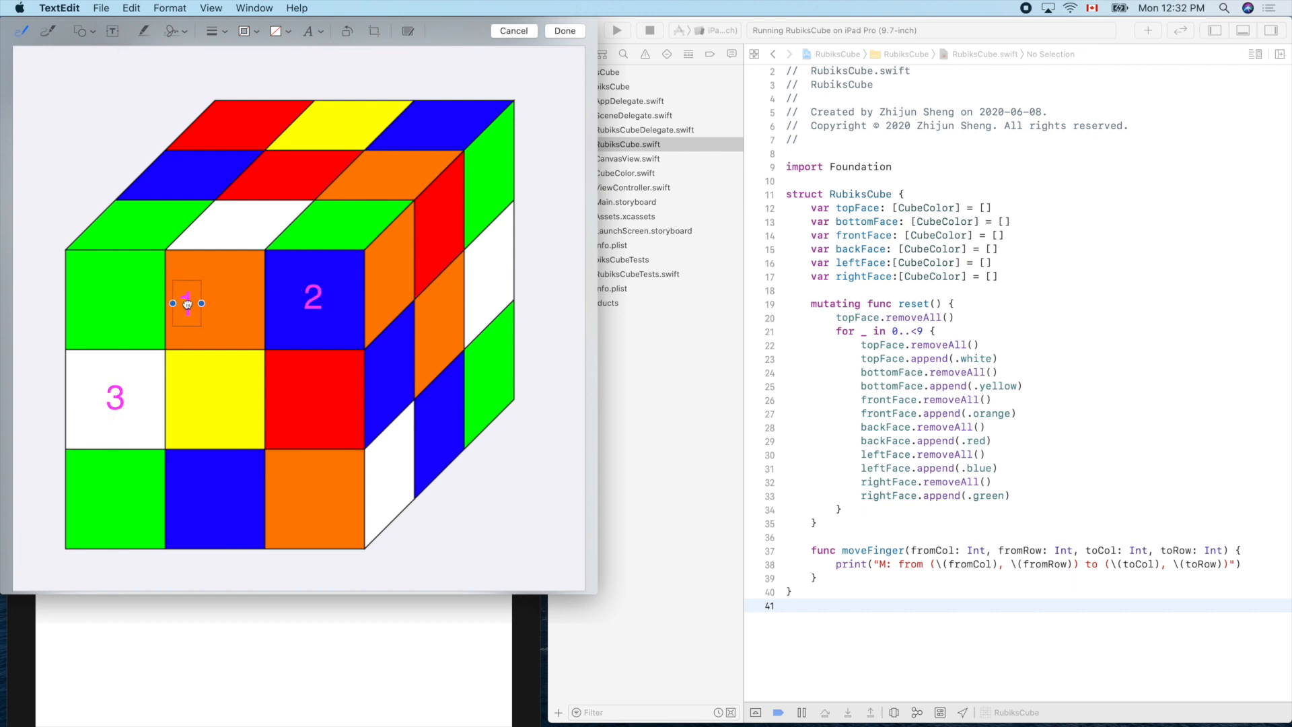
drag(186, 303, 214, 299)
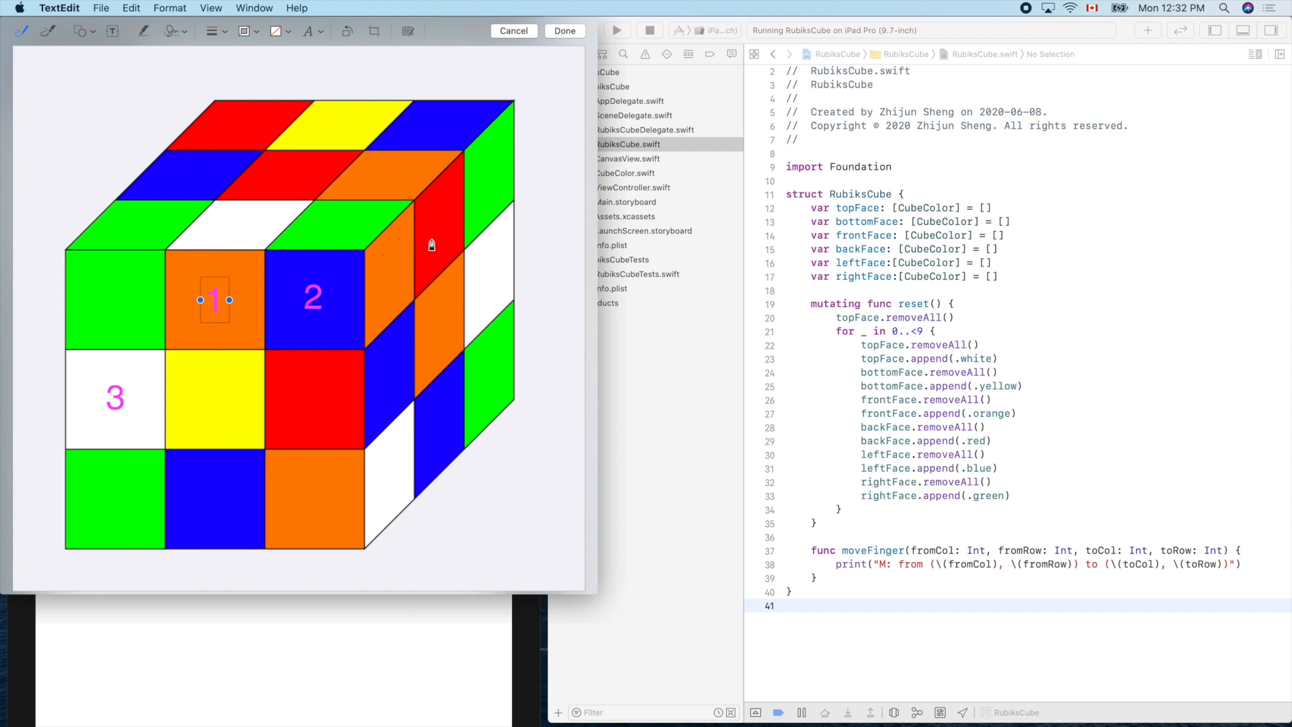
mouse_move(400, 279)
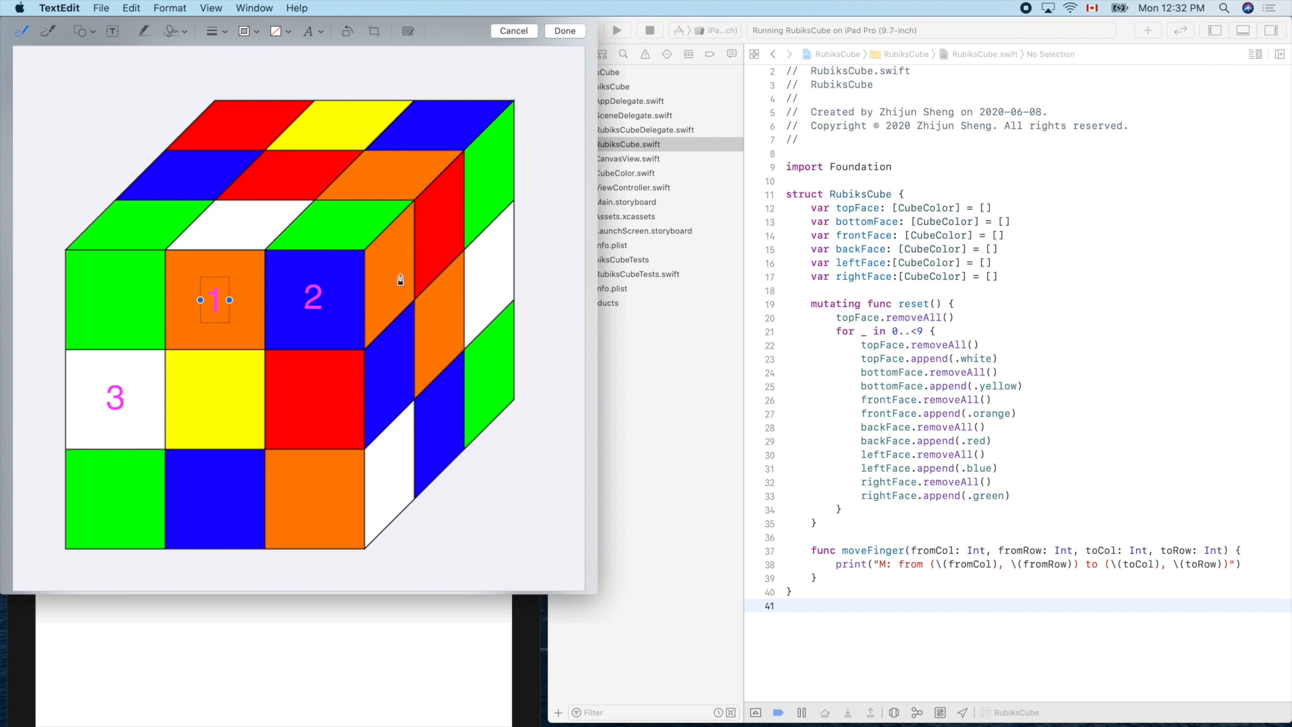
mouse_move(455, 198)
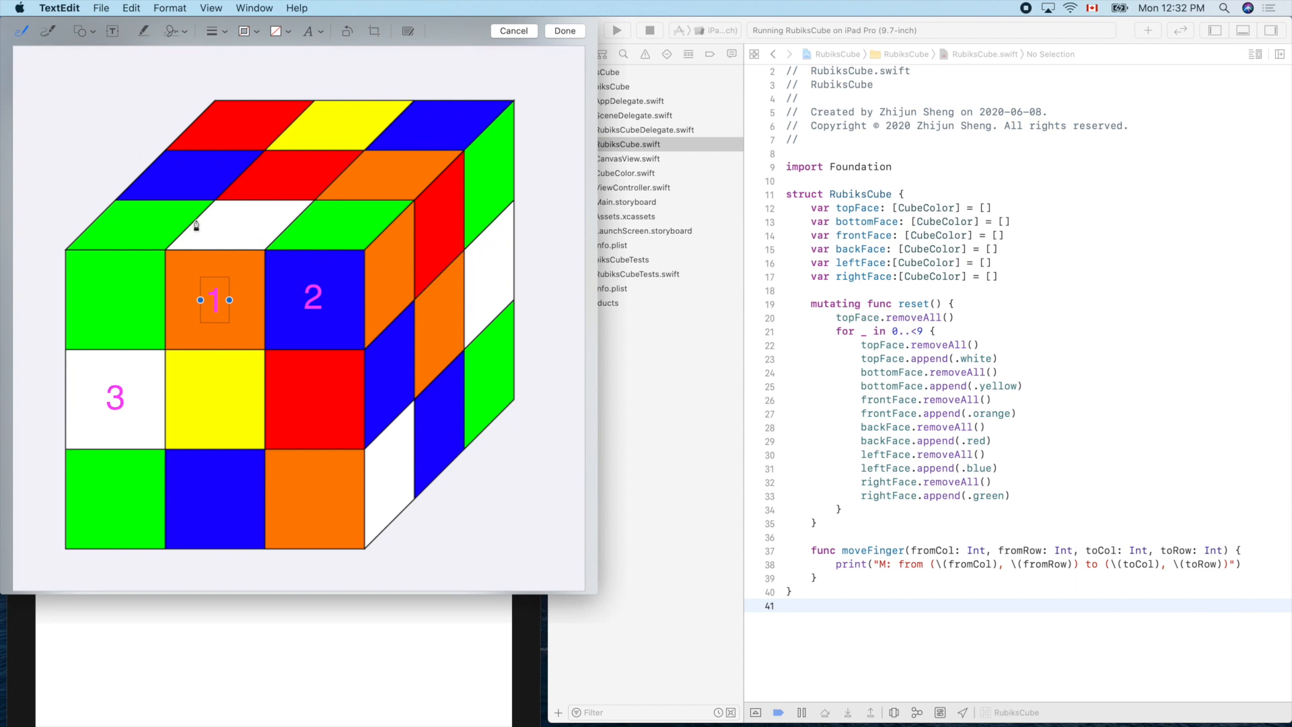
mouse_move(187, 142)
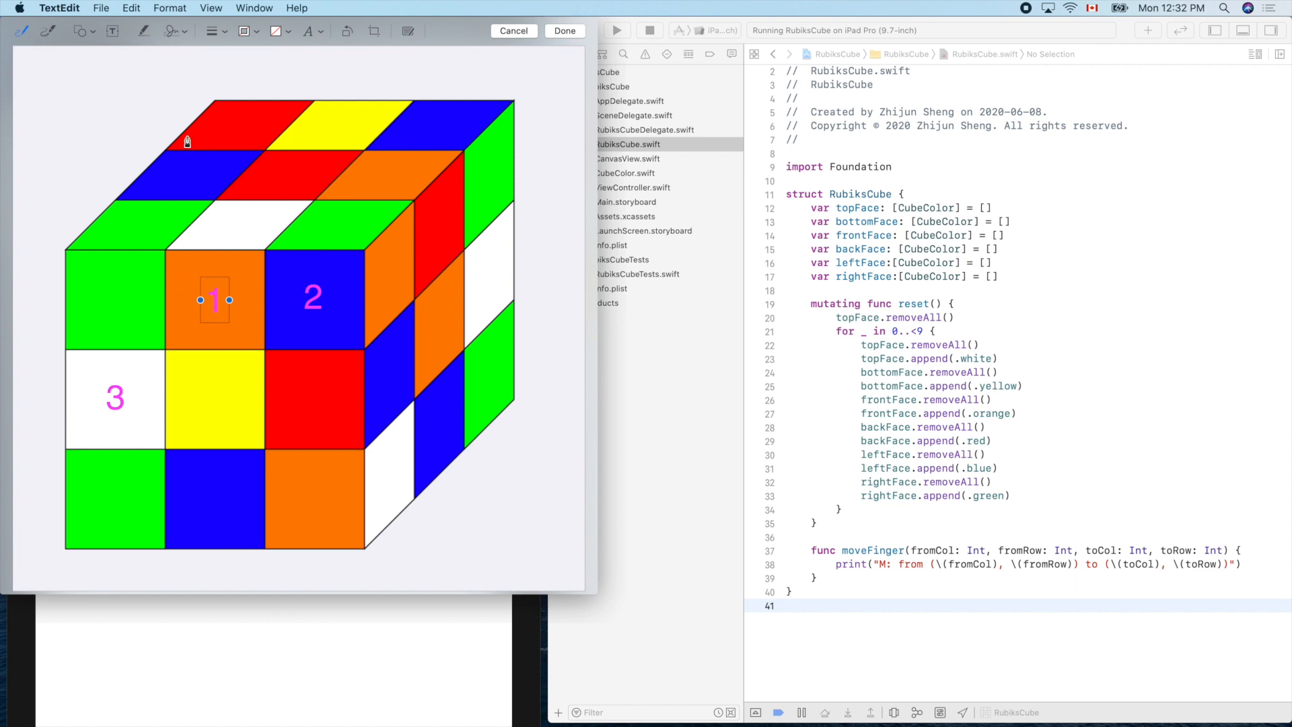
mouse_move(246, 334)
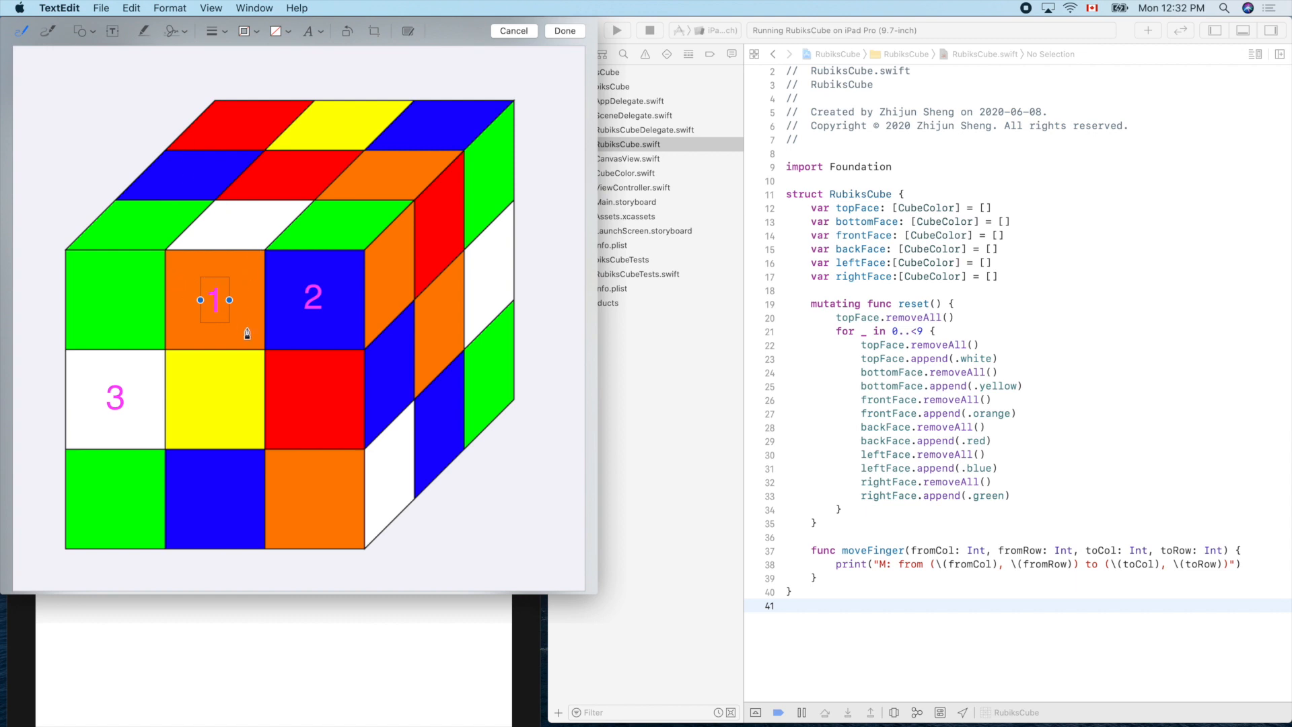
mouse_move(231, 331)
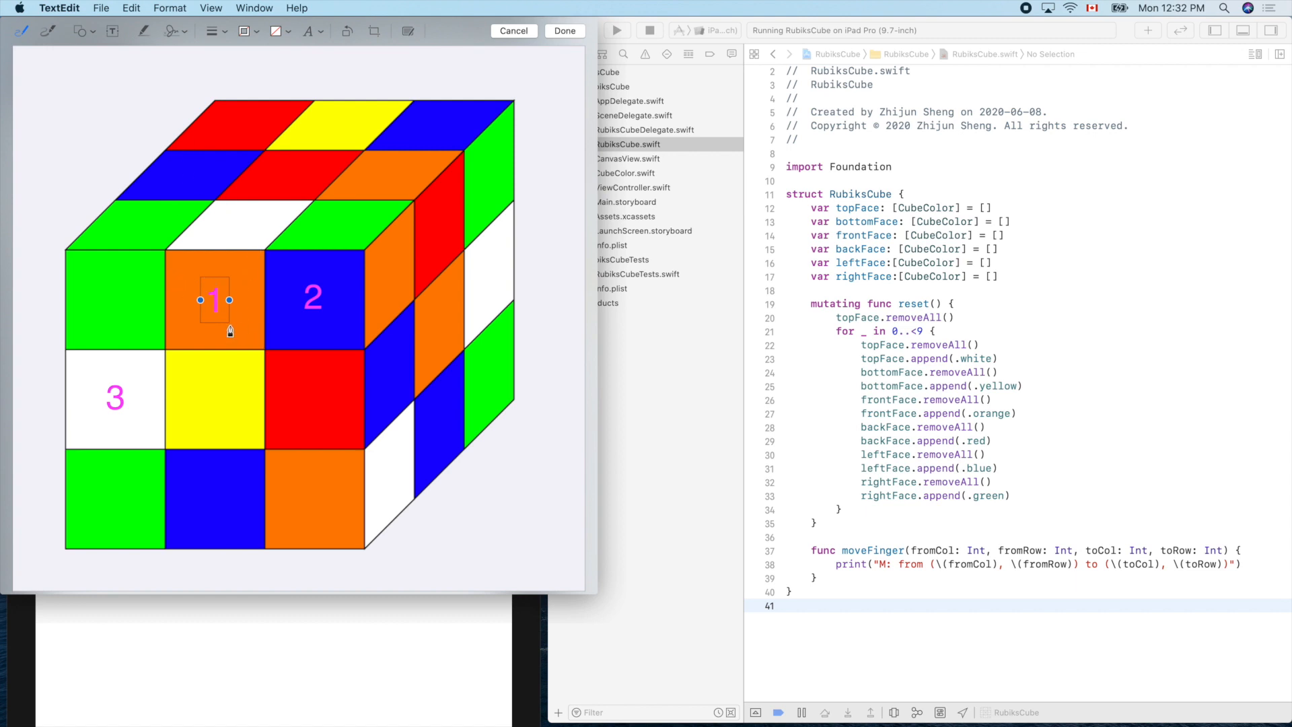
mouse_move(251, 353)
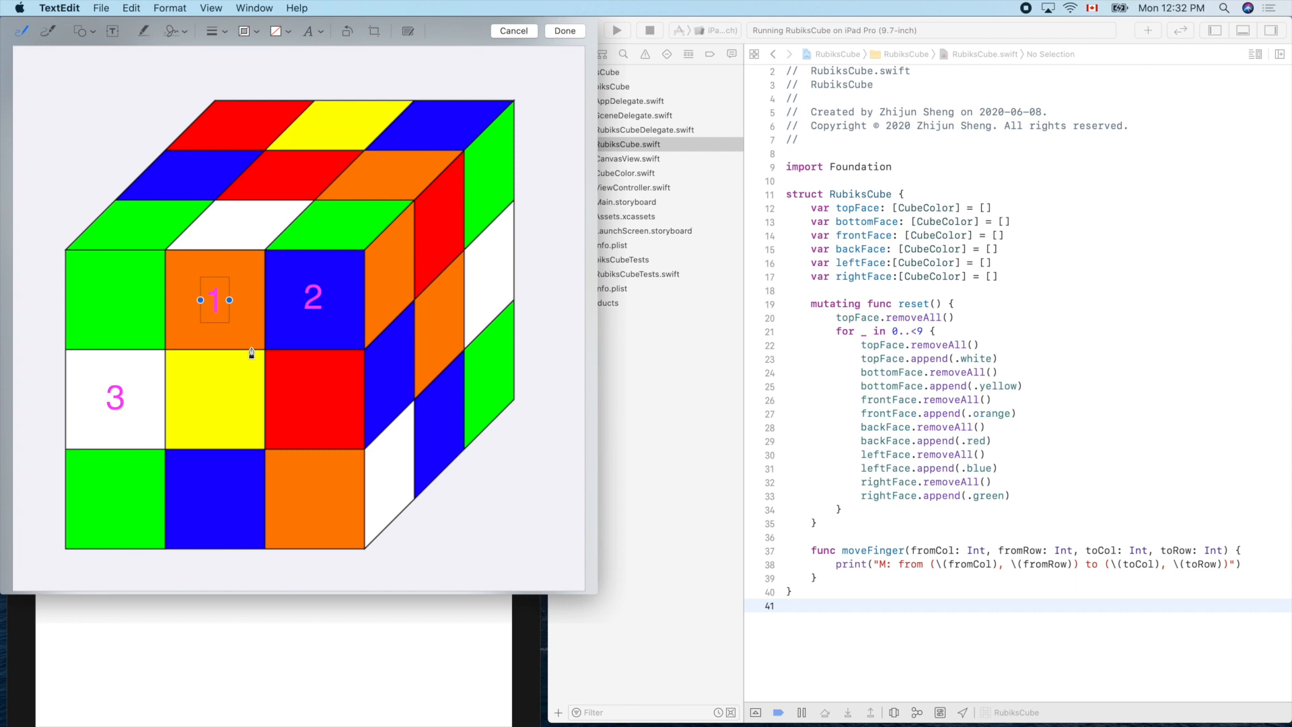
mouse_move(252, 345)
text(0)
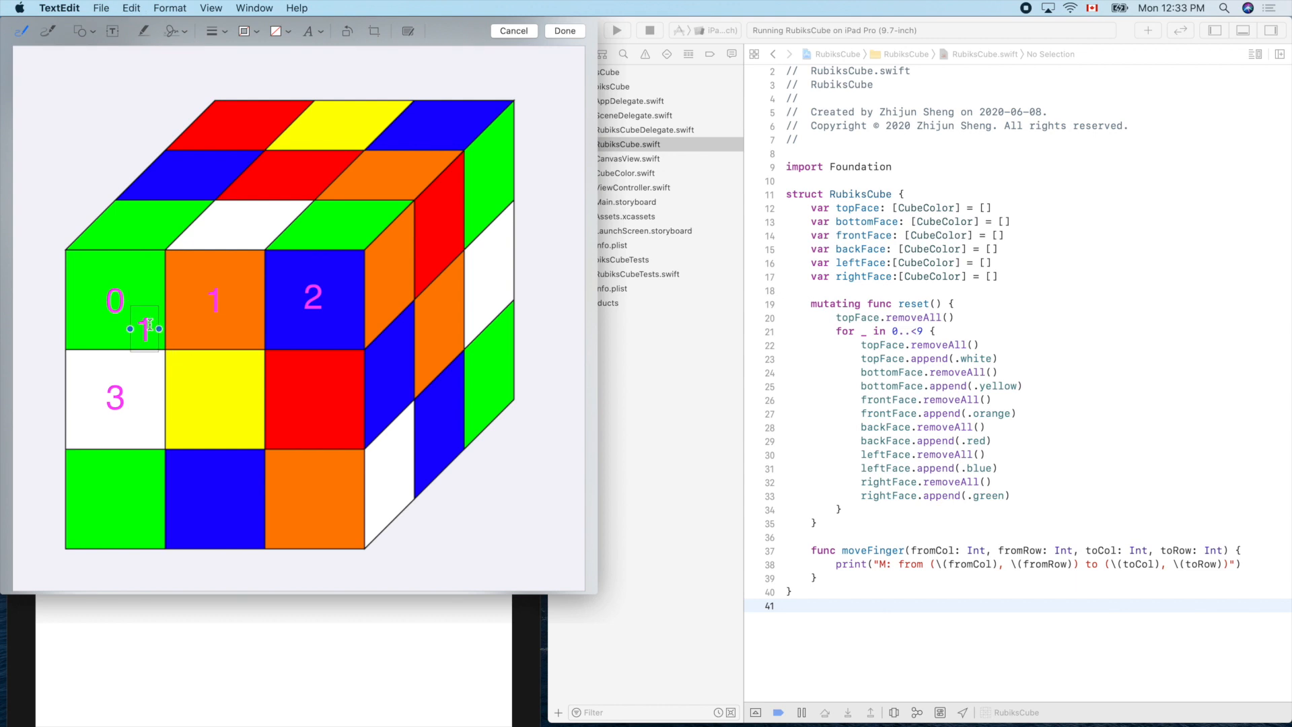
Step: Renumber a copied label to 5 and place labels 6 and 8 on the bottom-left and bottom-right squares
click(144, 328)
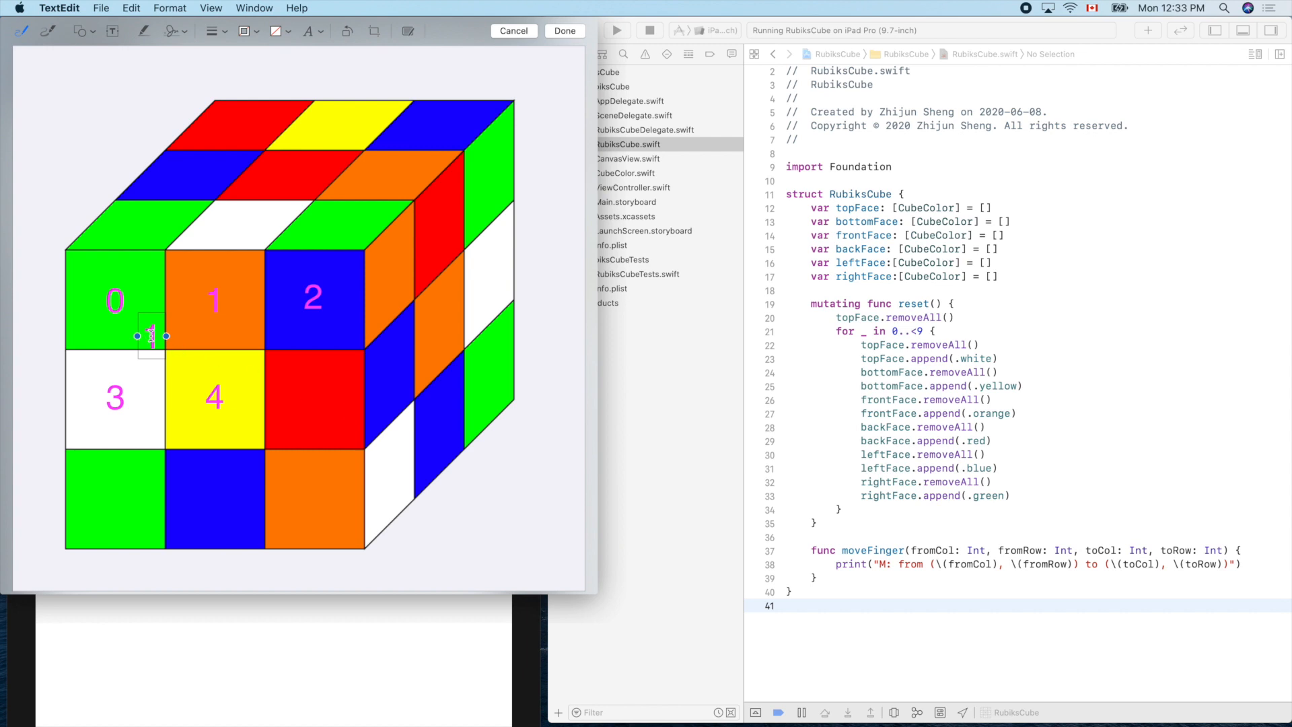
text(5)
text(6)
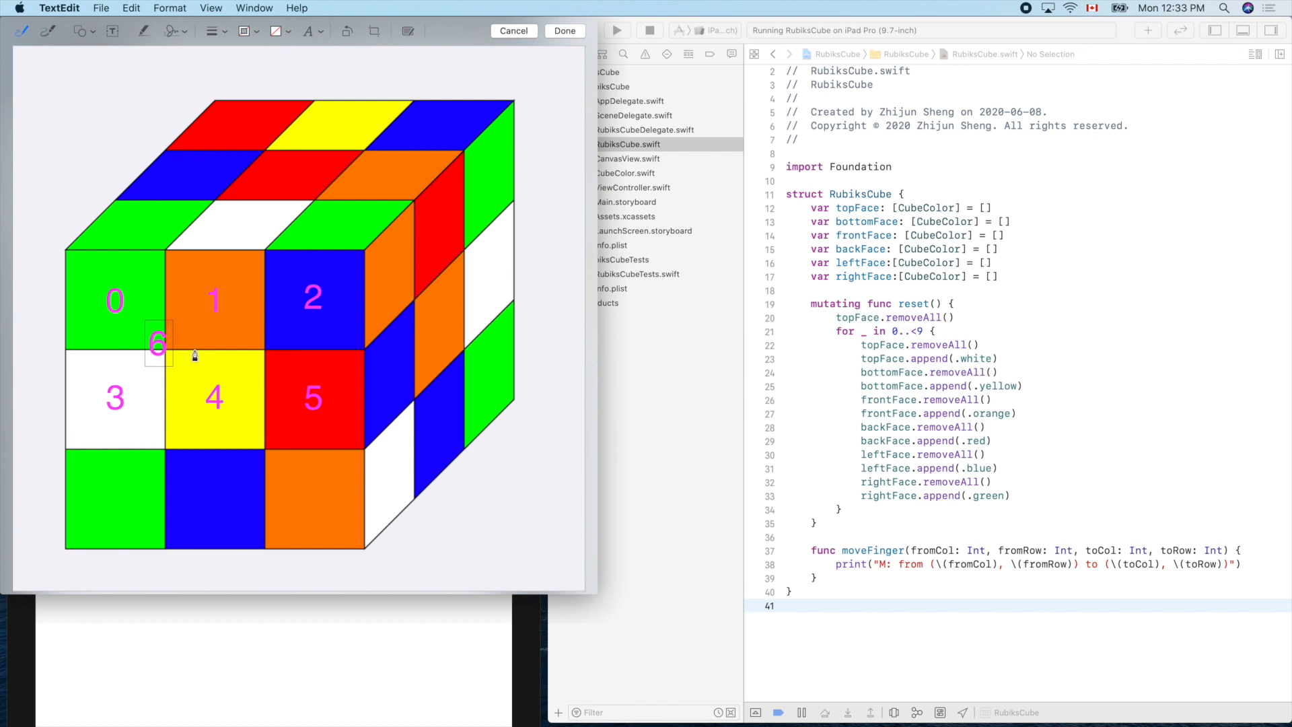
drag(156, 342, 124, 482)
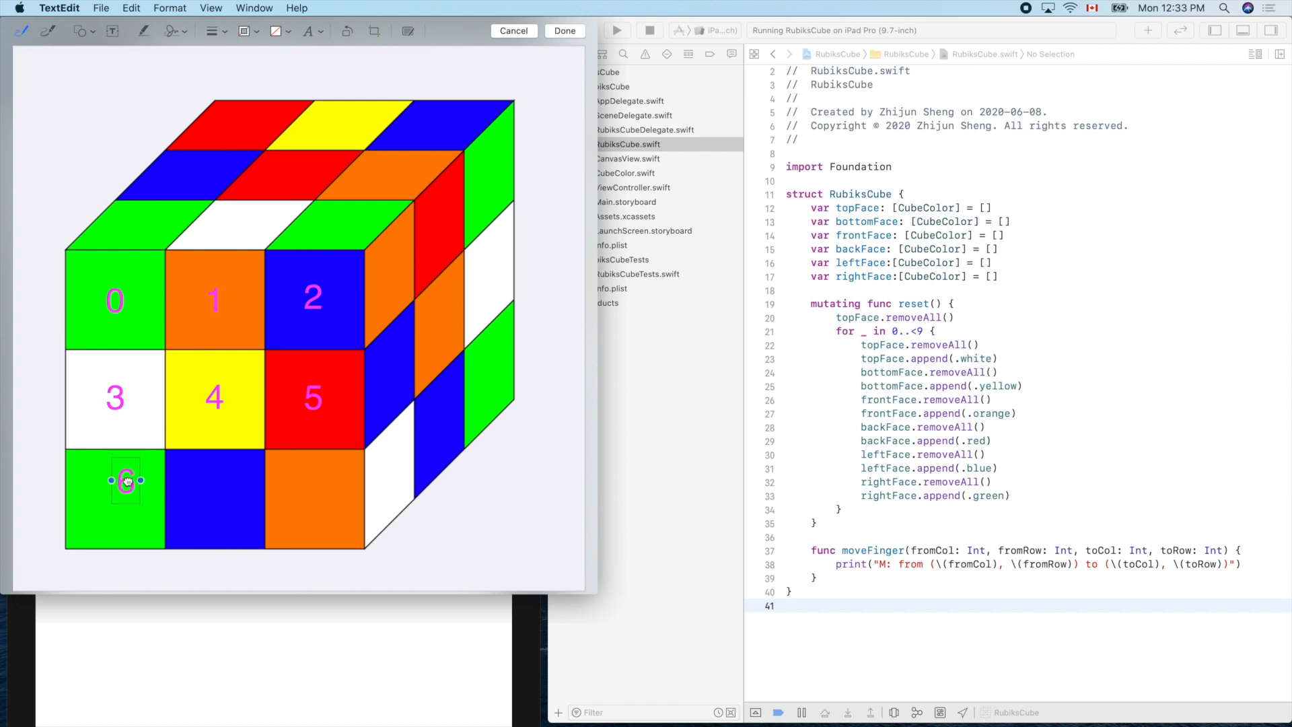
drag(126, 482, 115, 498)
text(8)
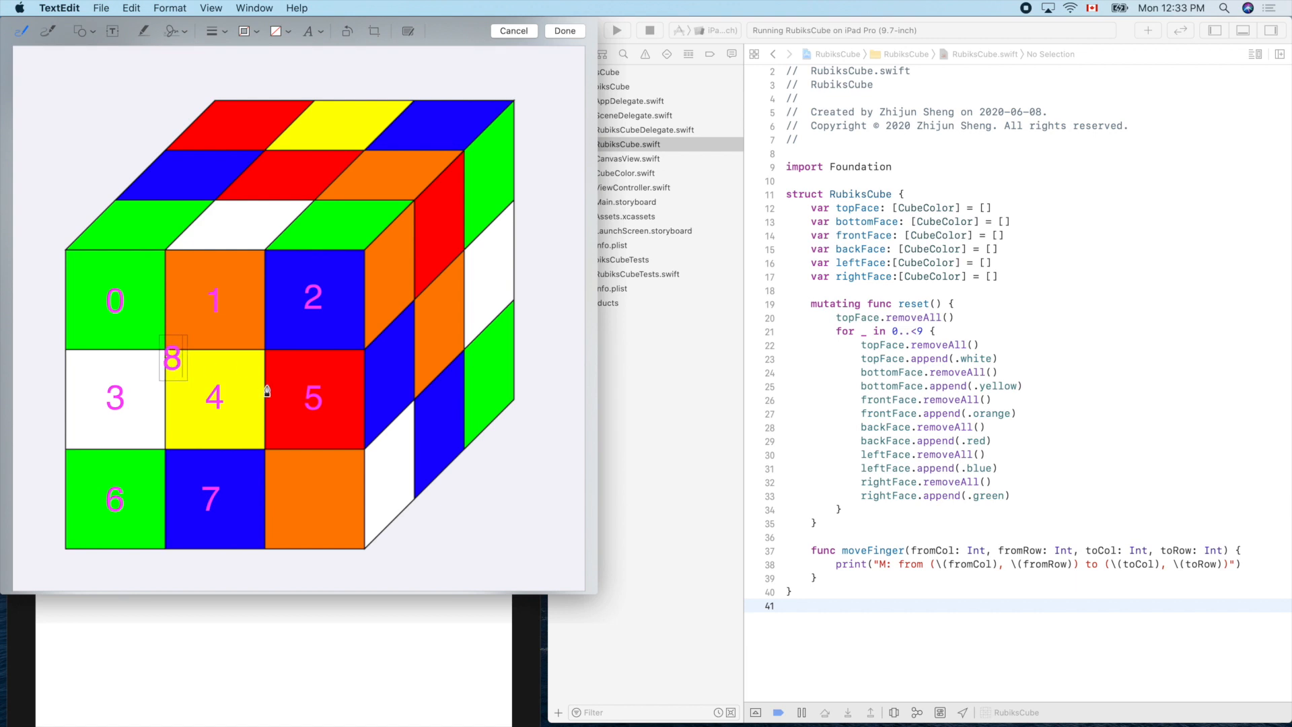
drag(172, 359, 242, 412)
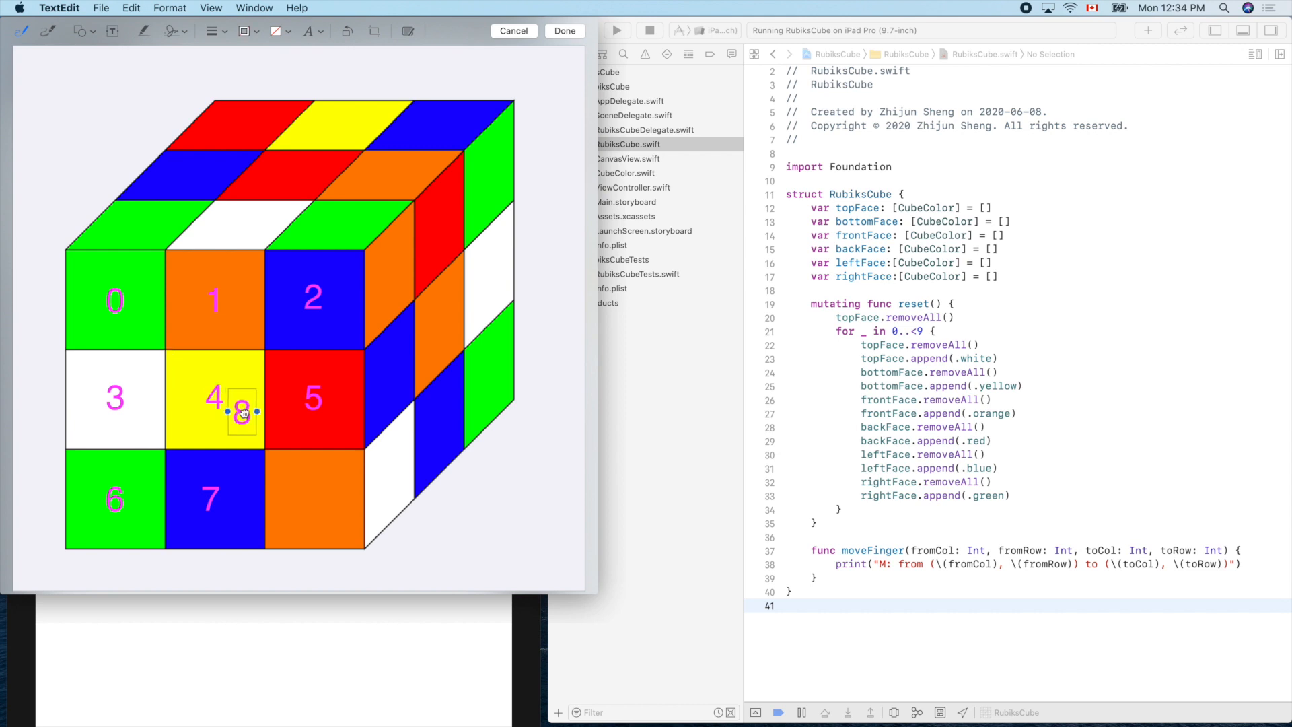
drag(241, 412, 312, 497)
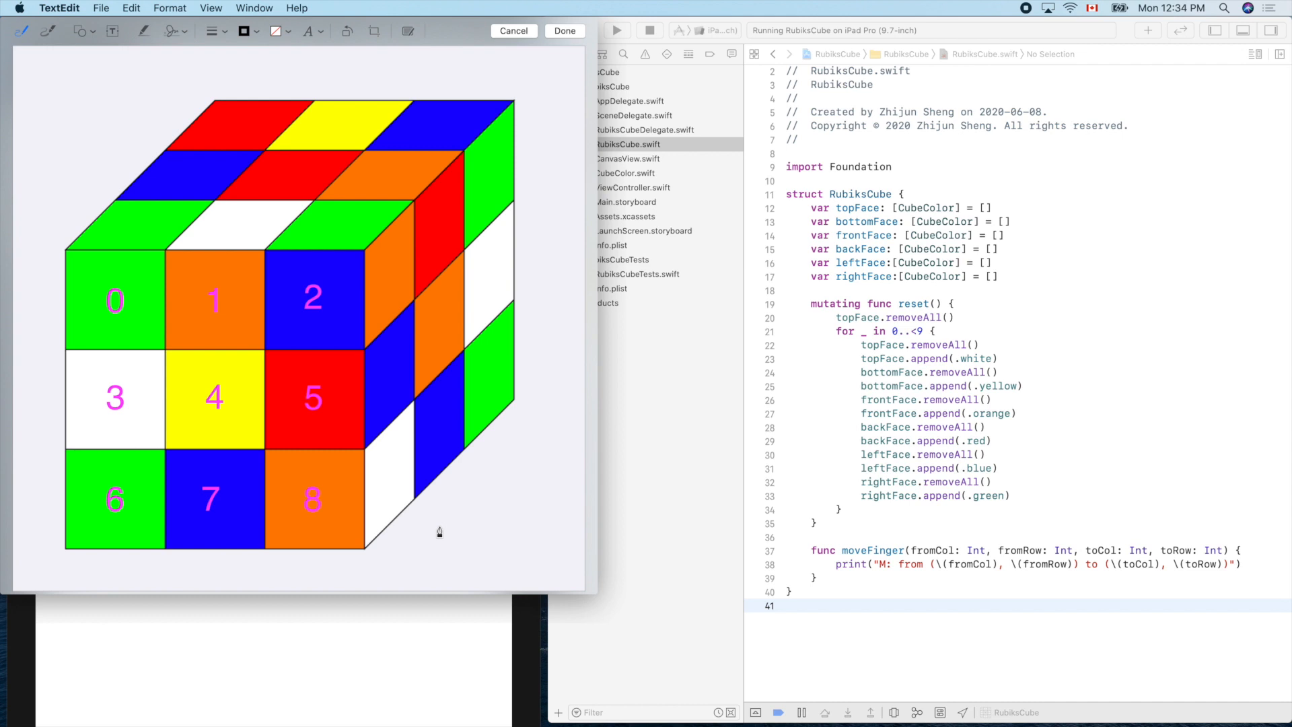
mouse_move(527, 315)
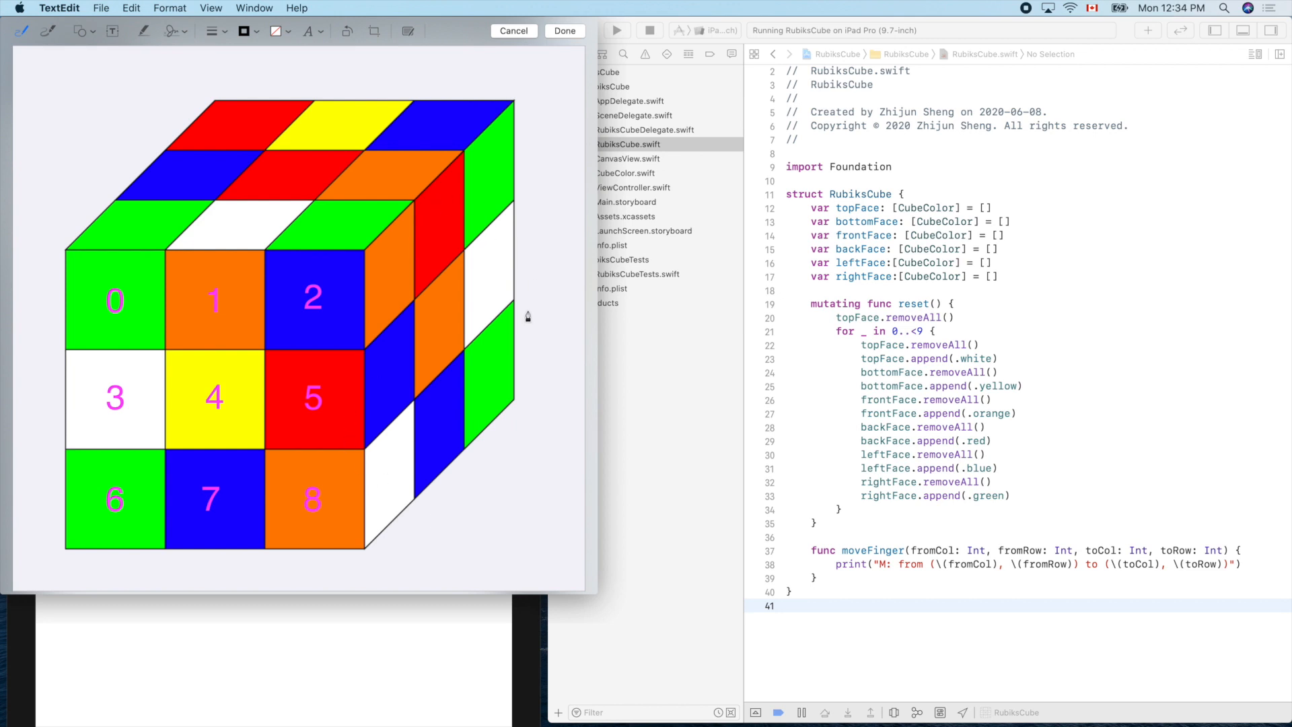
mouse_move(564, 293)
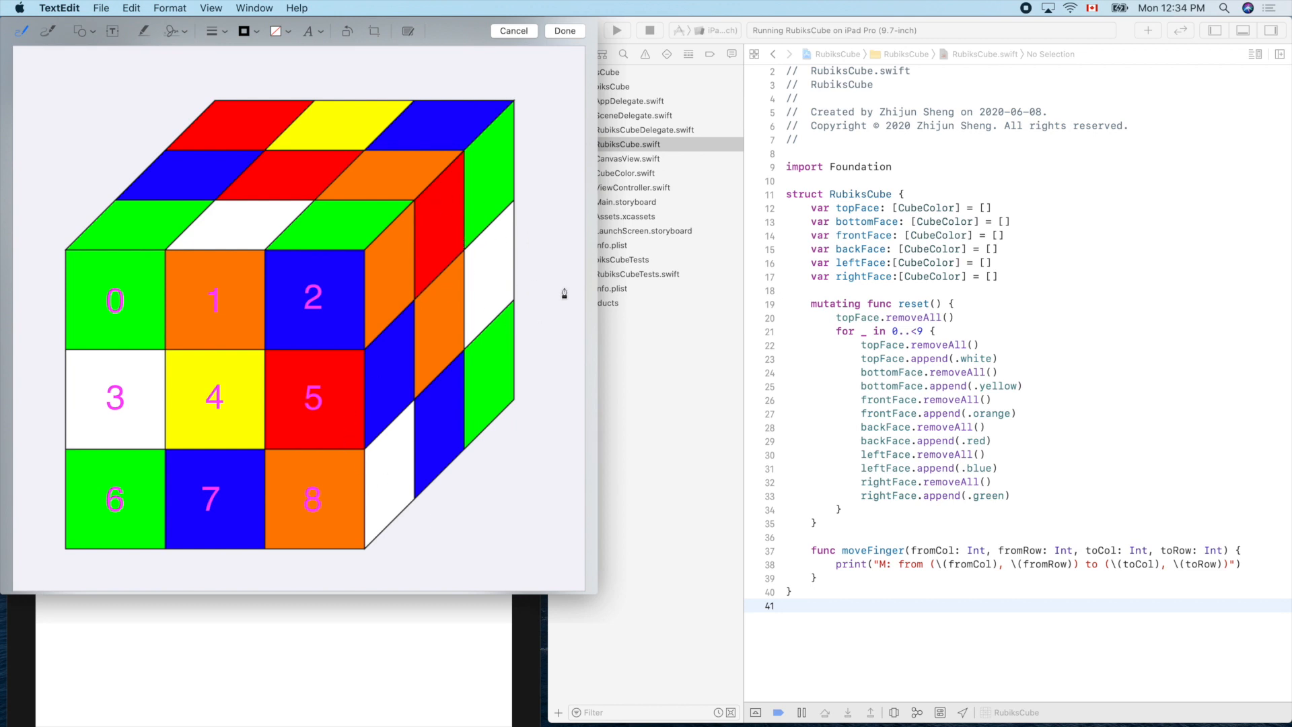
mouse_move(563, 312)
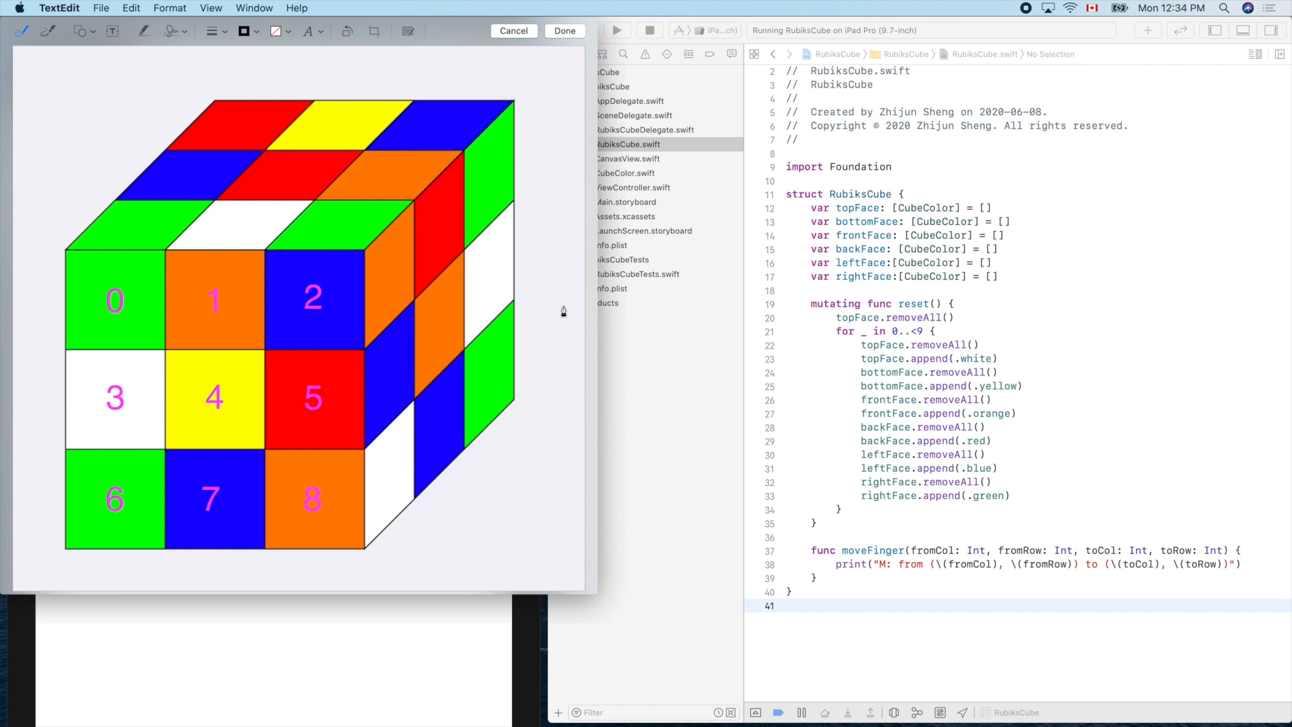
mouse_move(467, 270)
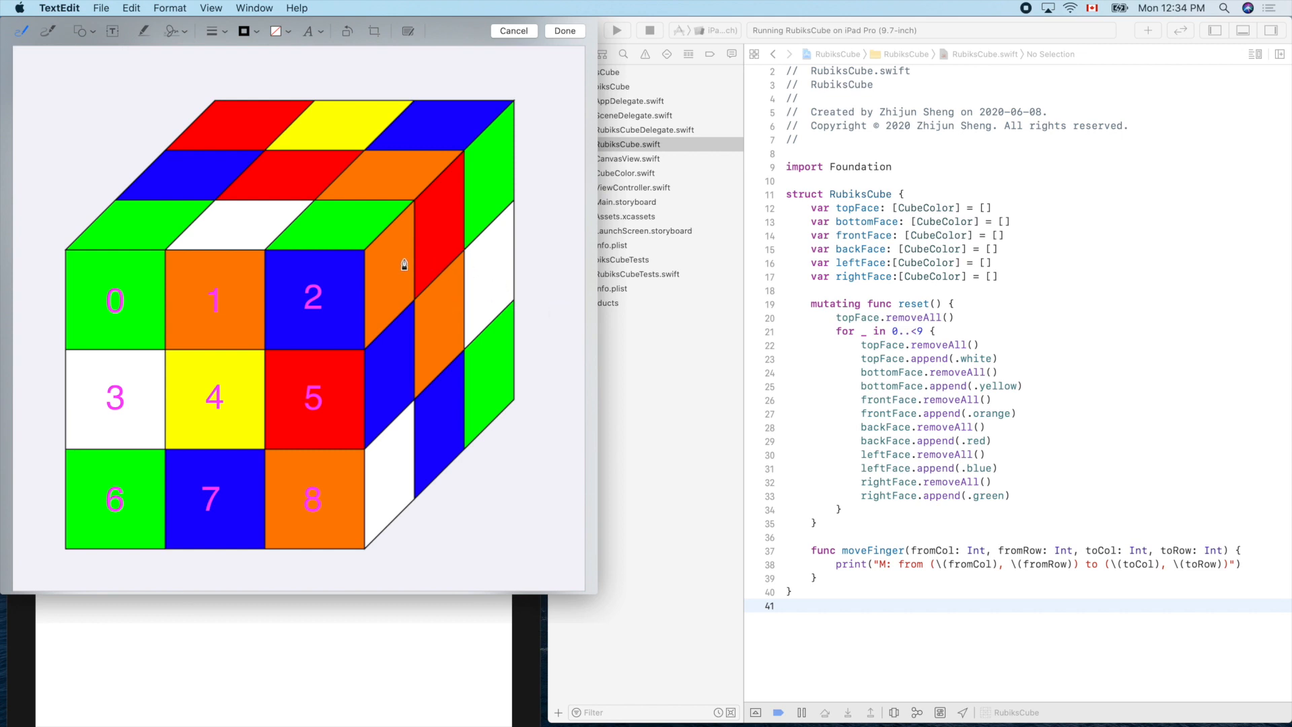
mouse_move(398, 272)
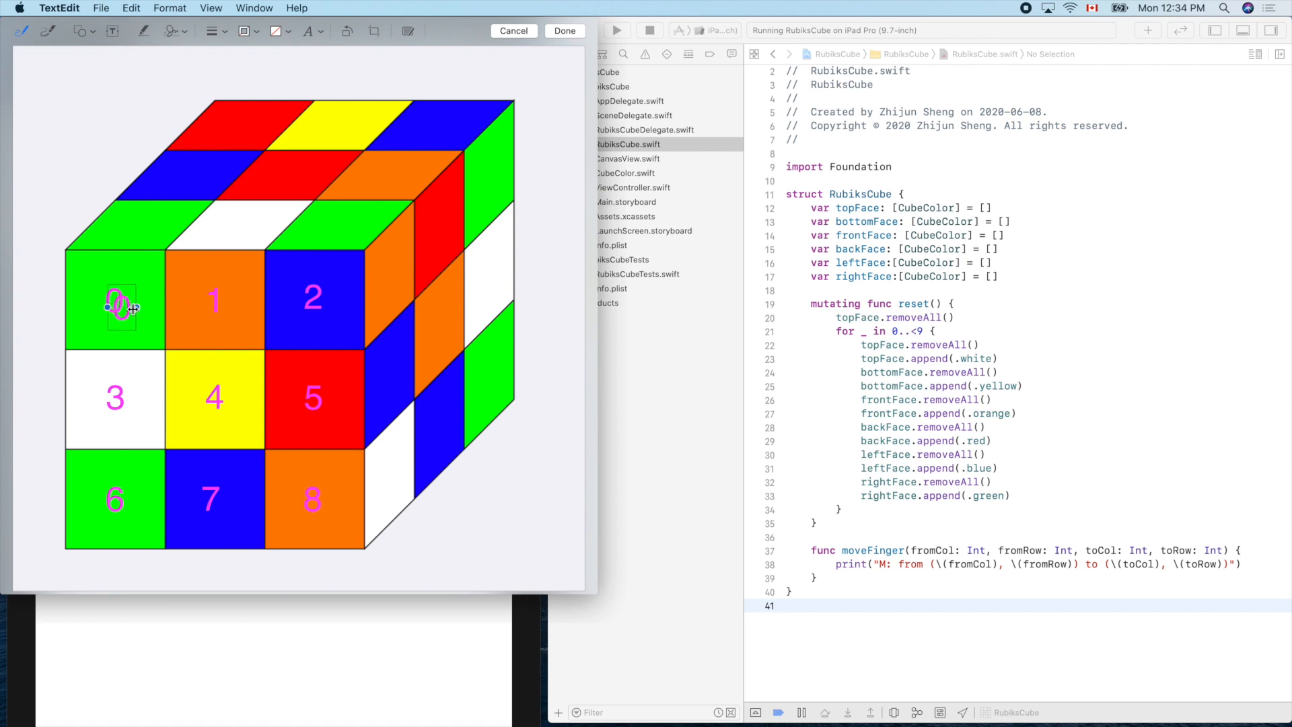
mouse_move(154, 300)
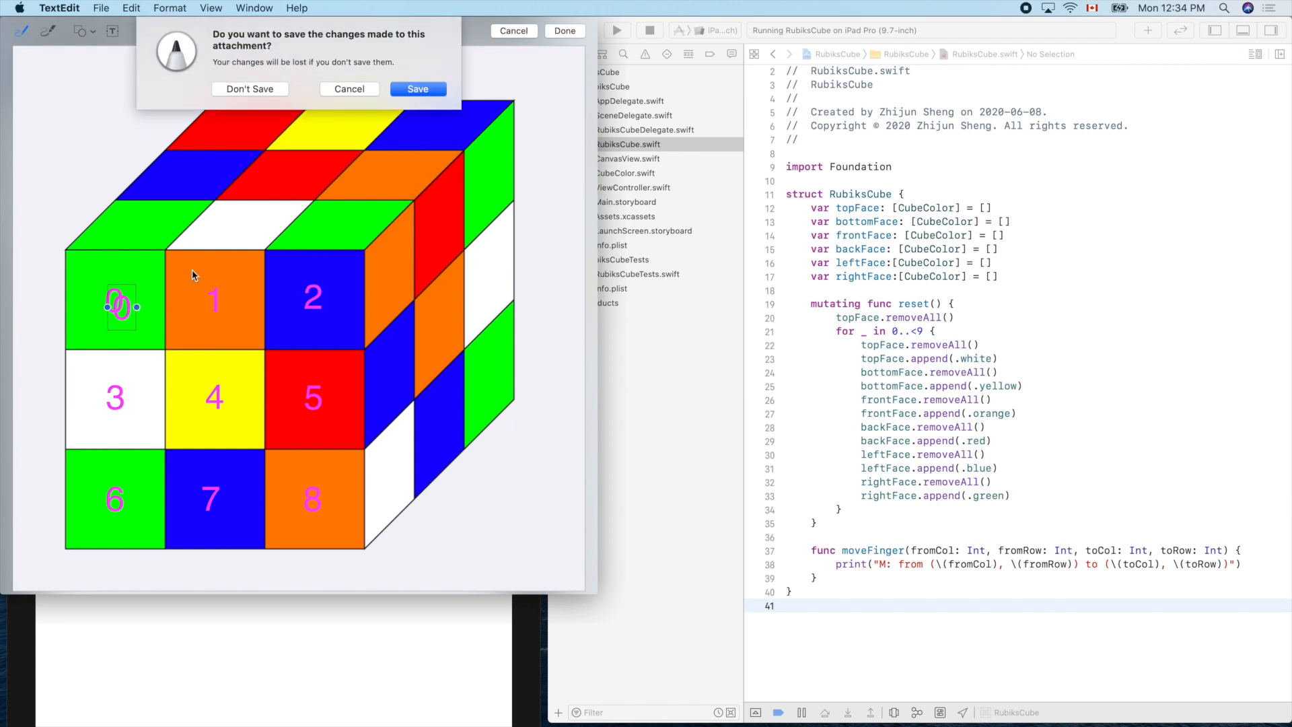
Step: Dismiss the save prompt and move copies of labels 0 and 2 onto the right face's top row
click(250, 88)
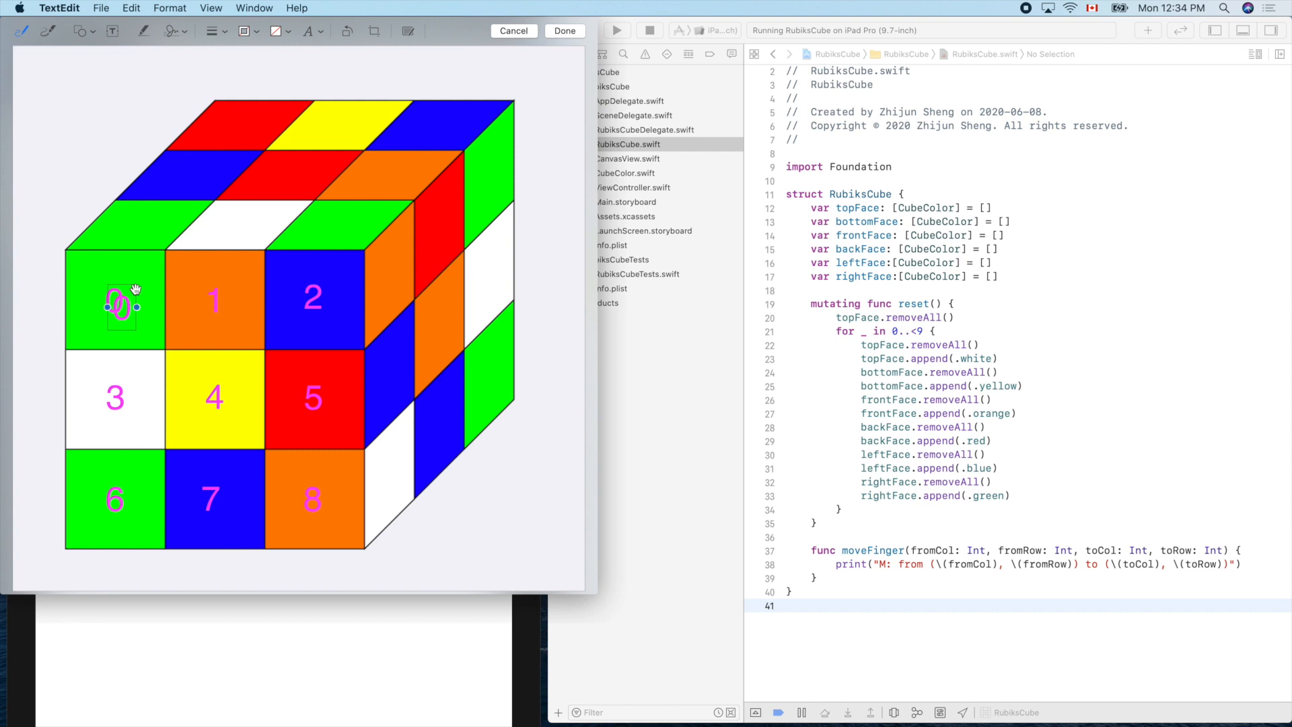
drag(120, 305, 383, 276)
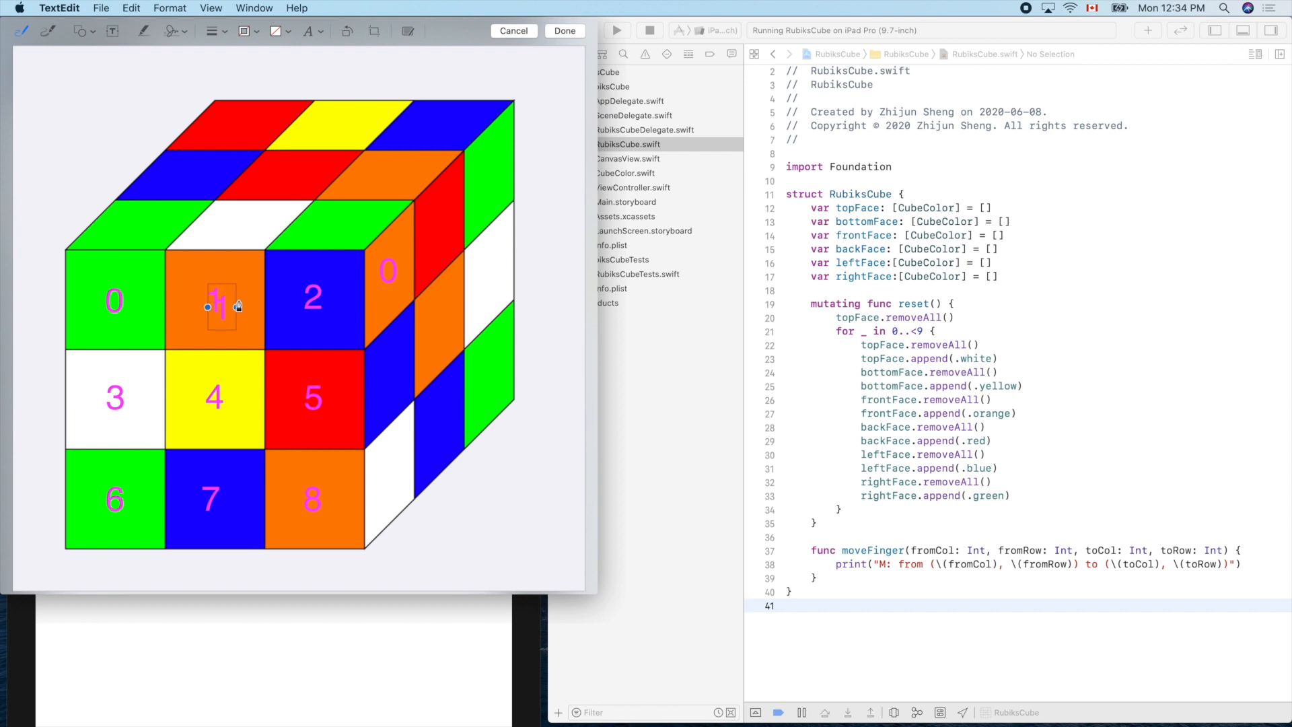
mouse_move(223, 284)
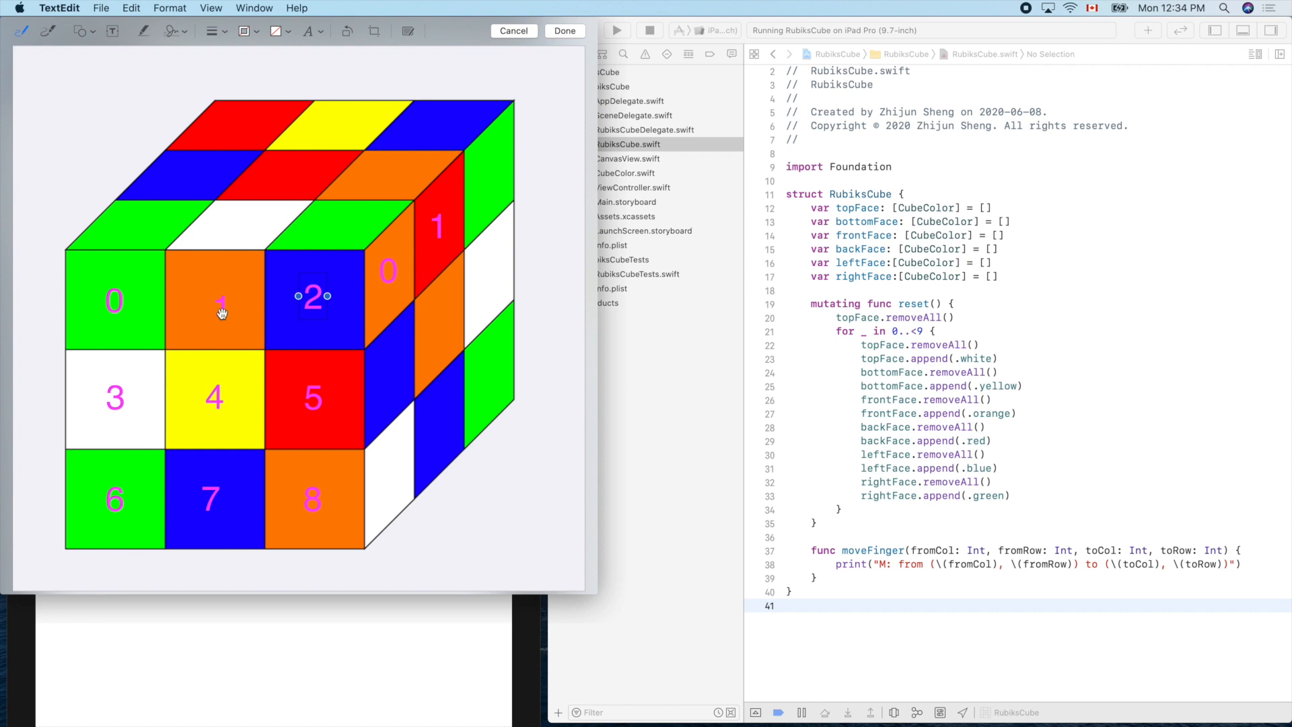
click(216, 299)
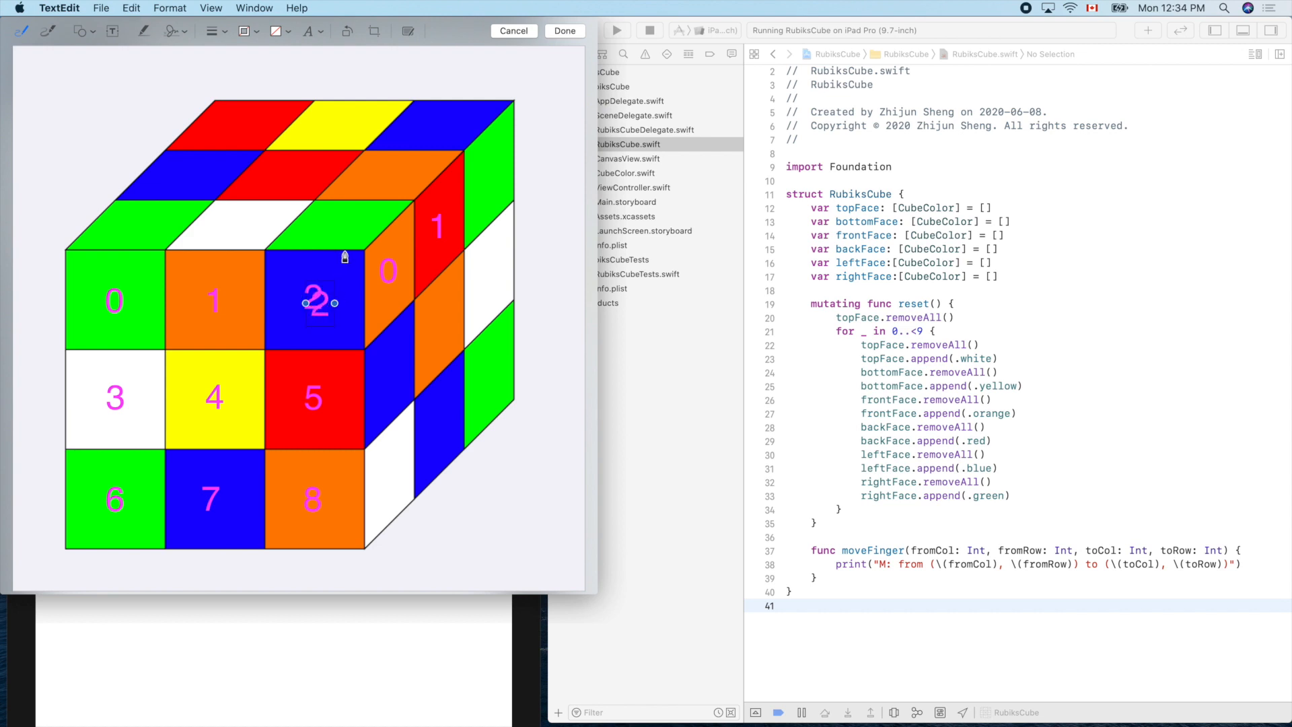
mouse_move(329, 293)
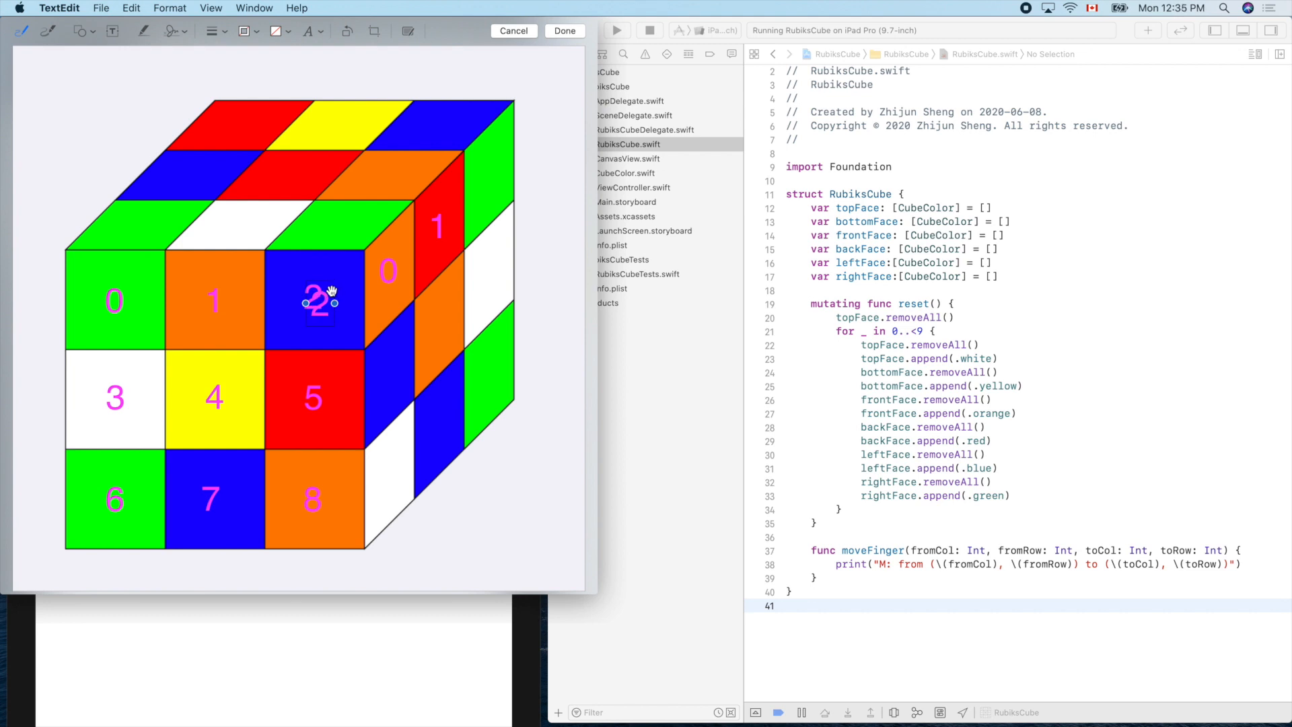
mouse_move(333, 284)
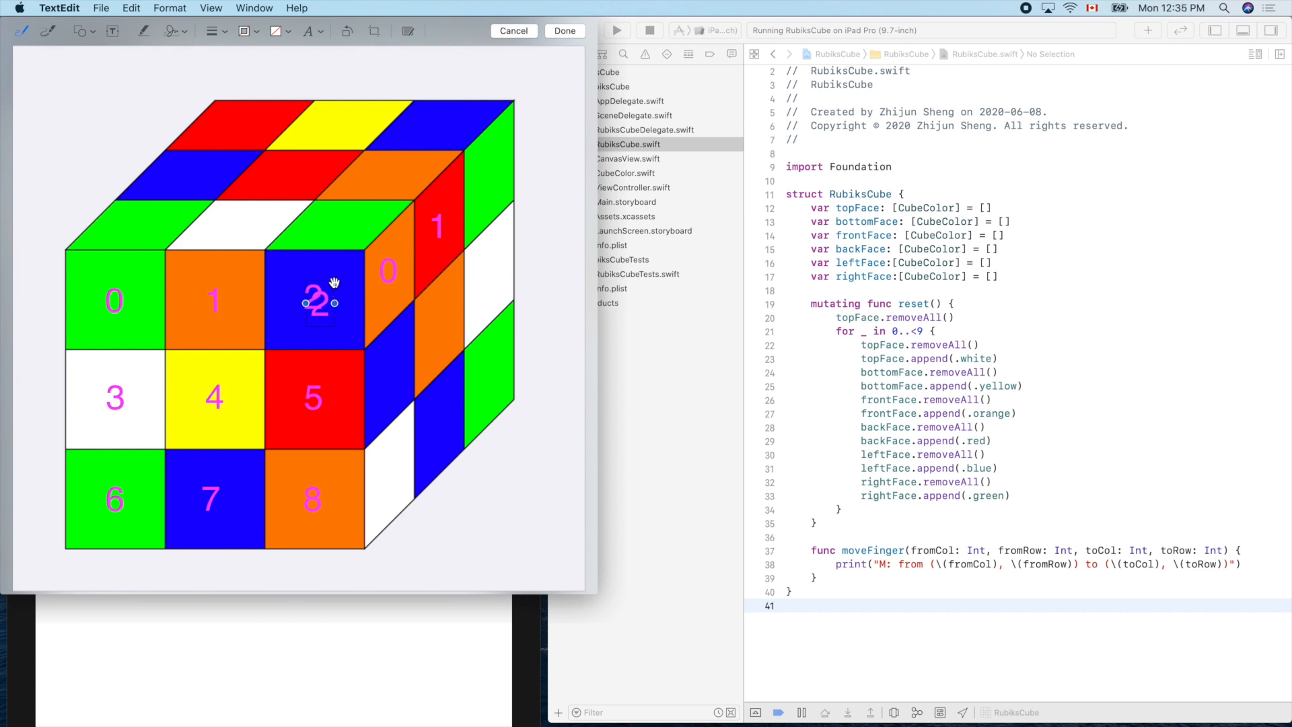
drag(317, 301, 425, 235)
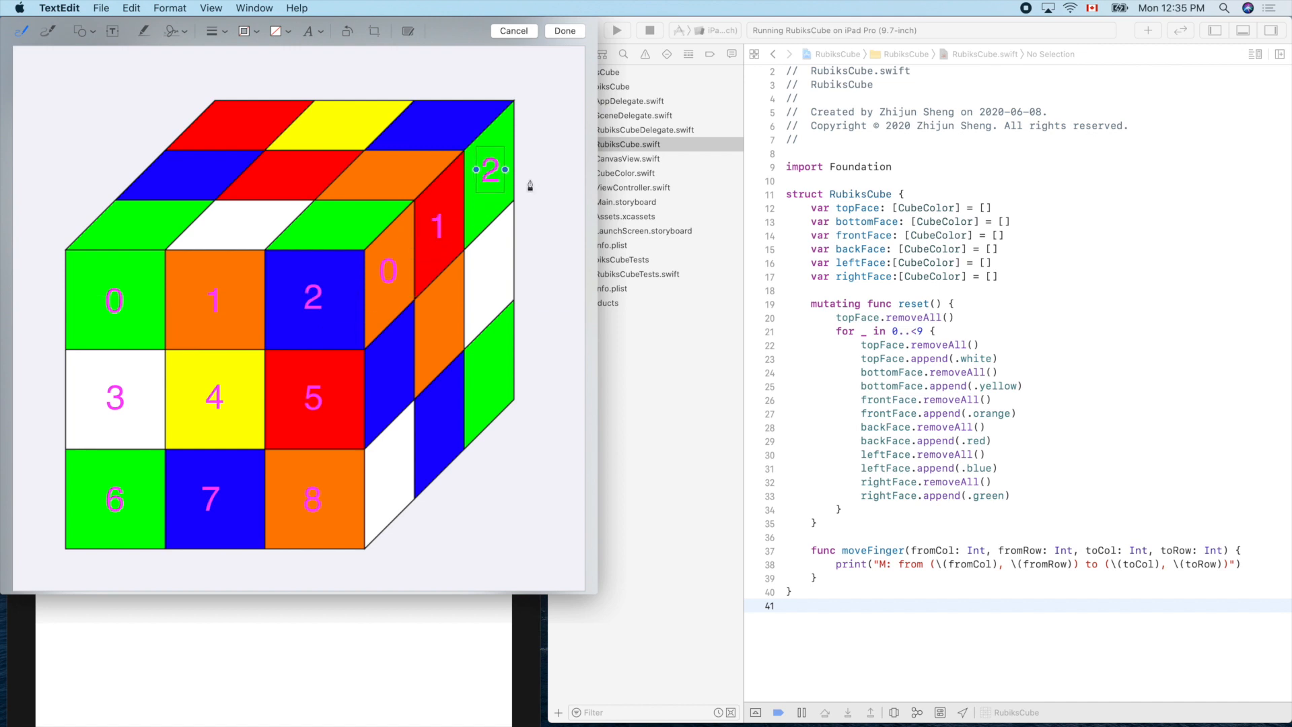
mouse_move(137, 396)
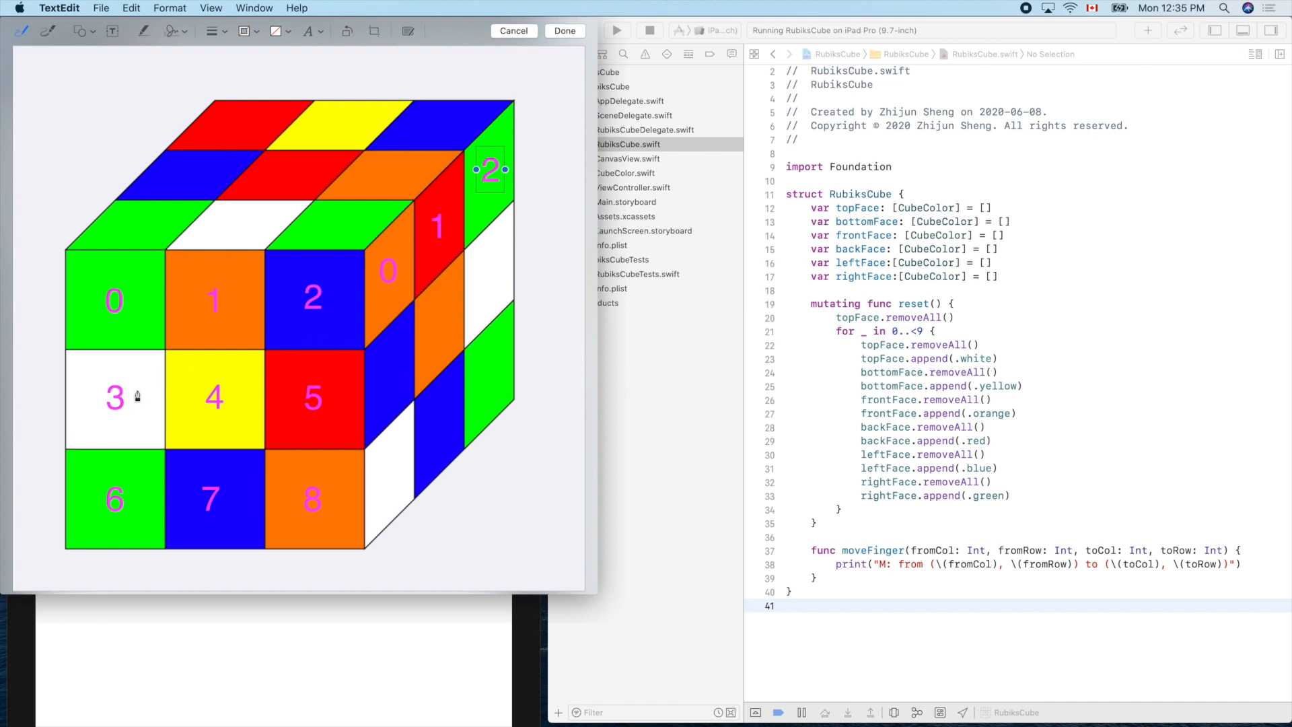
Step: Copy the 3 label and carry it onto the right face below the top row
click(114, 398)
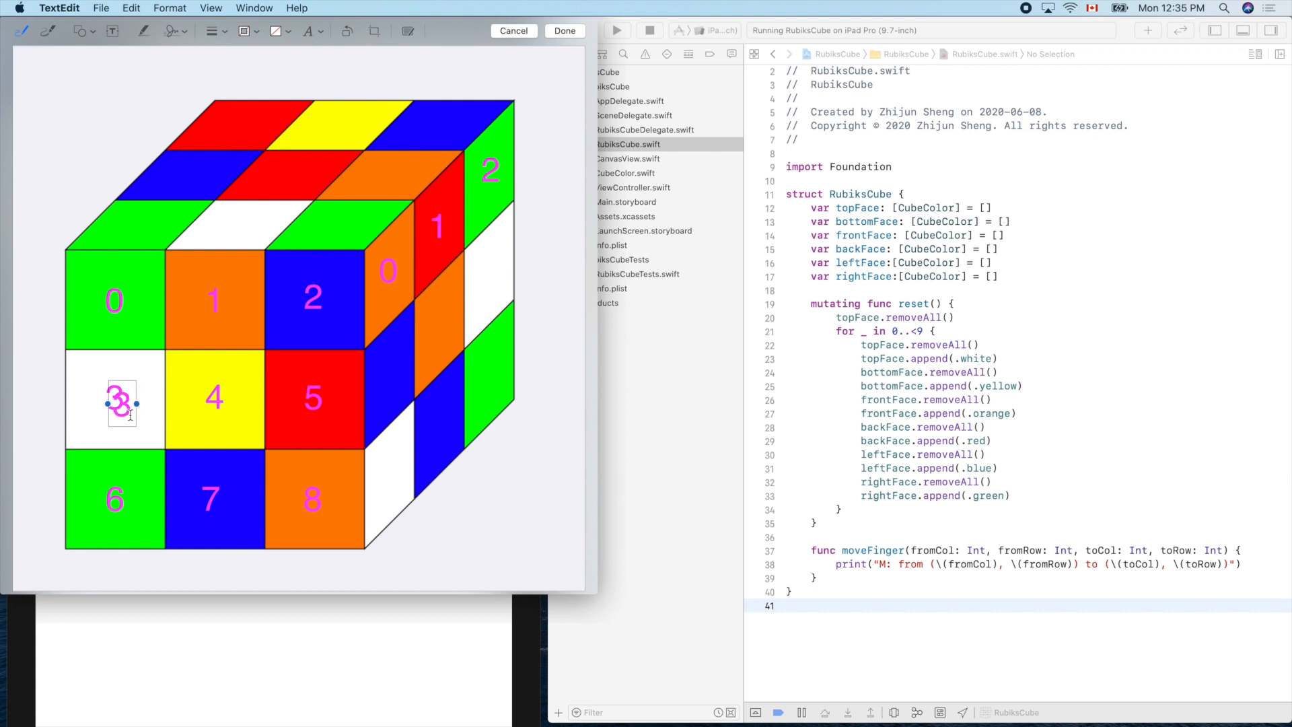
drag(120, 400, 165, 396)
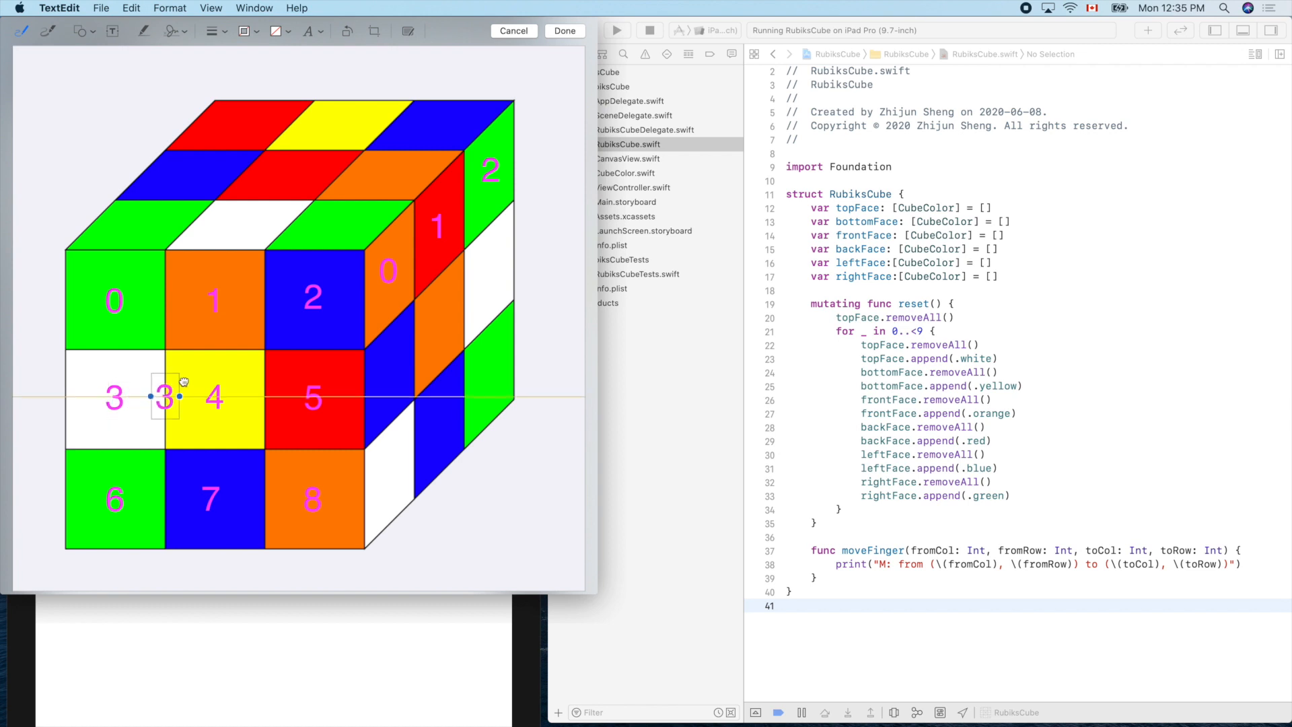
drag(165, 397, 389, 371)
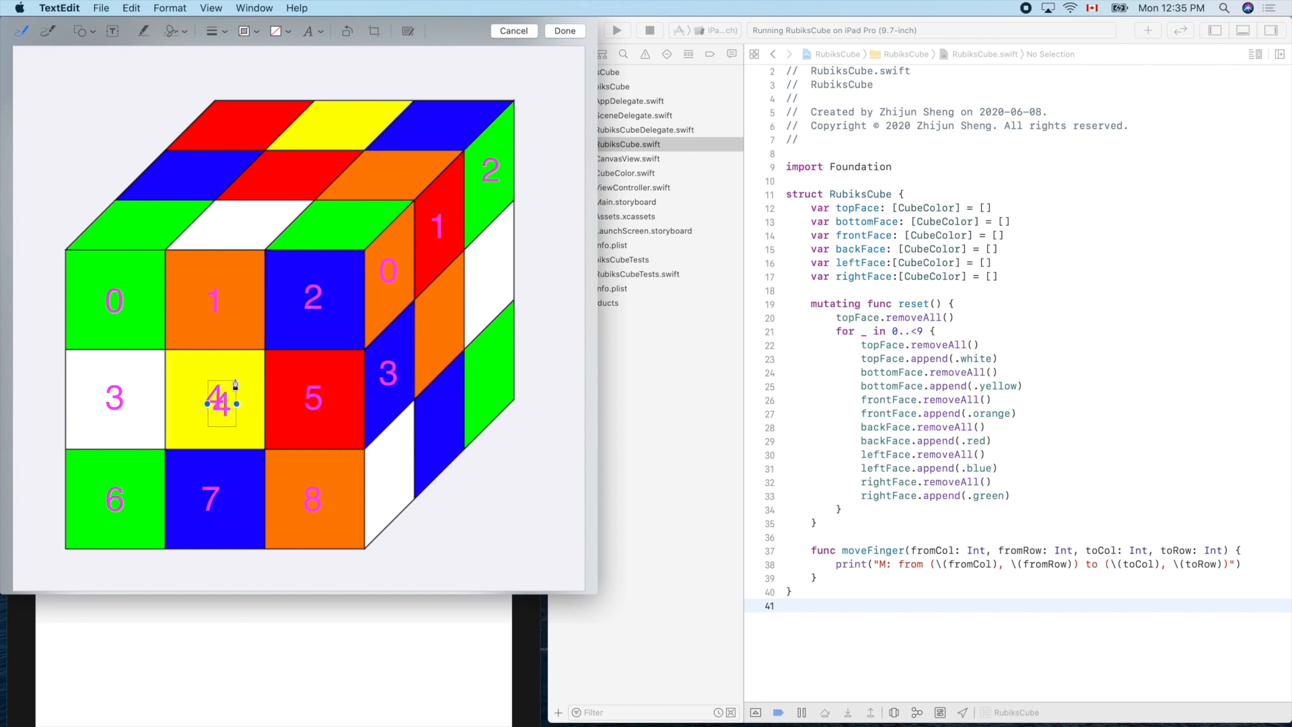
Step: Place copies of labels 4, 5 and 6 on the right face's centre, middle-right and bottom-left squares
drag(220, 403, 312, 392)
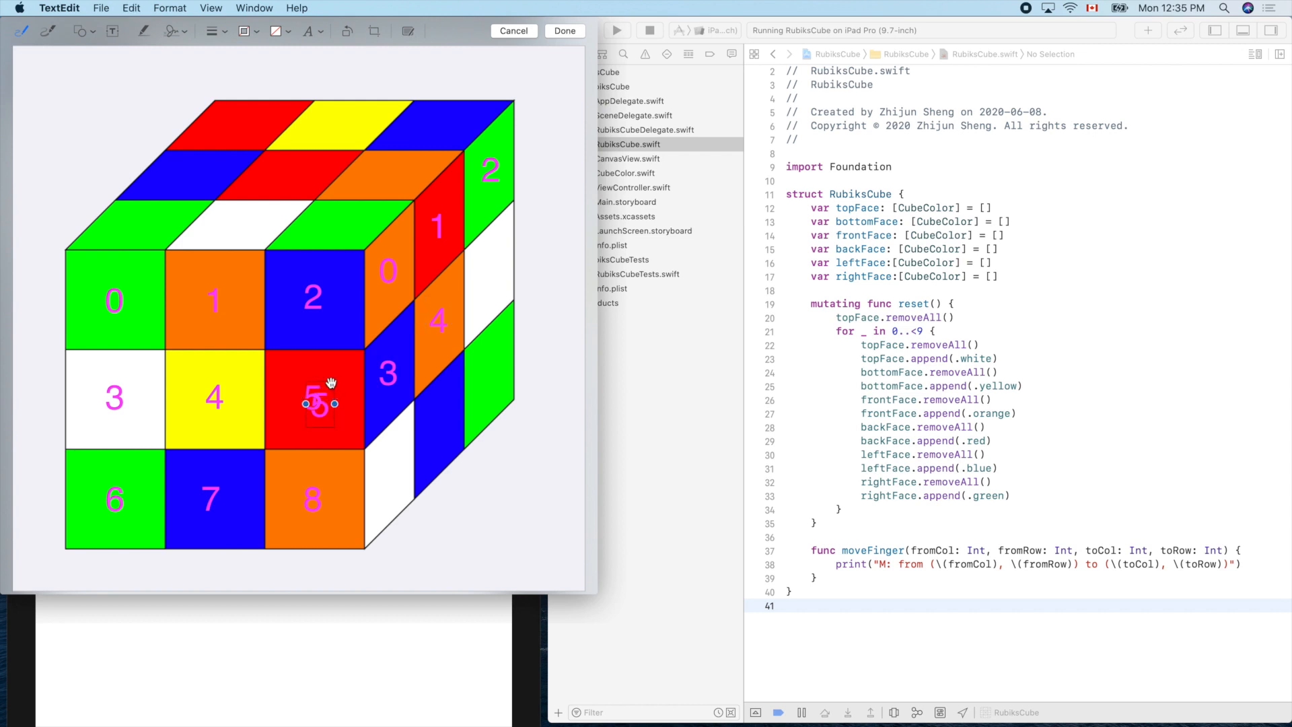
drag(317, 403, 489, 271)
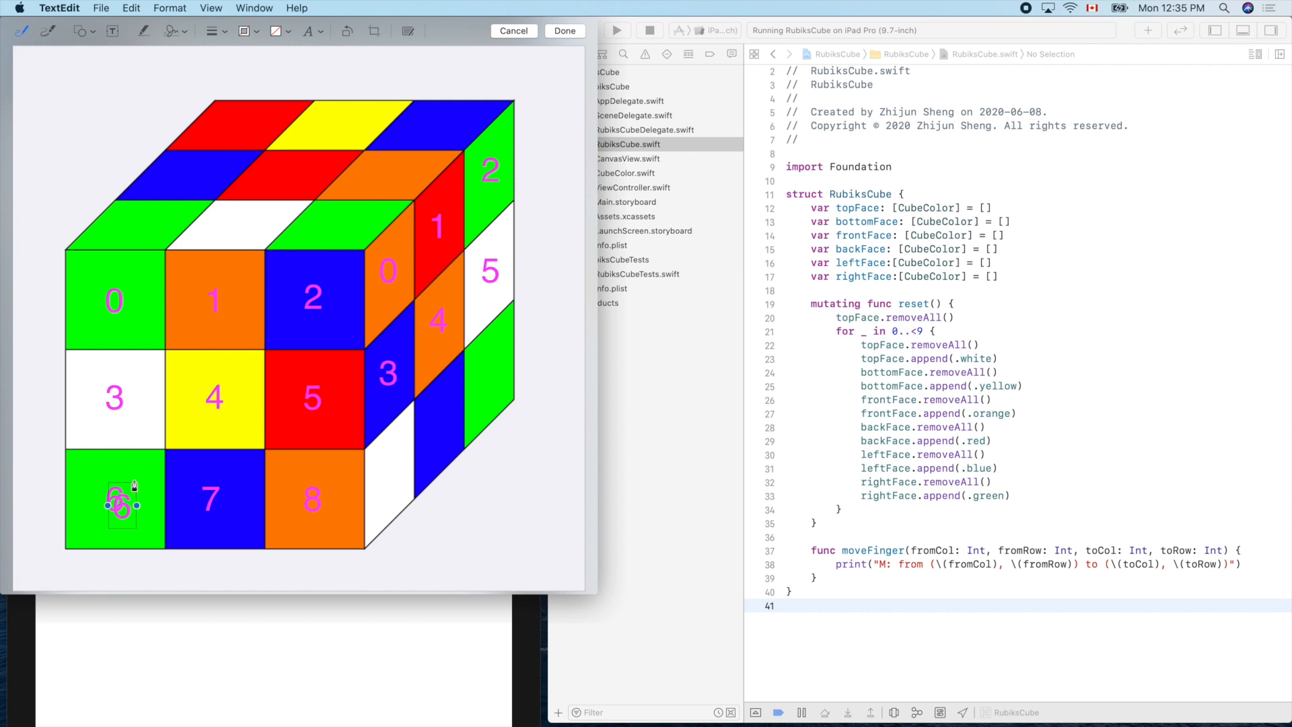
drag(122, 503, 377, 455)
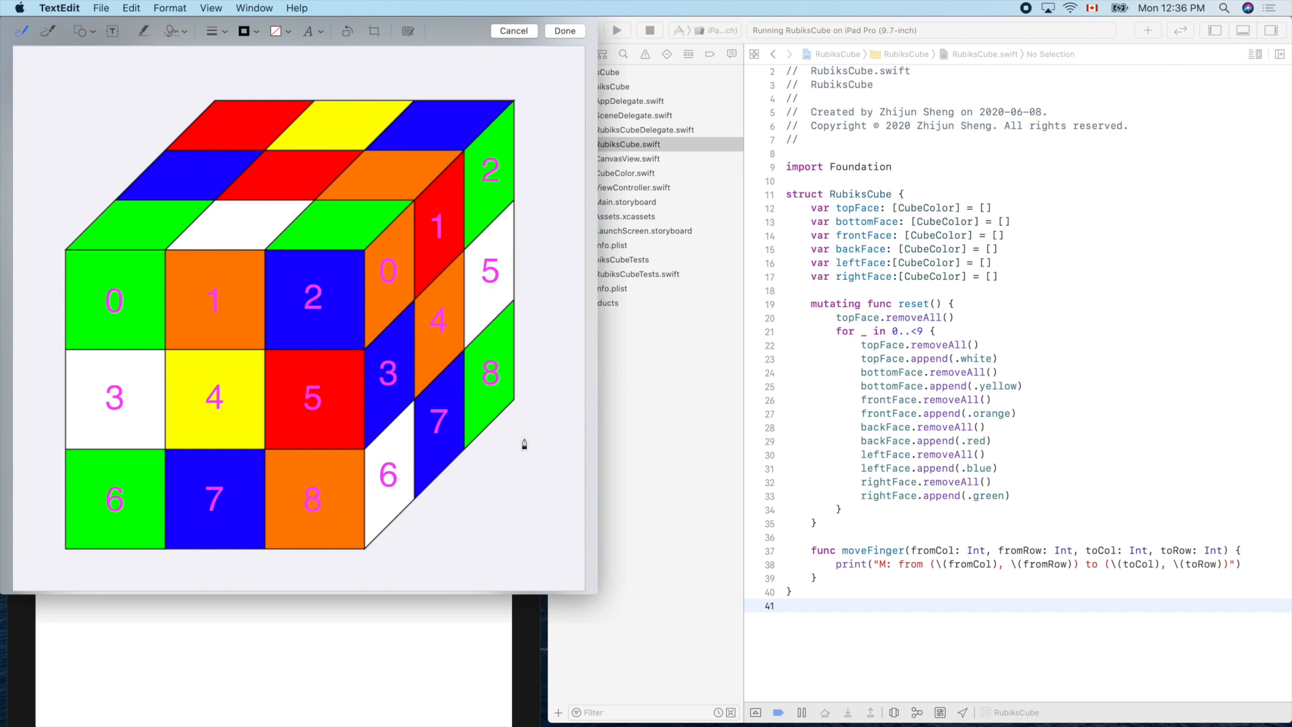
mouse_move(217, 202)
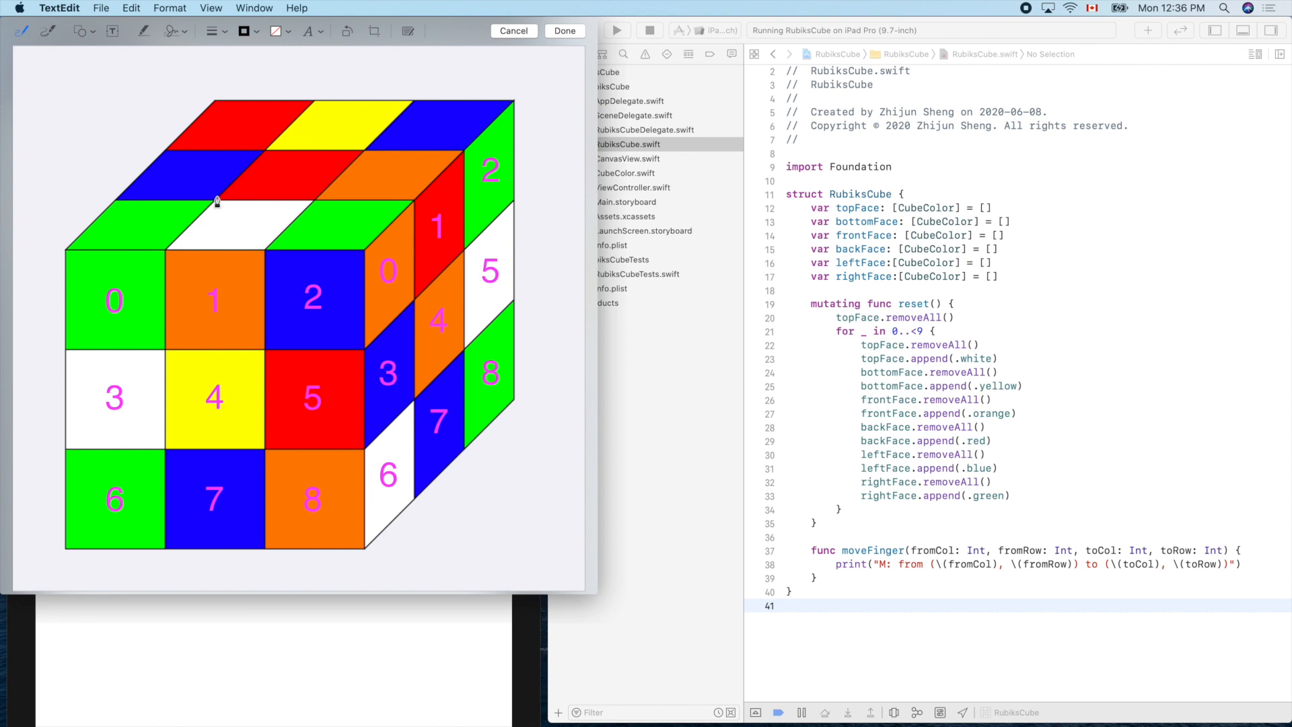
mouse_move(255, 129)
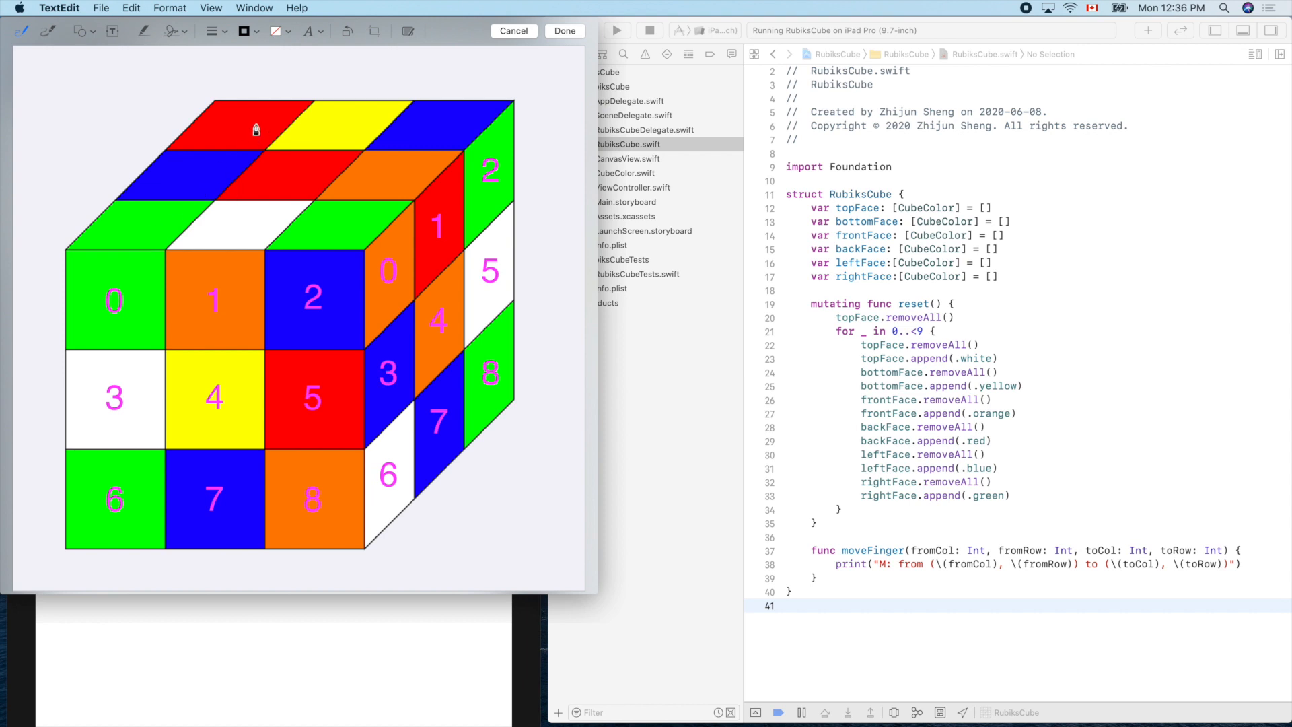
mouse_move(243, 128)
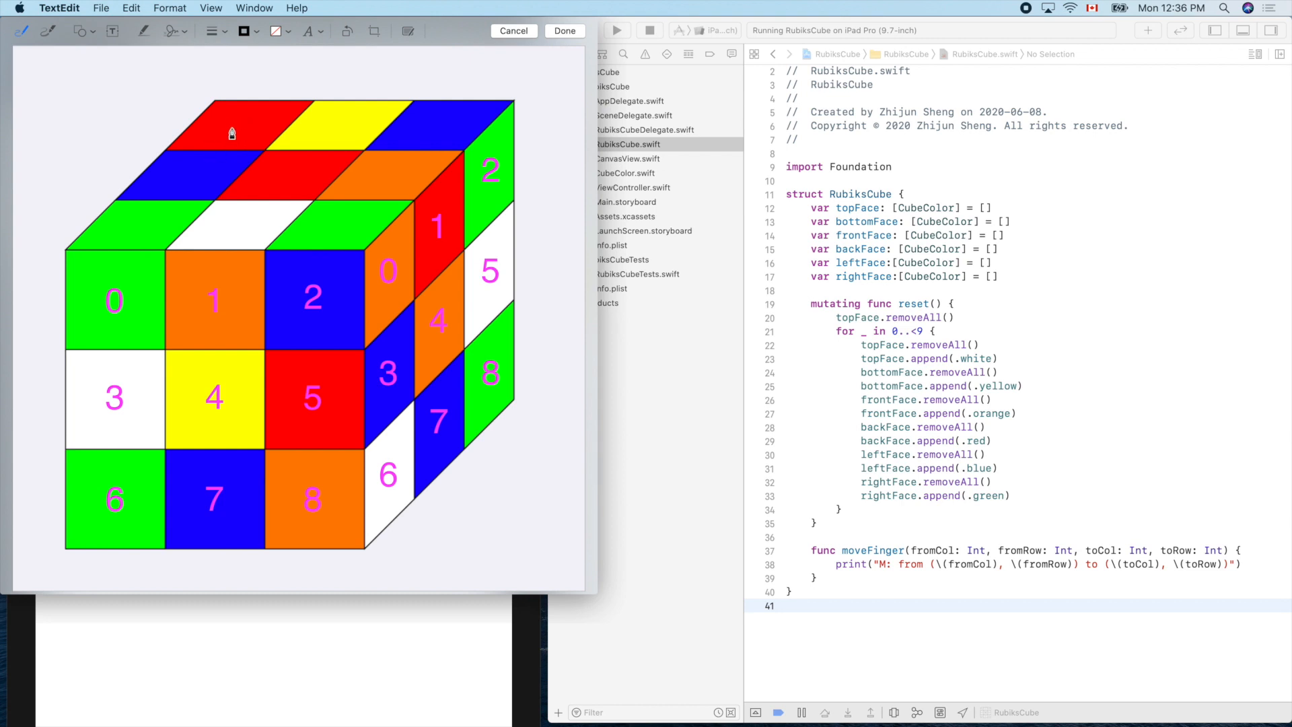
mouse_move(121, 297)
text(1)
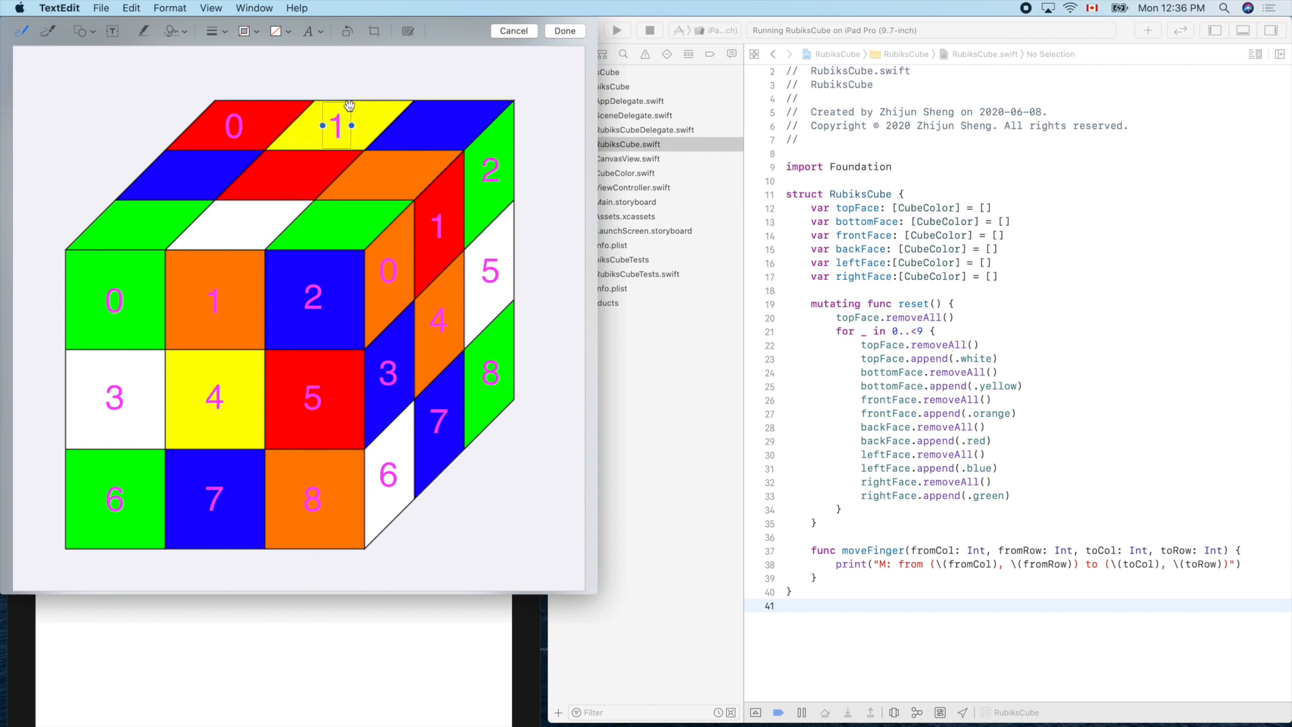
mouse_move(400, 88)
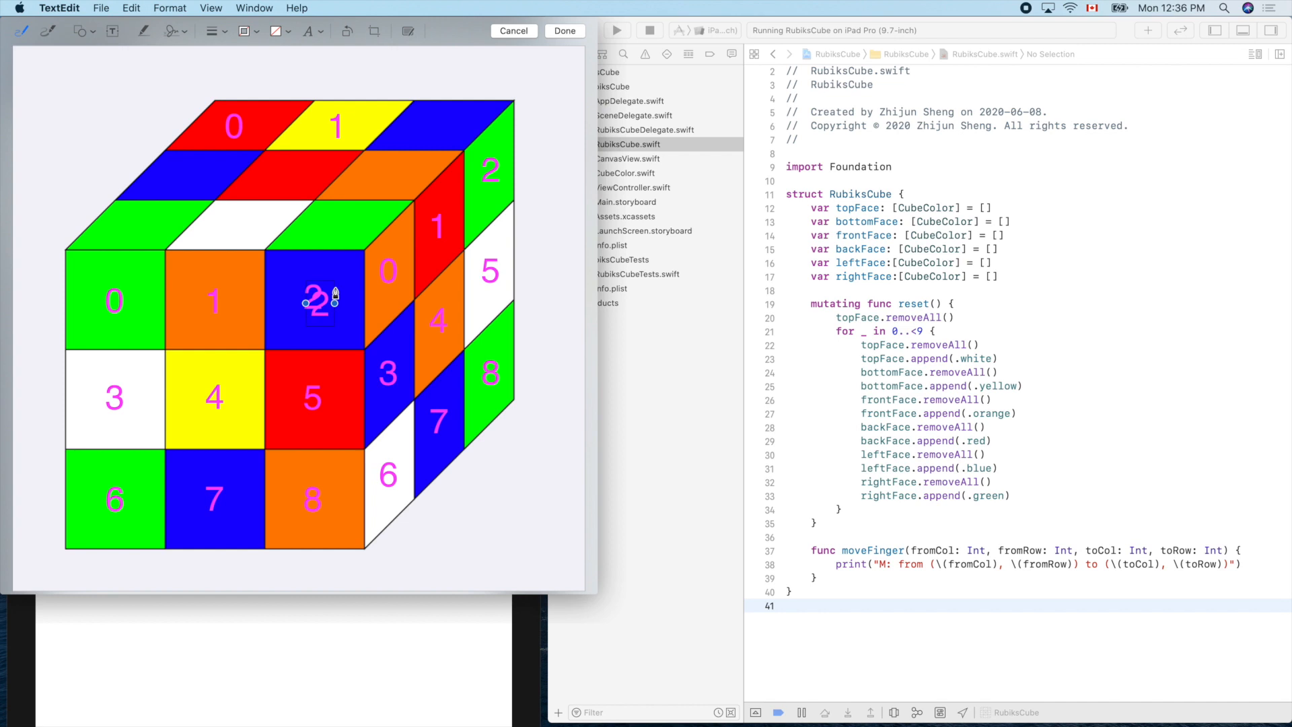
Step: Place a copy of label 2 on the top face's back-right square
drag(317, 301, 429, 126)
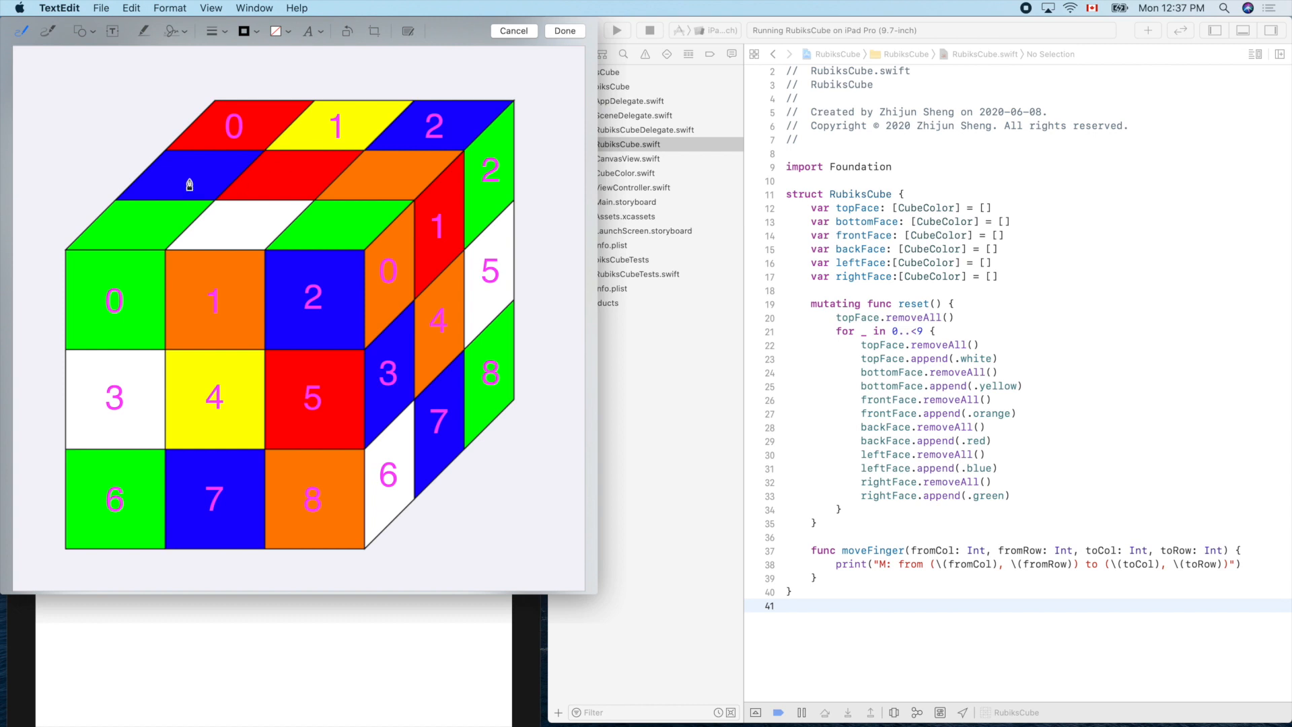
mouse_move(493, 443)
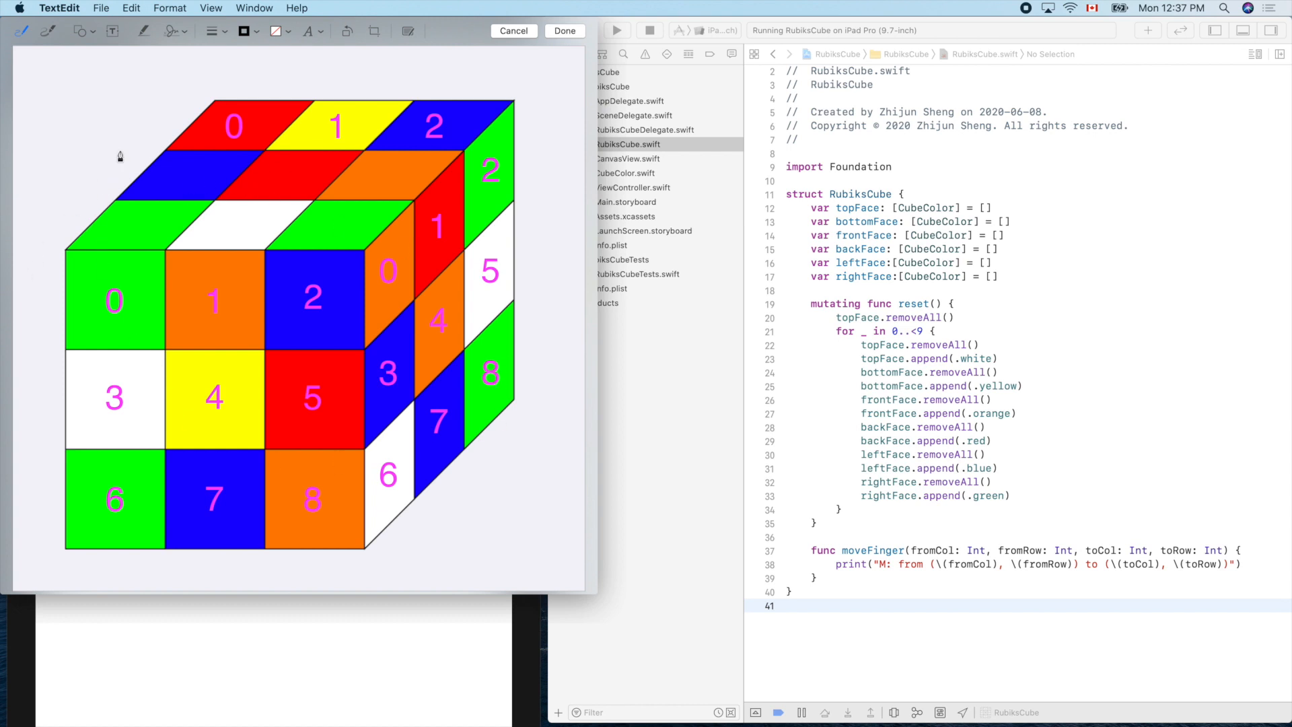
mouse_move(102, 183)
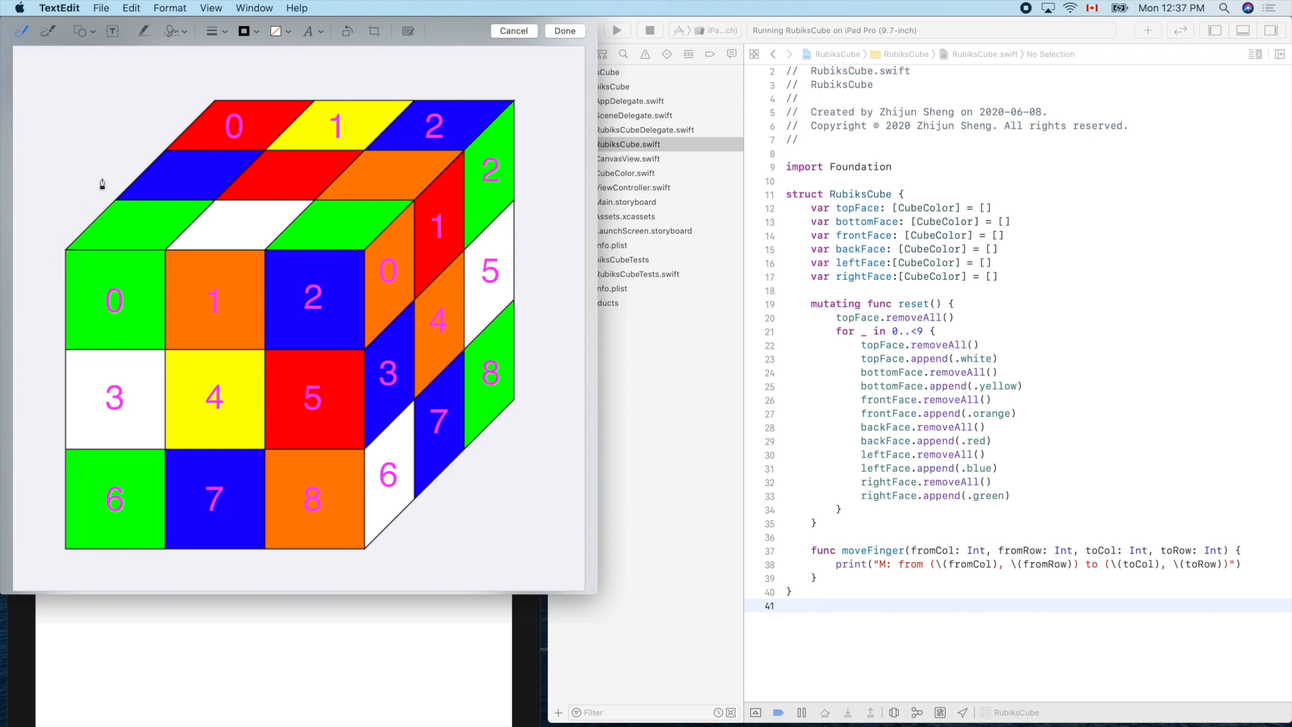
mouse_move(113, 142)
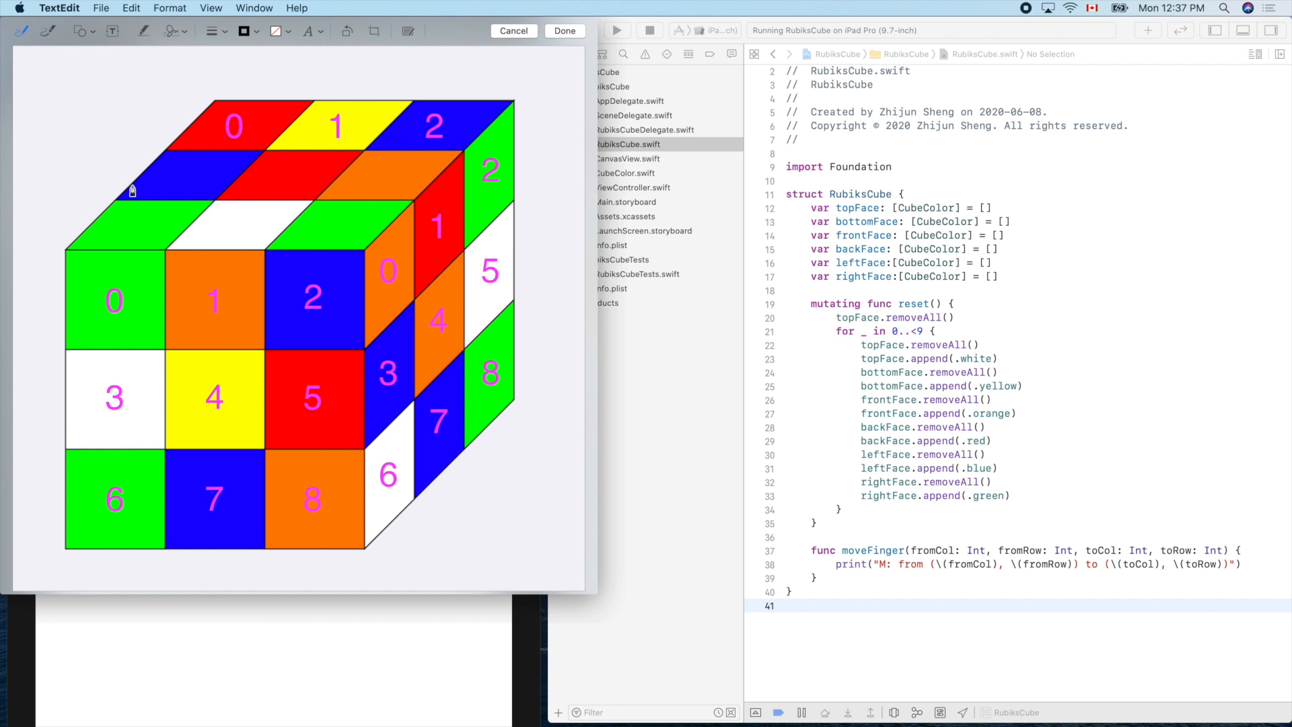
mouse_move(41, 214)
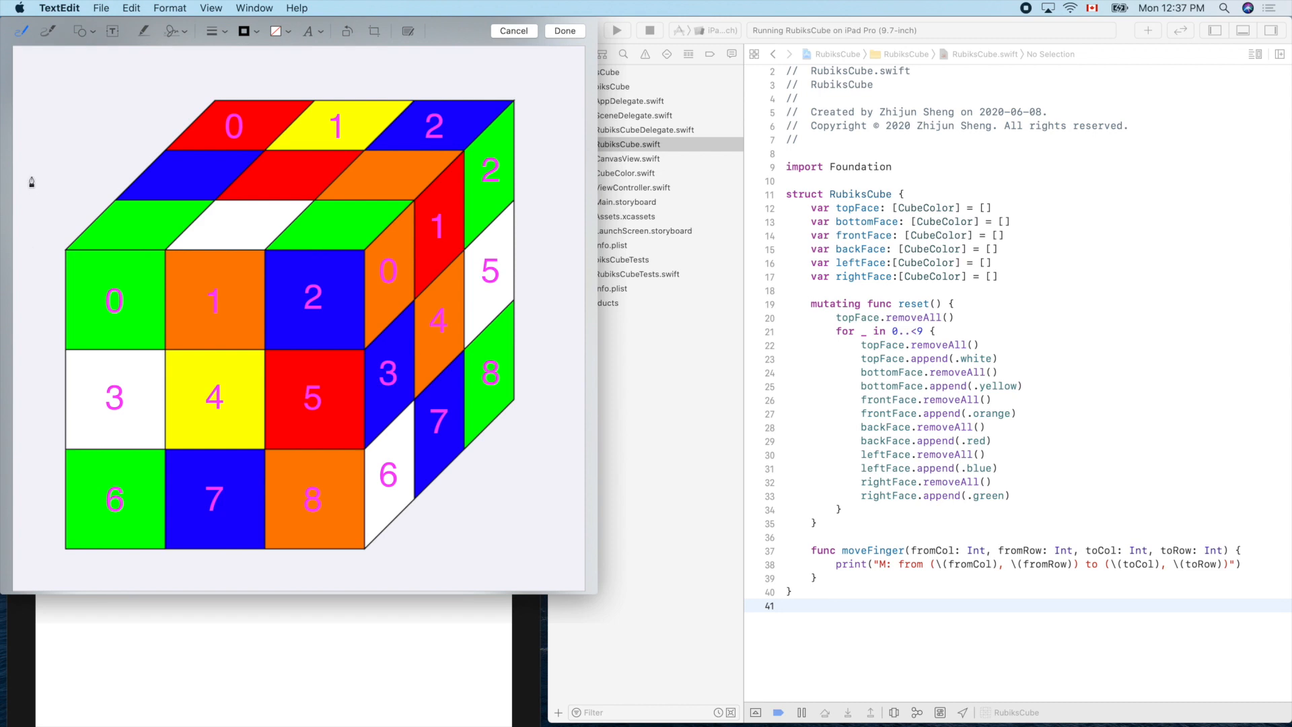
mouse_move(162, 133)
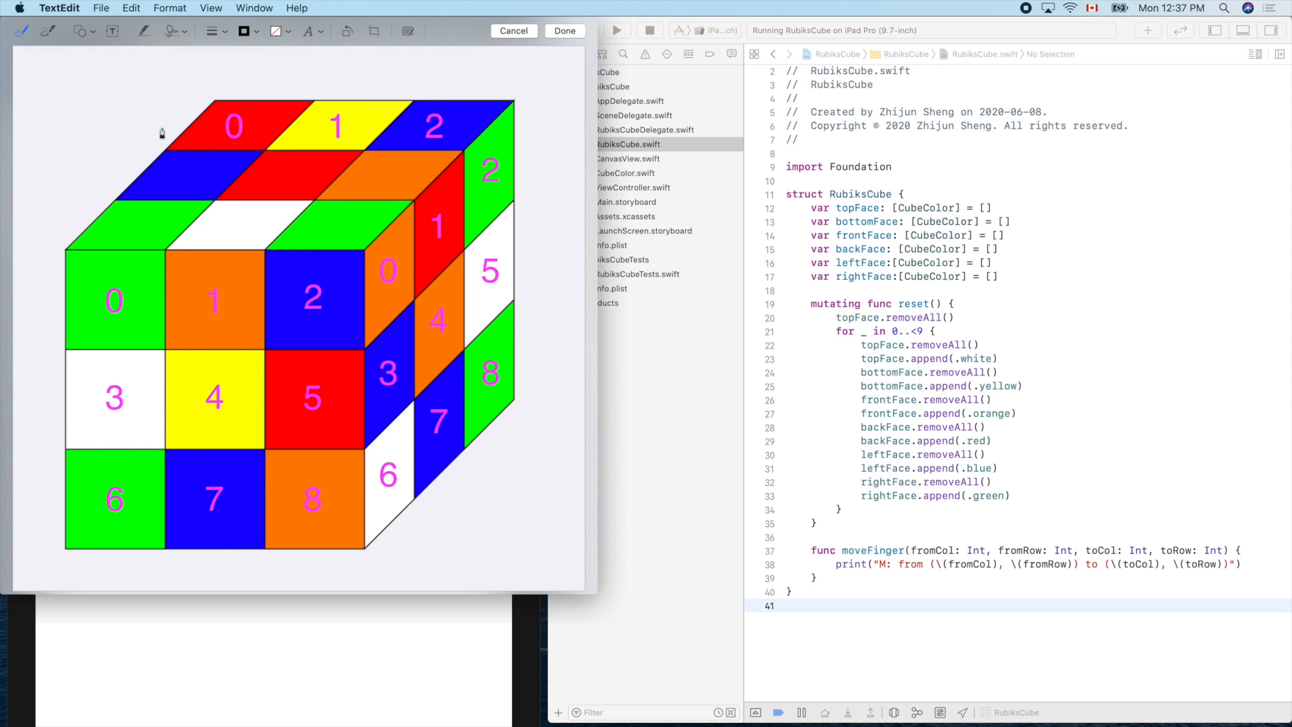
mouse_move(115, 204)
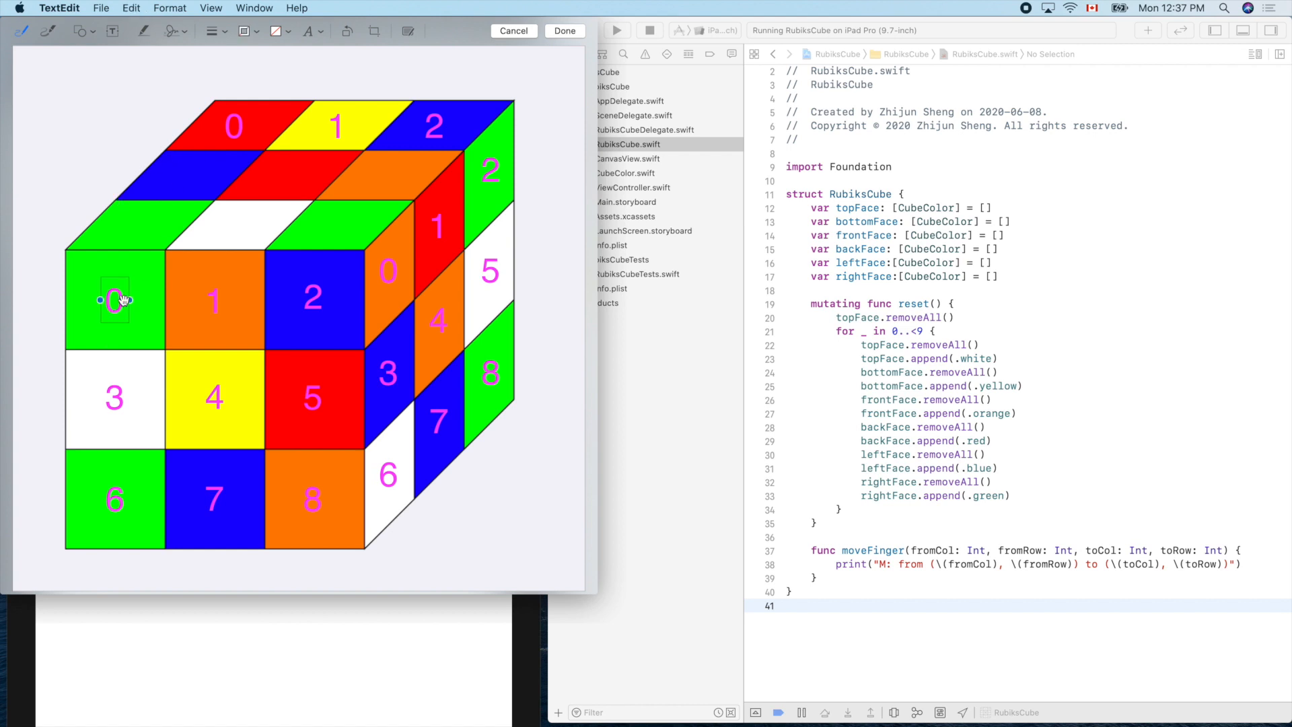
Step: Copy the front-face 0 label to just beside the top face's left corner
click(115, 301)
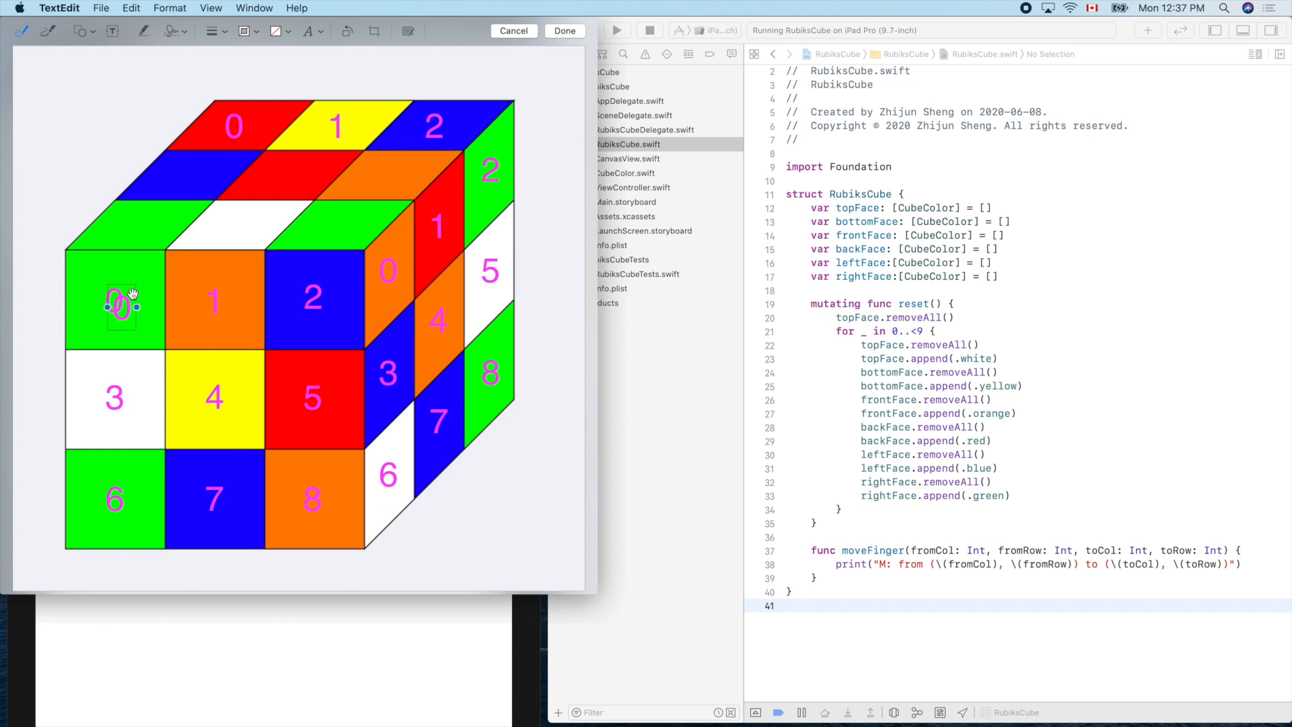
drag(119, 305, 165, 124)
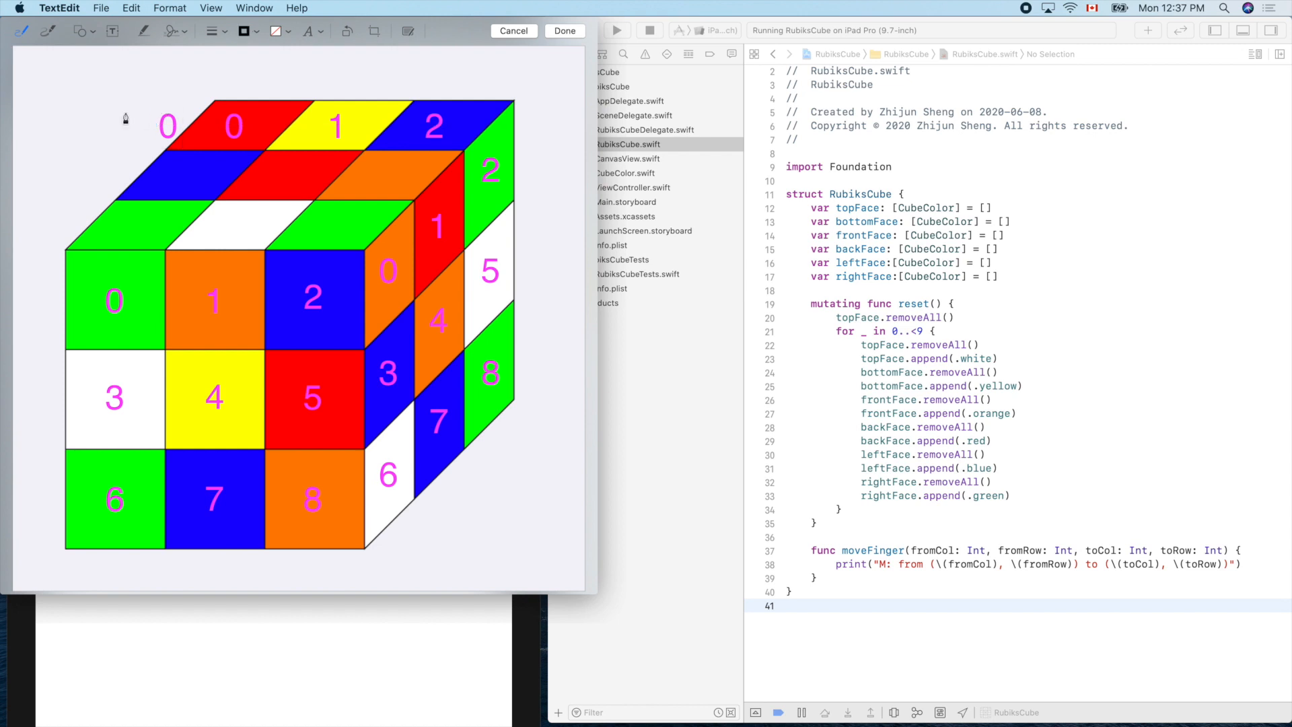
mouse_move(492, 91)
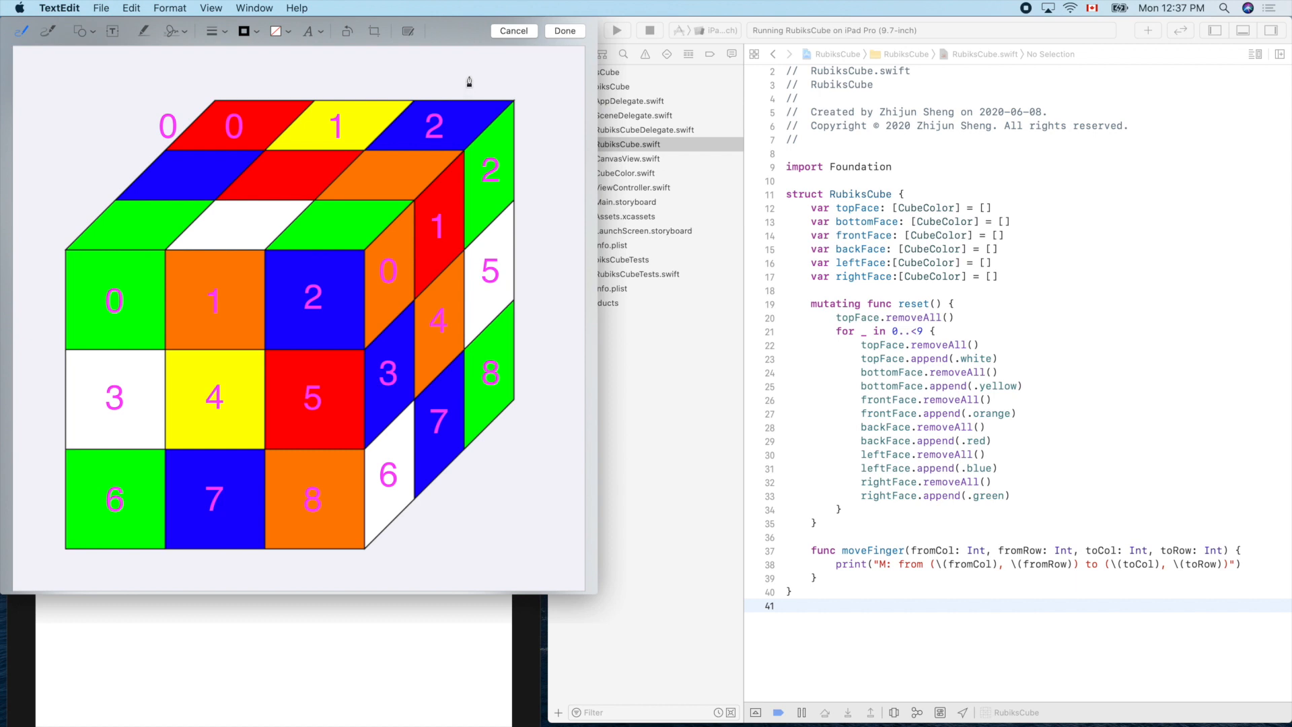
mouse_move(502, 81)
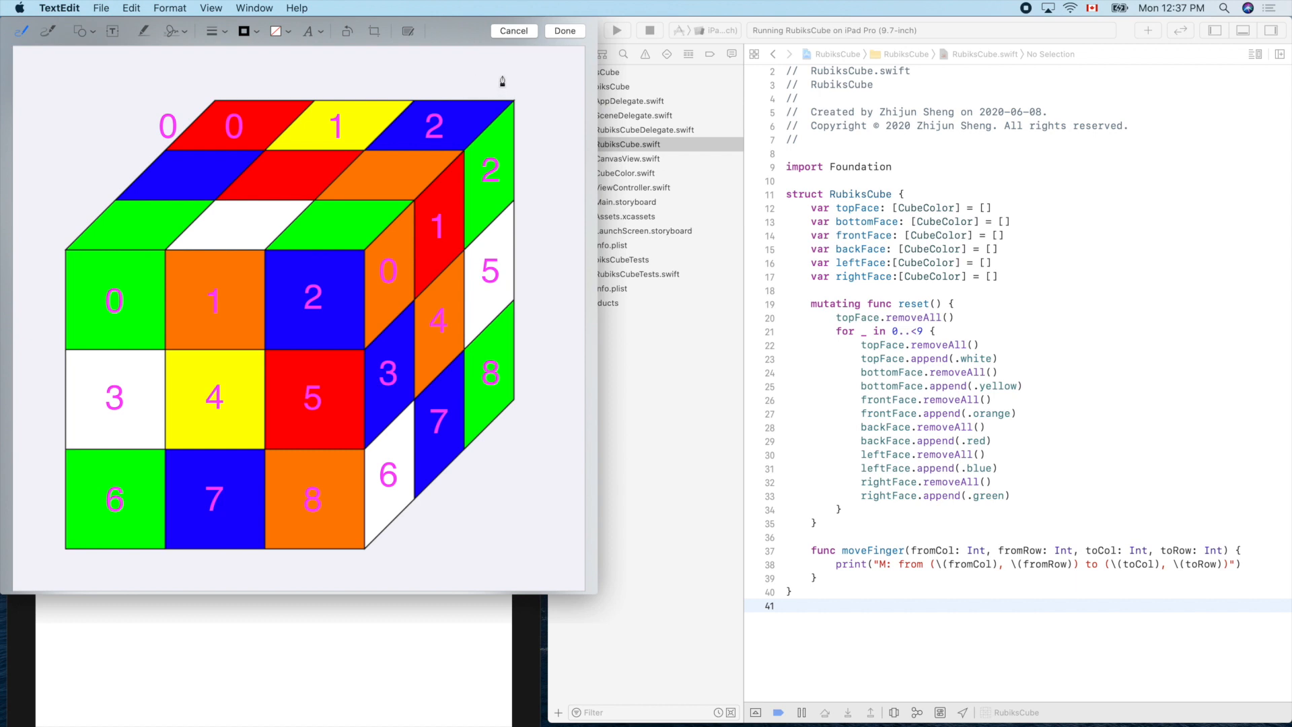
mouse_move(461, 82)
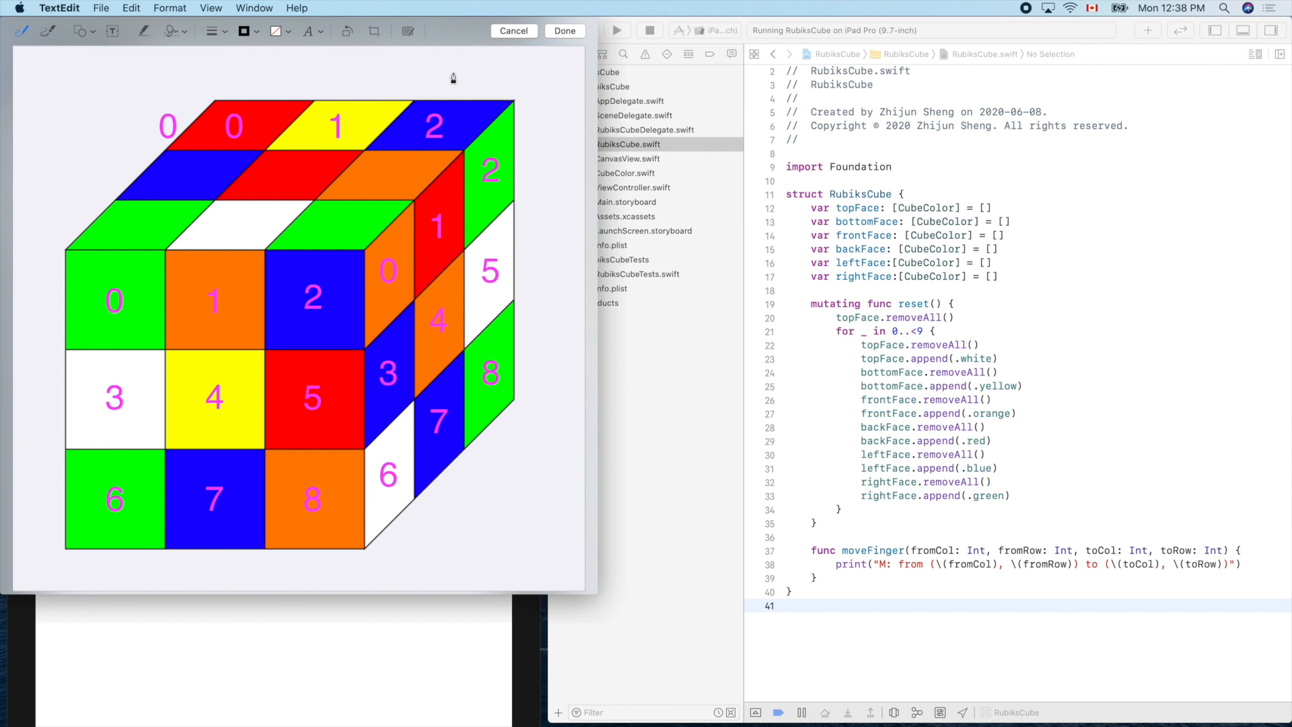
mouse_move(458, 69)
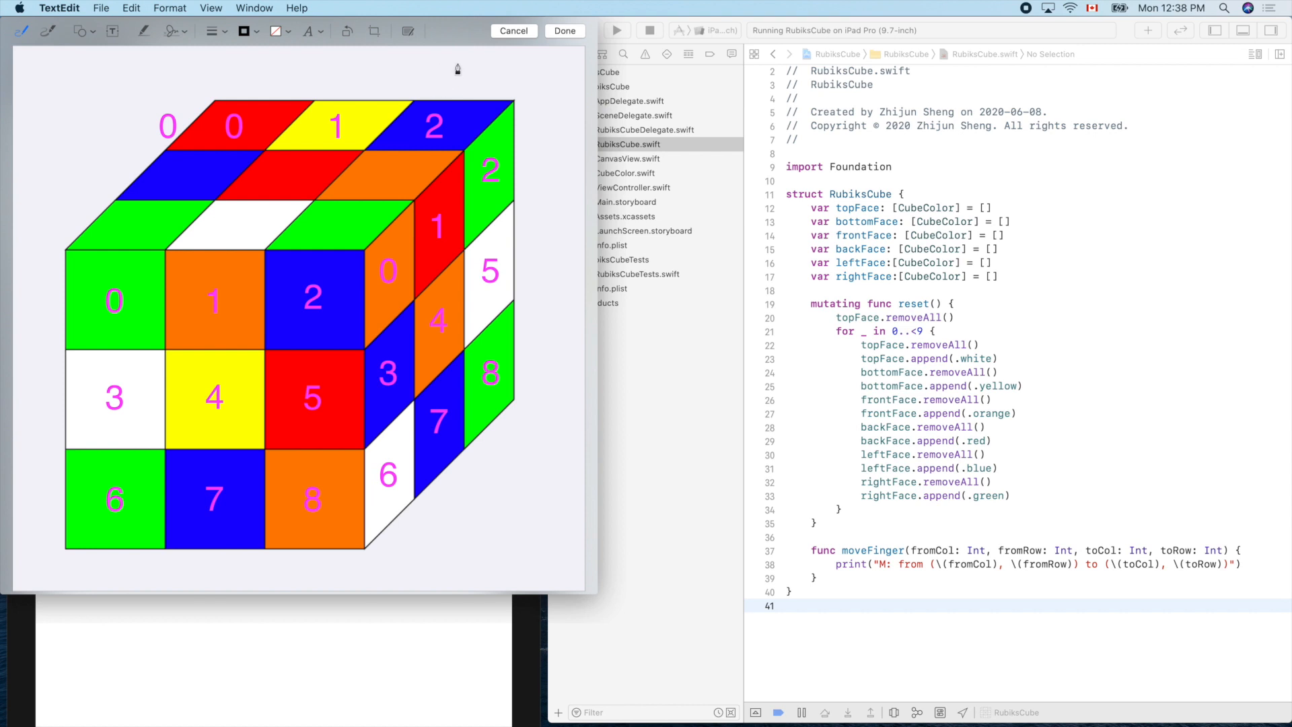
mouse_move(492, 101)
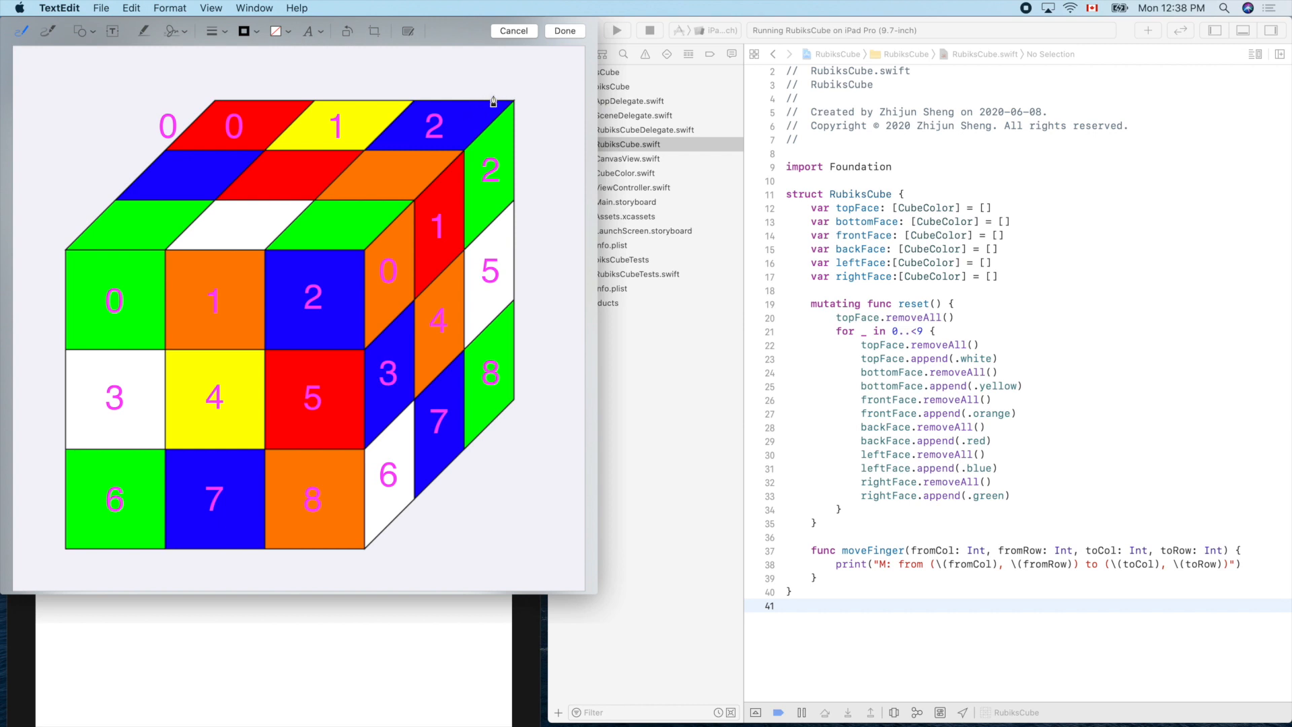
mouse_move(493, 95)
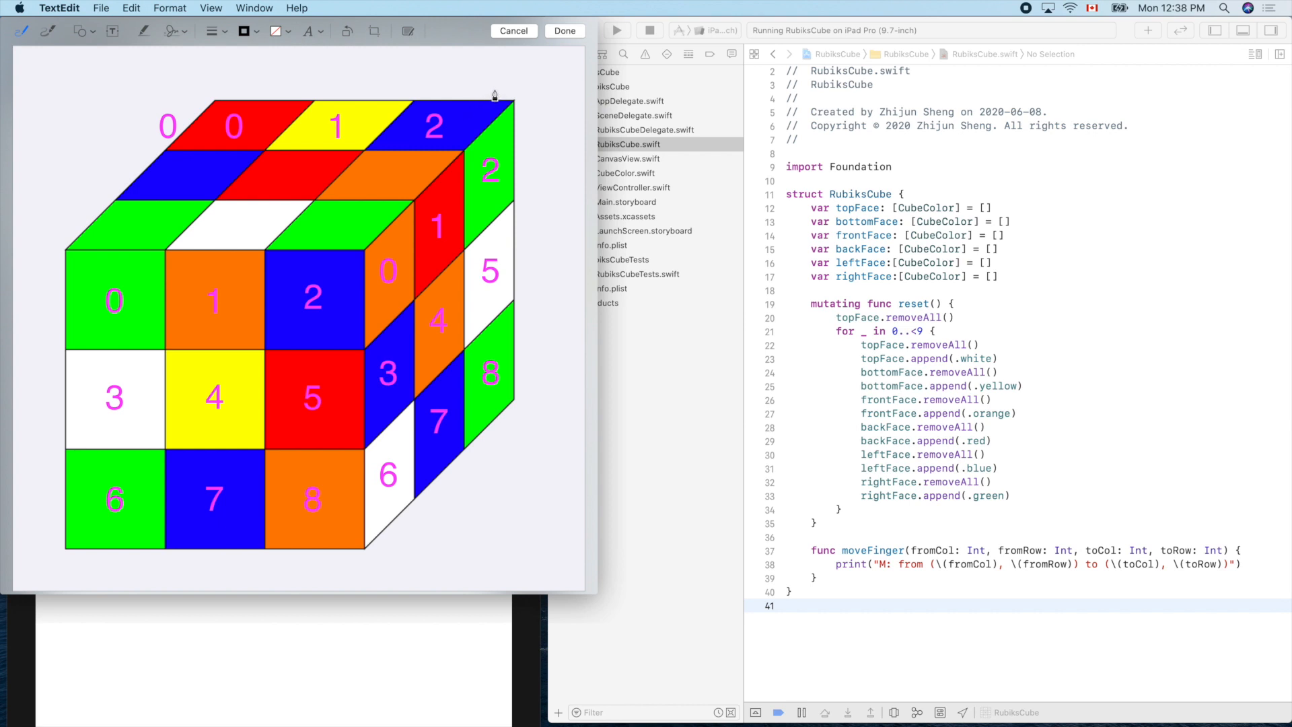
mouse_move(319, 119)
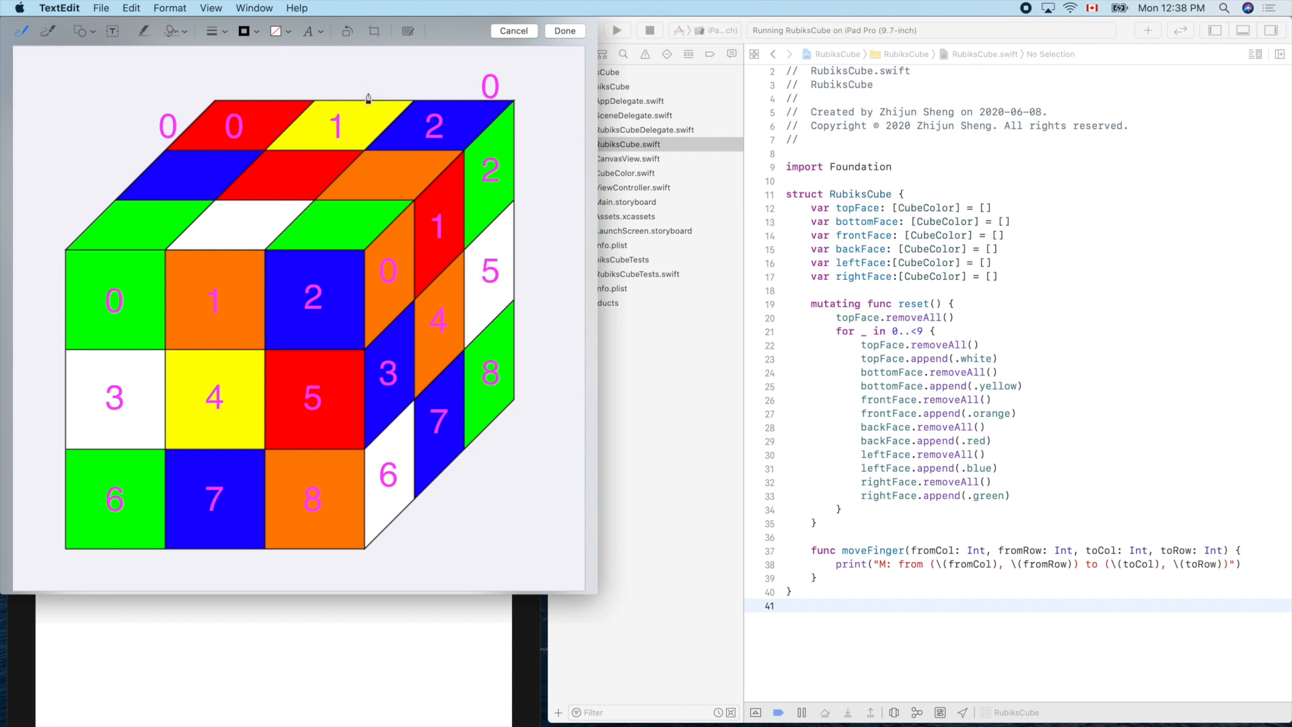
mouse_move(619, 261)
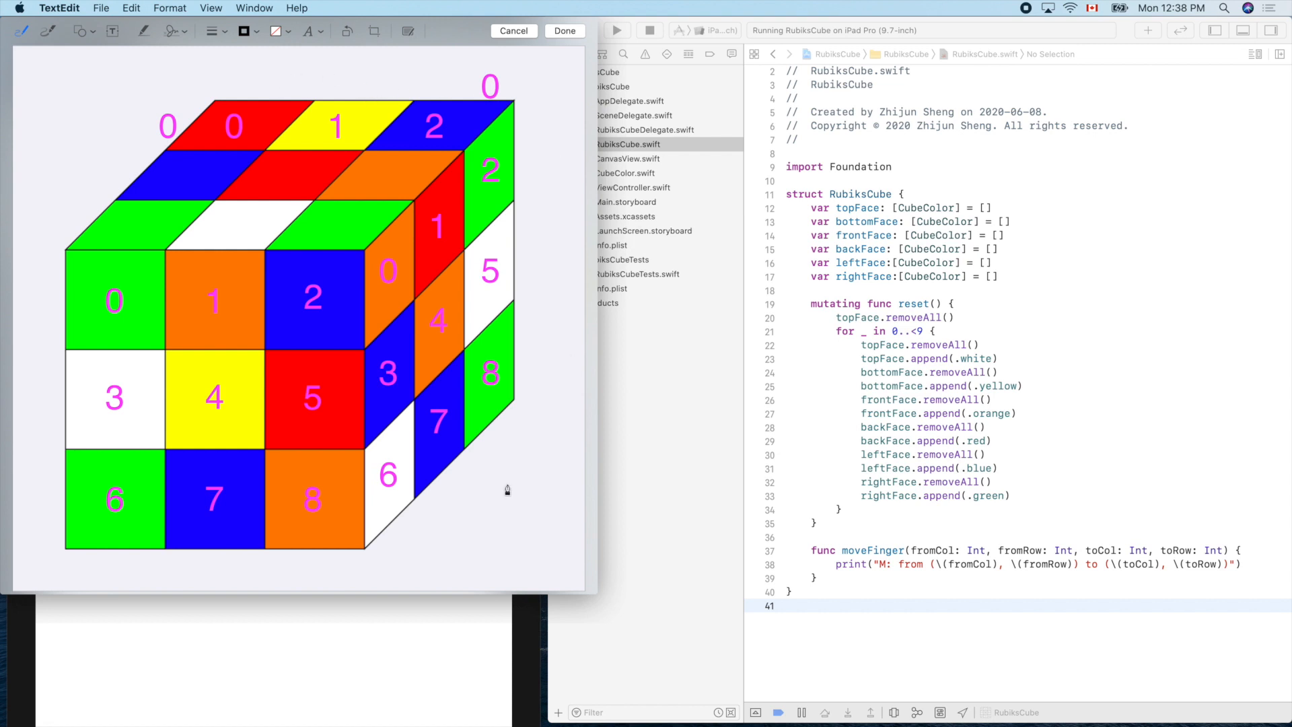
mouse_move(428, 551)
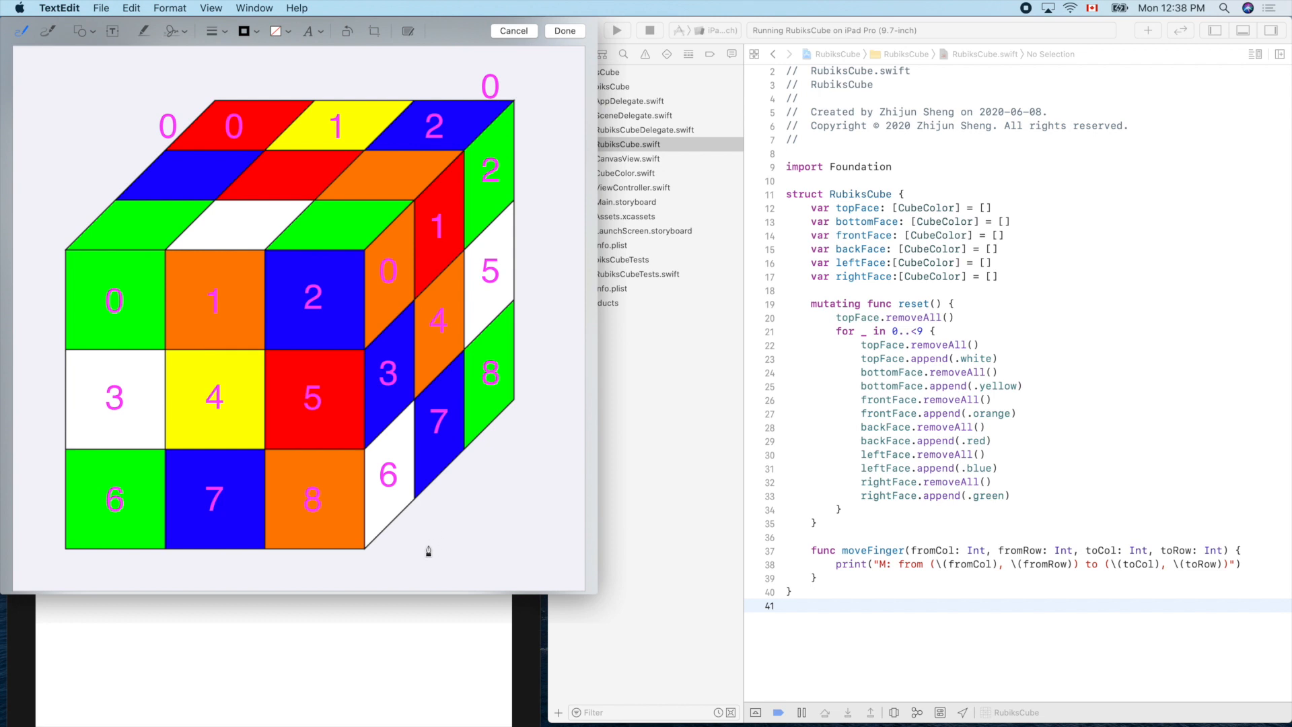
mouse_move(310, 577)
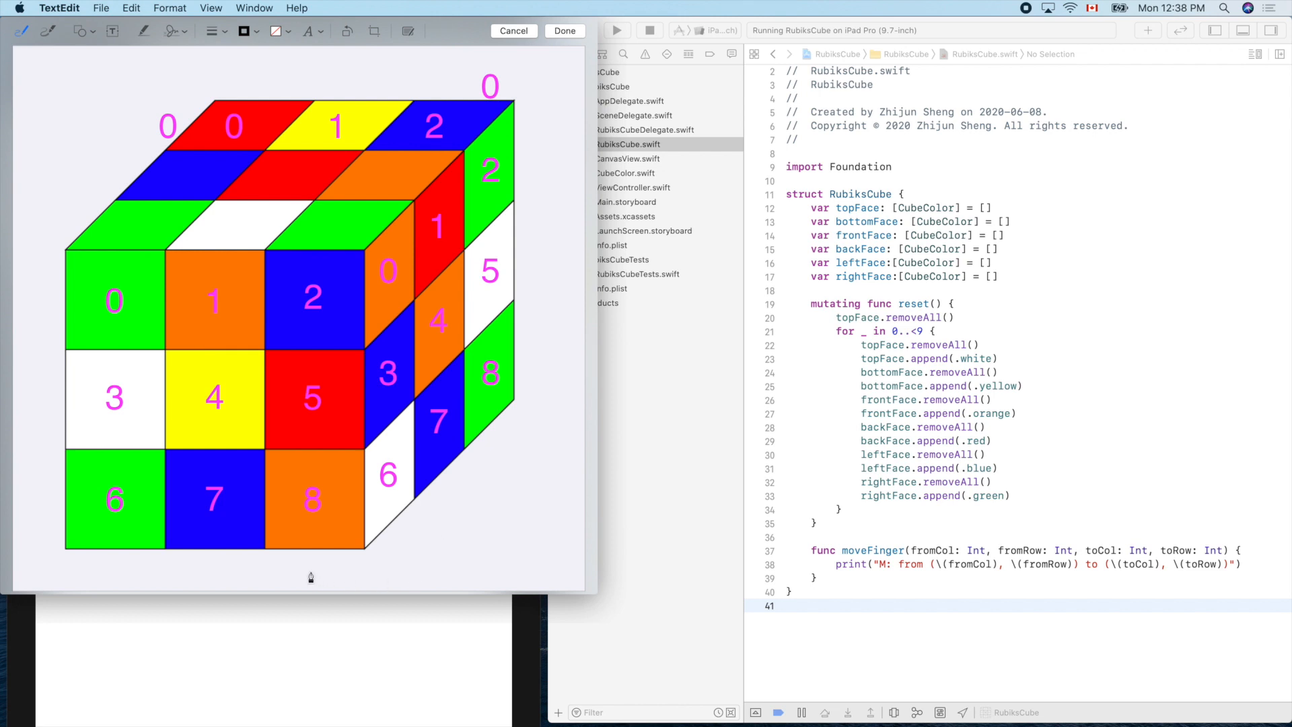
mouse_move(273, 576)
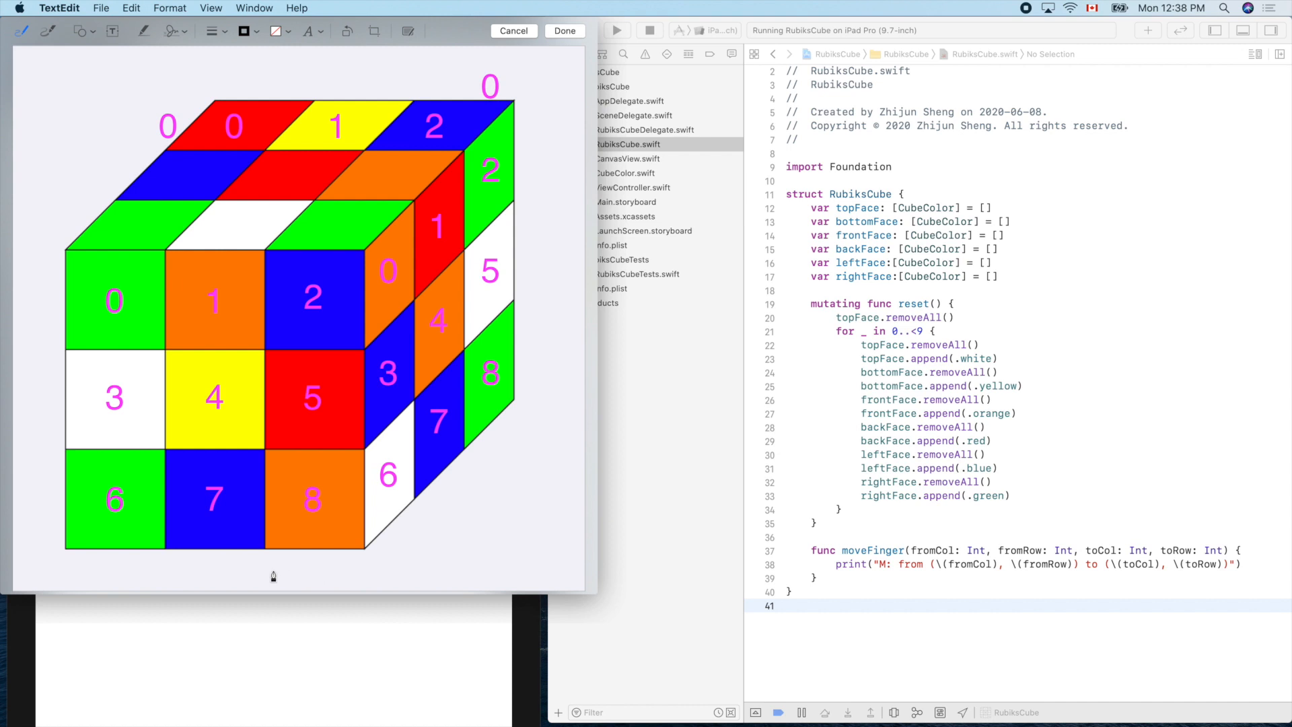
mouse_move(295, 574)
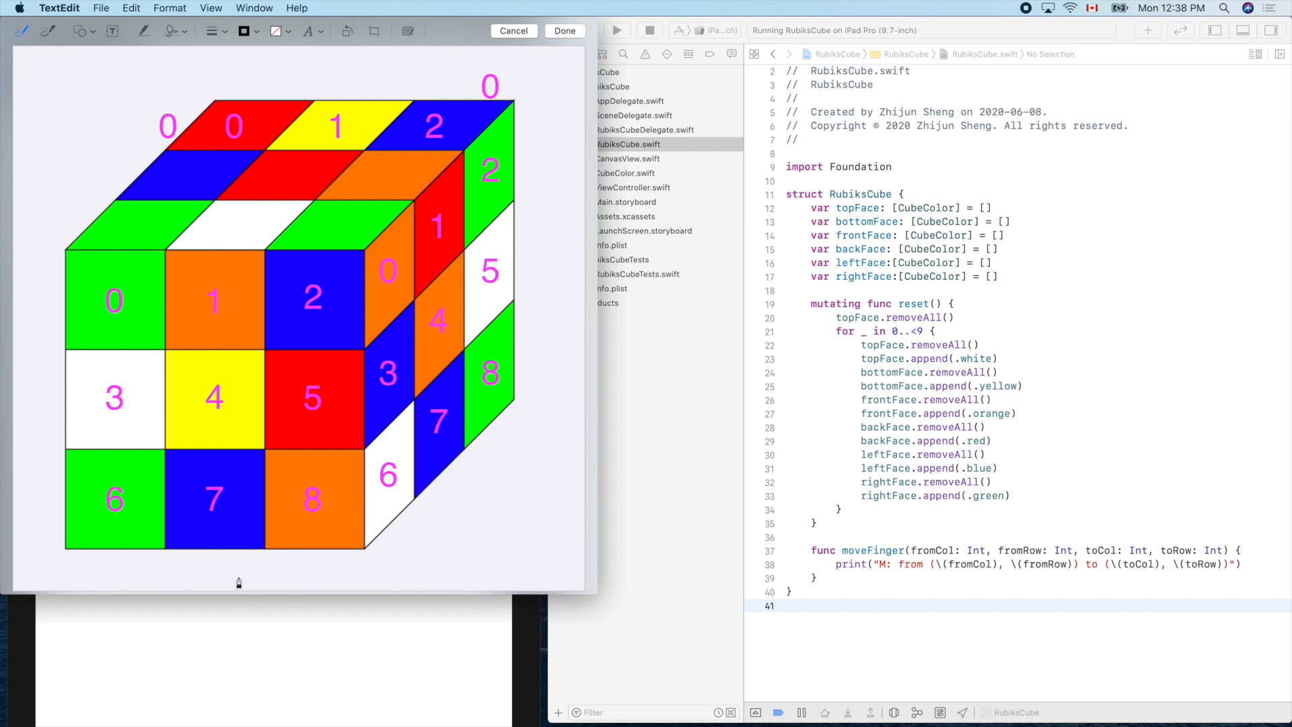
mouse_move(338, 569)
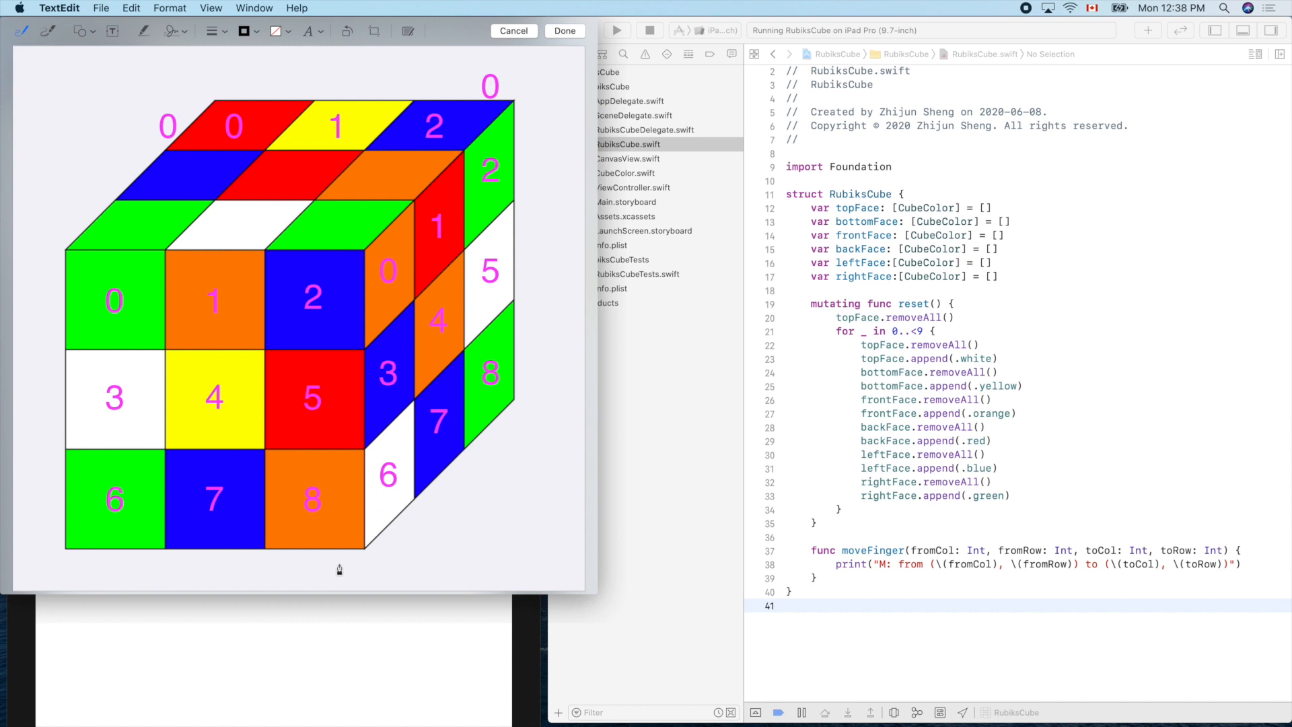
mouse_move(335, 570)
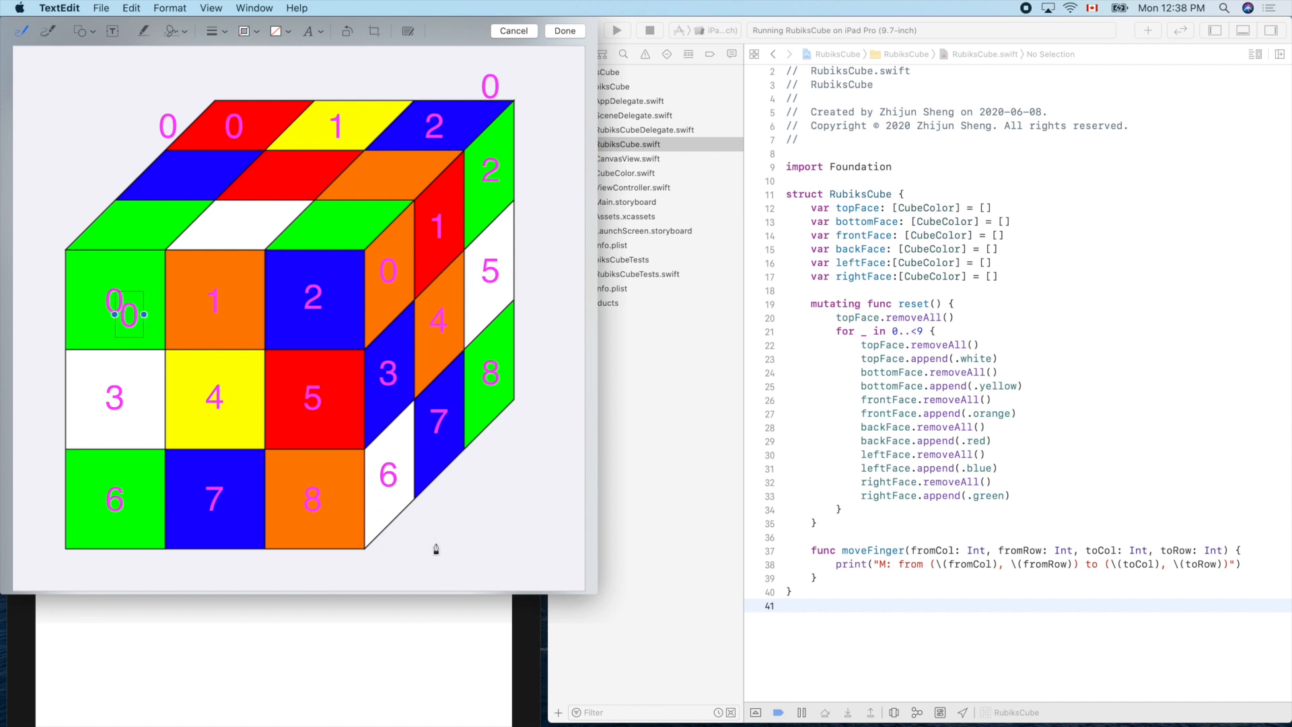
mouse_move(140, 297)
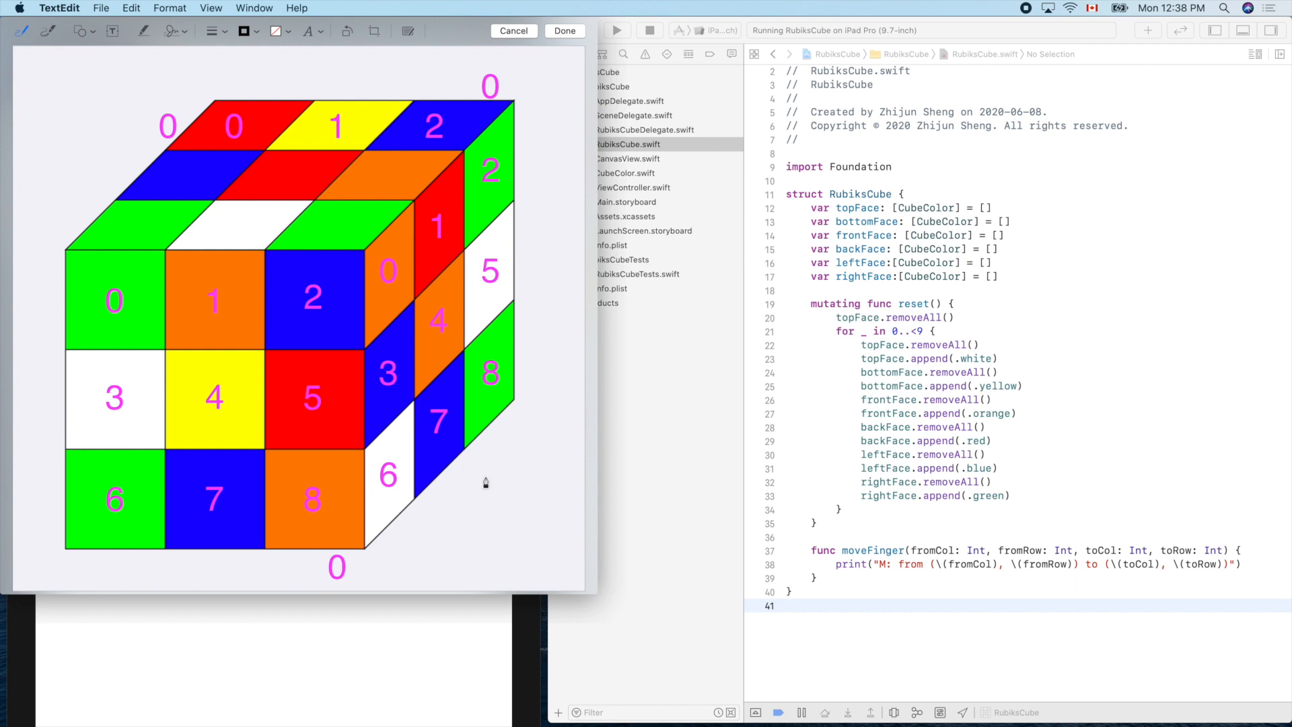
mouse_move(506, 516)
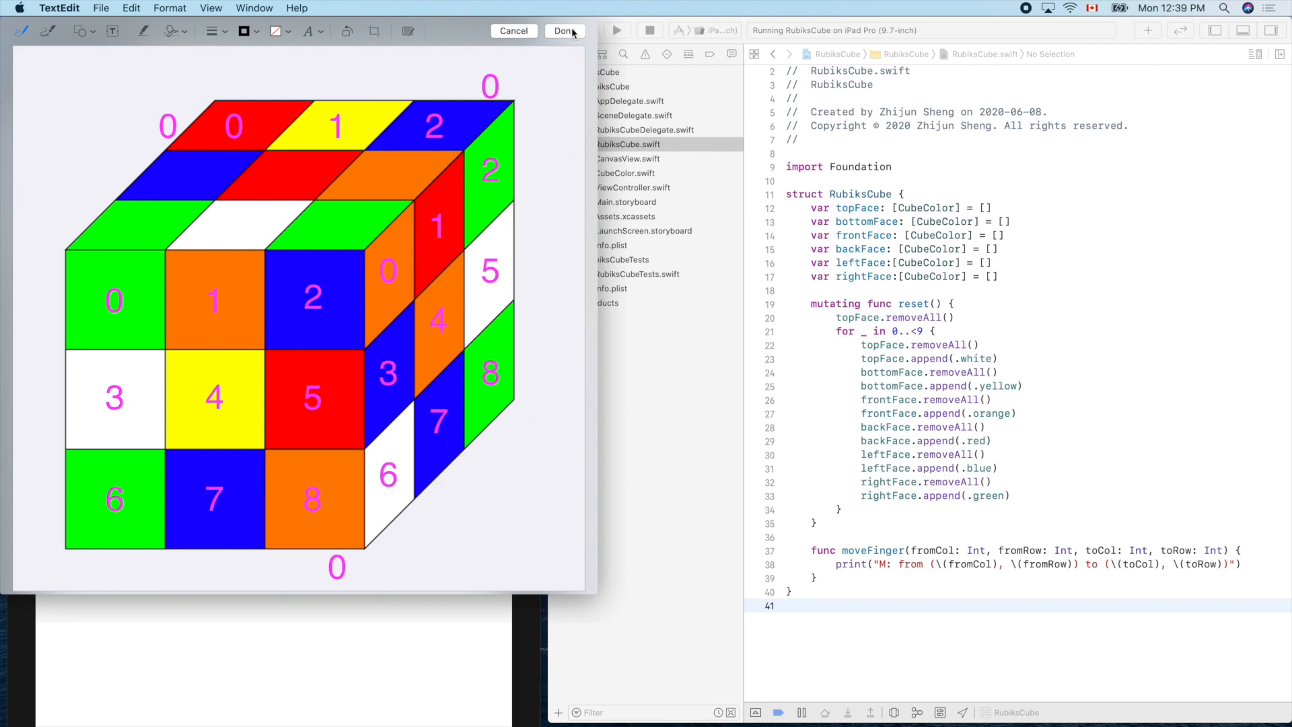
Step: Finish the markup, move the TextEdit window lower and return focus to RubiksCube.swift in Xcode
click(565, 30)
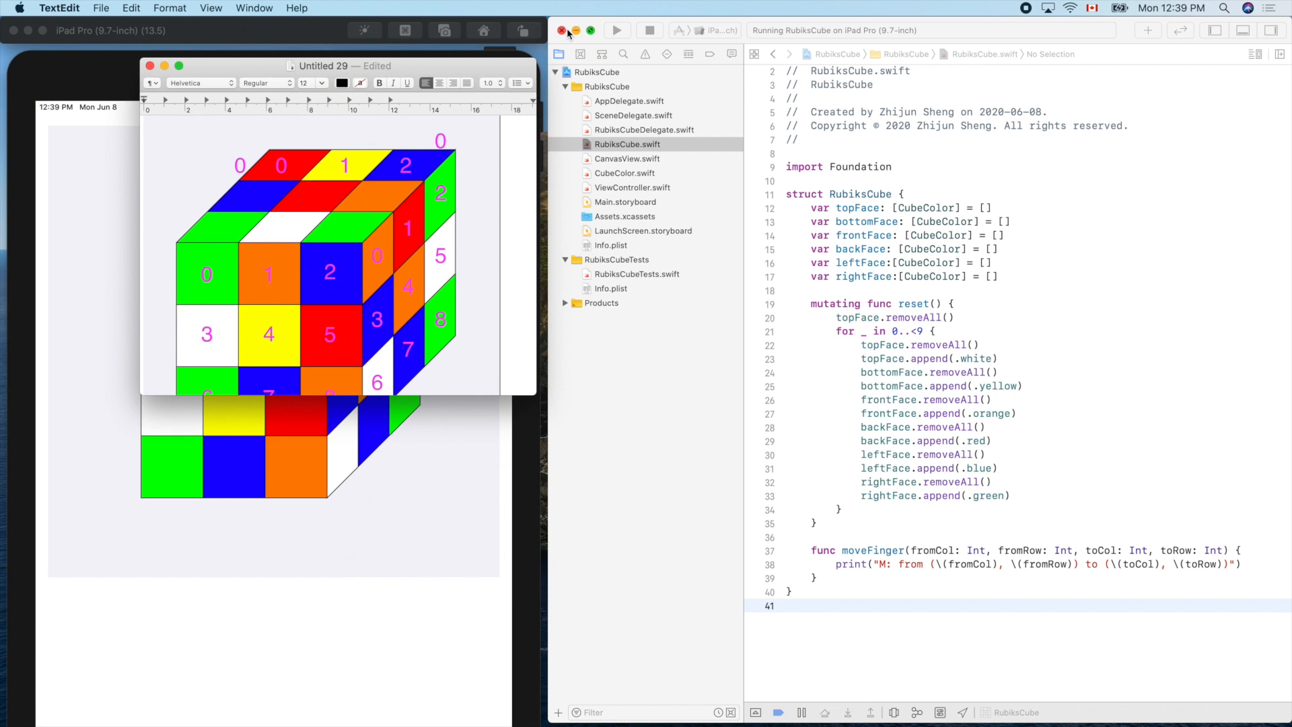
mouse_move(521, 378)
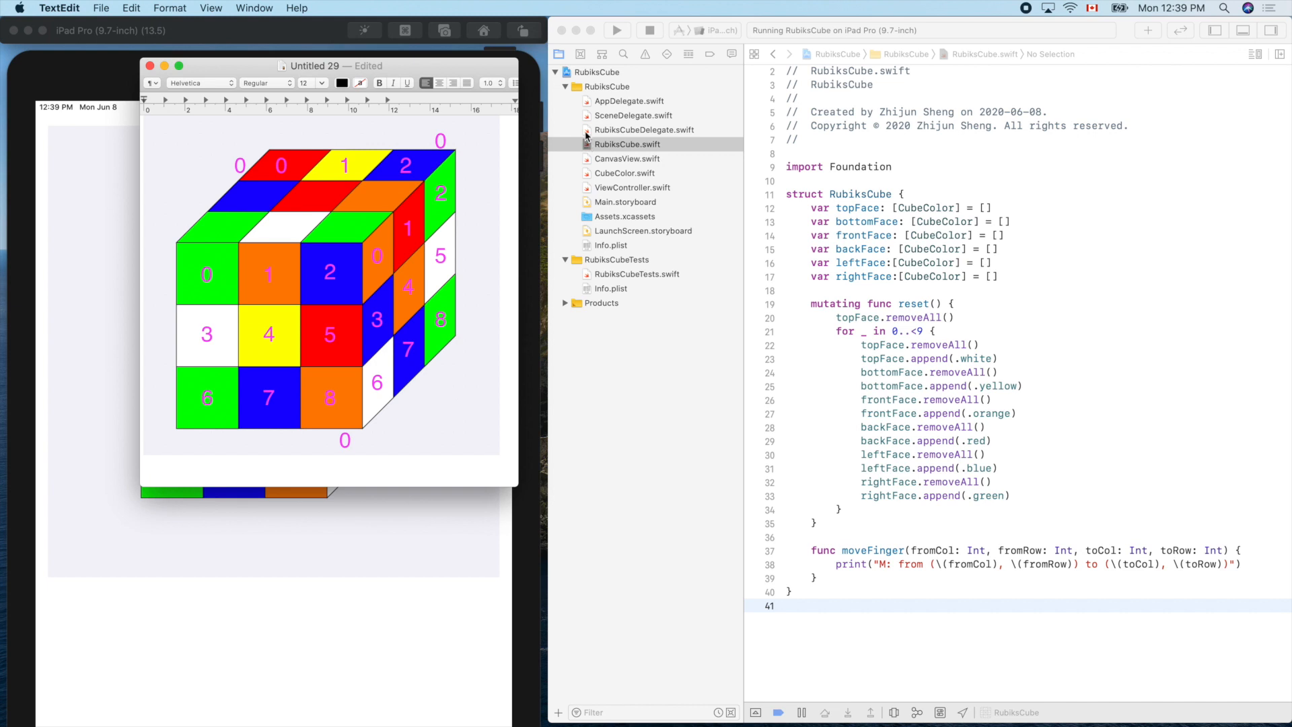
drag(313, 66, 322, 235)
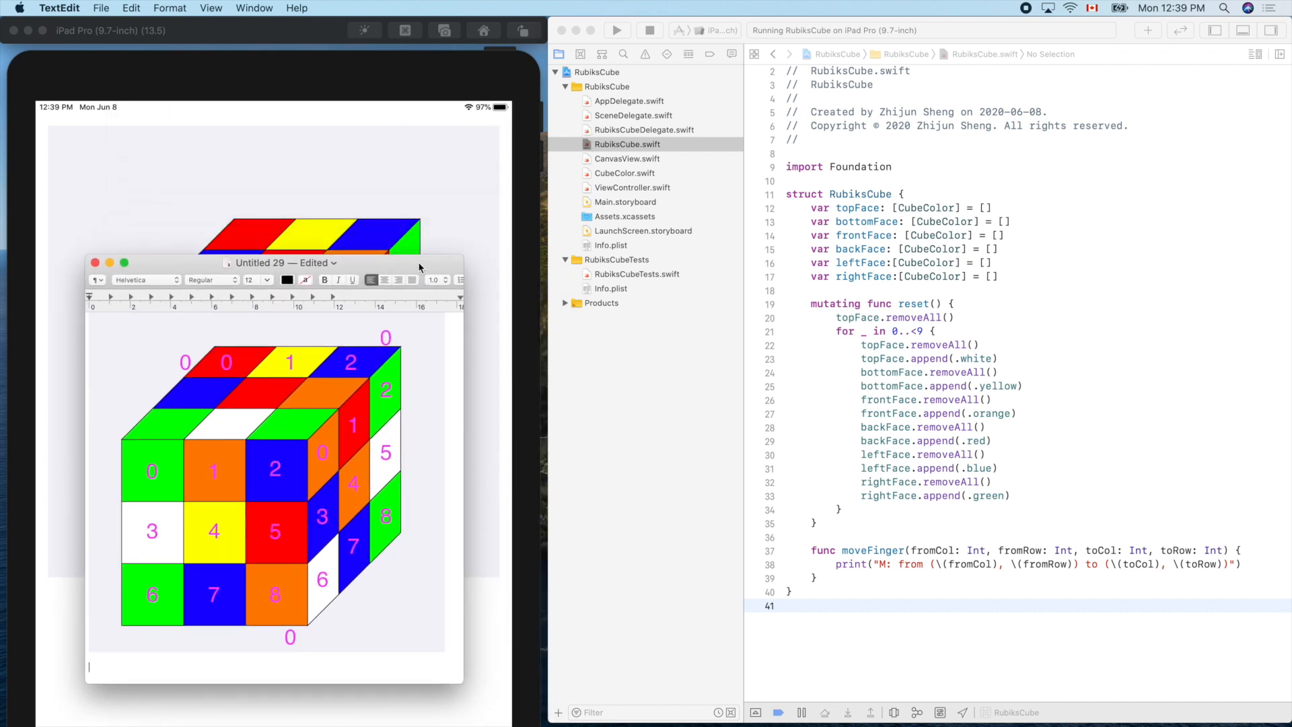
mouse_move(841, 301)
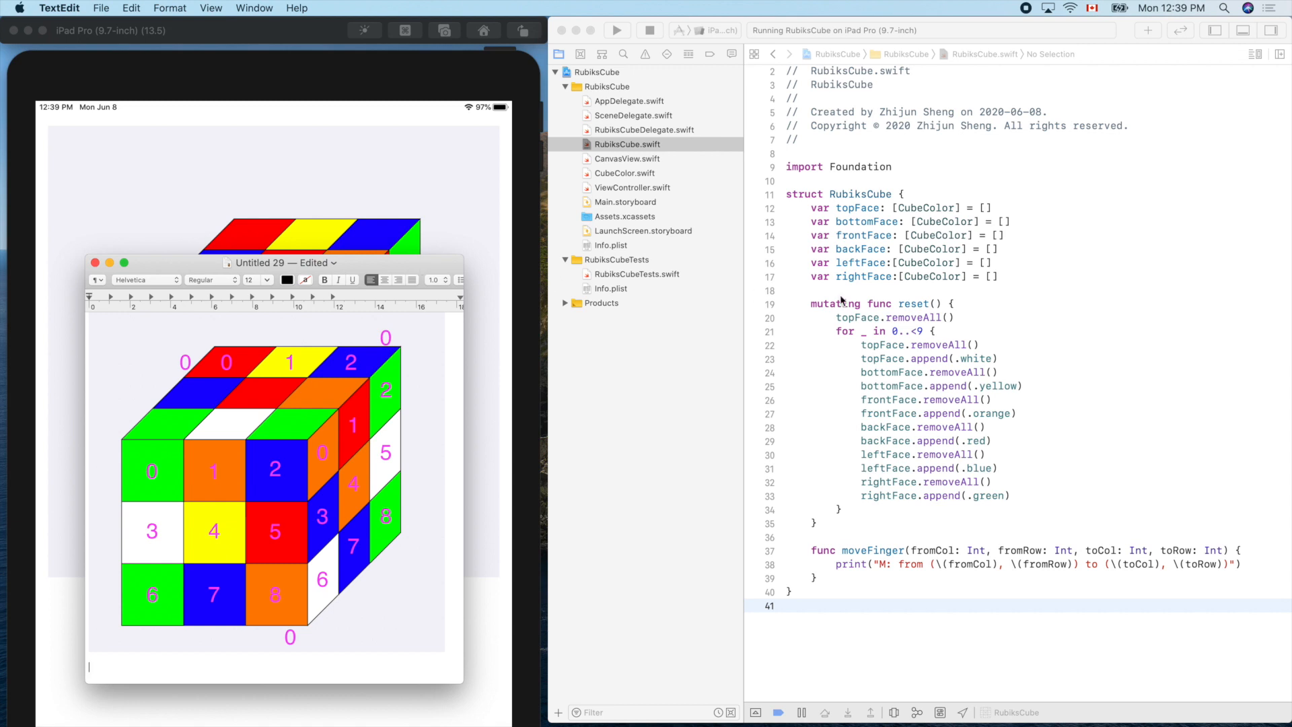
click(1005, 336)
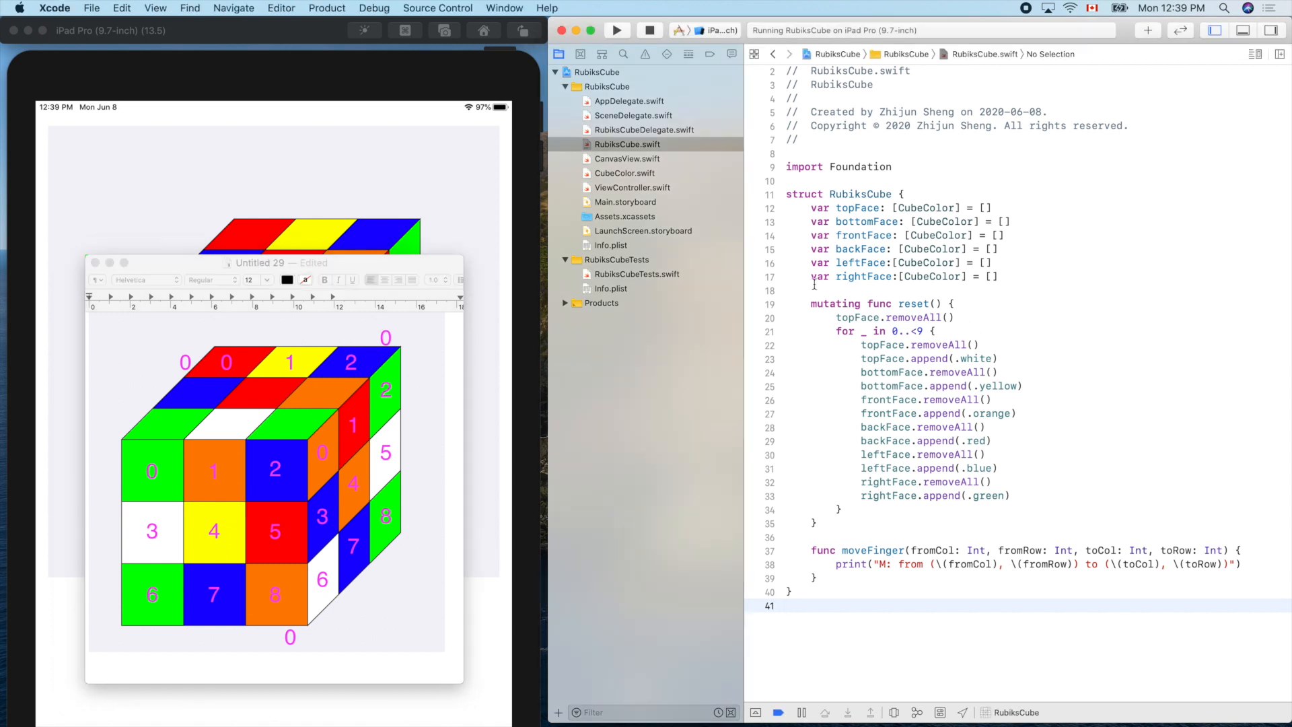
Step: In CanvasView.swift's drawFront, replace the first square's .green with shadowFrontFace[0]
click(627, 159)
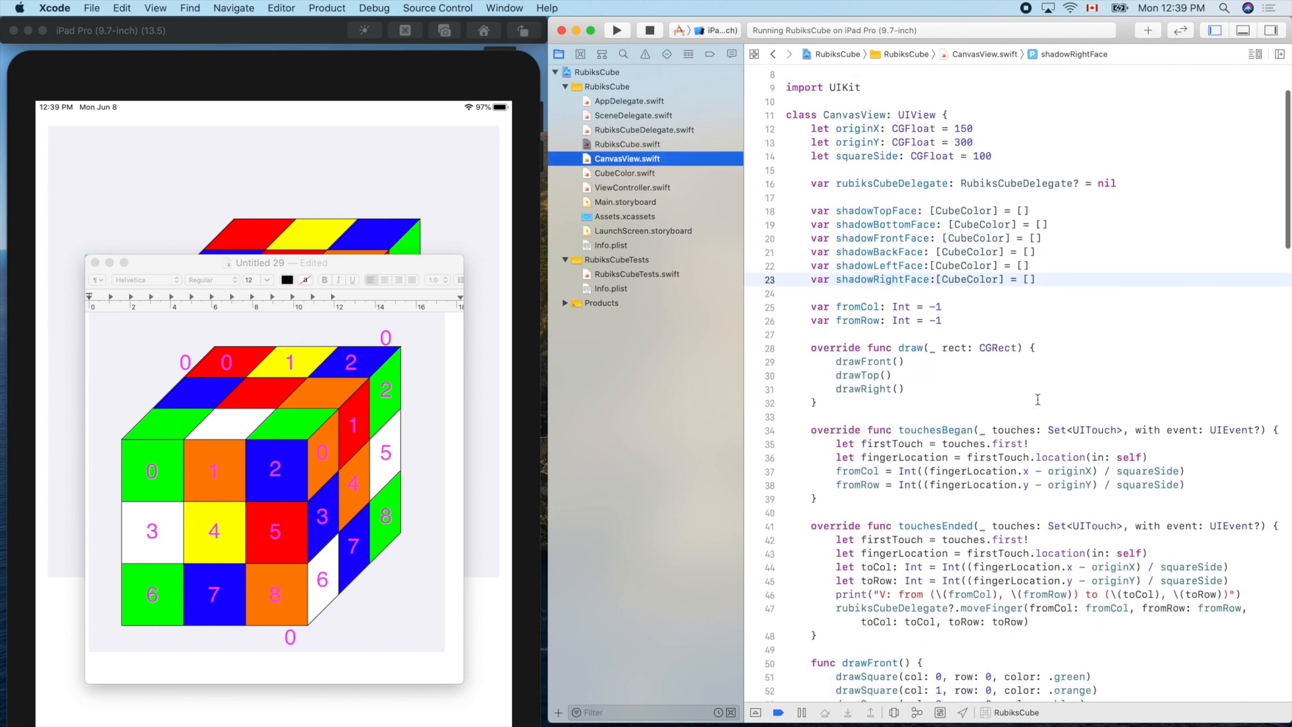
scroll(down, 3)
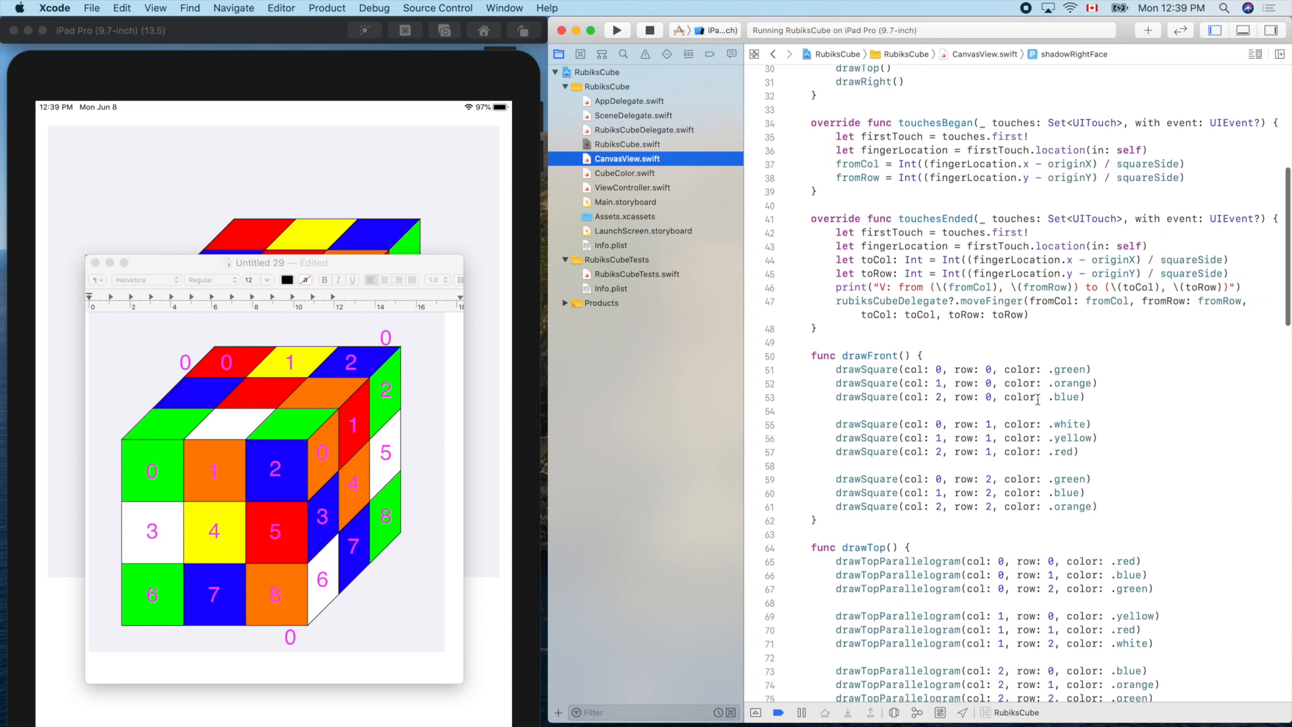
scroll(down, 3)
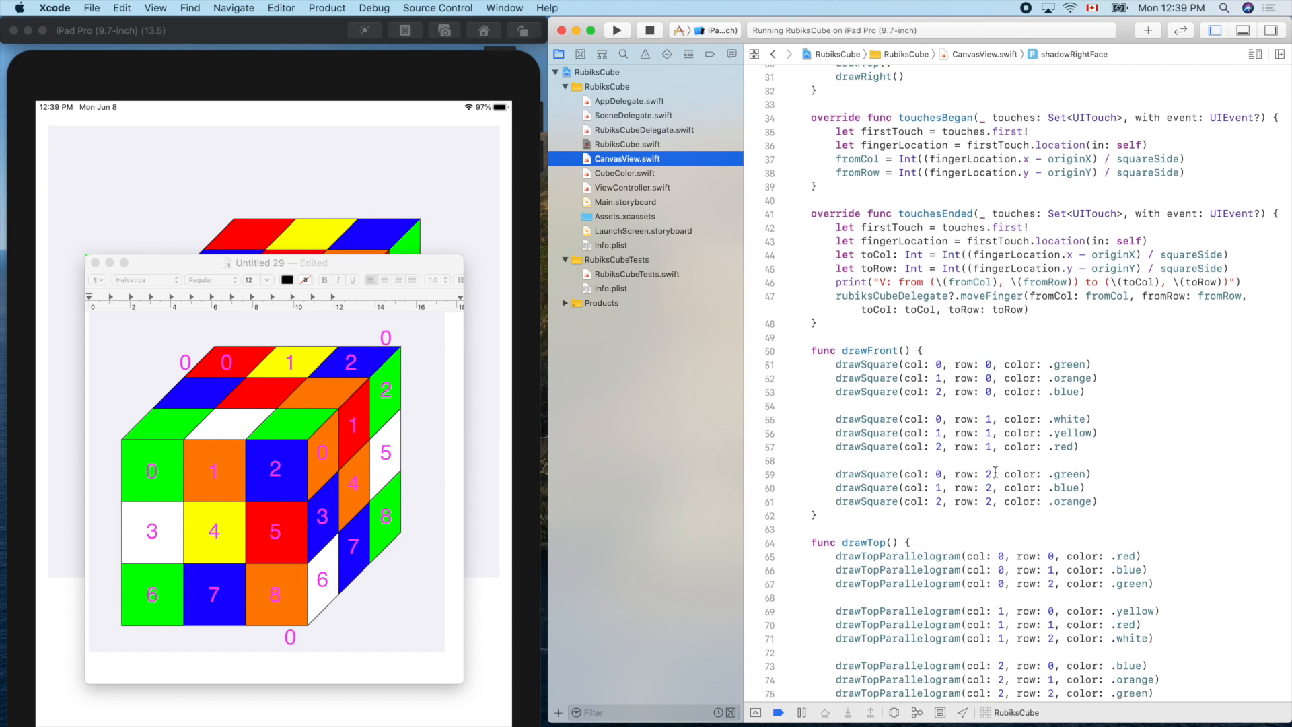
click(1068, 364)
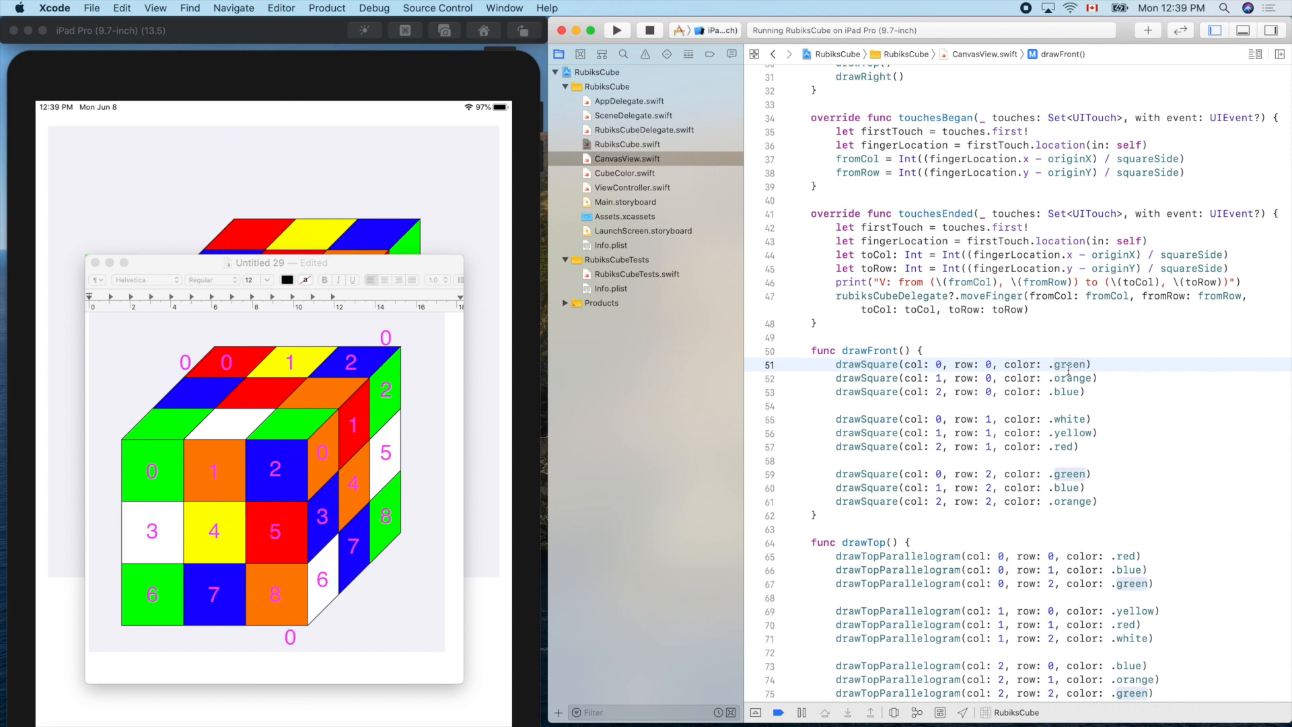
double_click(1070, 364)
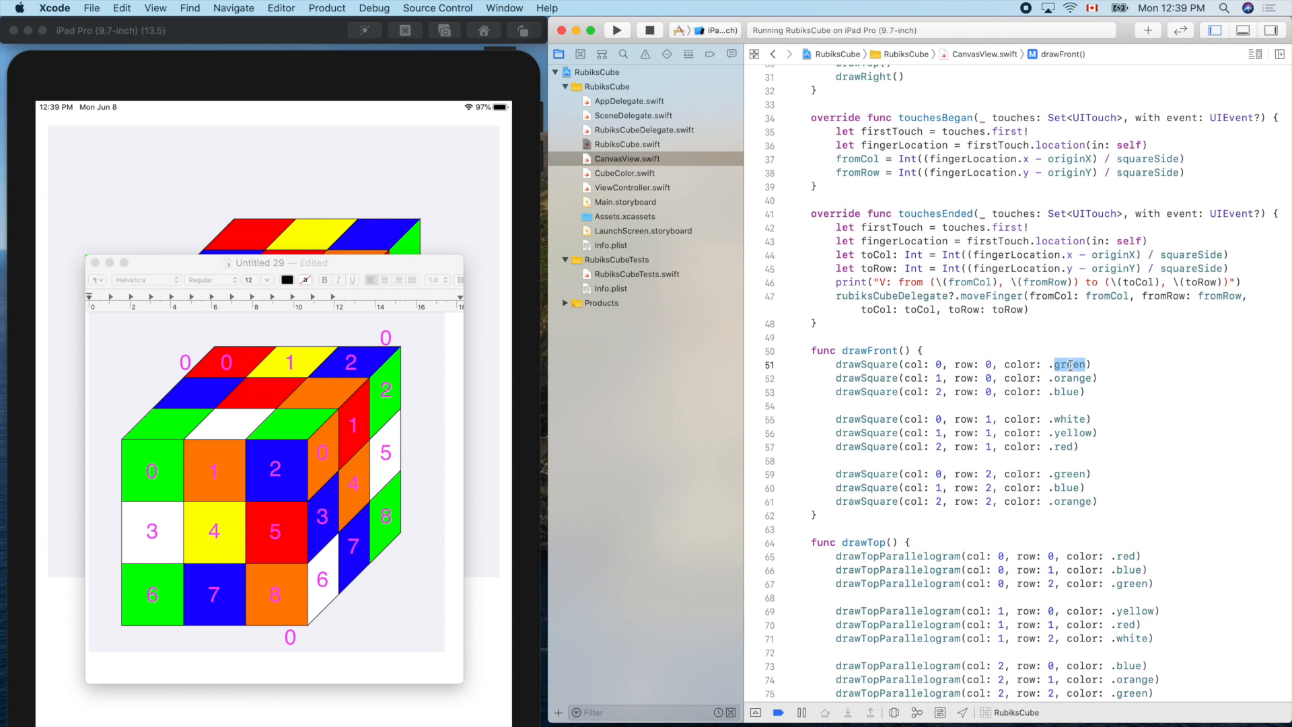
key(delete)
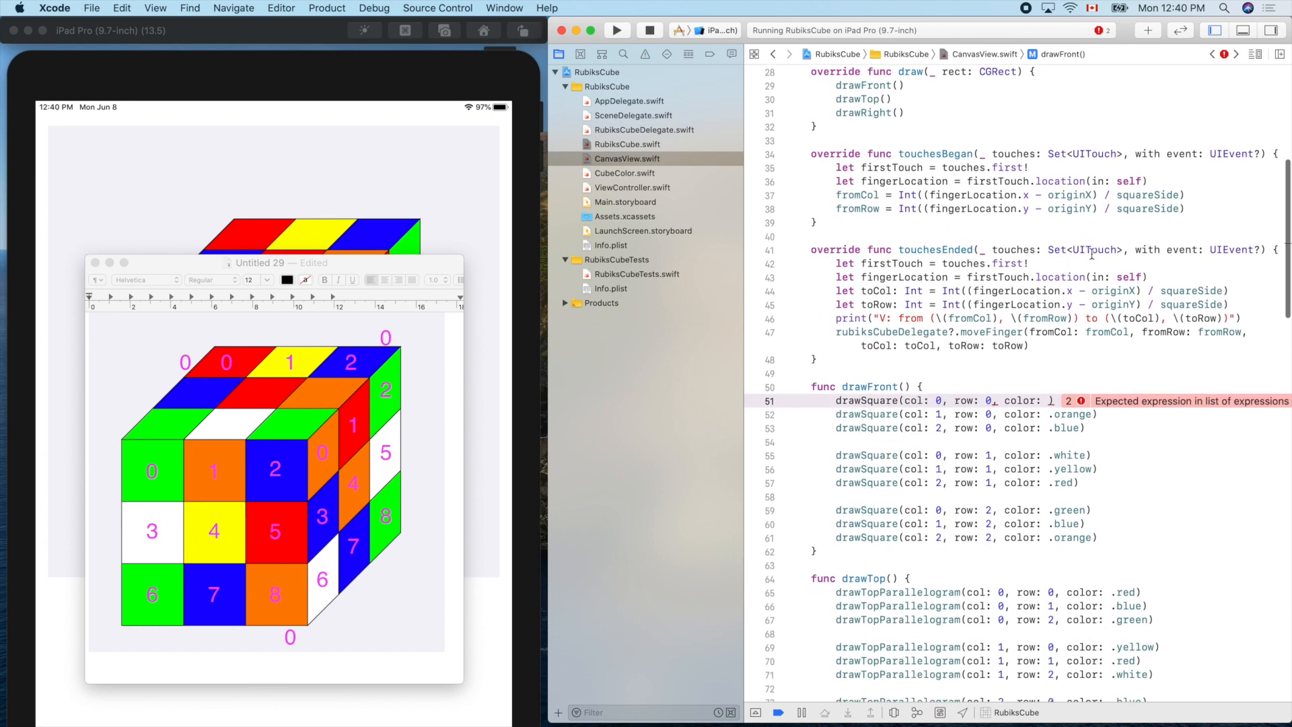
text(shadowFrontFace[)
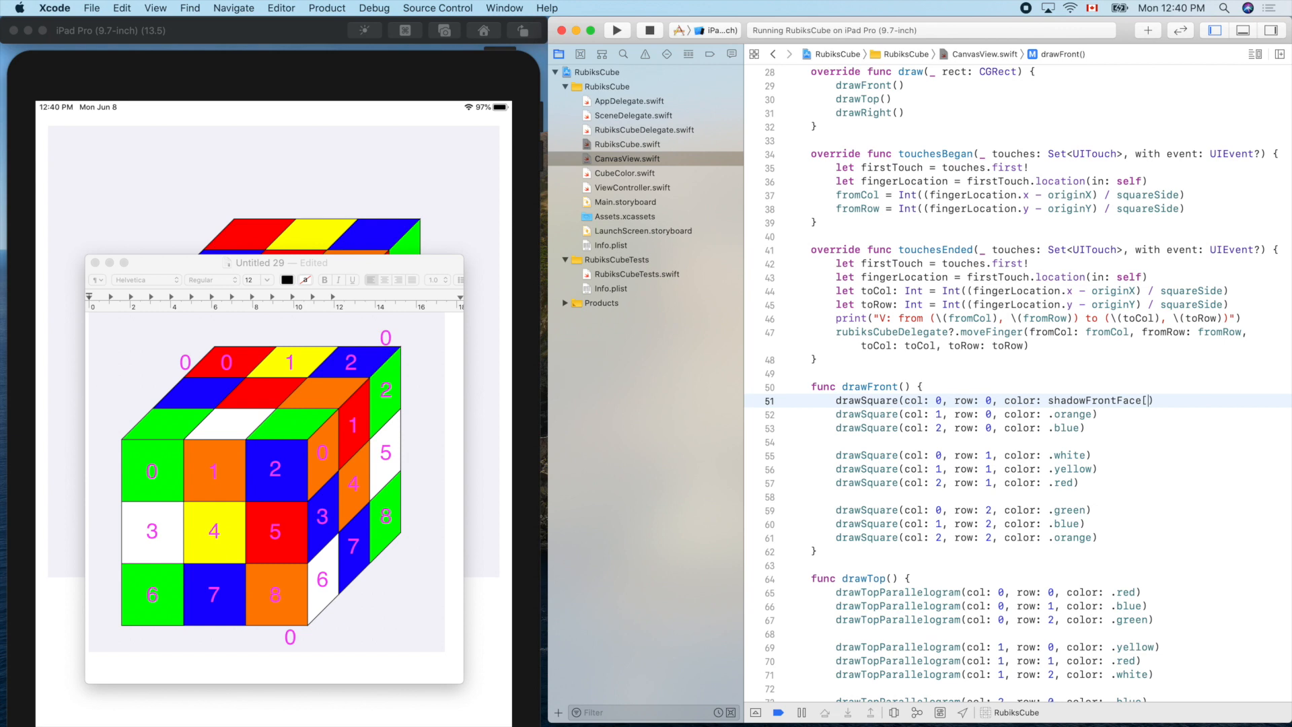
text(0)
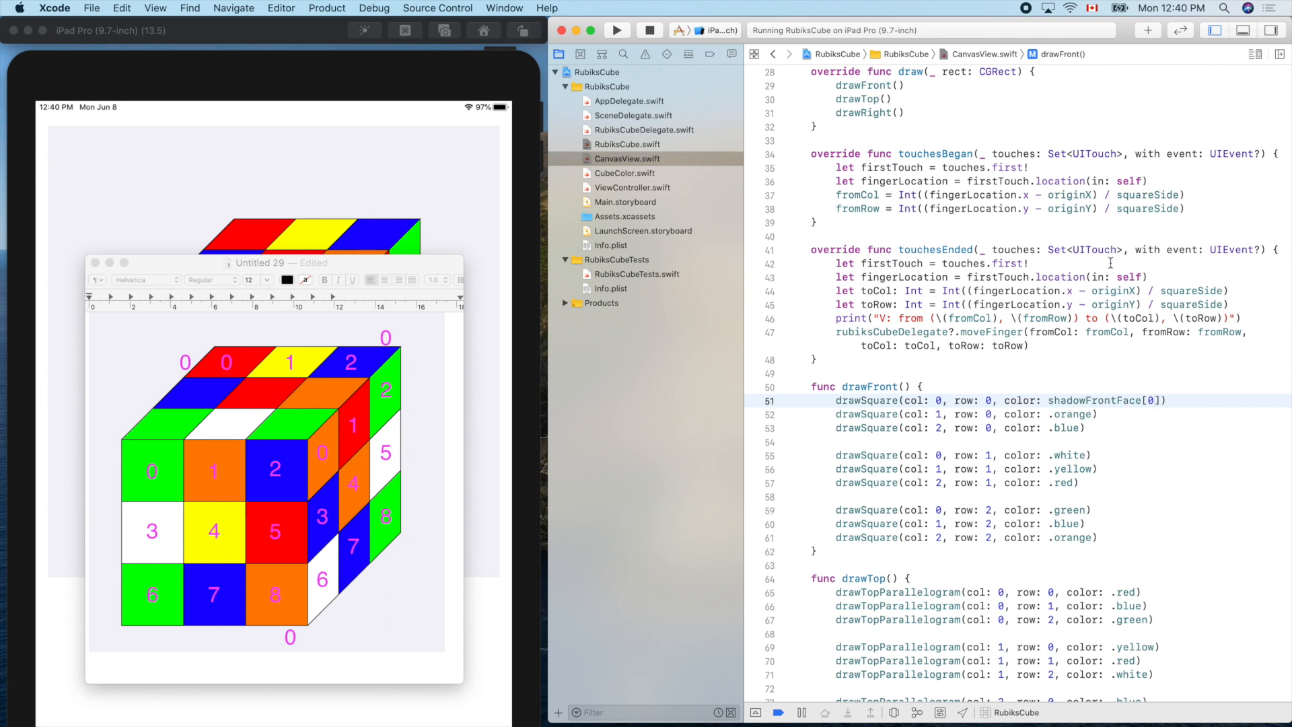
mouse_move(1083, 400)
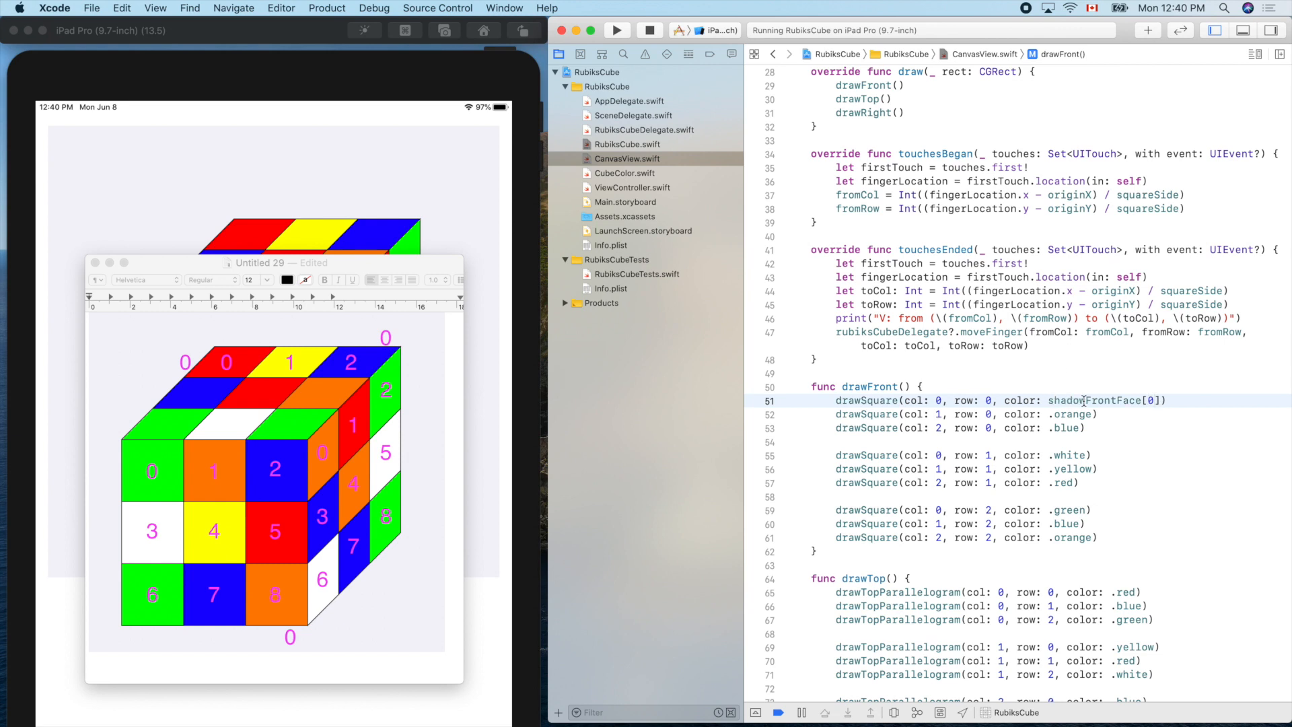
Step: Replace the second and third squares' .orange and .blue with shadowFrontFace[1] and [2]
double_click(1088, 401)
text(shadowFrontFace[)
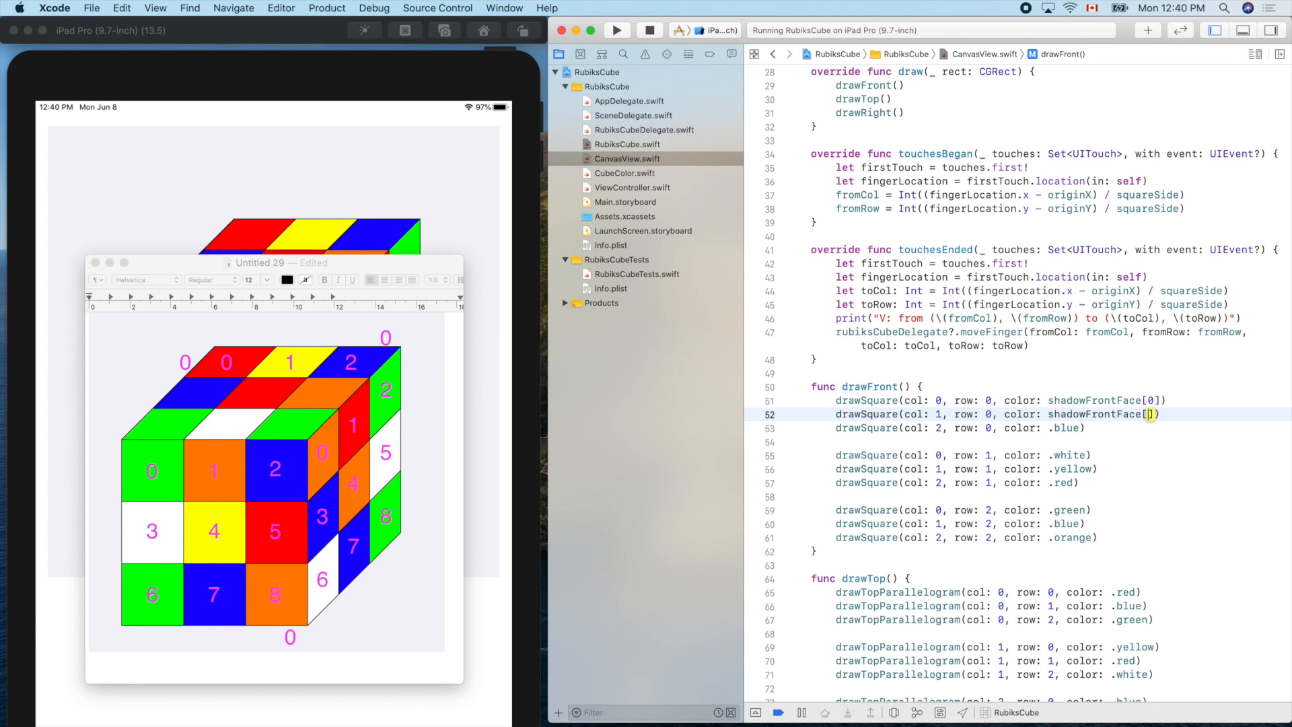
text(1)
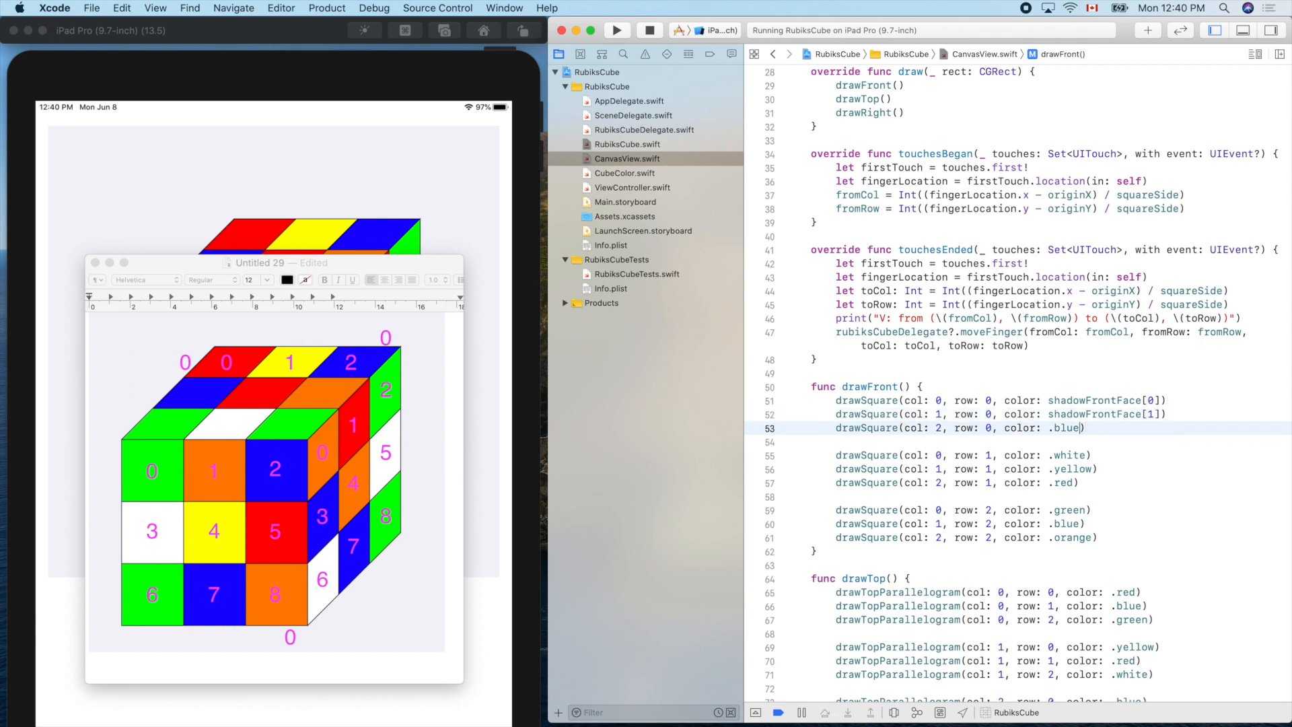
text(shadowFrontFace[0])
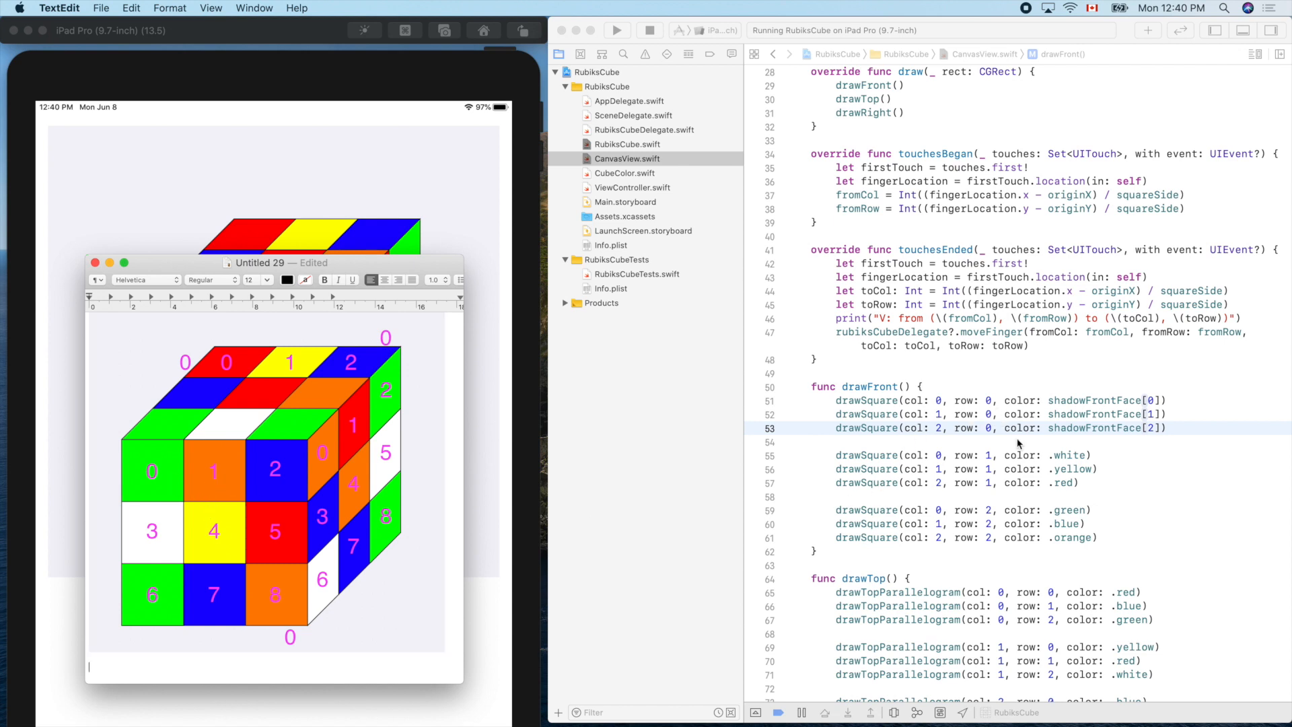
Step: Replace the middle and bottom row colour literals with shadowFrontFace[3] through shadowFrontFace[8]
double_click(1069, 455)
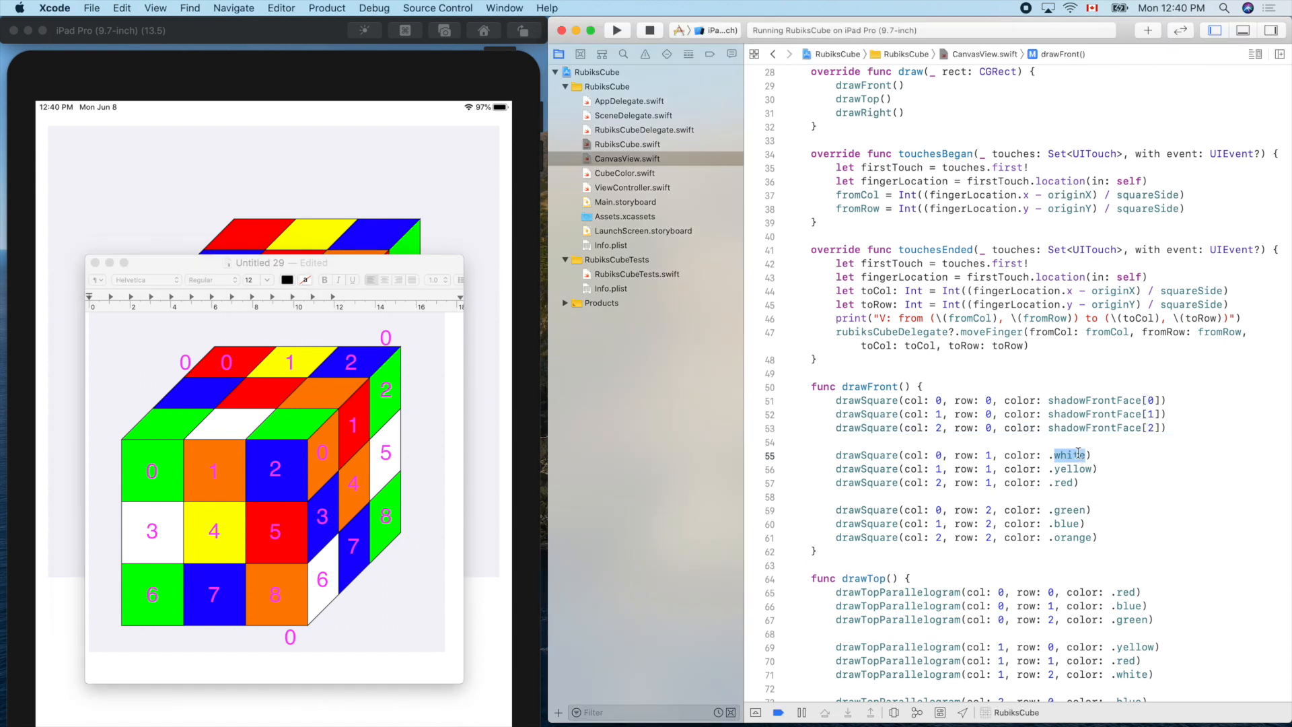
text(shadowFrontFace[0])
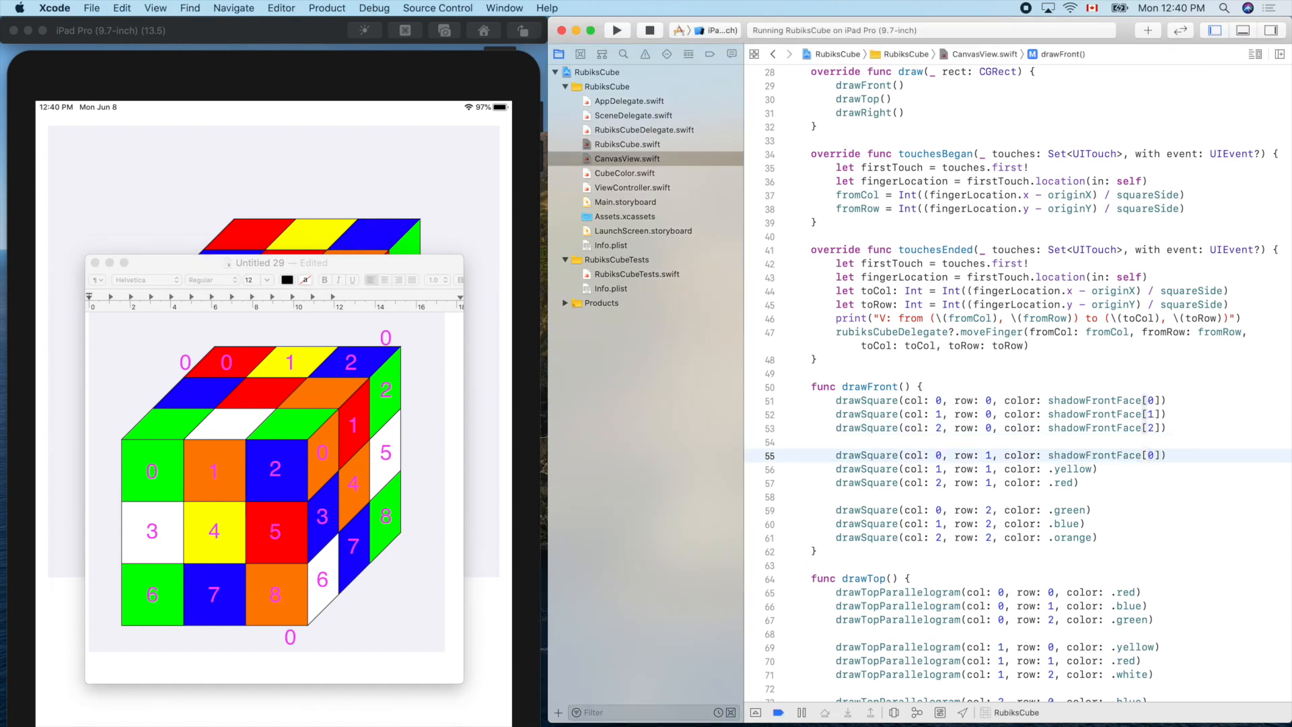
text(3)
click(966, 469)
text(shadowFrontFace[)
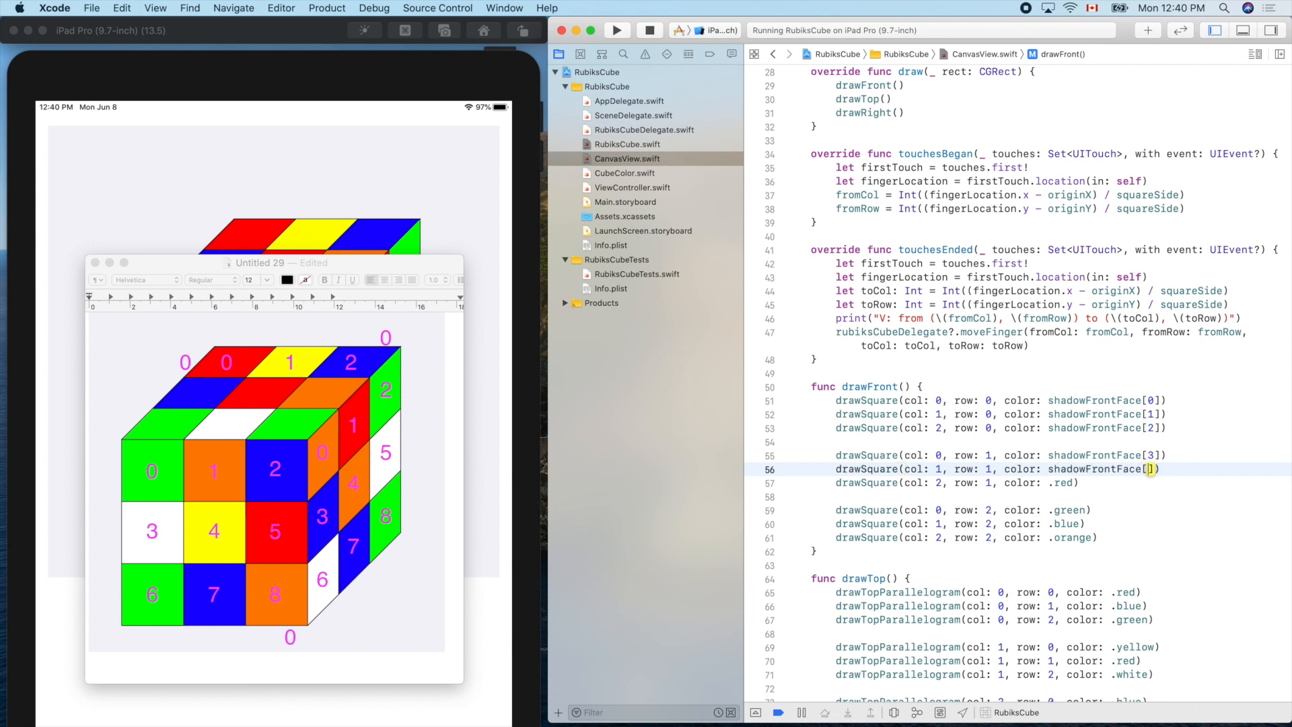
text(4)
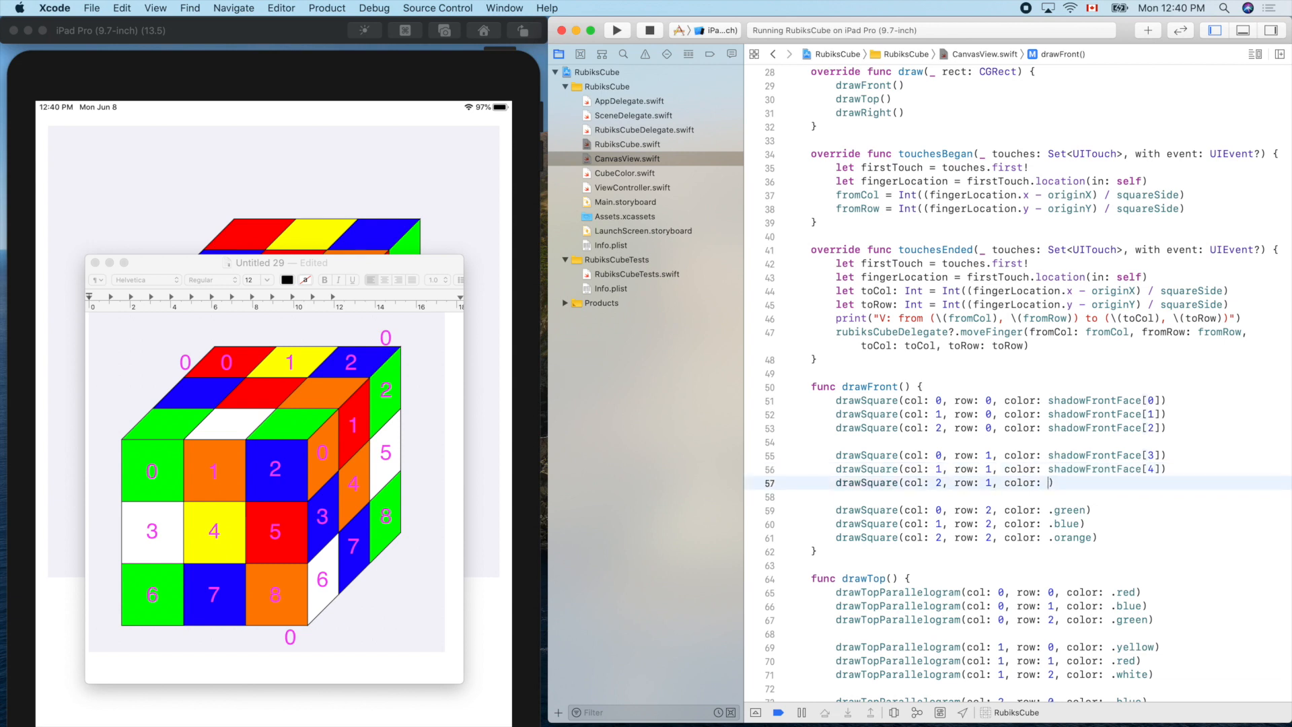
text(shadowFrontFace[])
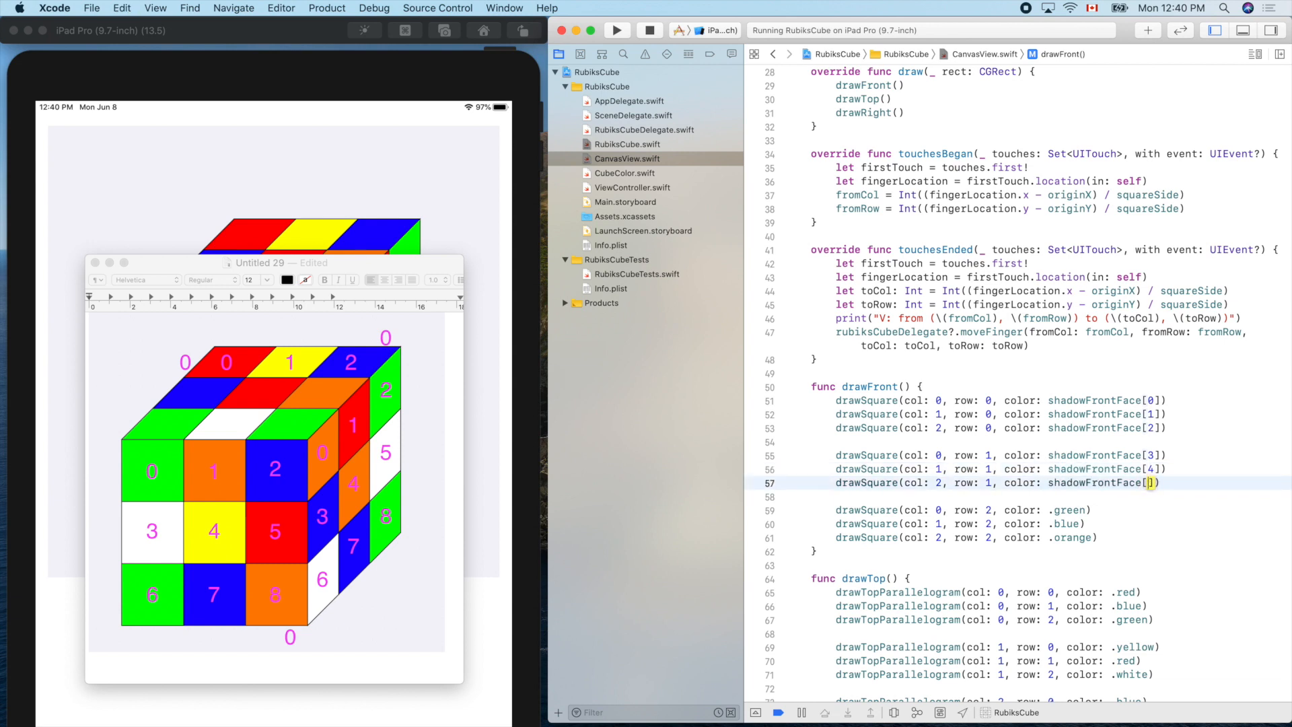
text(5)
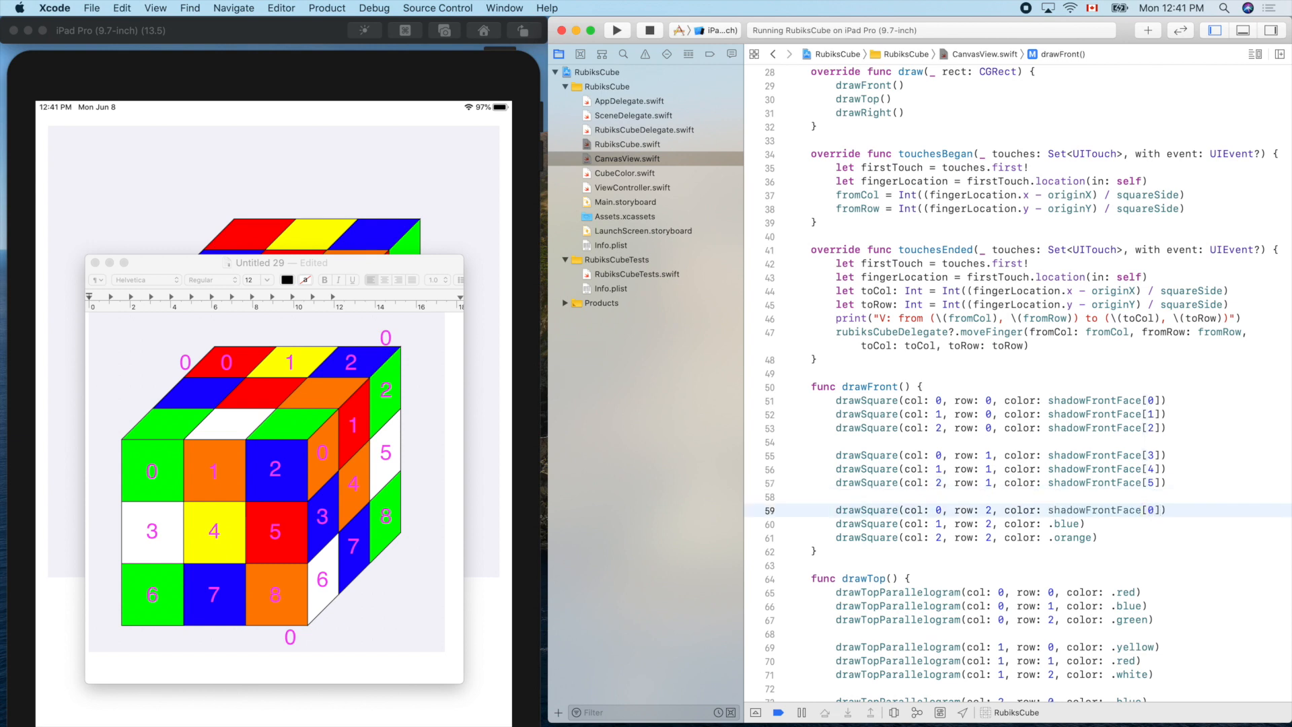
text(6)
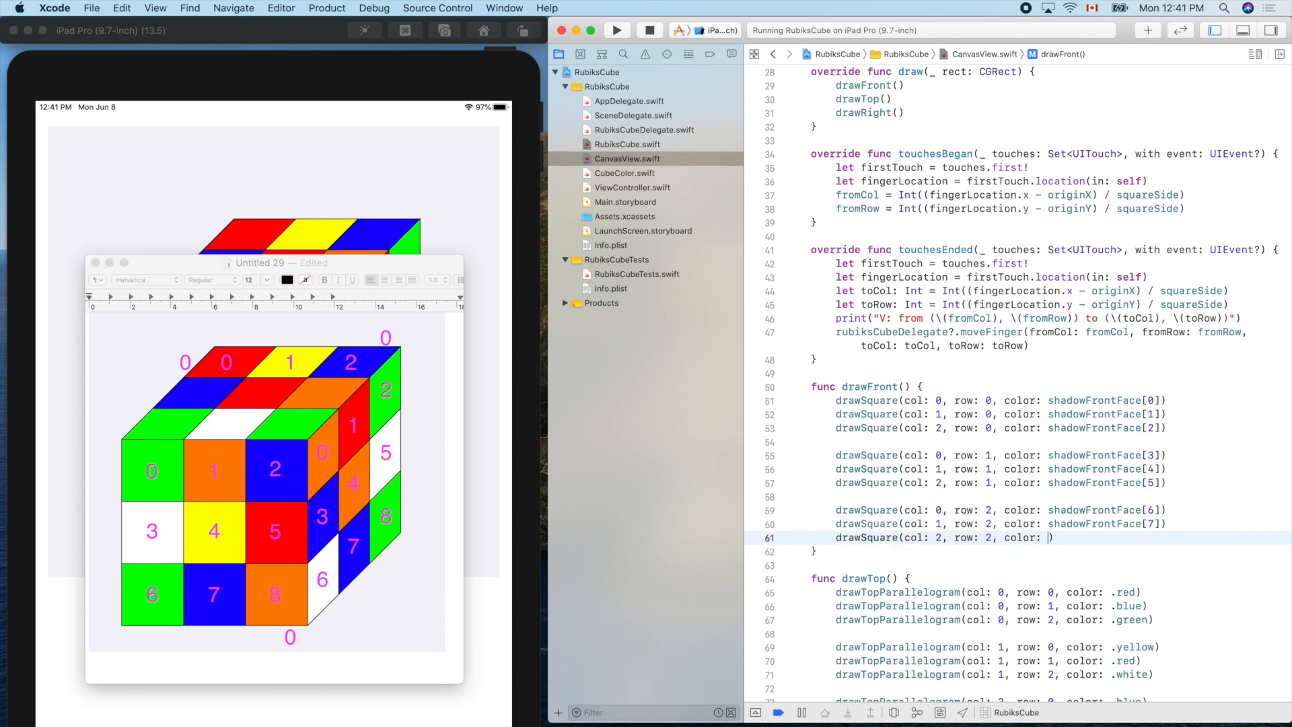
text(shadowFrontFace[)
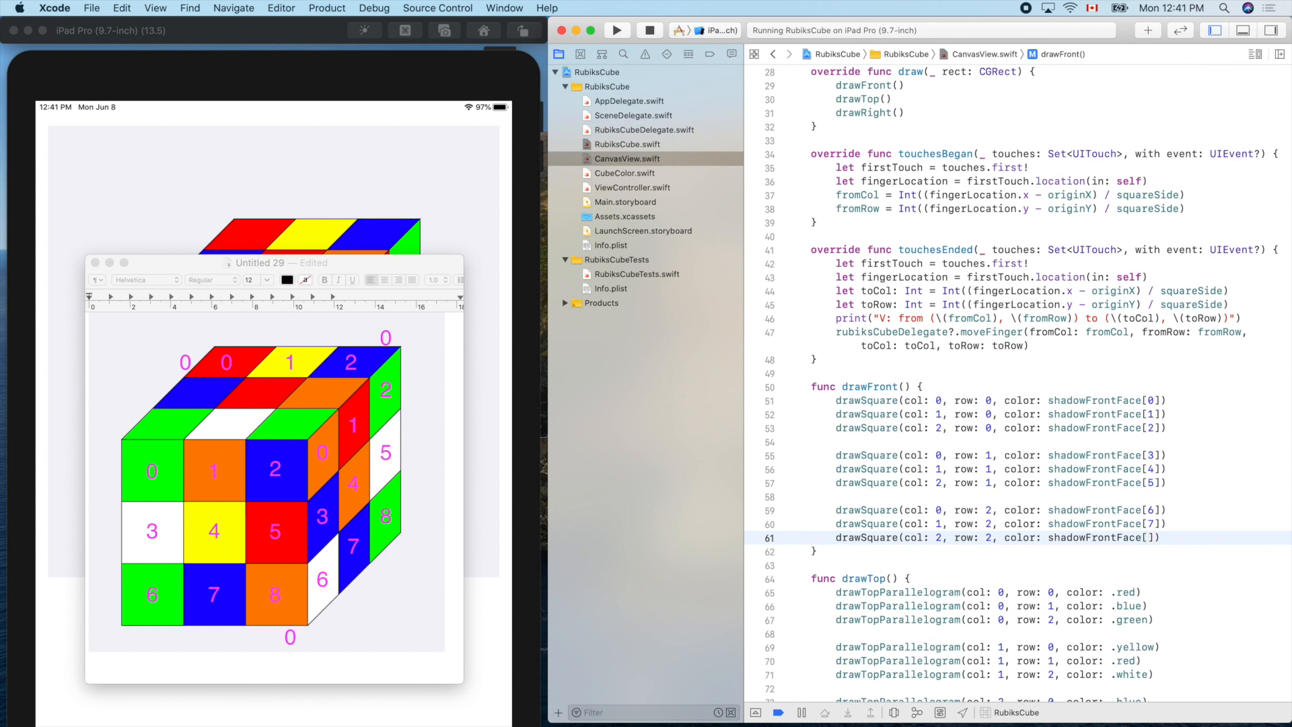
text(8)
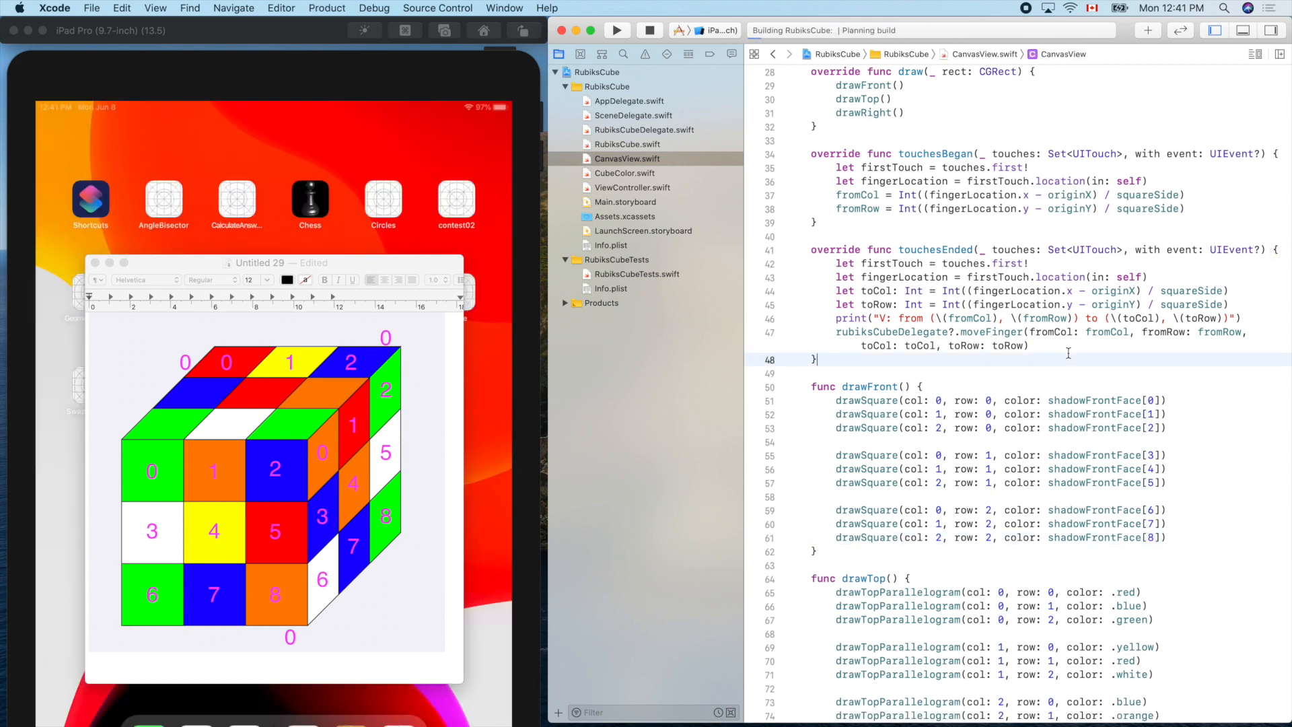
Step: Run the app, stop it after the index-out-of-range crash, and scroll to the empty shadow array declarations
click(617, 31)
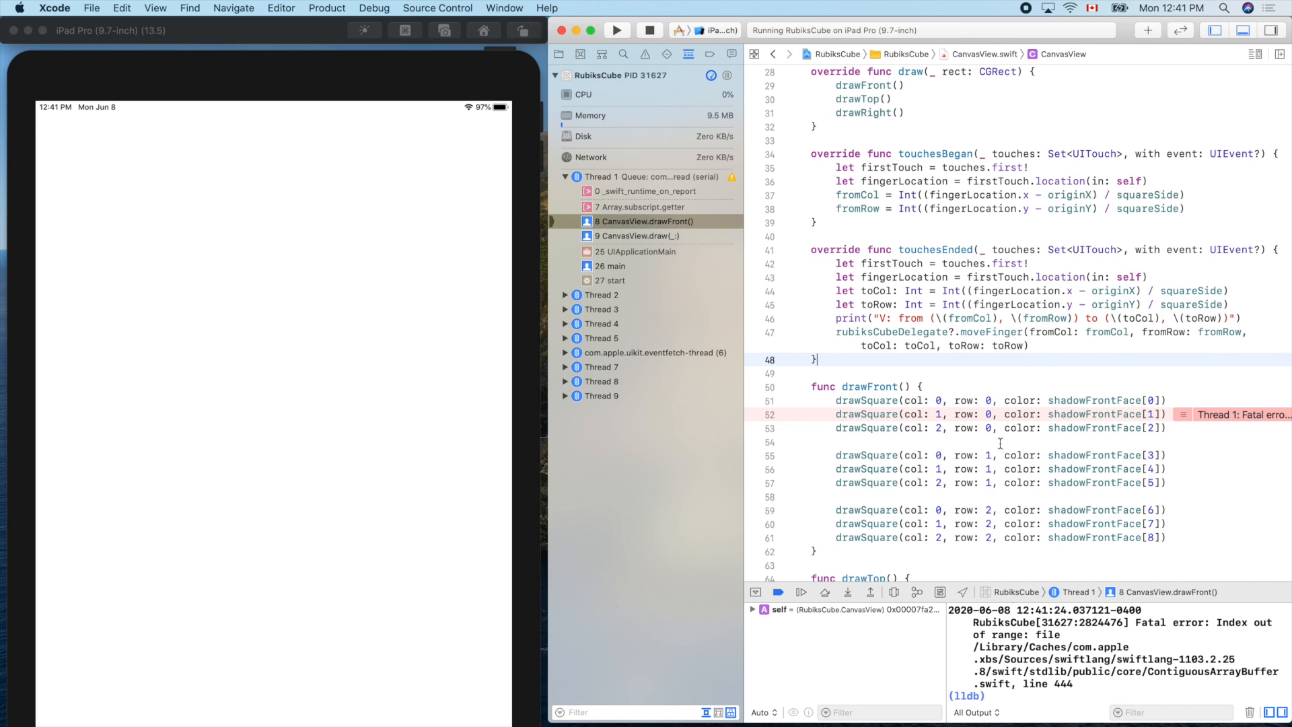
mouse_move(992, 412)
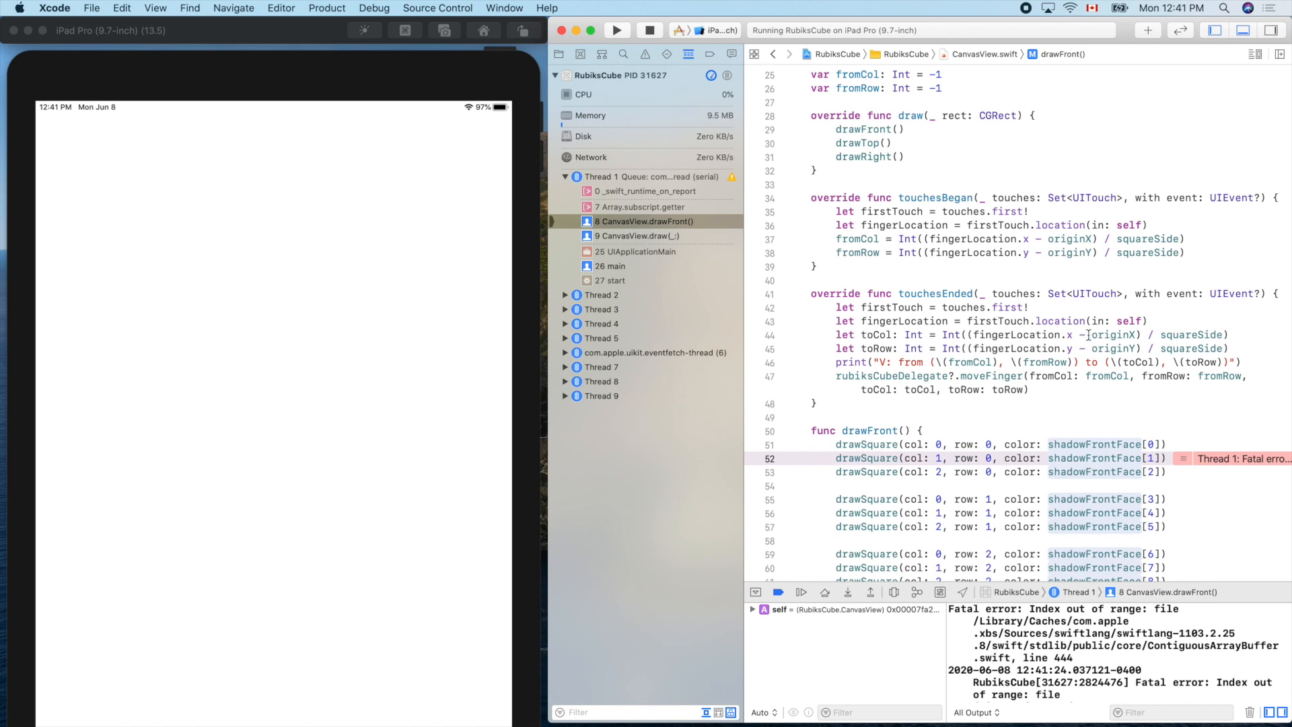
mouse_move(660, 161)
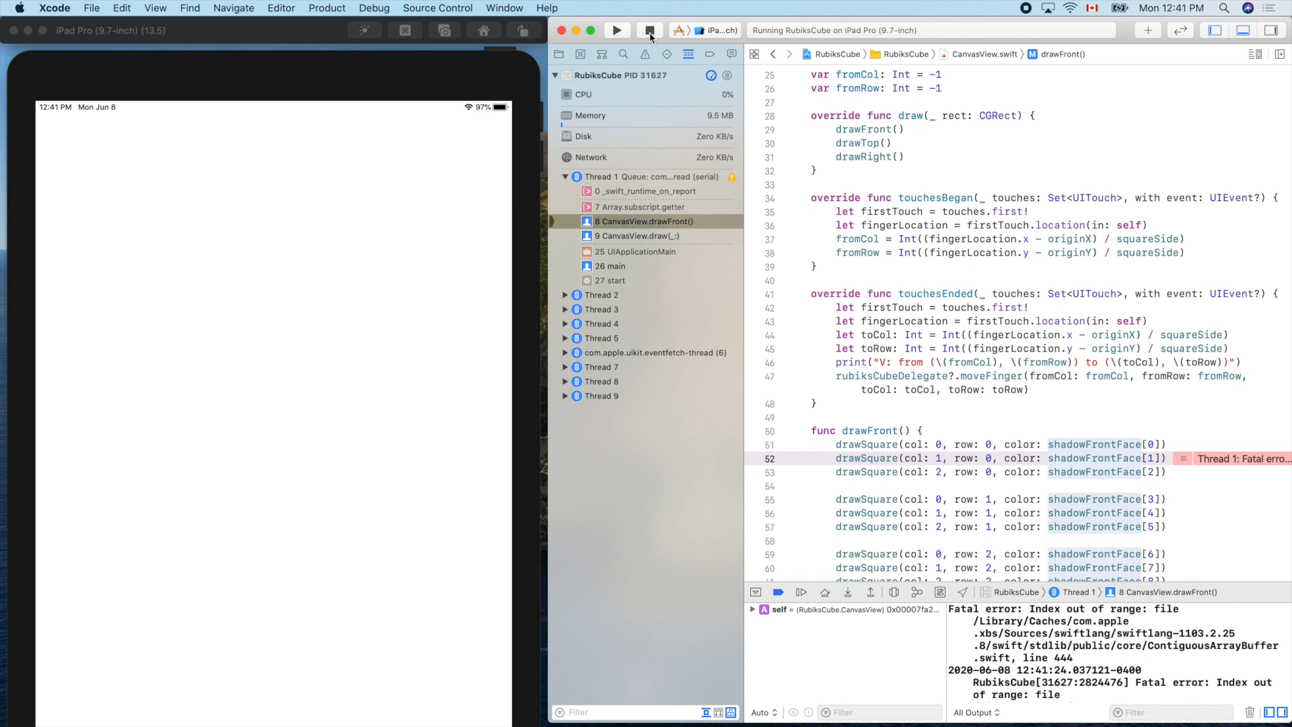
click(649, 30)
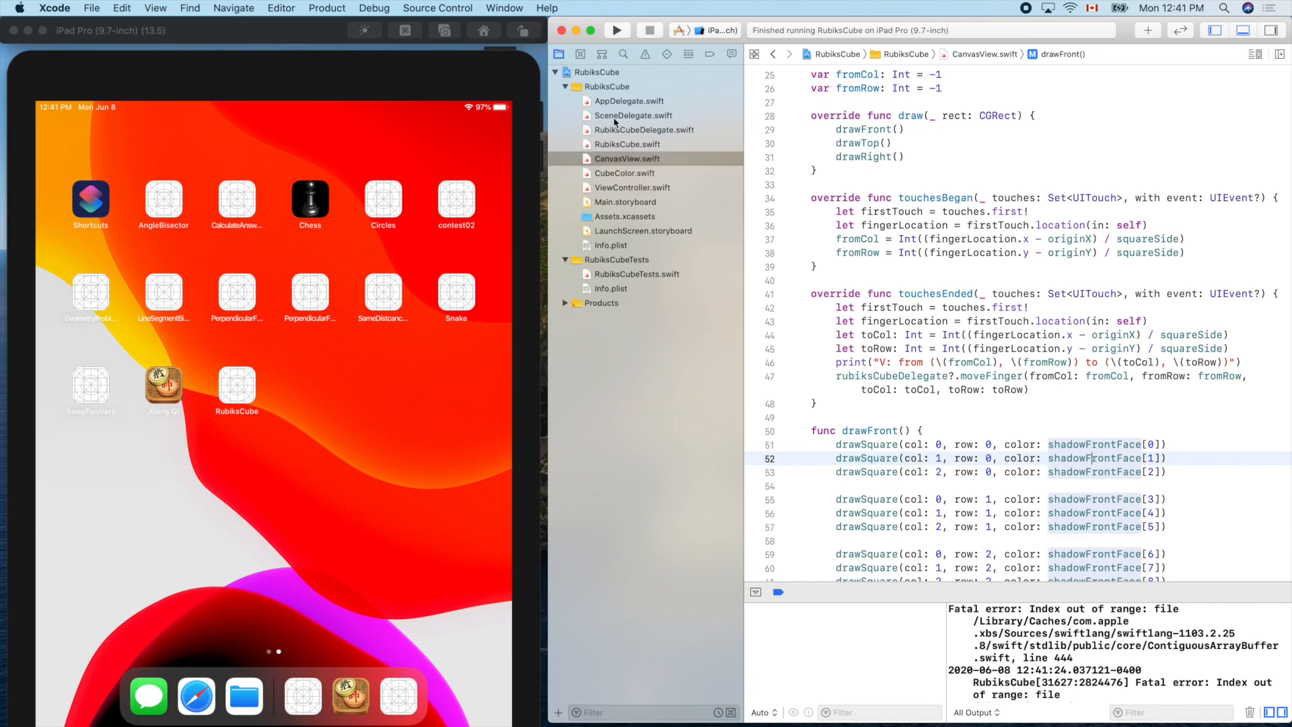
scroll(down, 3)
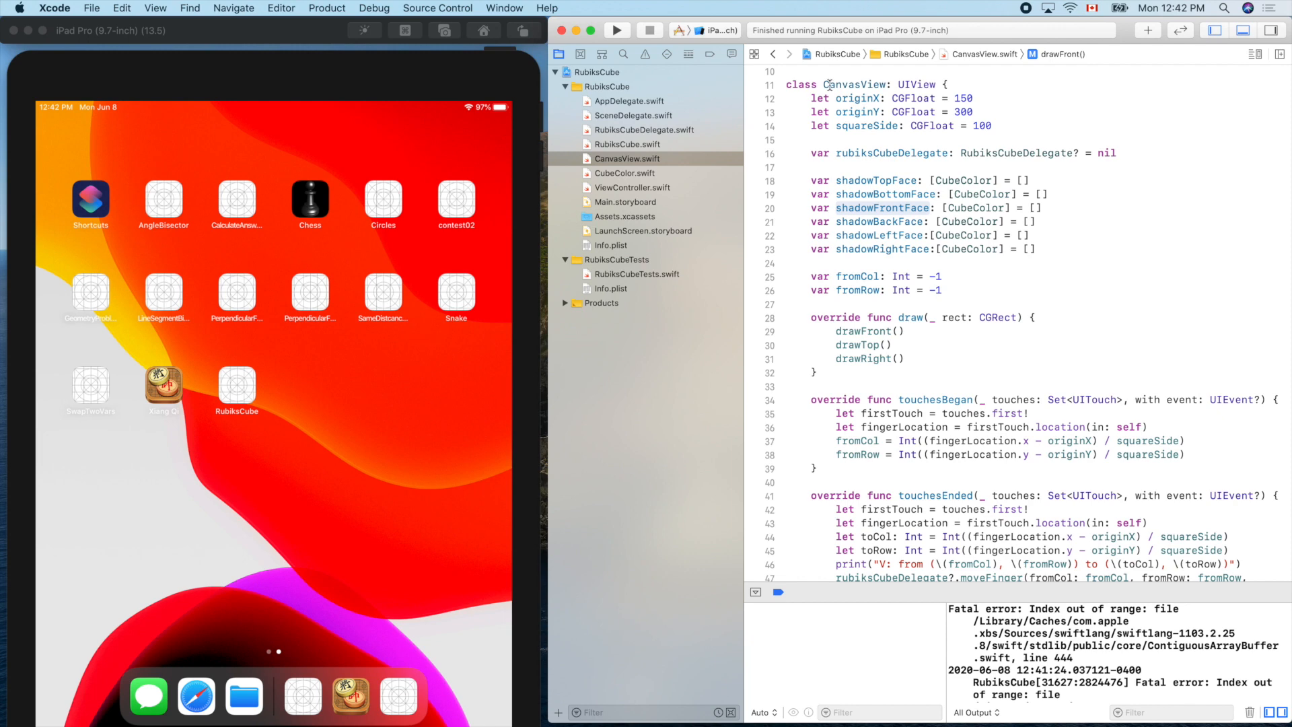
mouse_move(643, 193)
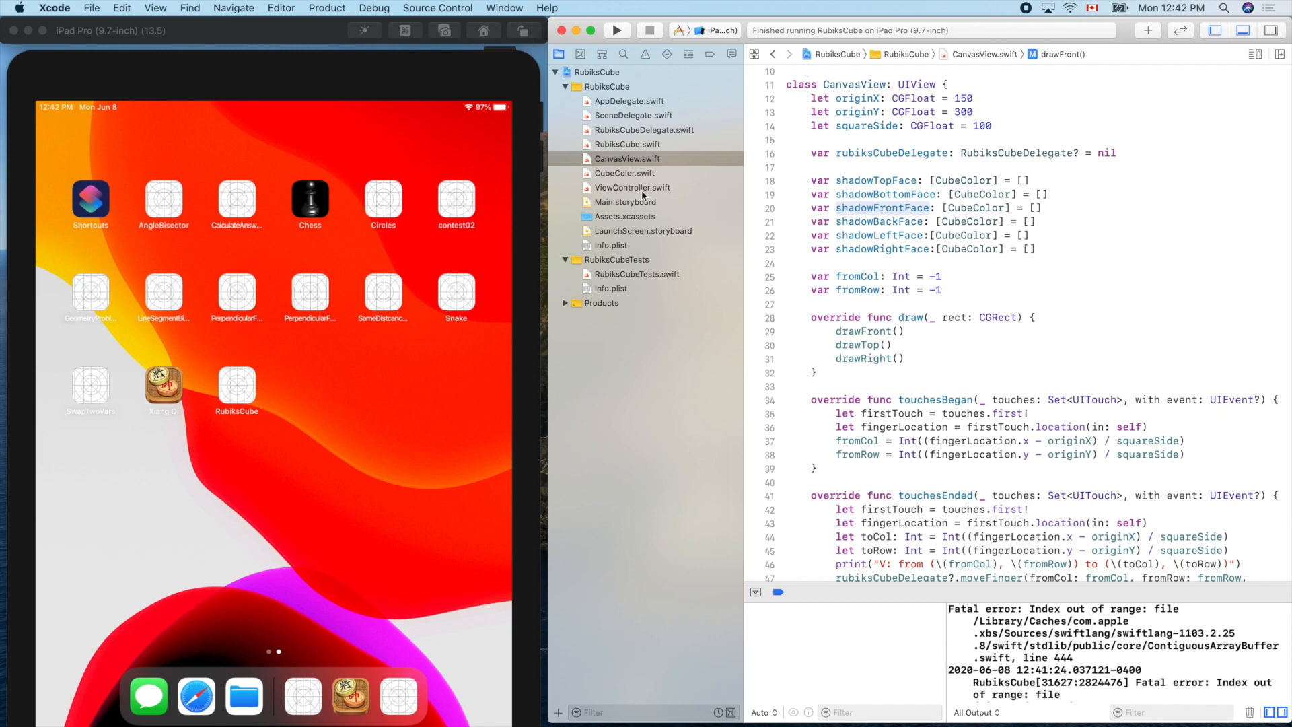
Step: Review updateShadow in ViewController.swift copying top, front, back and right faces from the model
click(632, 187)
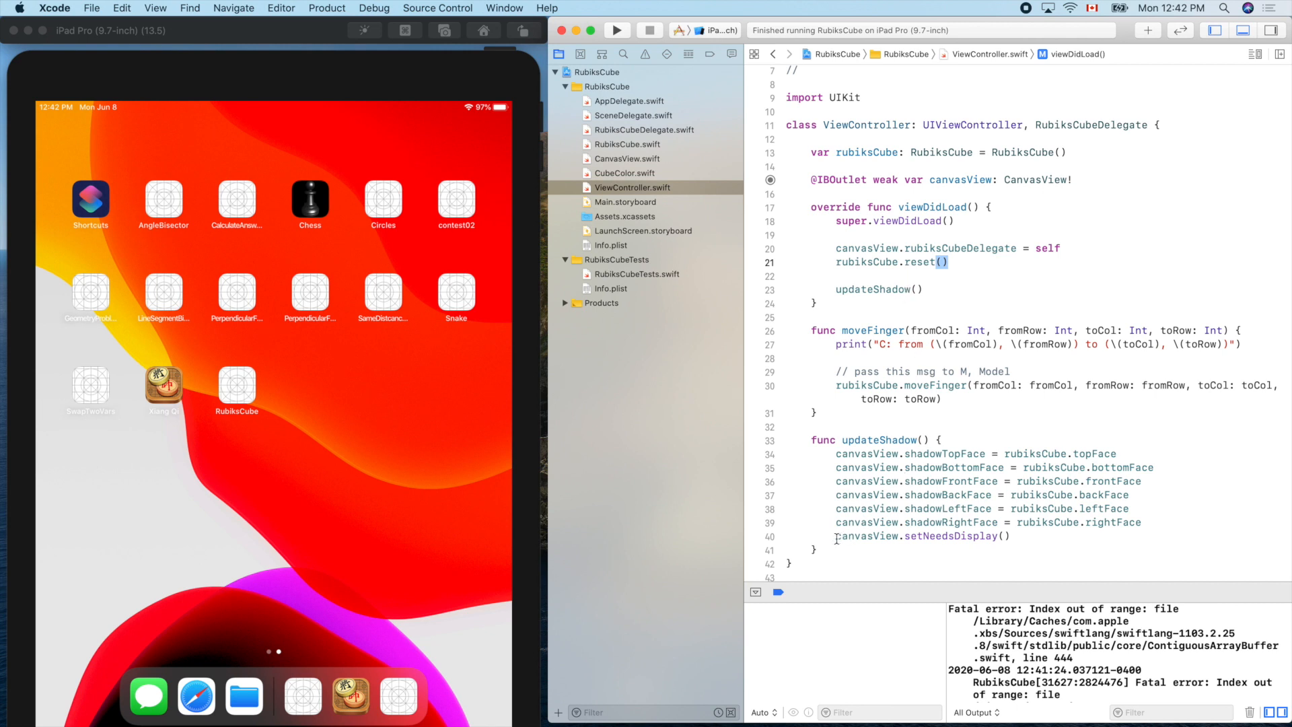
double_click(923, 536)
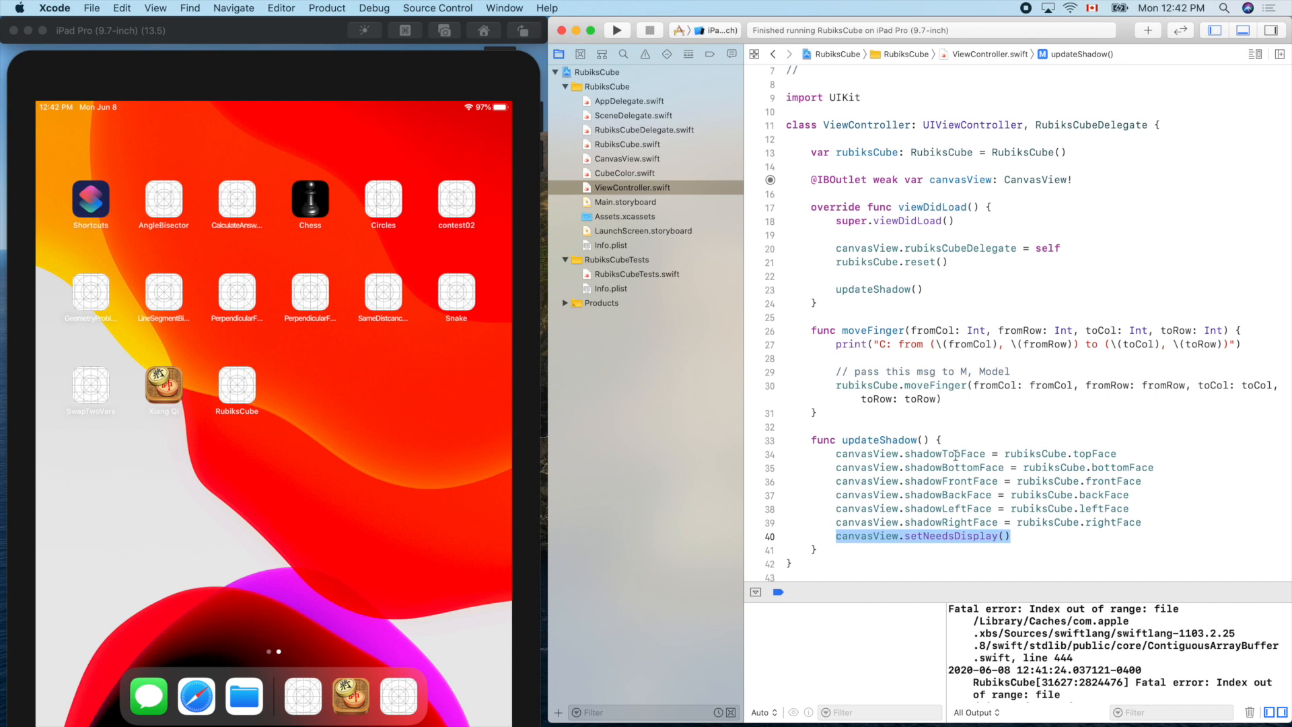
click(956, 453)
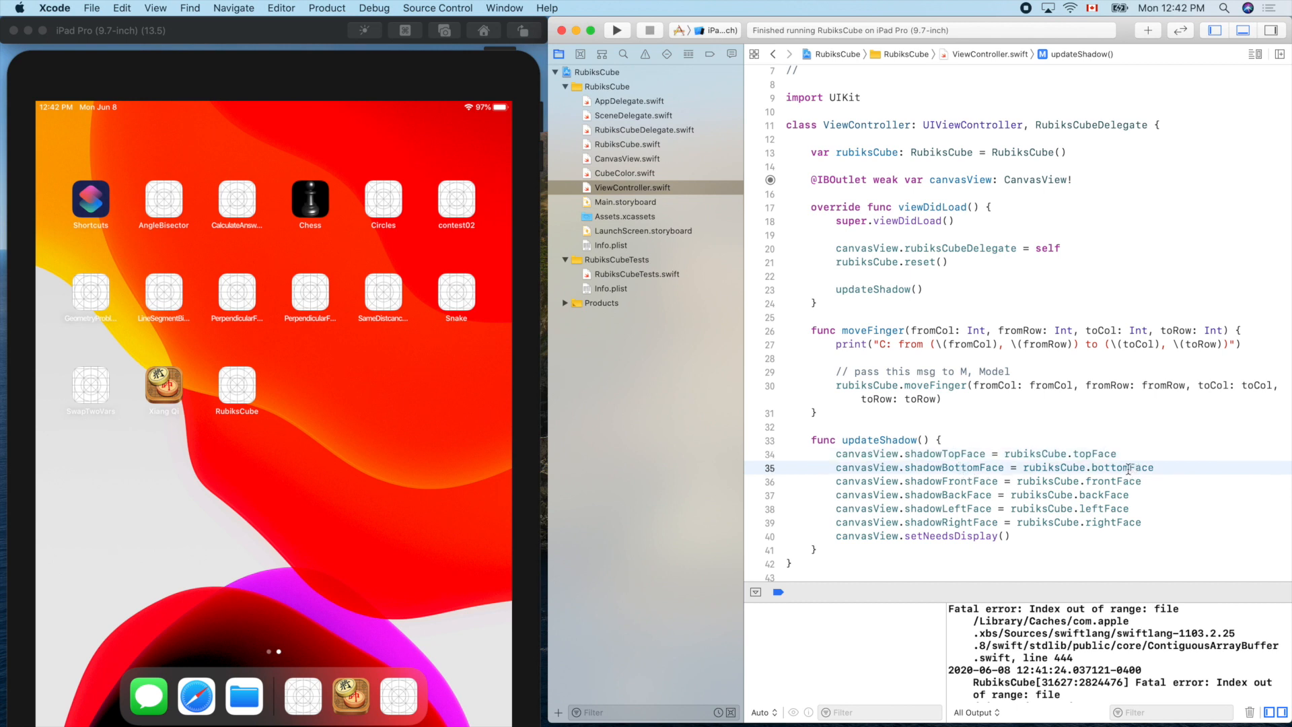
click(961, 481)
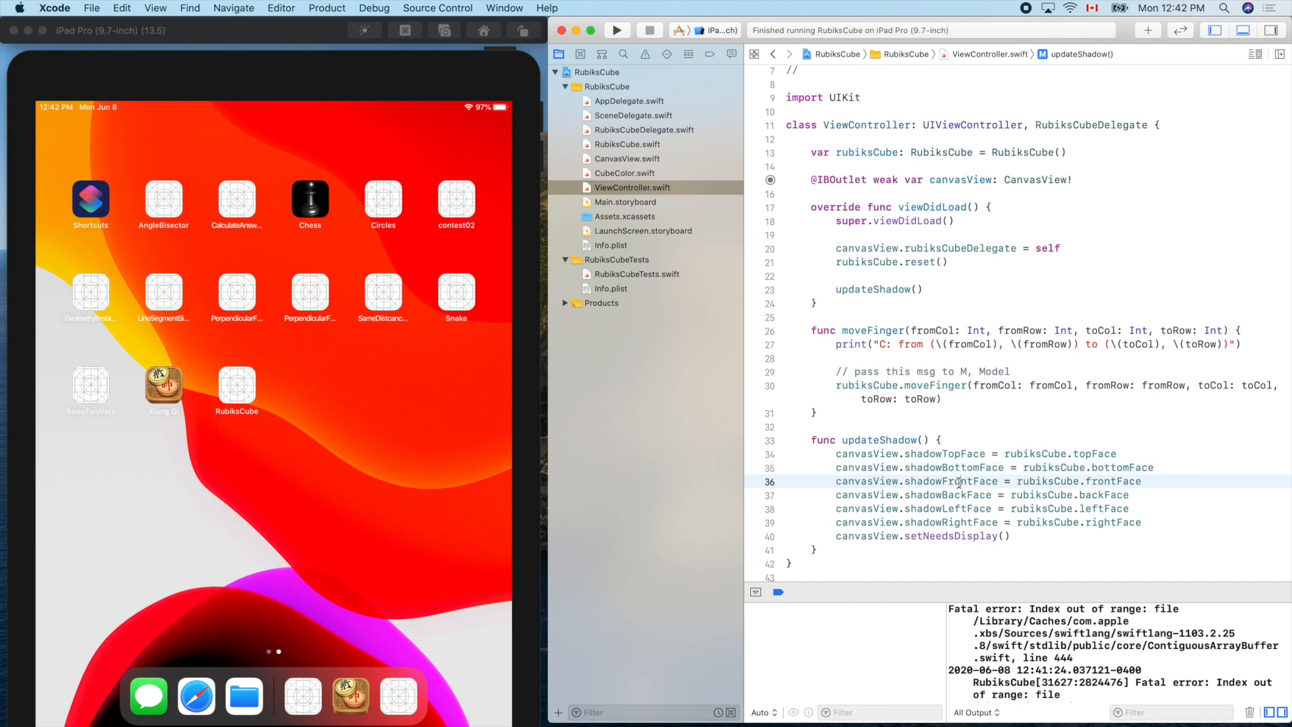
double_click(1113, 481)
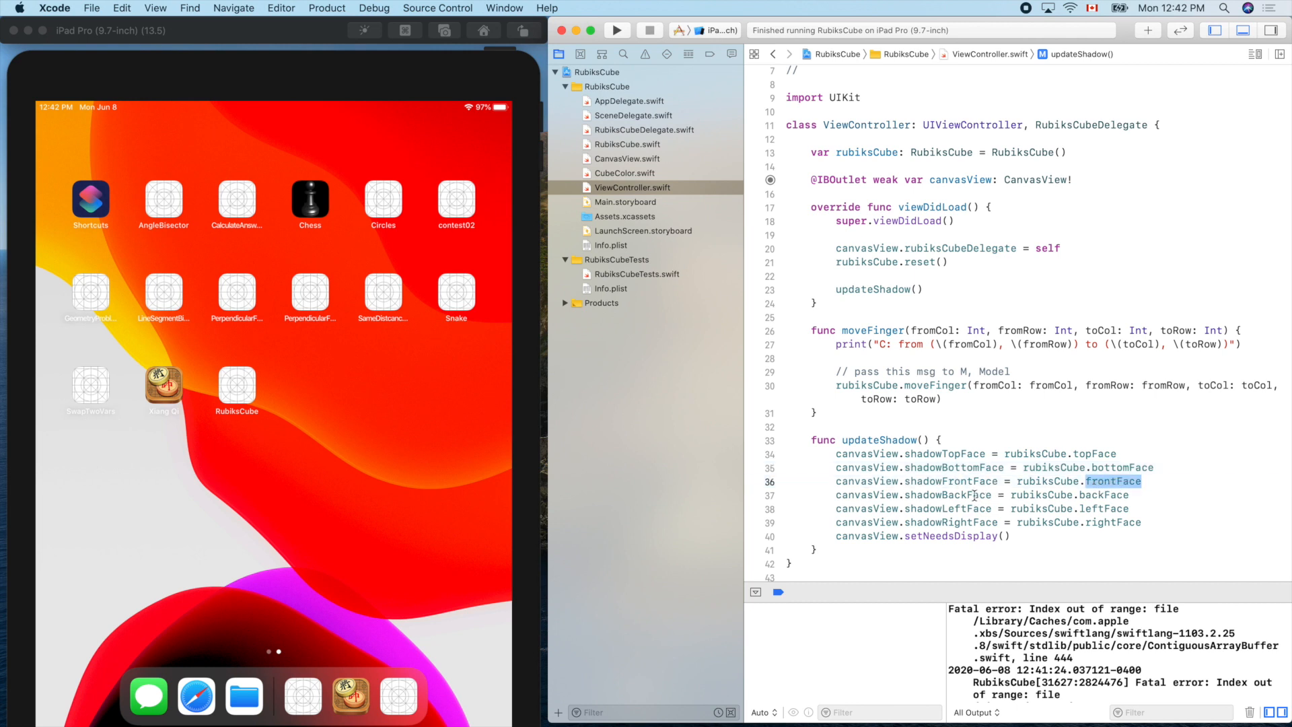
double_click(948, 495)
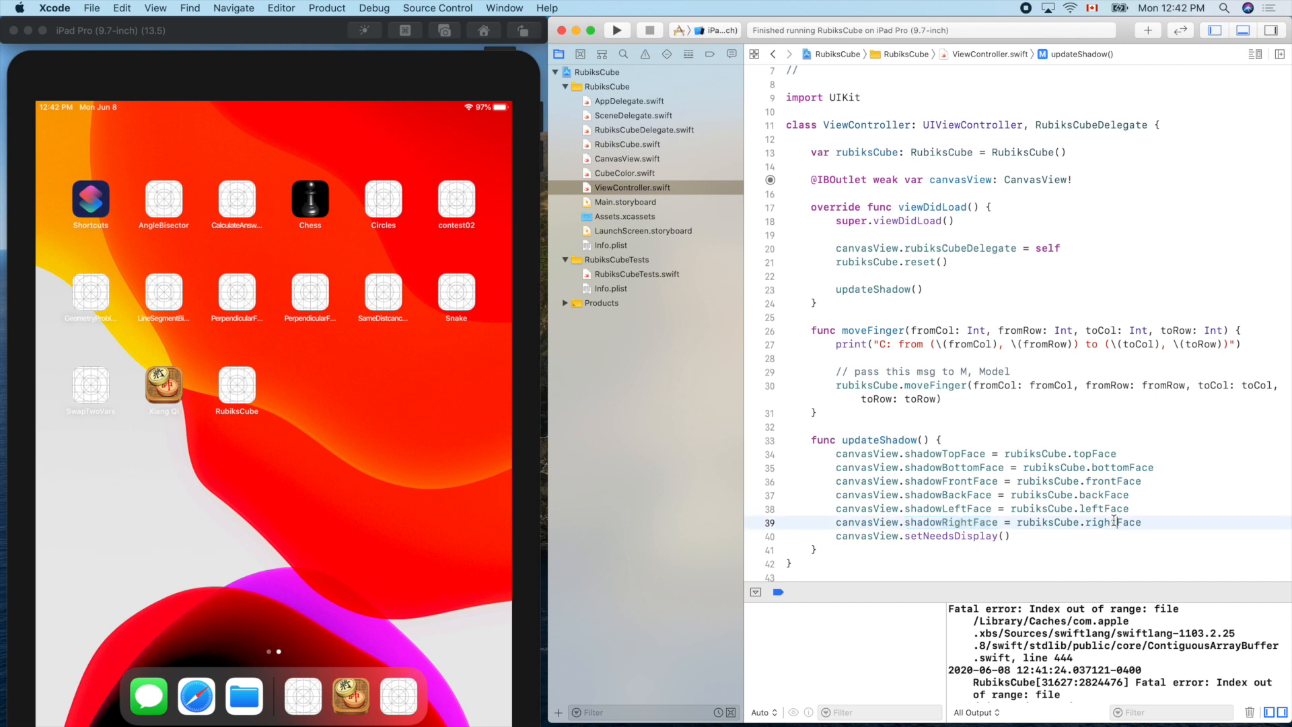
double_click(879, 289)
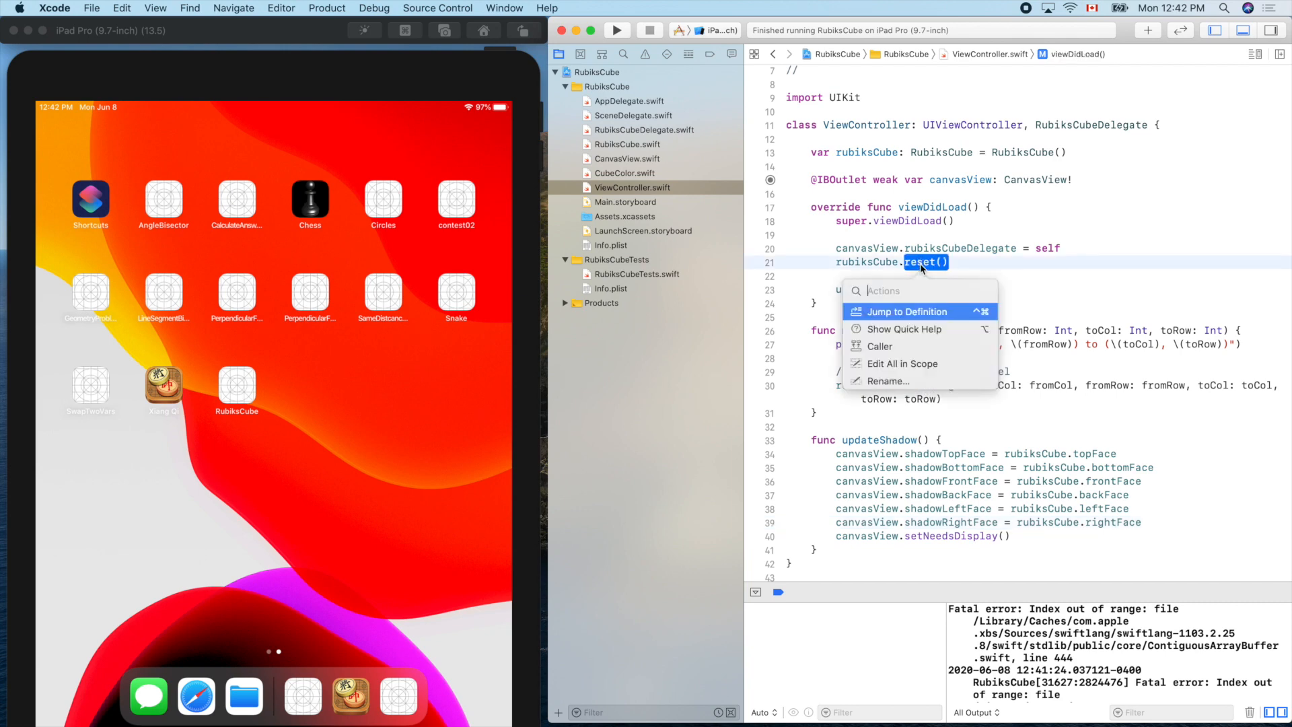
Step: Jump to reset() in RubiksCube.swift and start moving the topFace and bottomFace clearing above the loop
click(906, 311)
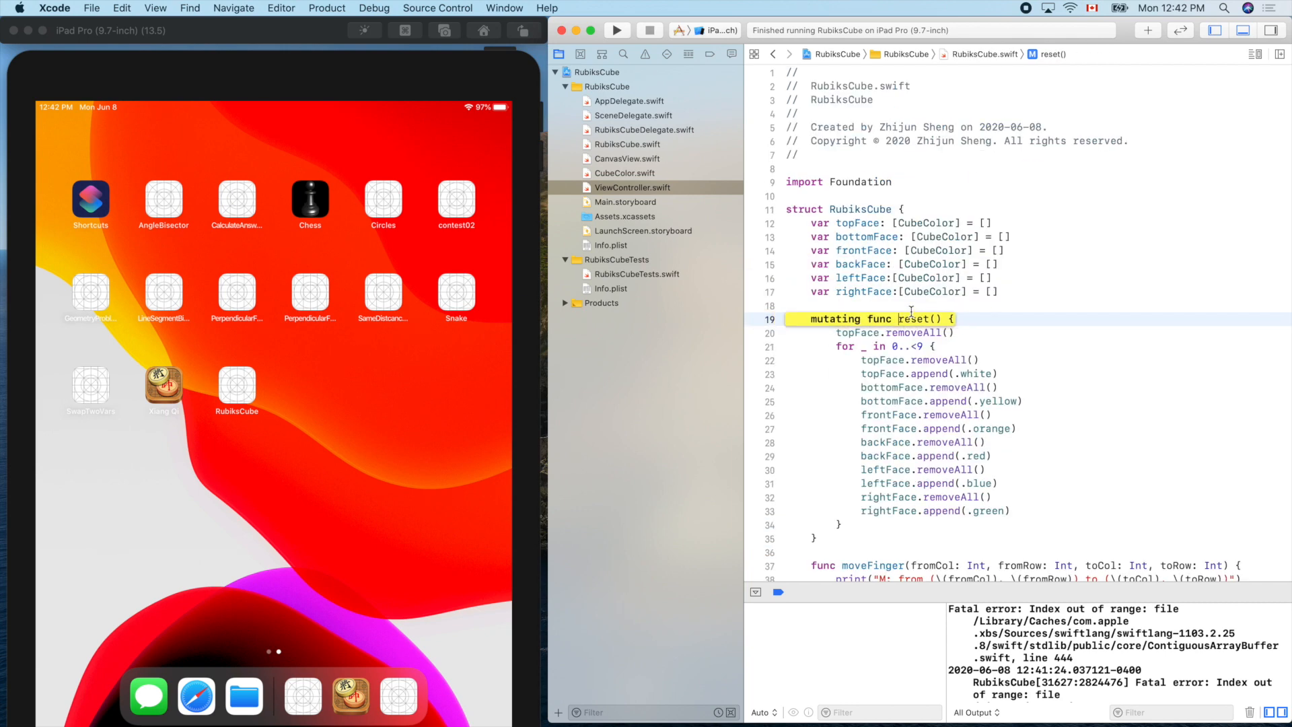
click(1011, 320)
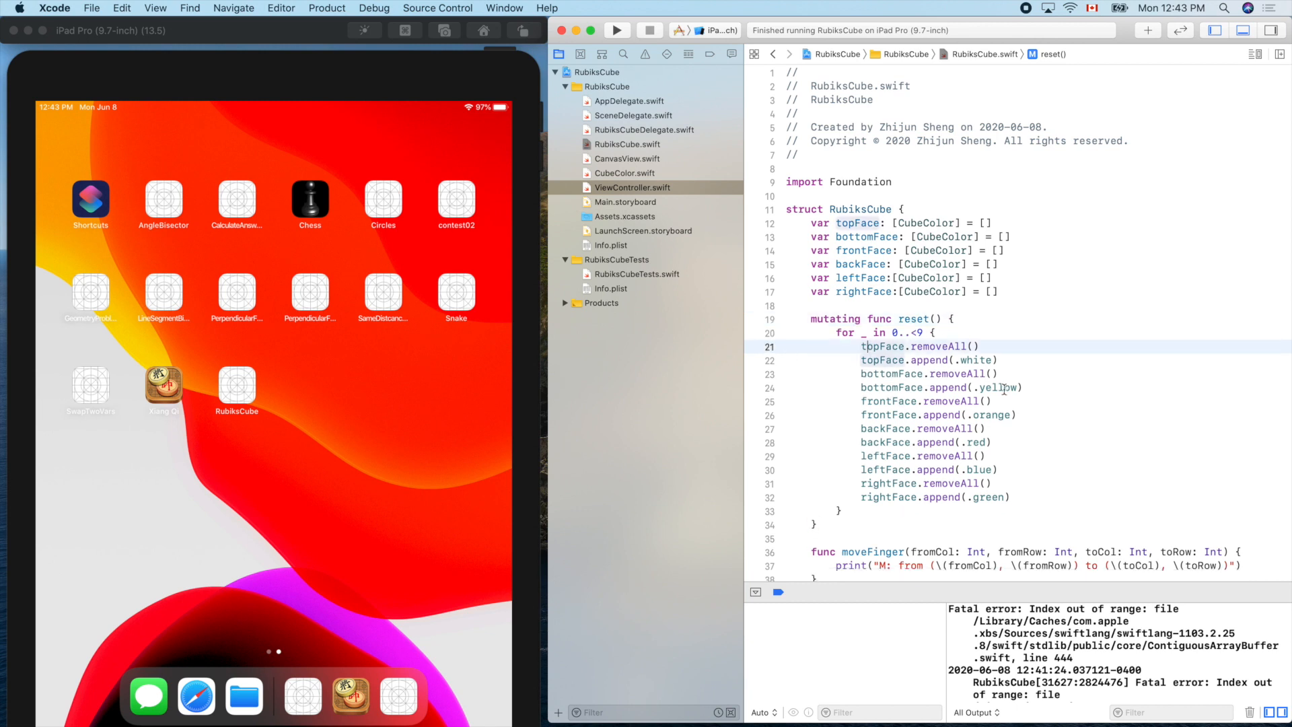
click(910, 374)
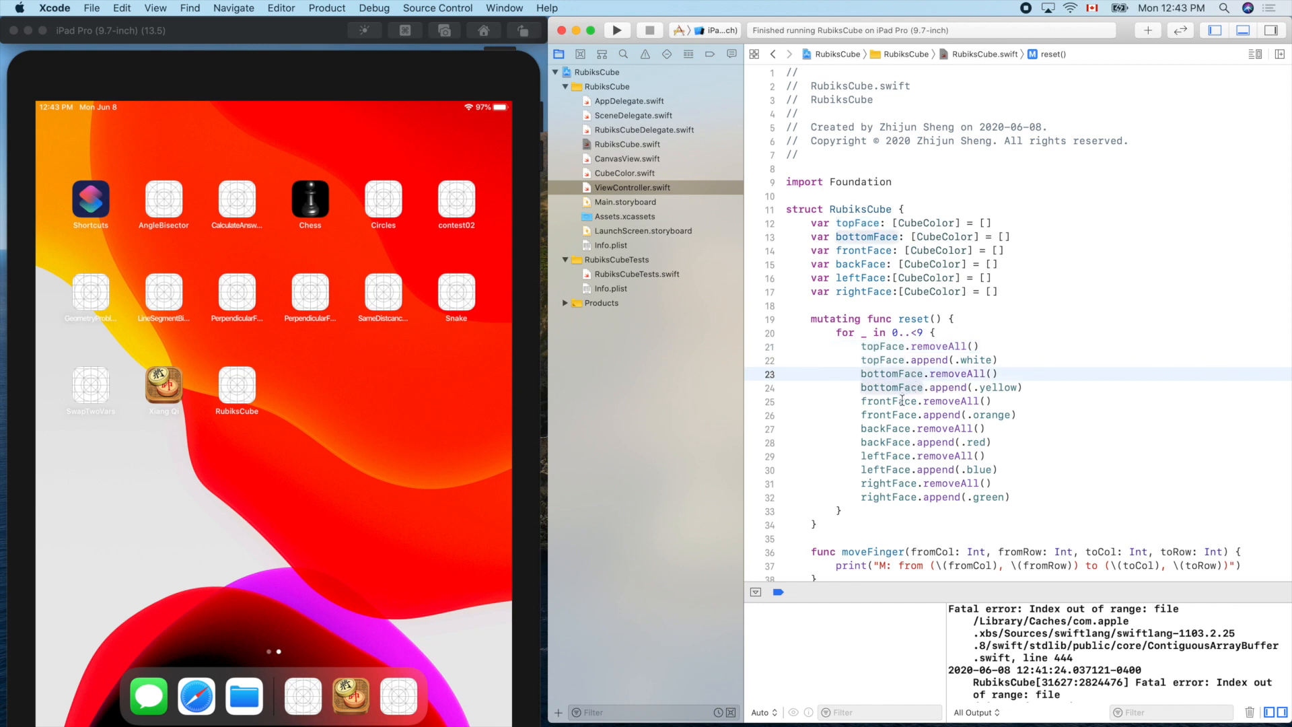
double_click(882, 401)
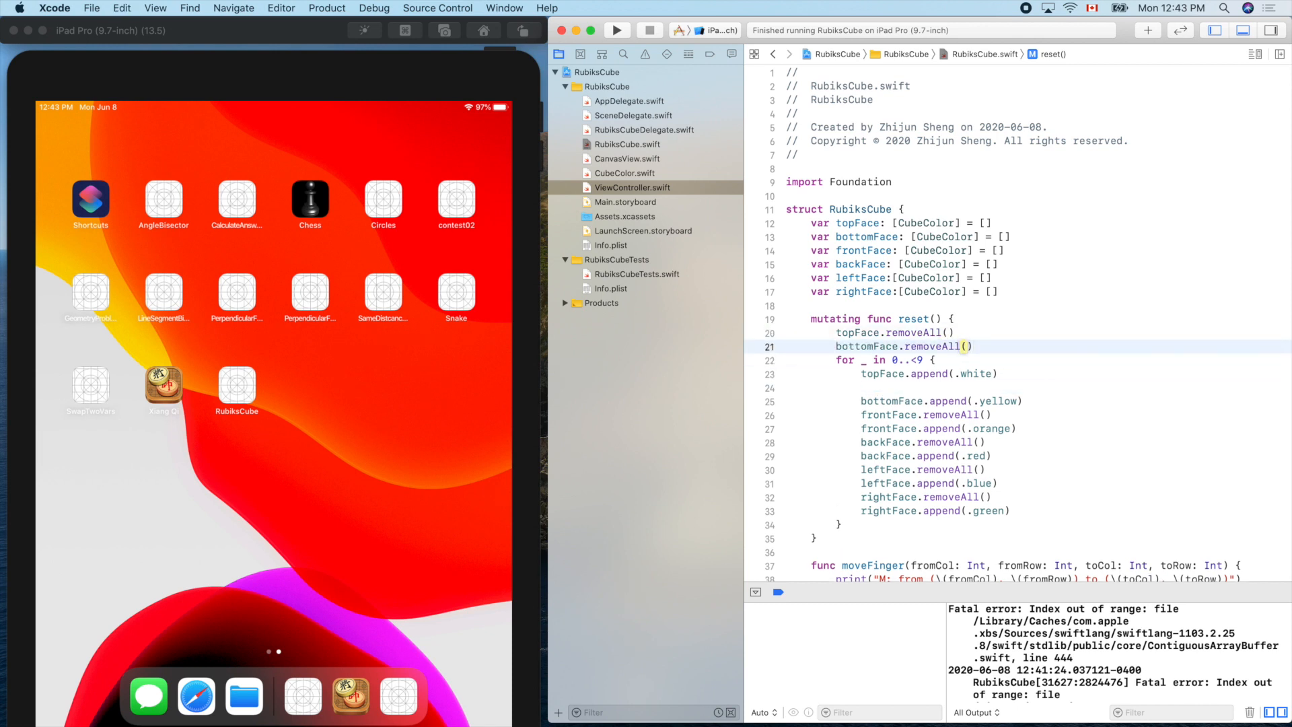
Step: Move frontFace, backFace and leftFace removeAll() calls out of the loop to before it
double_click(890, 415)
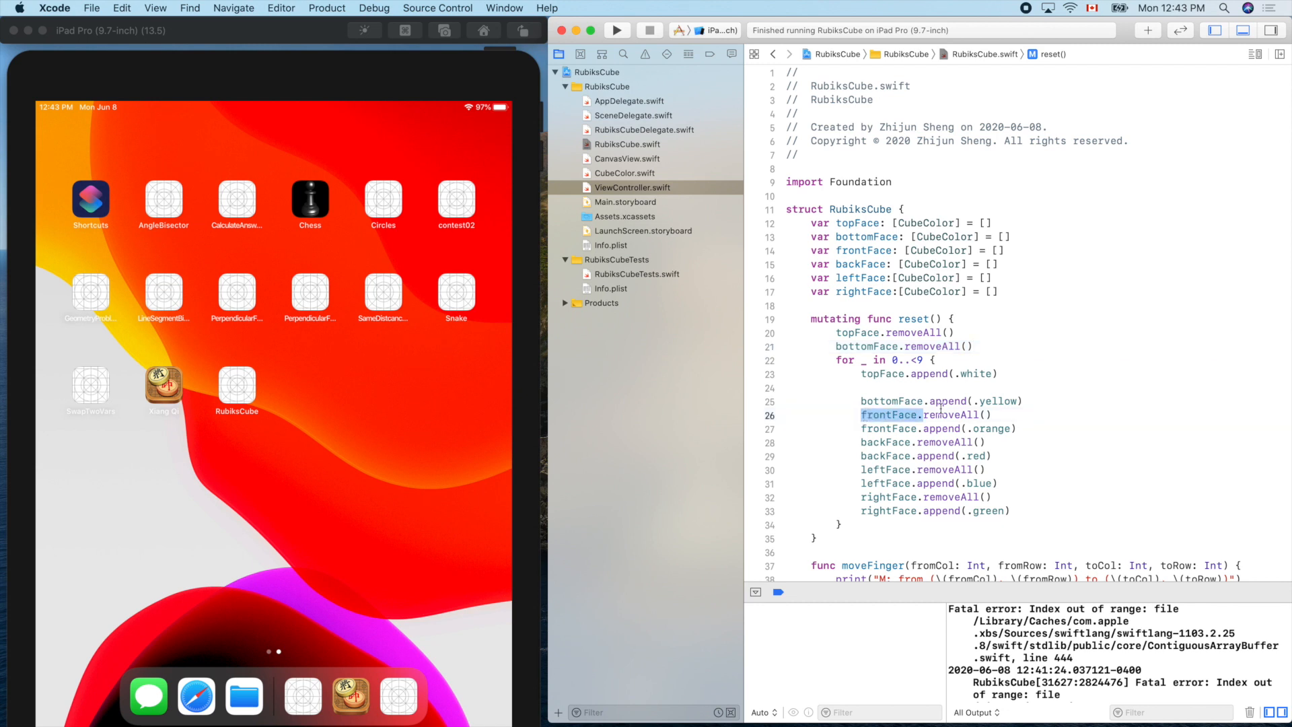
key(Backspace)
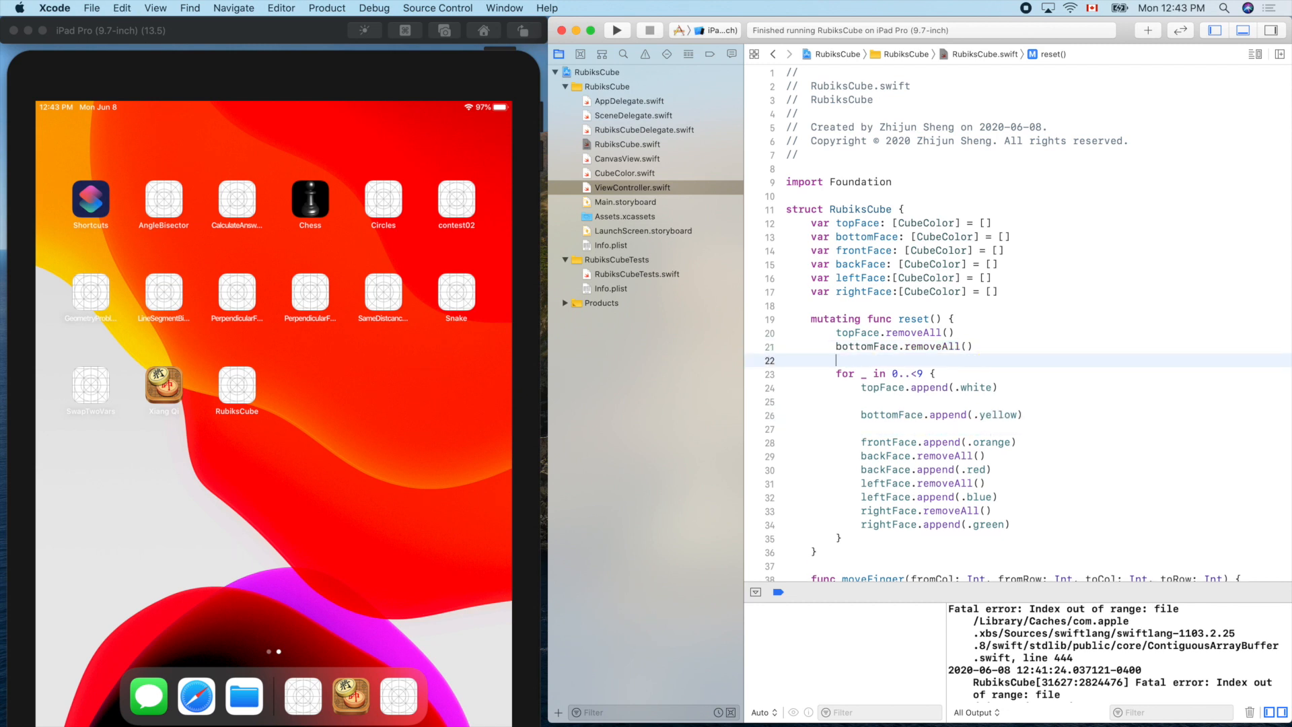
text(frontFace.removeAll())
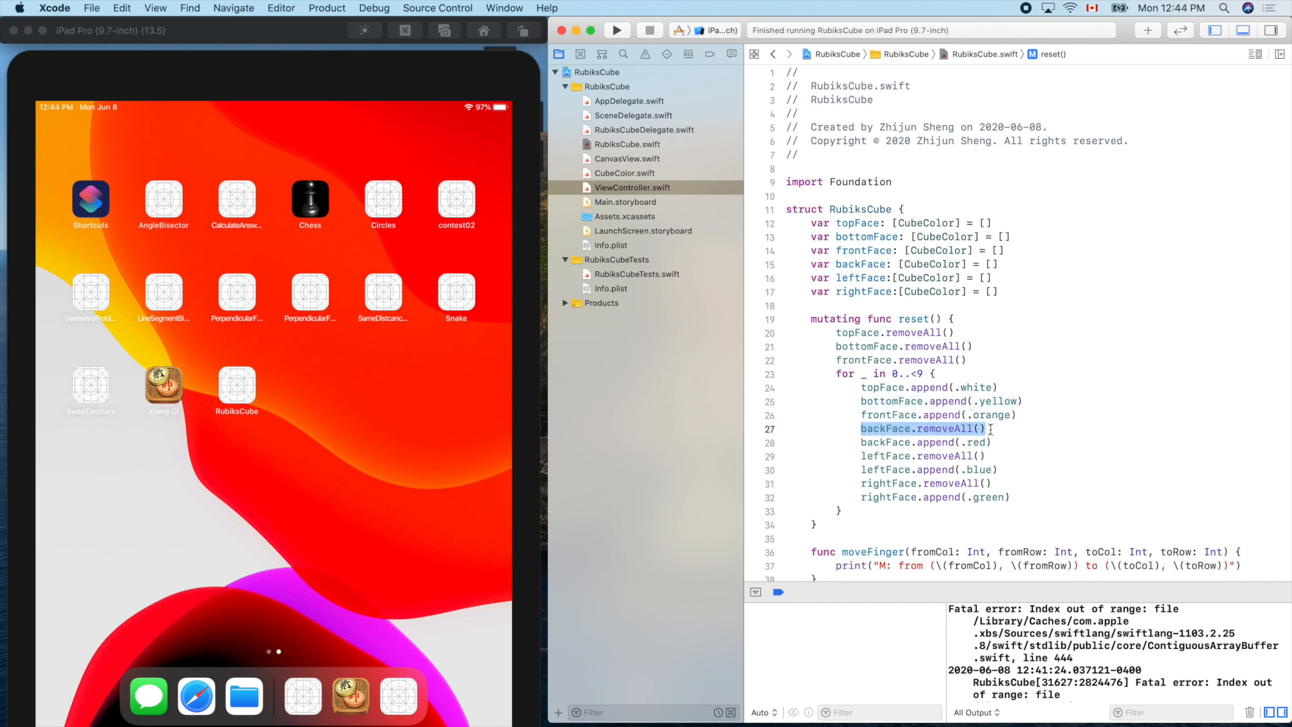
key(Delete)
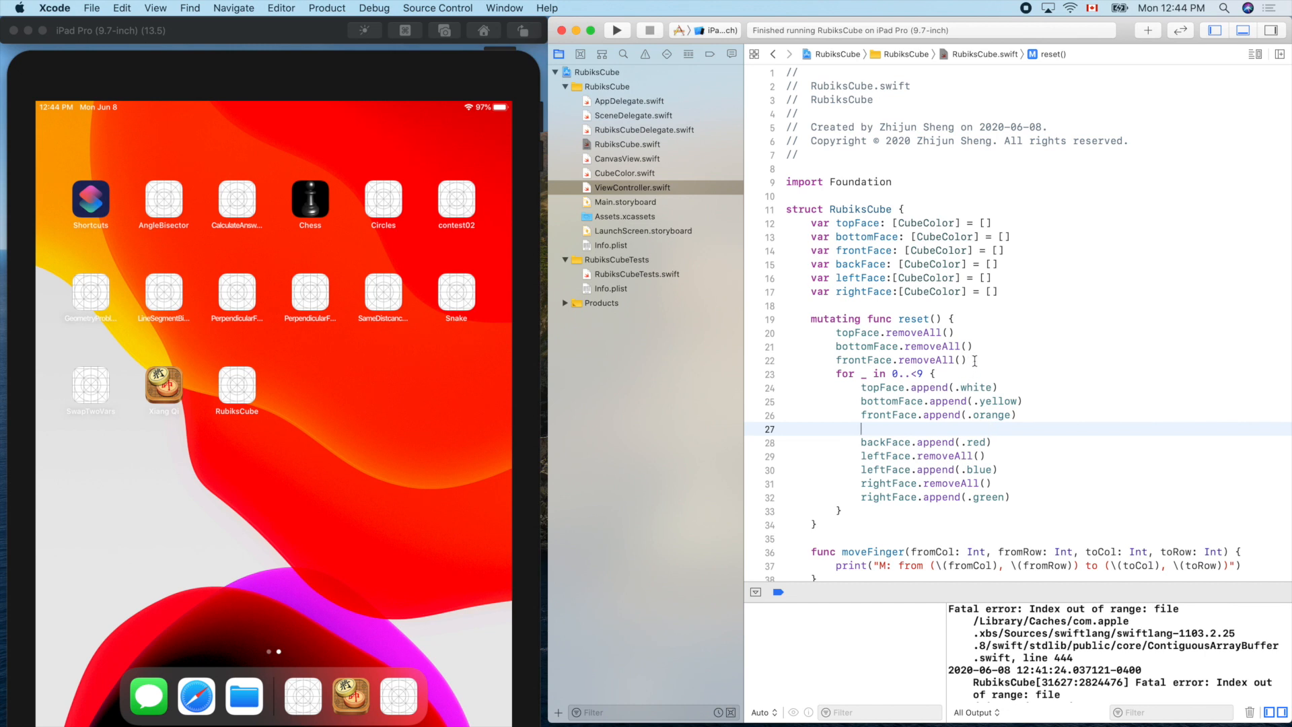
text(backFace.removeAll())
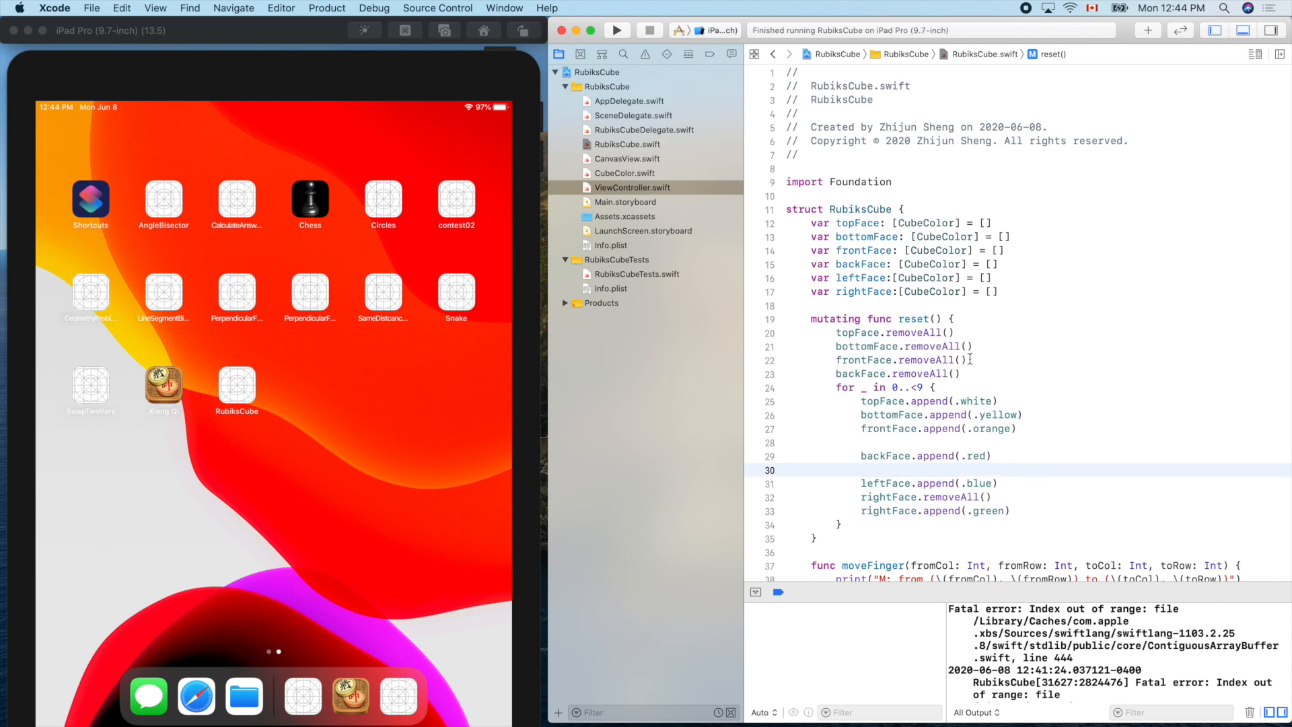
text(leftFace.removeAll())
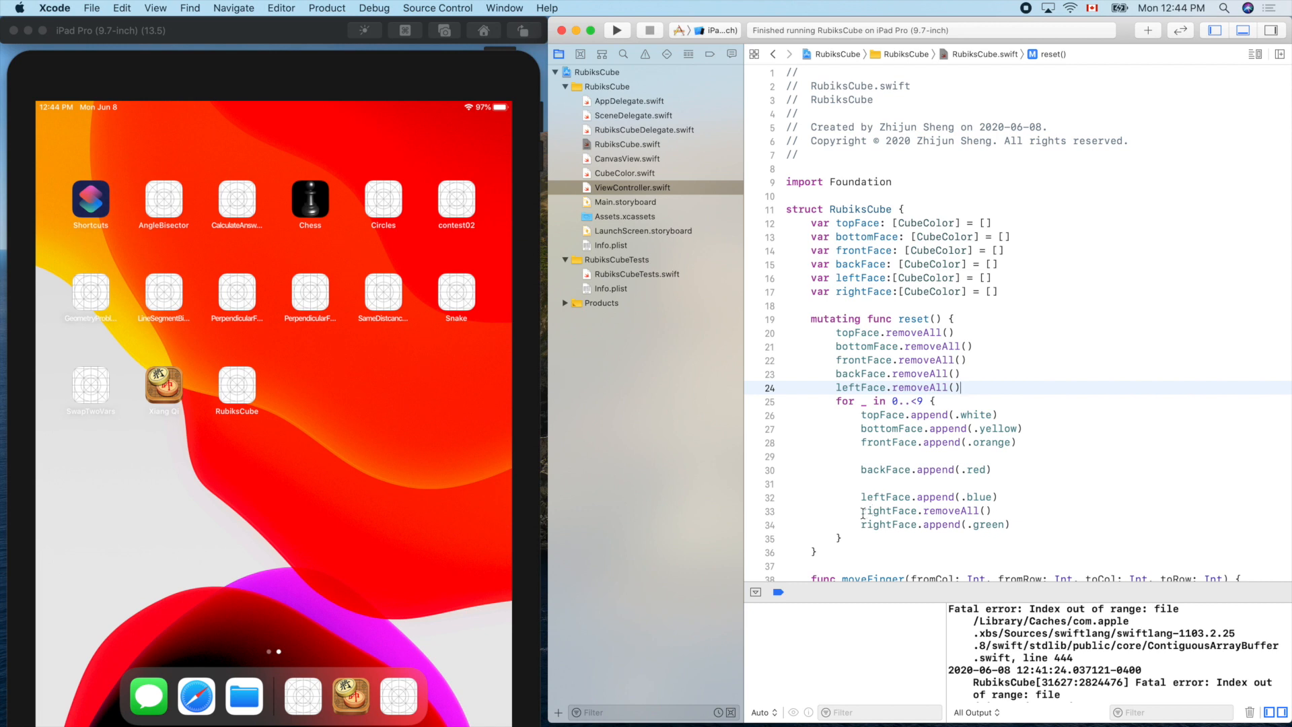
Step: Remove the rightFace clearing from inside the loop and run the app again
double_click(923, 510)
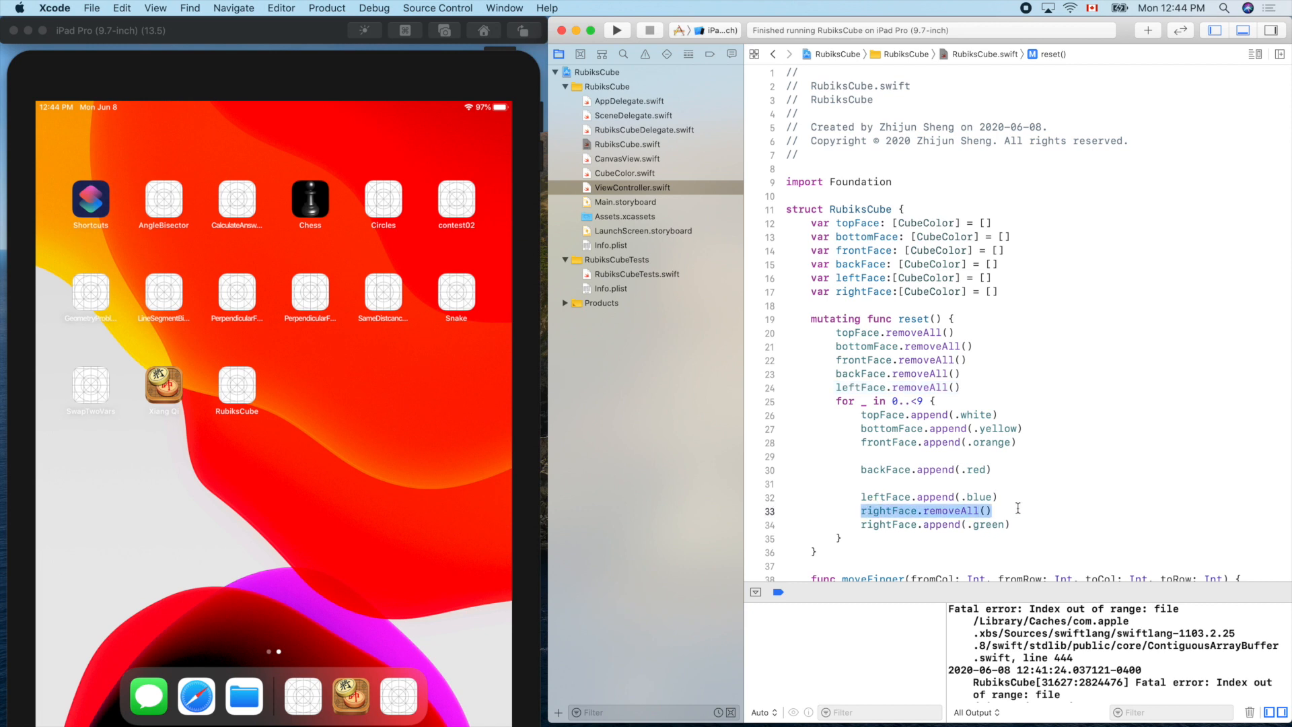
key(Delete)
text(rightFace.removeAll())
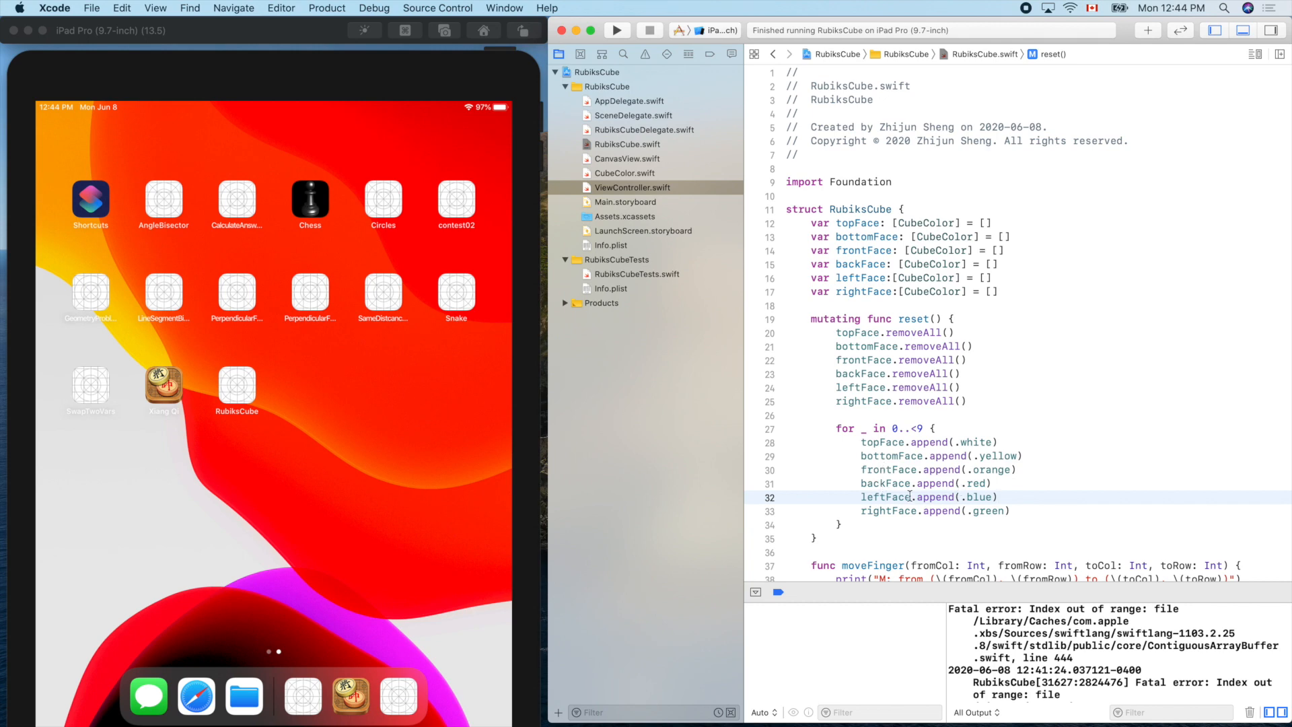
click(617, 30)
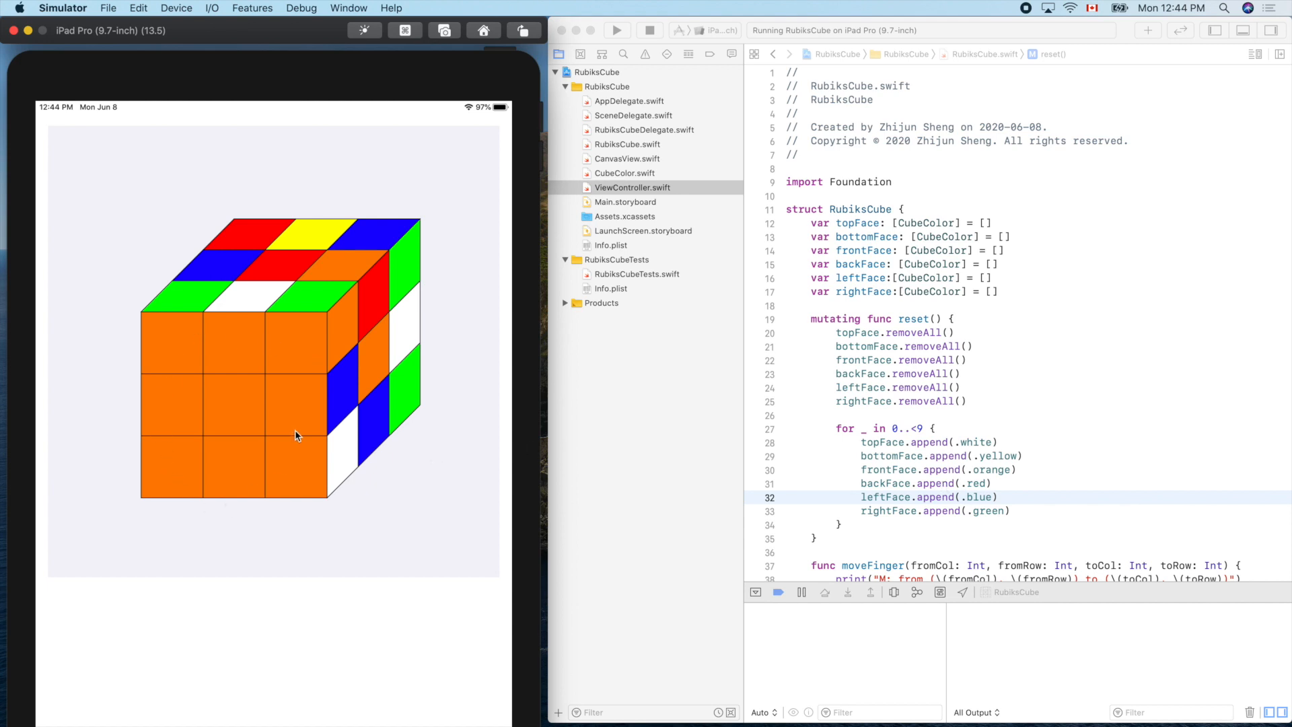
mouse_move(1016, 257)
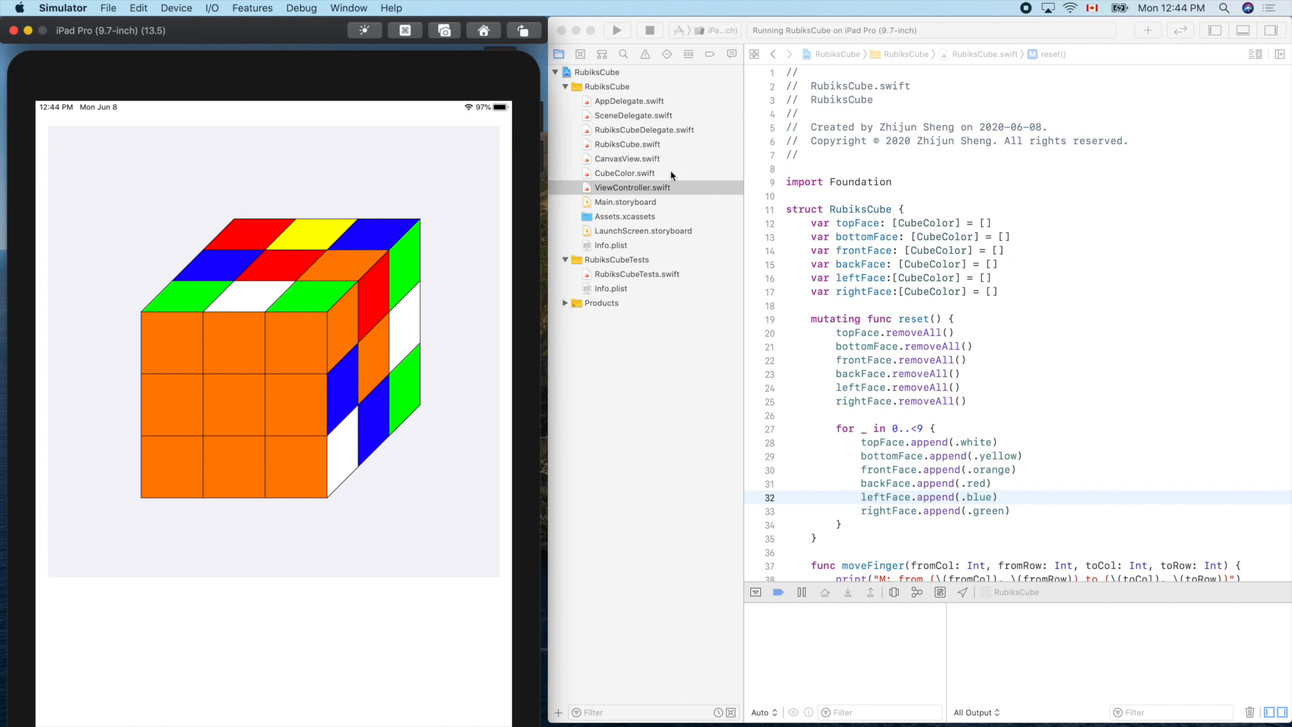
Step: Return to ViewController.swift in the editor while the cube app runs crash-free
click(633, 187)
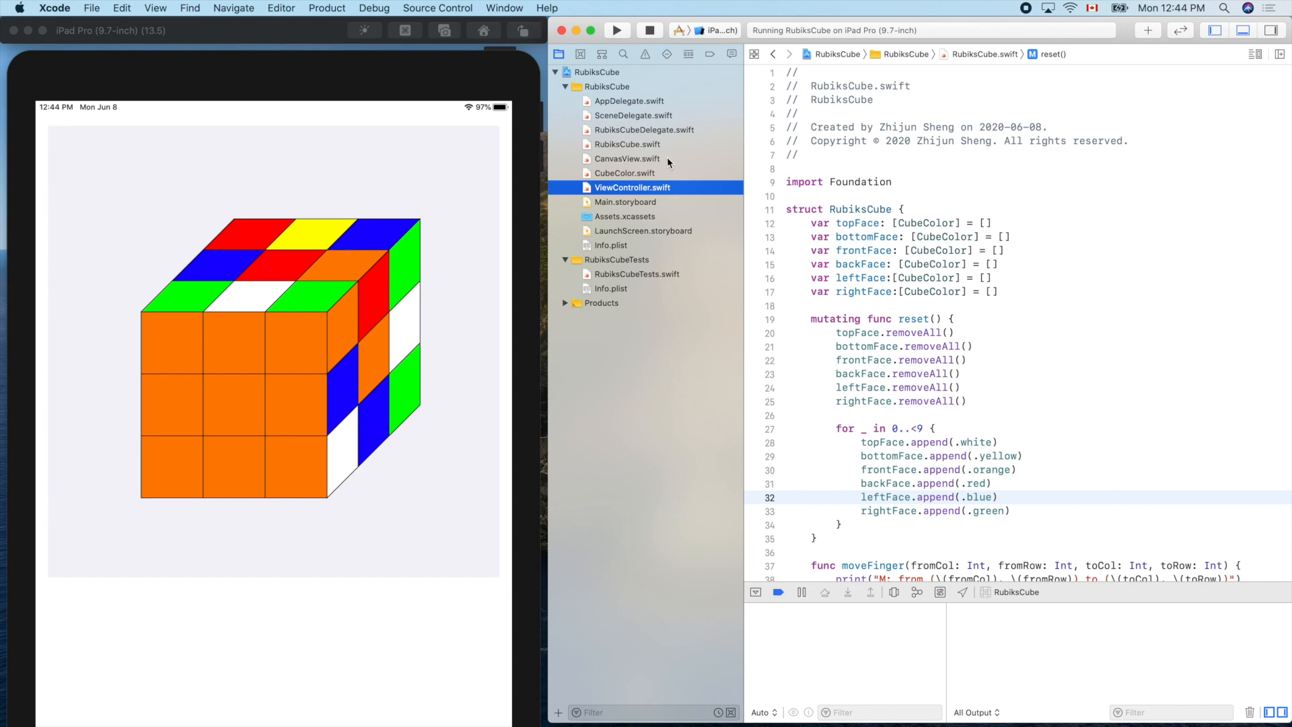
Step: In drawTop, replace the nine colour literals with shadowTopFace[0] through [8] and rebuild
click(627, 158)
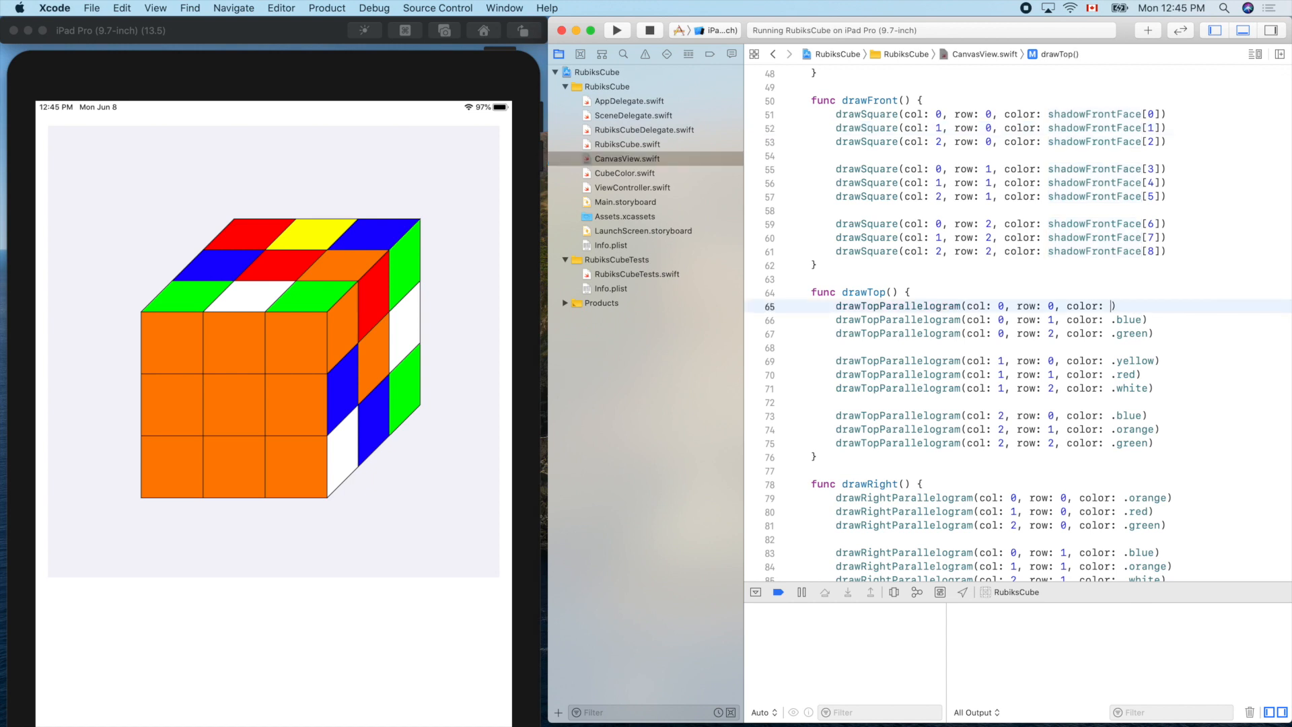
text(shadowTopFace[3)
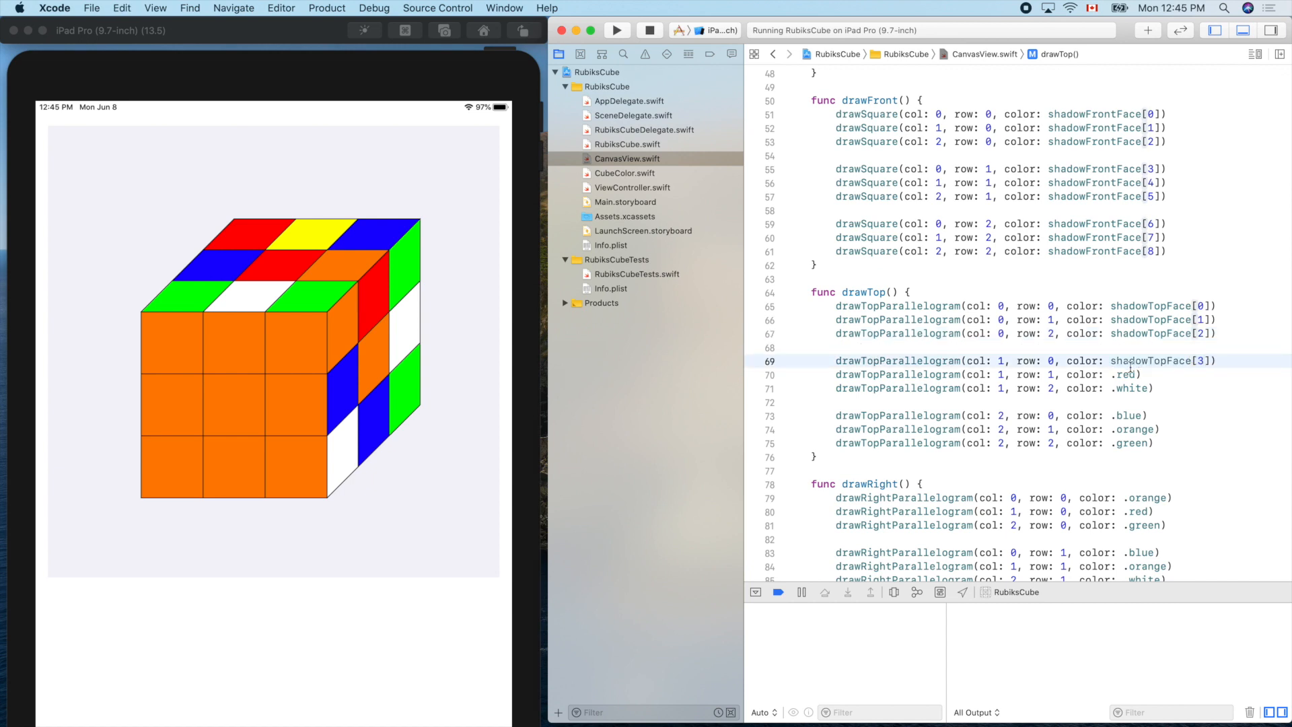
text(shadowTopFace[0])
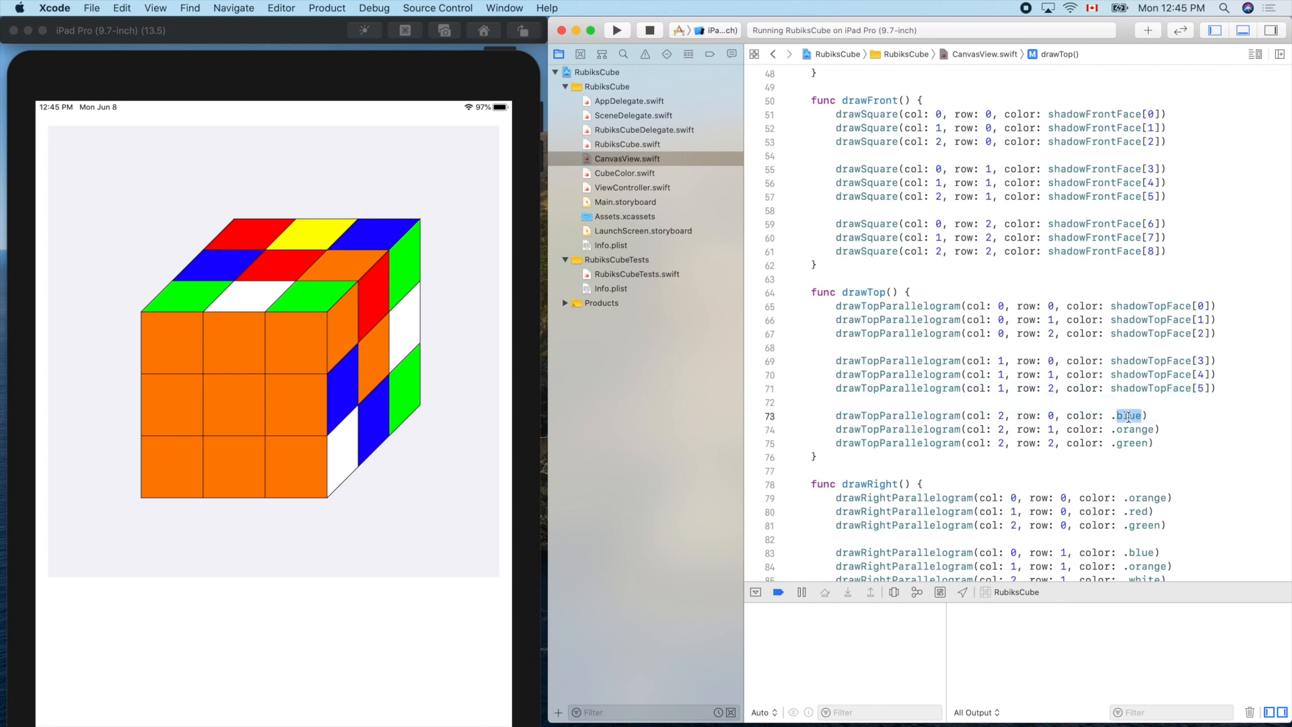
text(shadowTopFace[8)
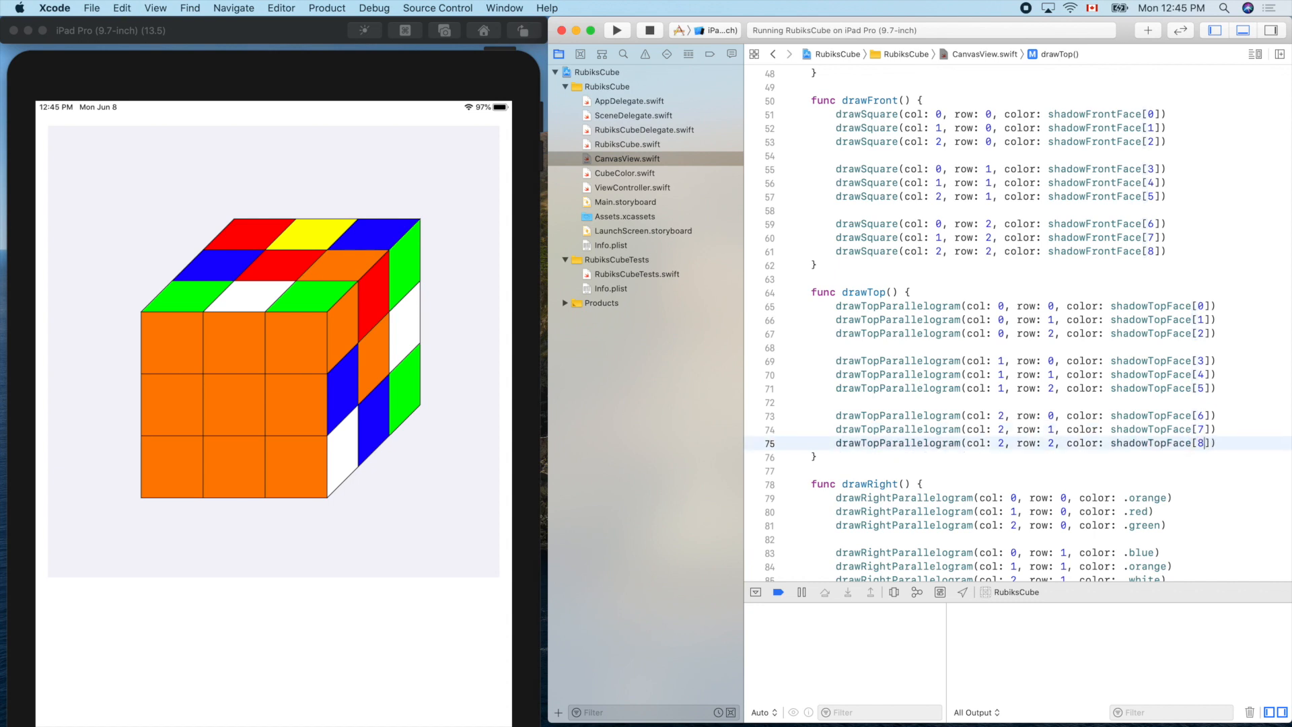
click(617, 30)
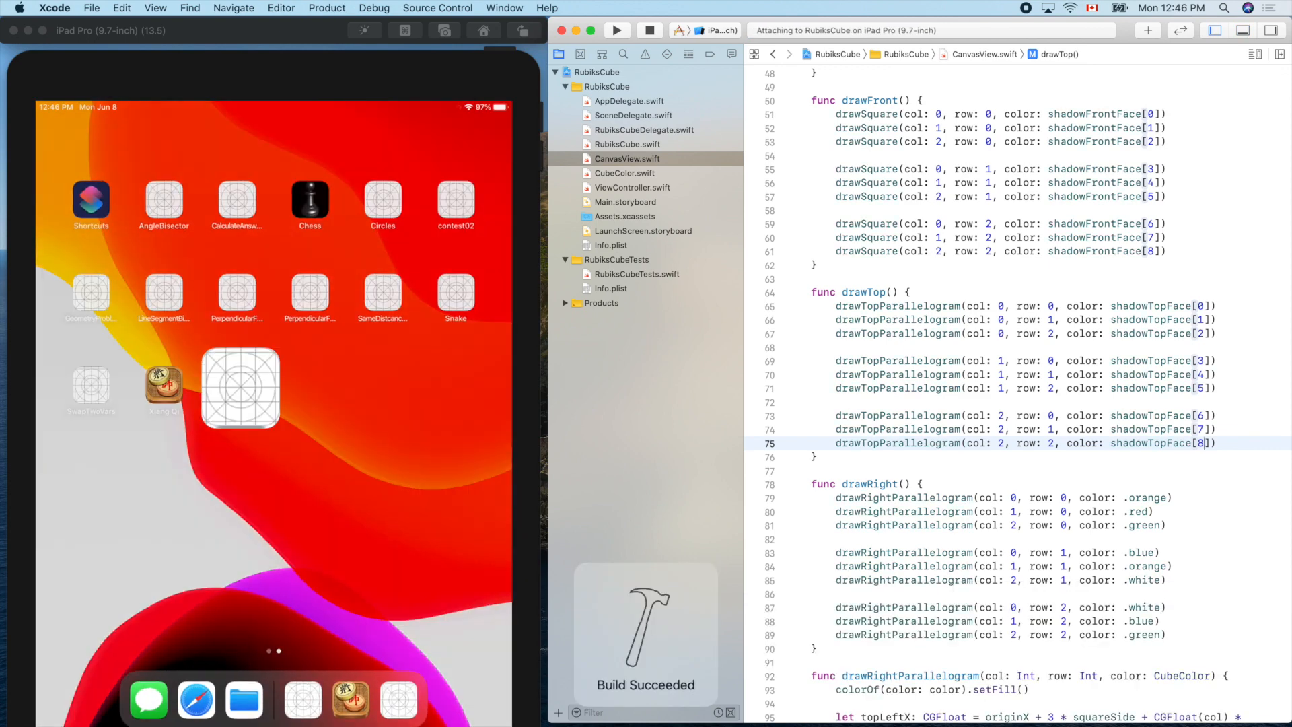
Step: Rerun the app to show the all-white top face, then return to the code editor
click(617, 31)
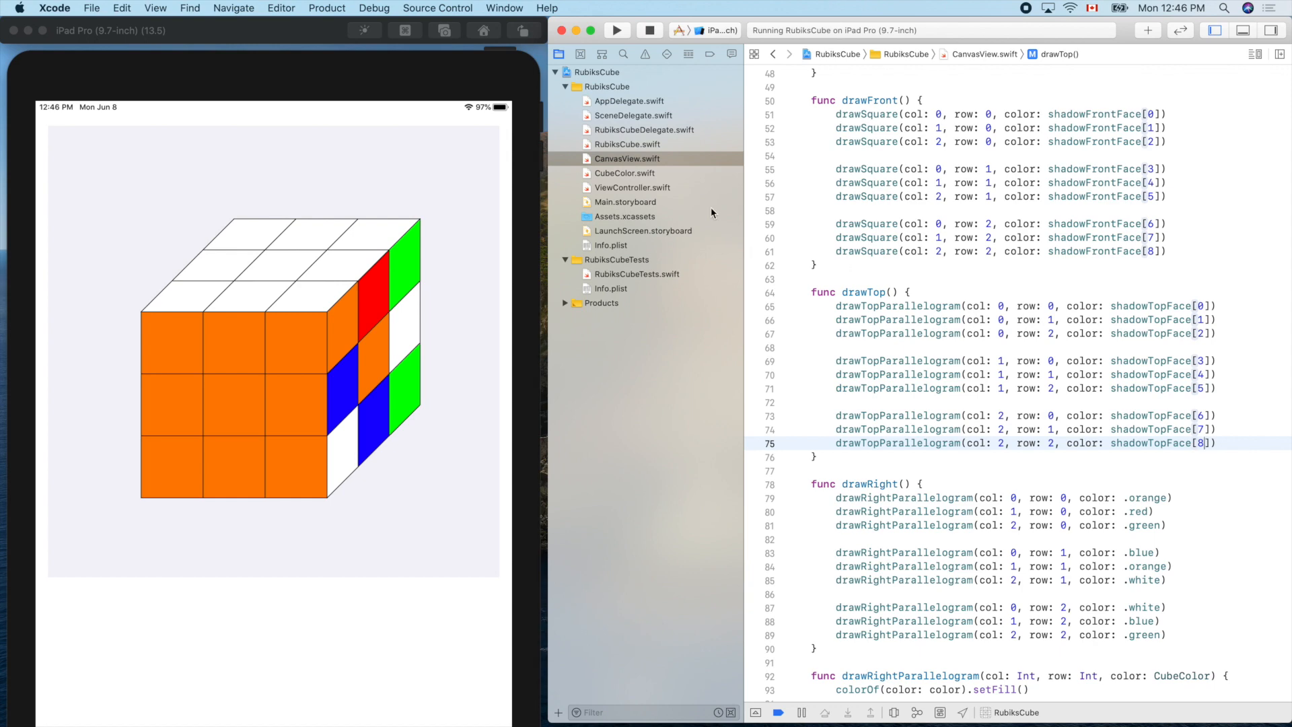
click(628, 144)
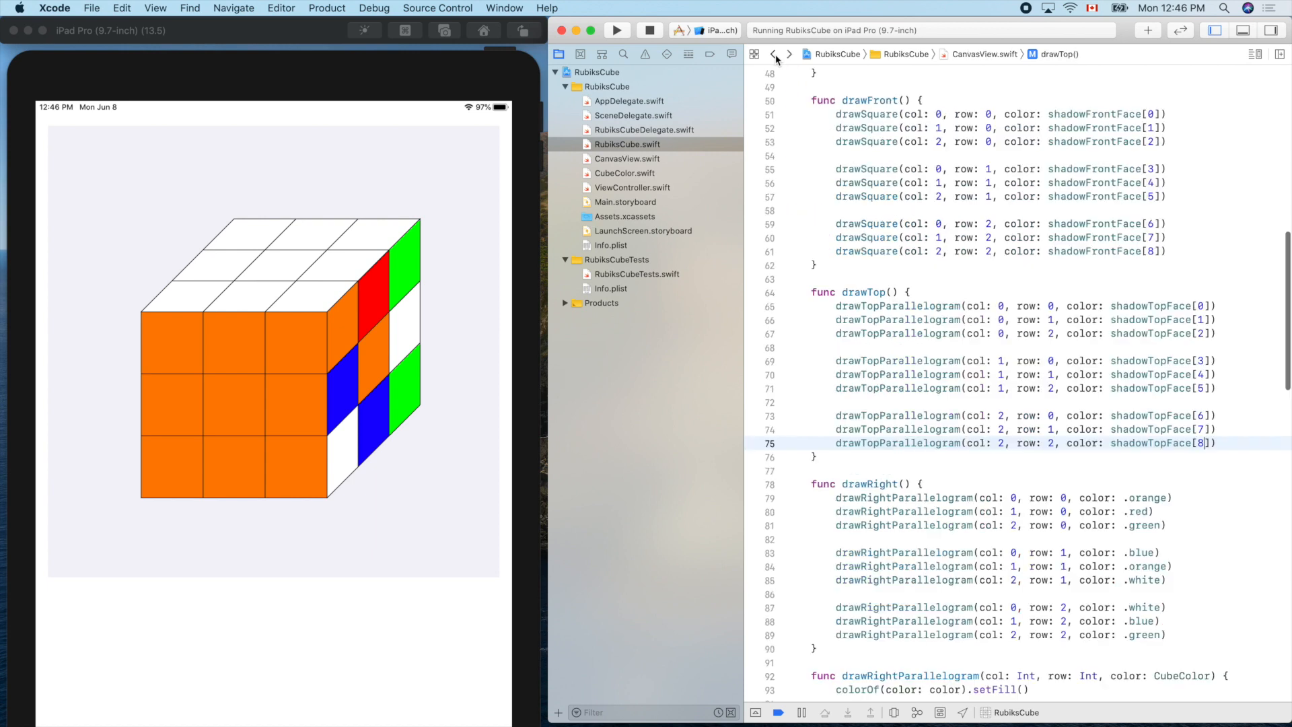
Step: Set the first right-face square to shadowRightFace[0] and delete the shadowBottomFace, shadowBackFace and shadowLeftFace declarations
scroll(down, 3)
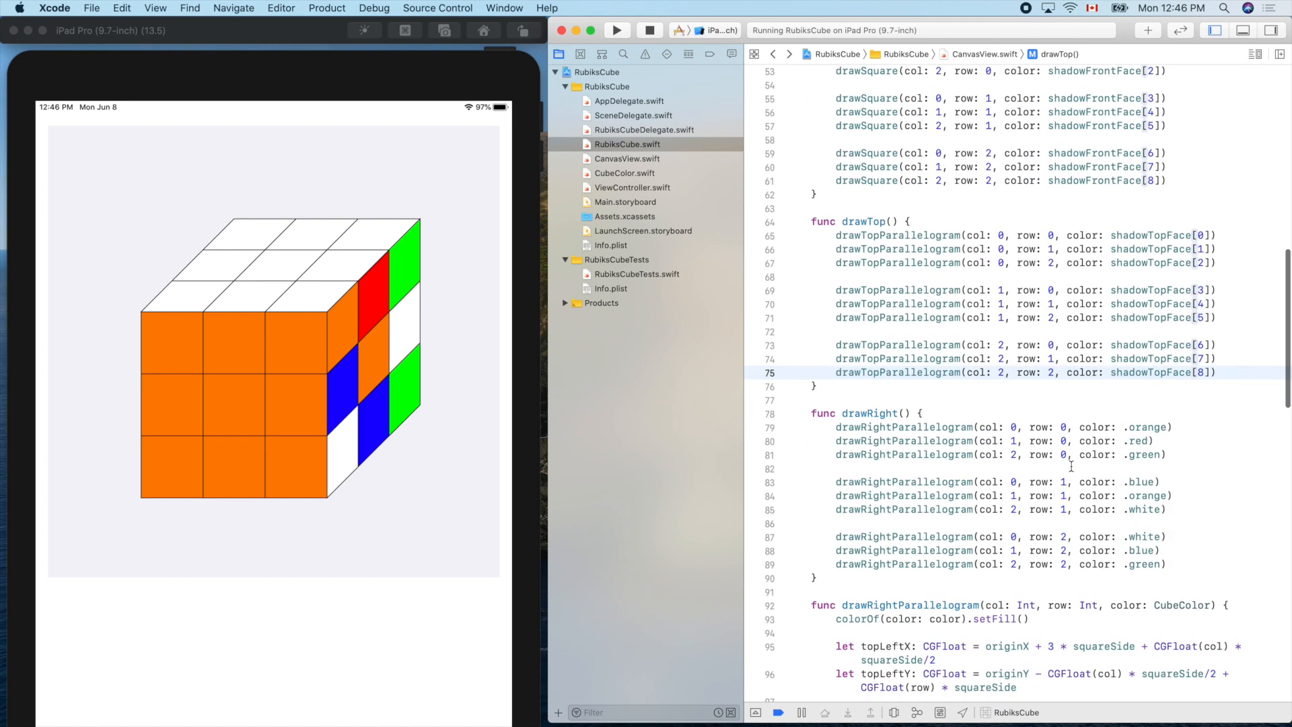
scroll(down, 3)
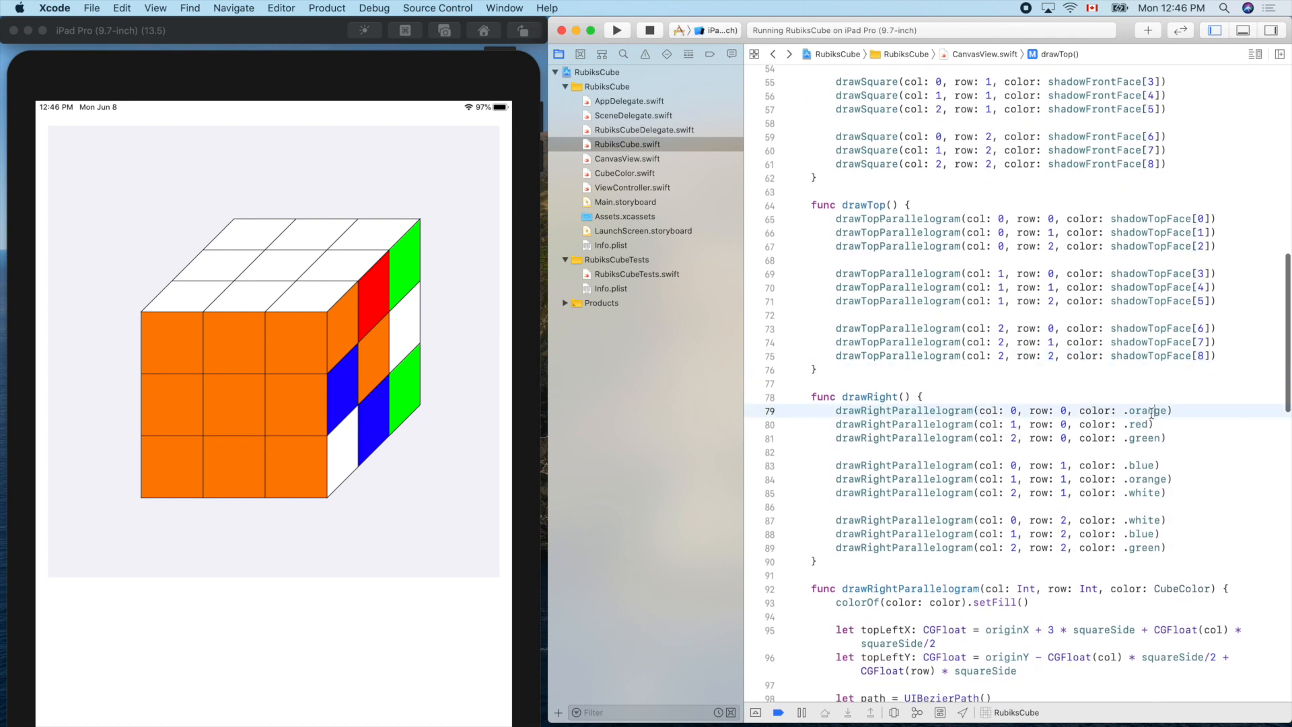
text(sh)
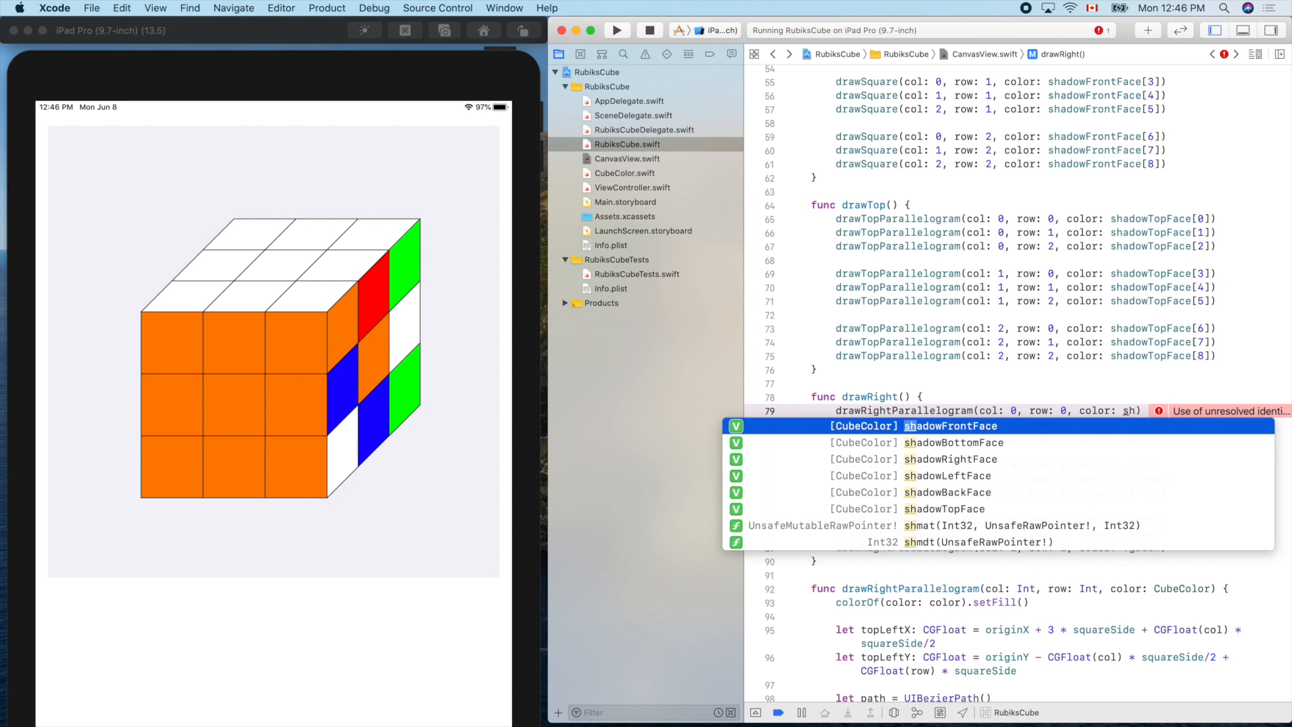
key(Down)
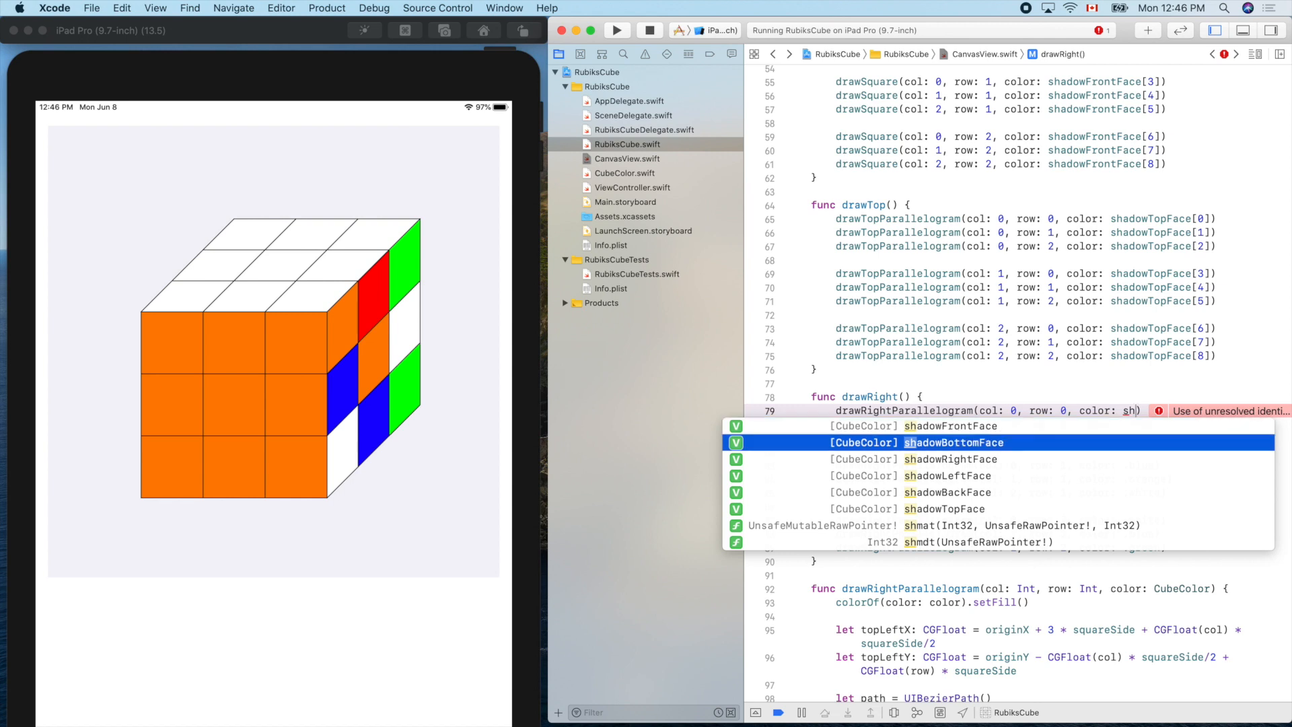
key(Down)
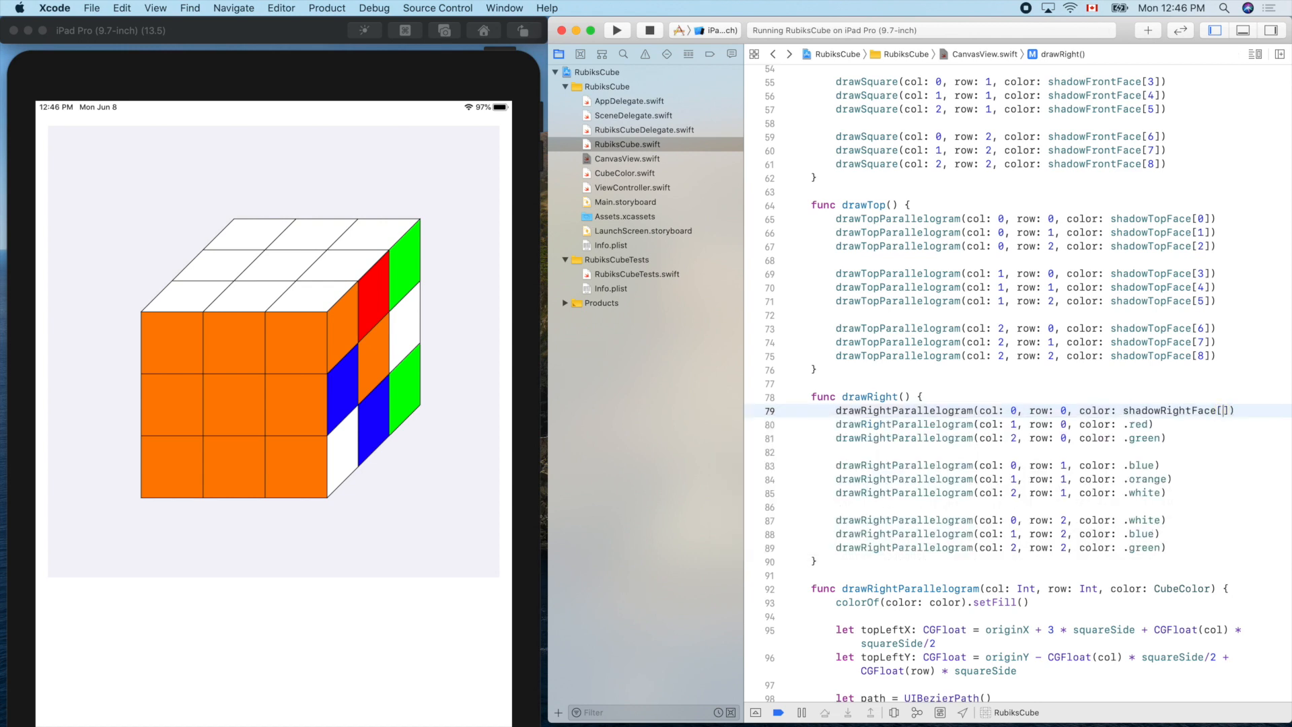
text(0)
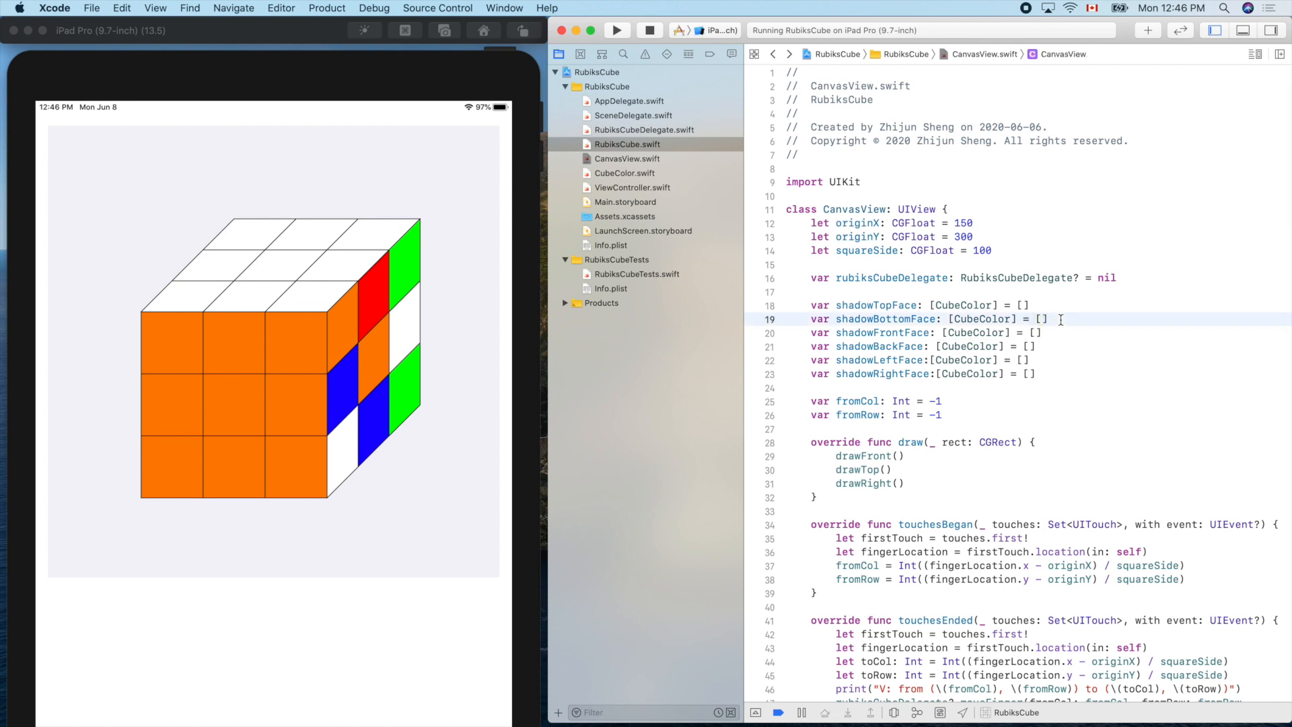
key(cmd+/)
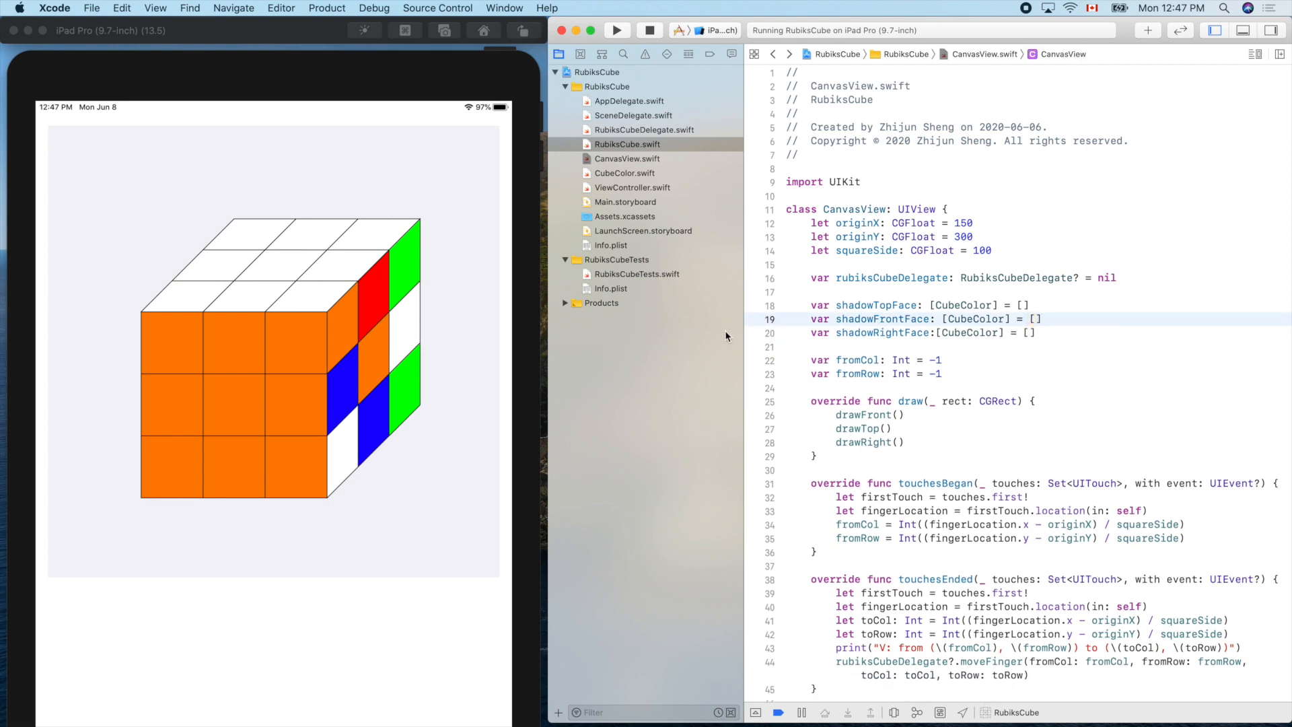
mouse_move(646, 231)
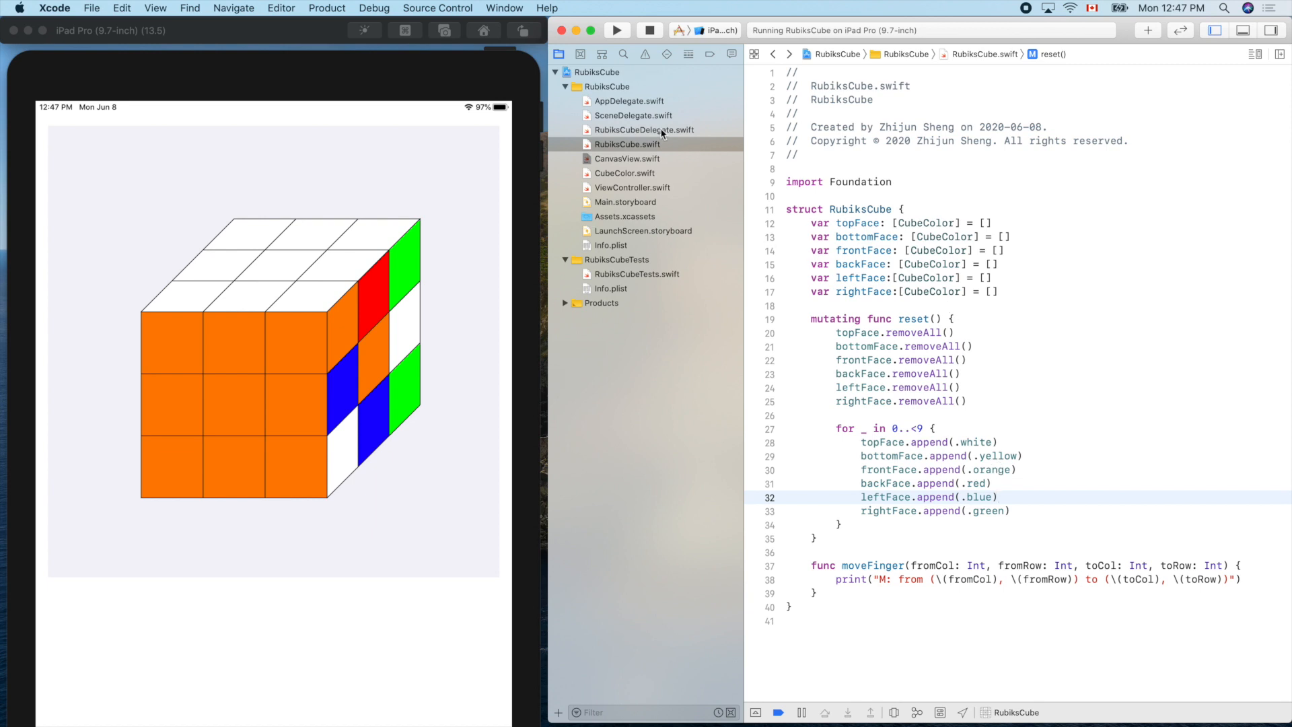
Step: Delete the erroring shadowBottomFace, shadowBackFace and shadowLeftFace assignments from updateShadow
click(633, 188)
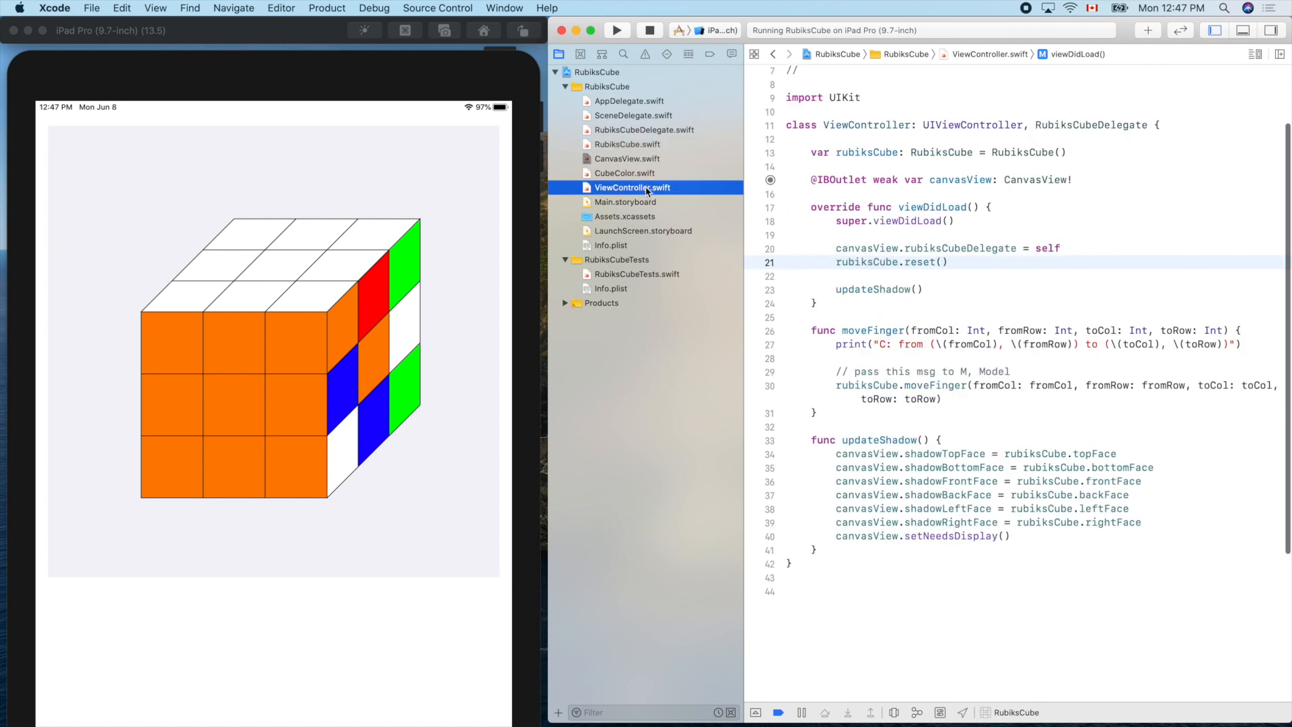
double_click(1049, 481)
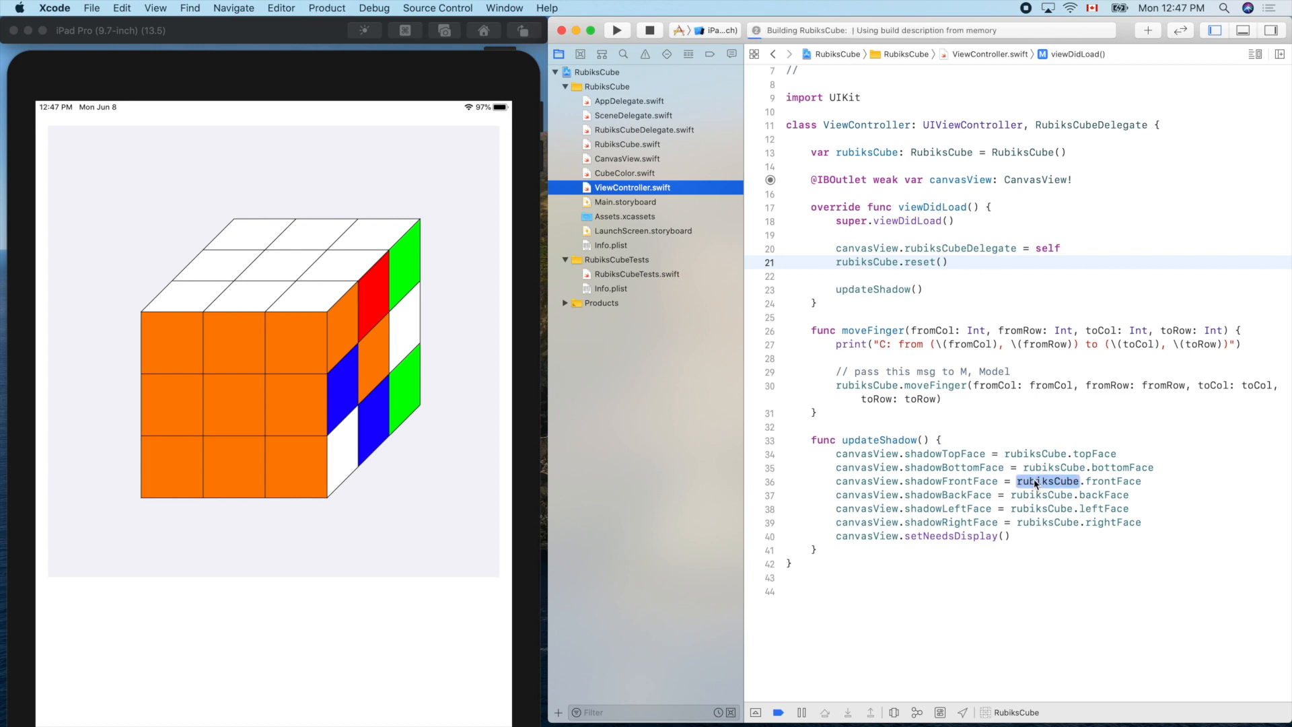
click(617, 30)
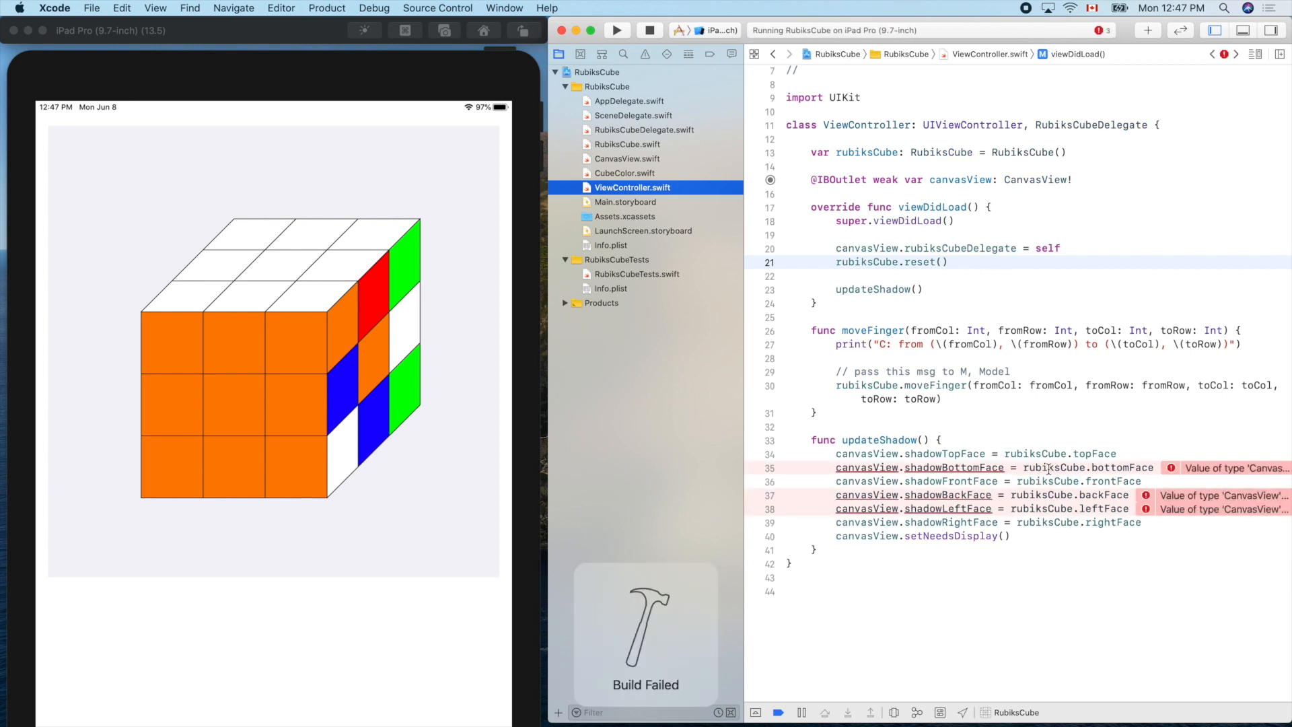
double_click(1053, 467)
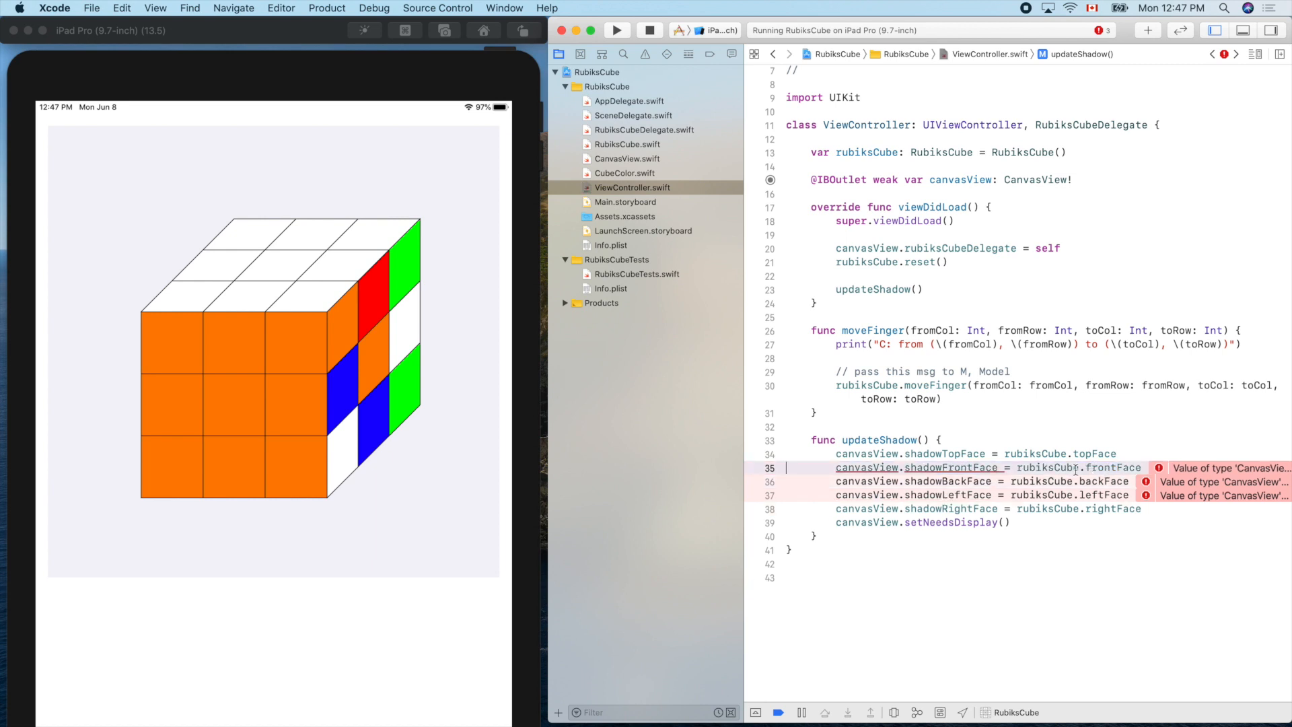
click(1049, 467)
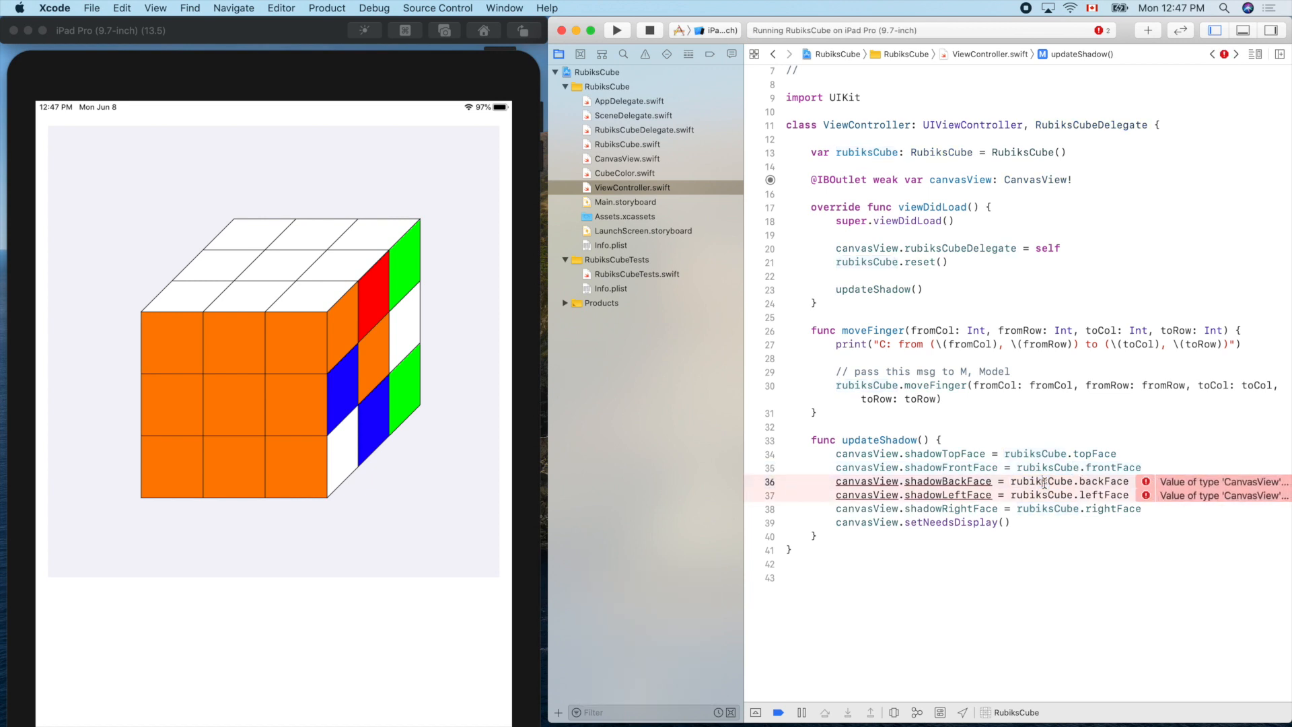
click(1044, 481)
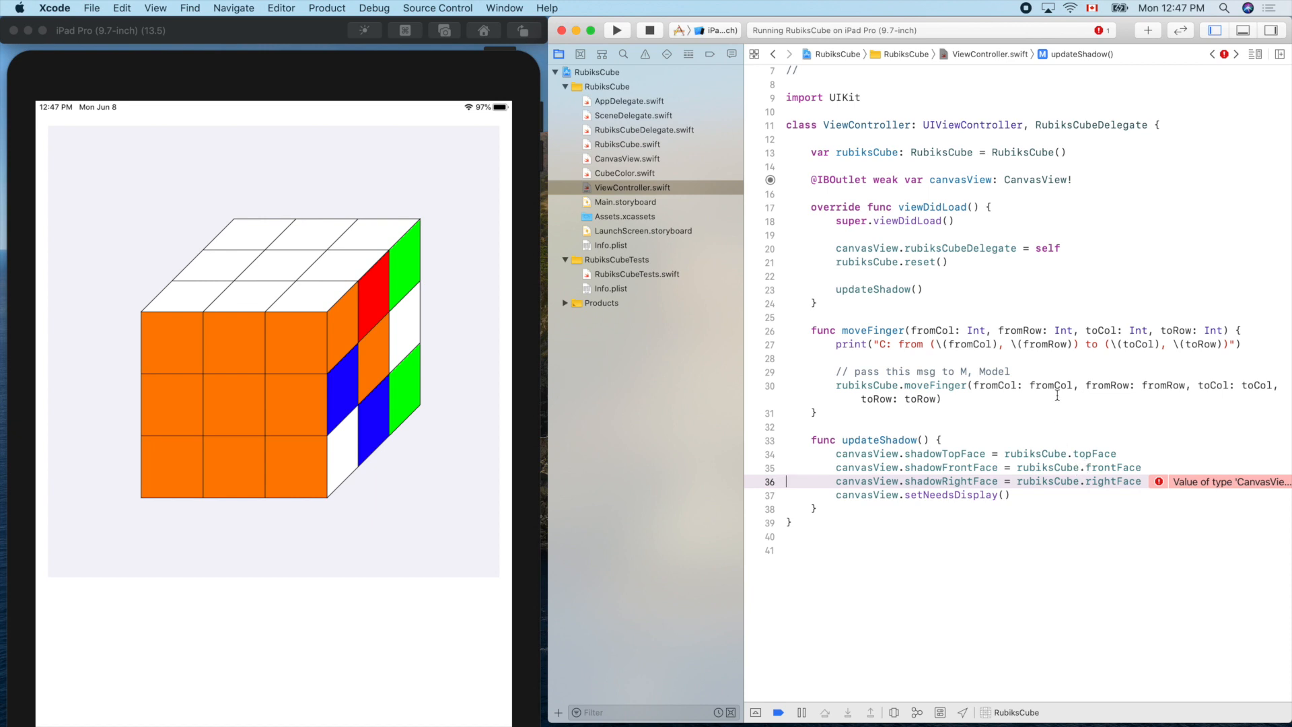
mouse_move(672, 170)
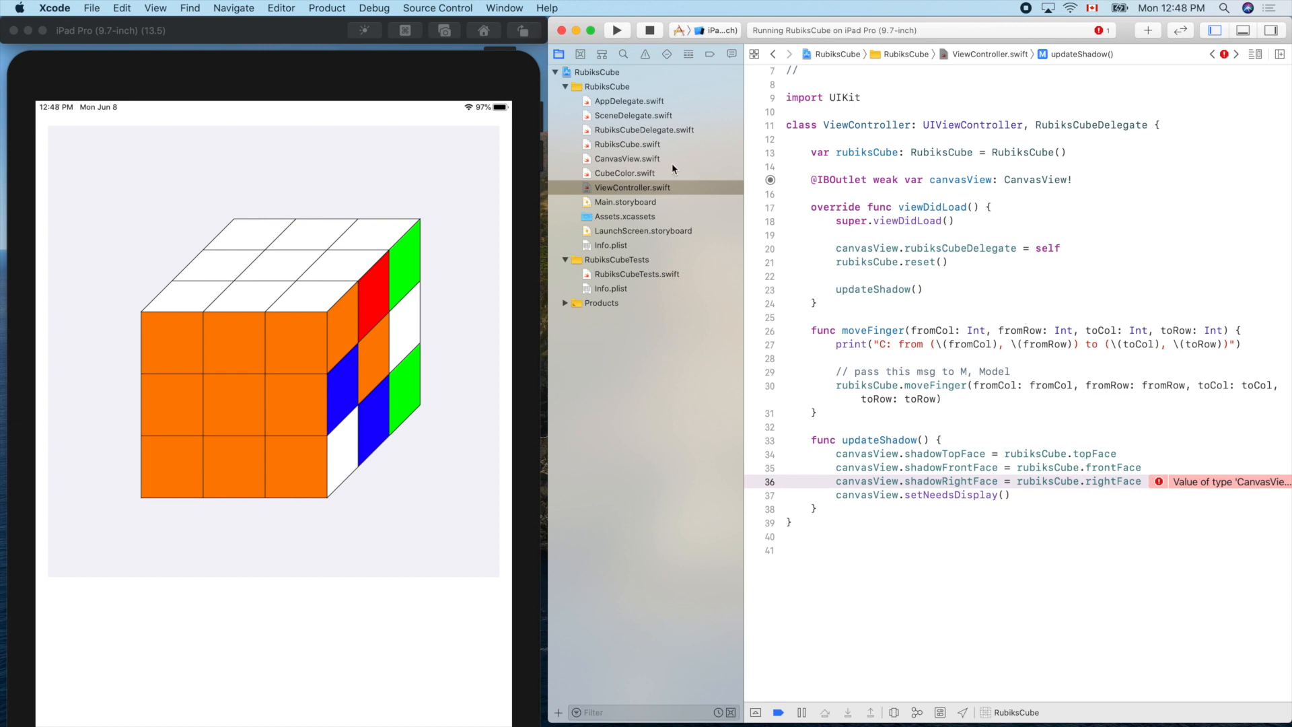
Step: In CanvasView.swift's drawRight, replace hardcoded red and green colours with shadowRightFace[1], [4] and [5]
click(628, 159)
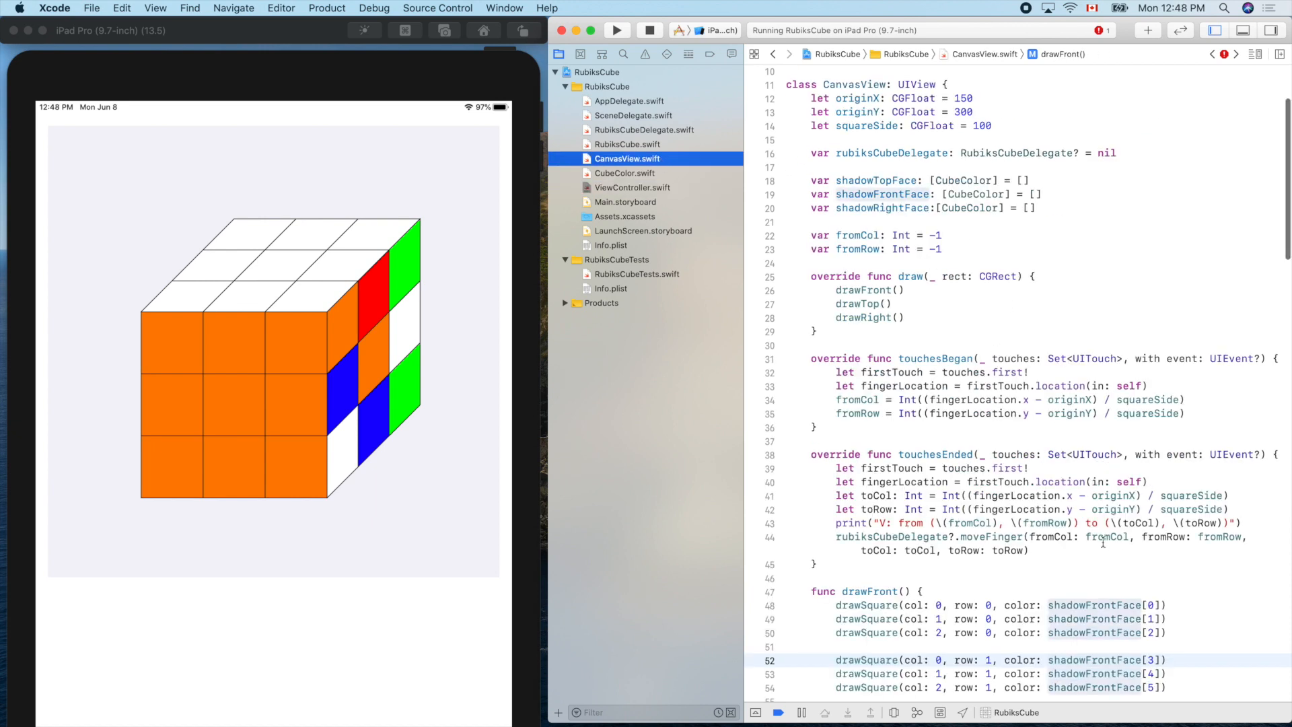
scroll(down, 3)
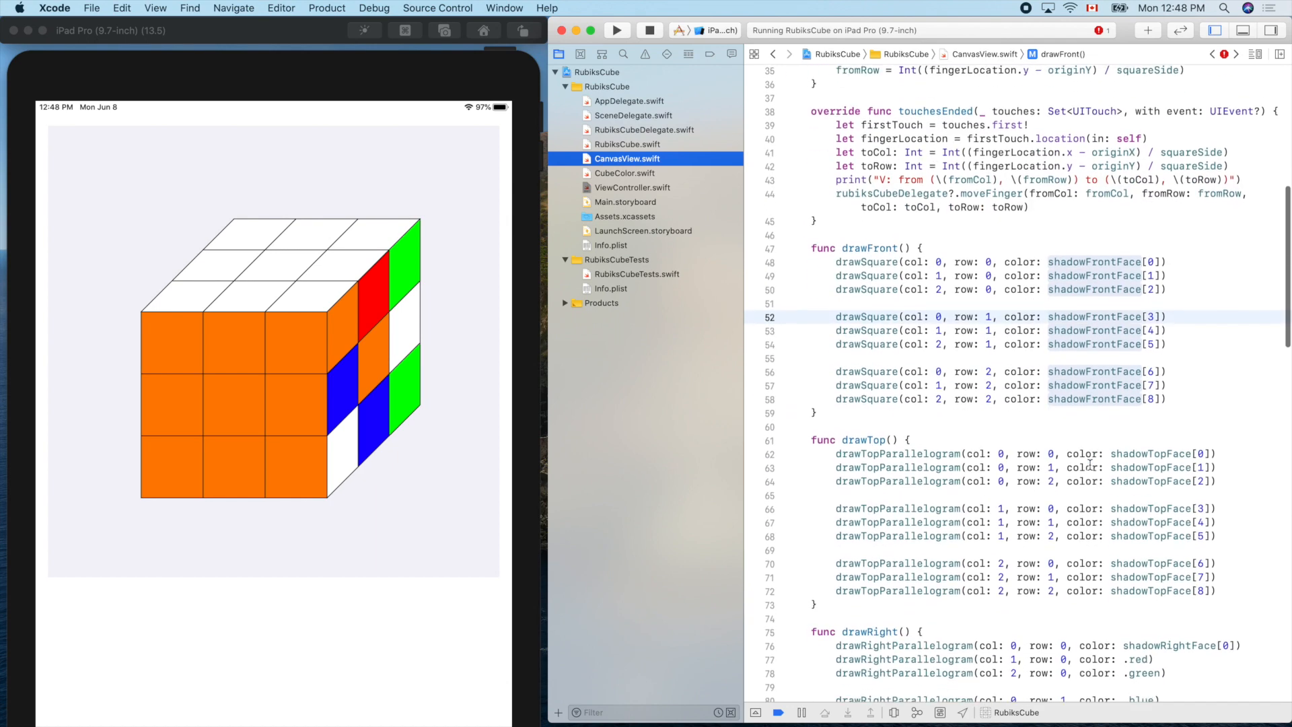
scroll(down, 3)
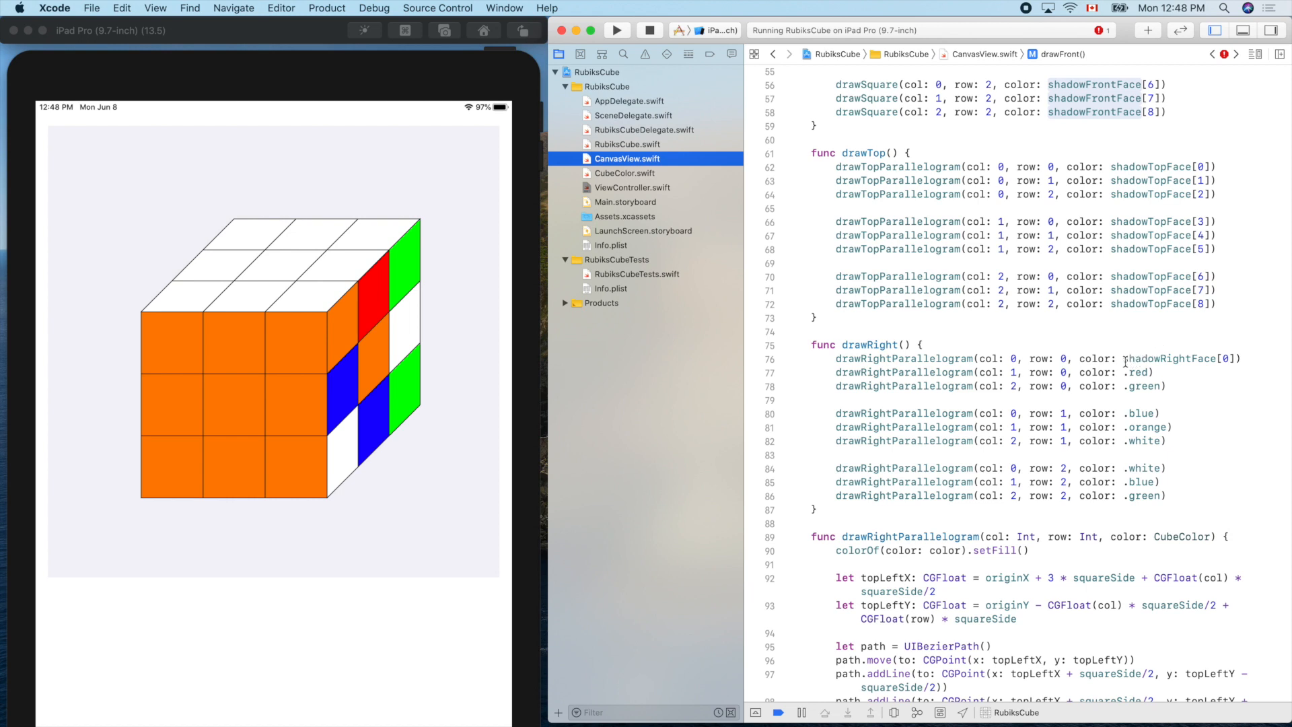
double_click(1170, 358)
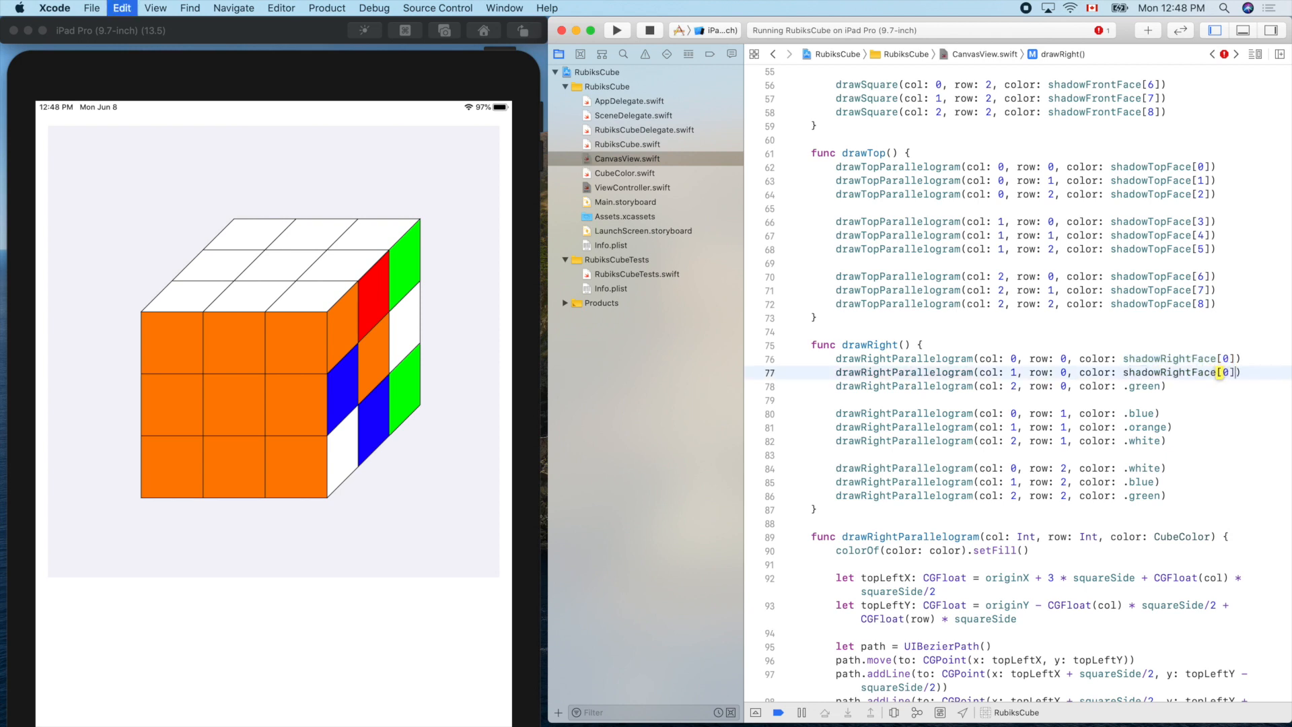
text(1)
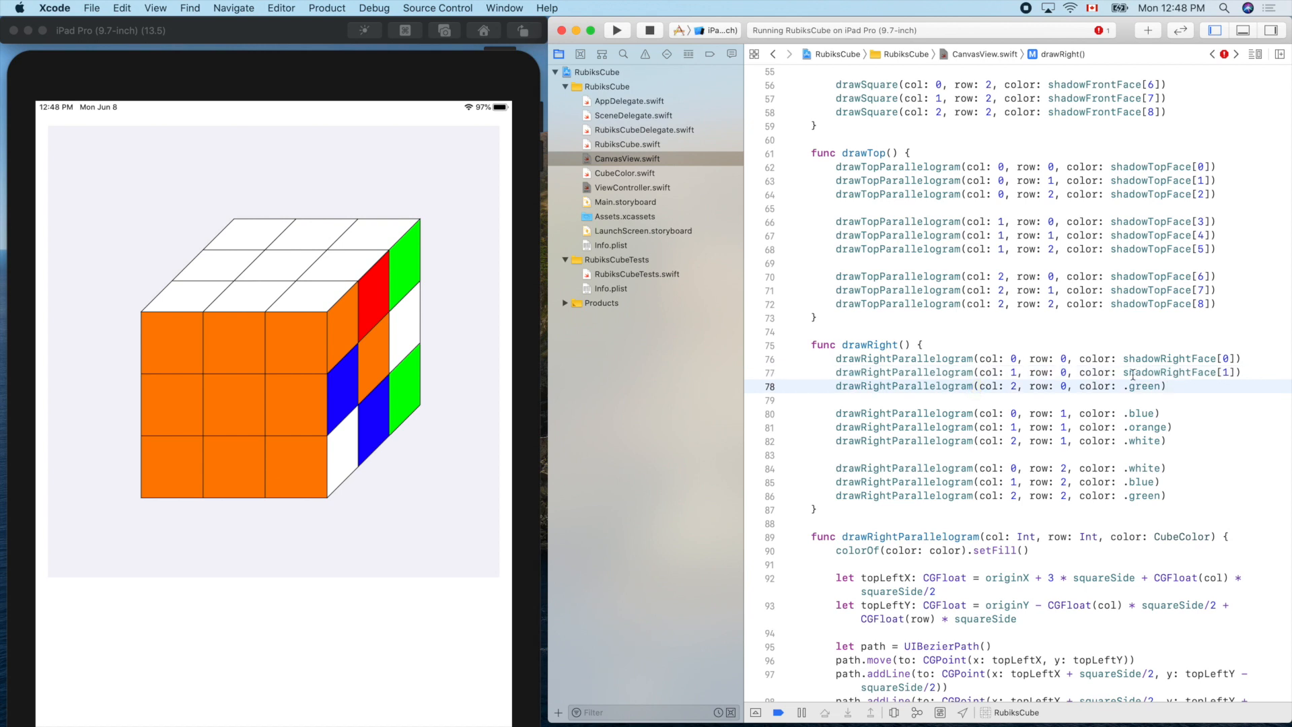
double_click(1144, 385)
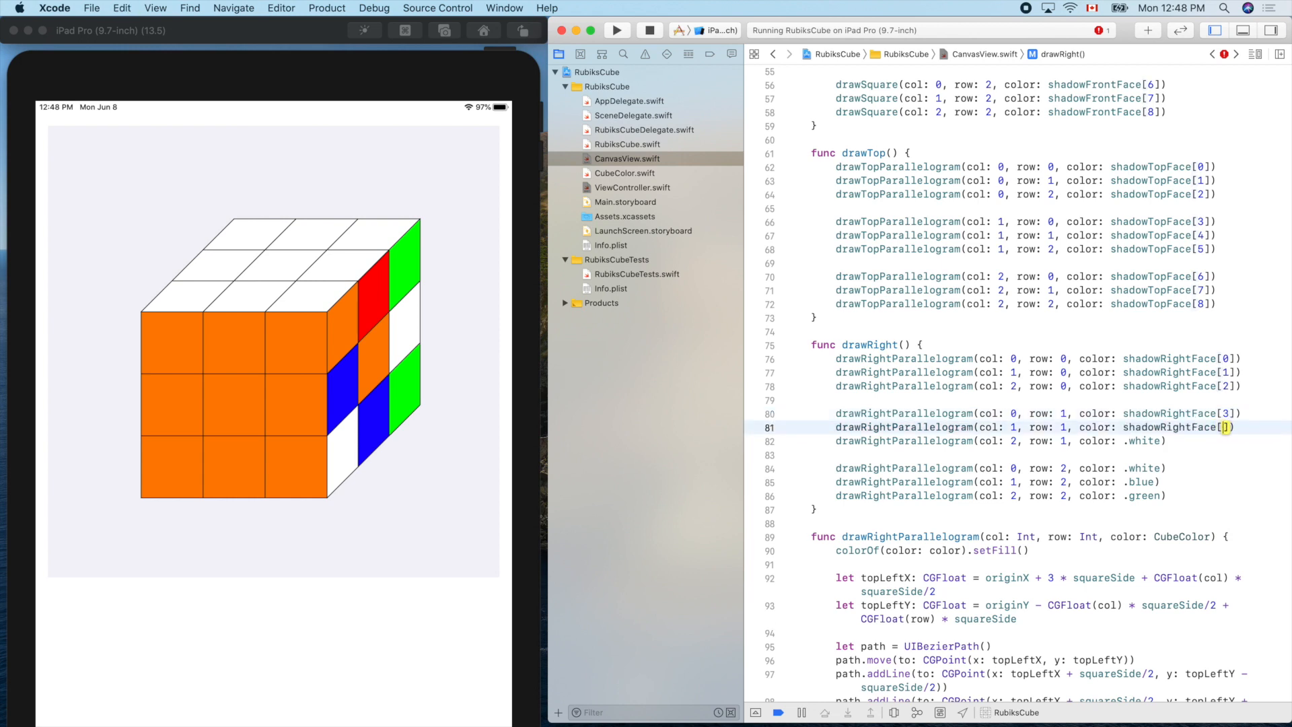
text(4)
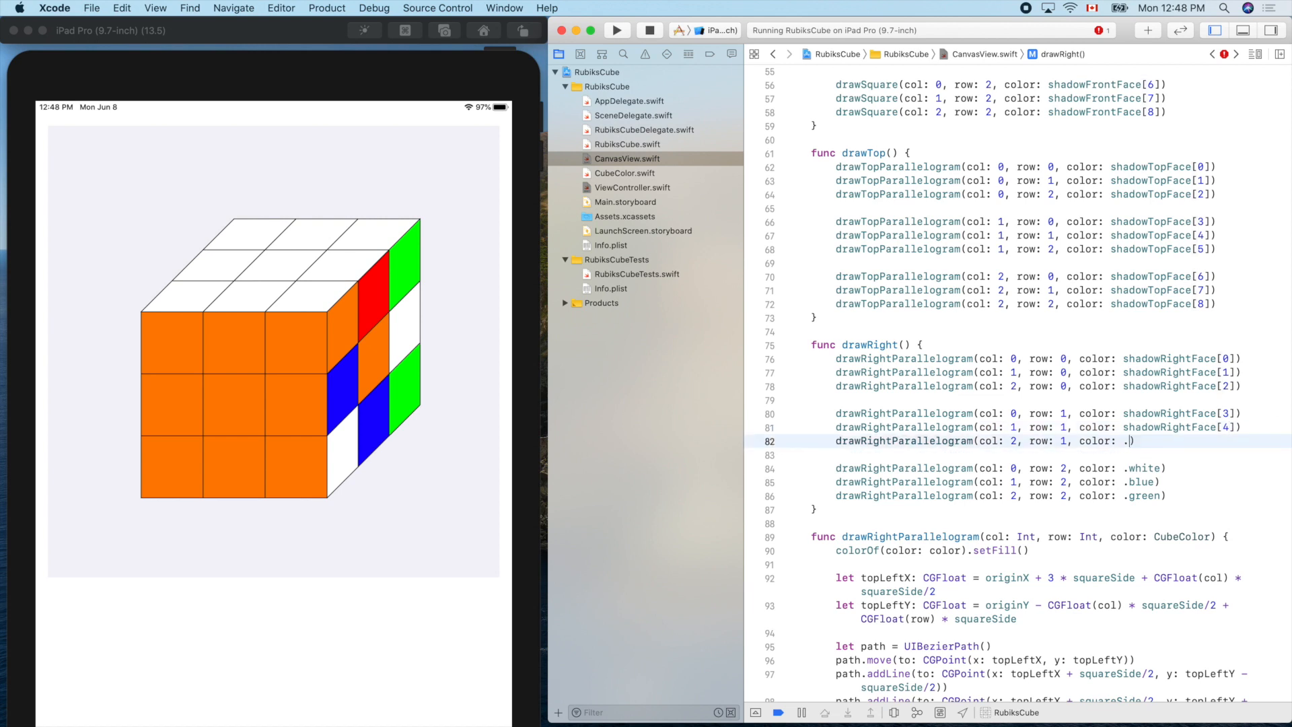
text(shadowRightFace[5])
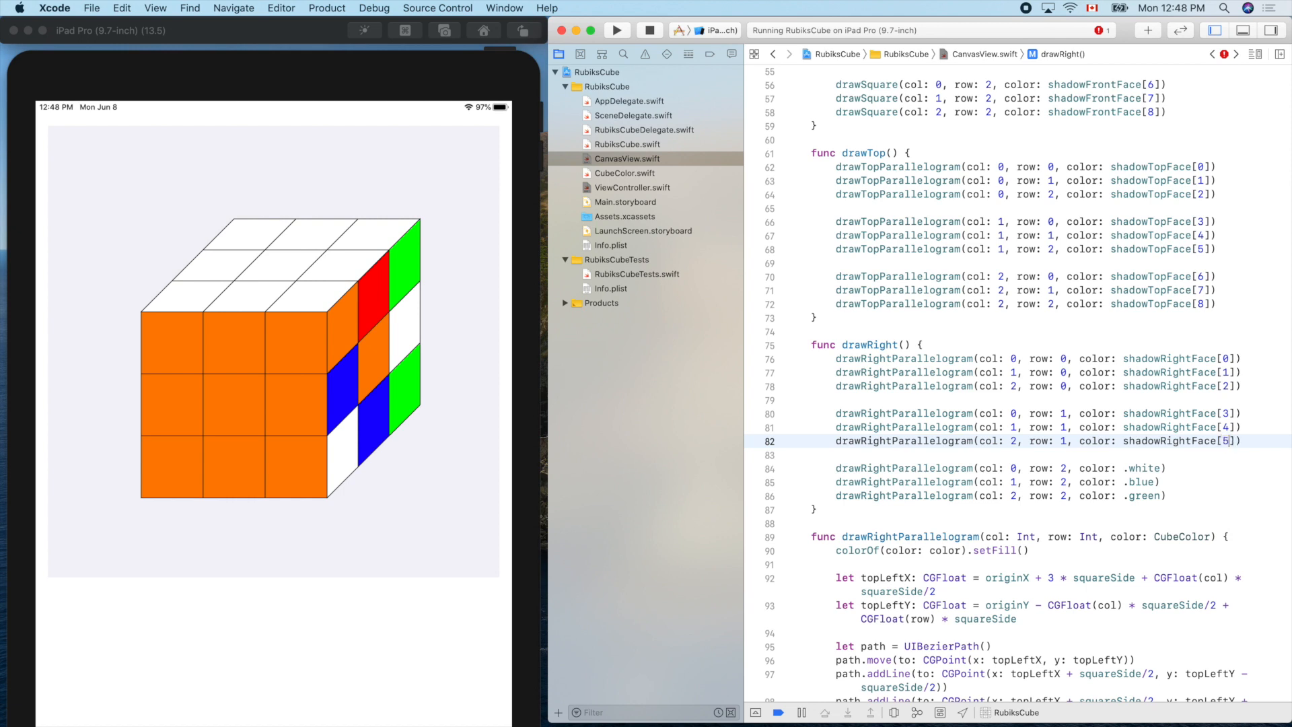
Step: Replace the remaining hardcoded white colours with shadowRightFace[6], [0] and [8]
double_click(1144, 469)
text(shadowRightFace[)
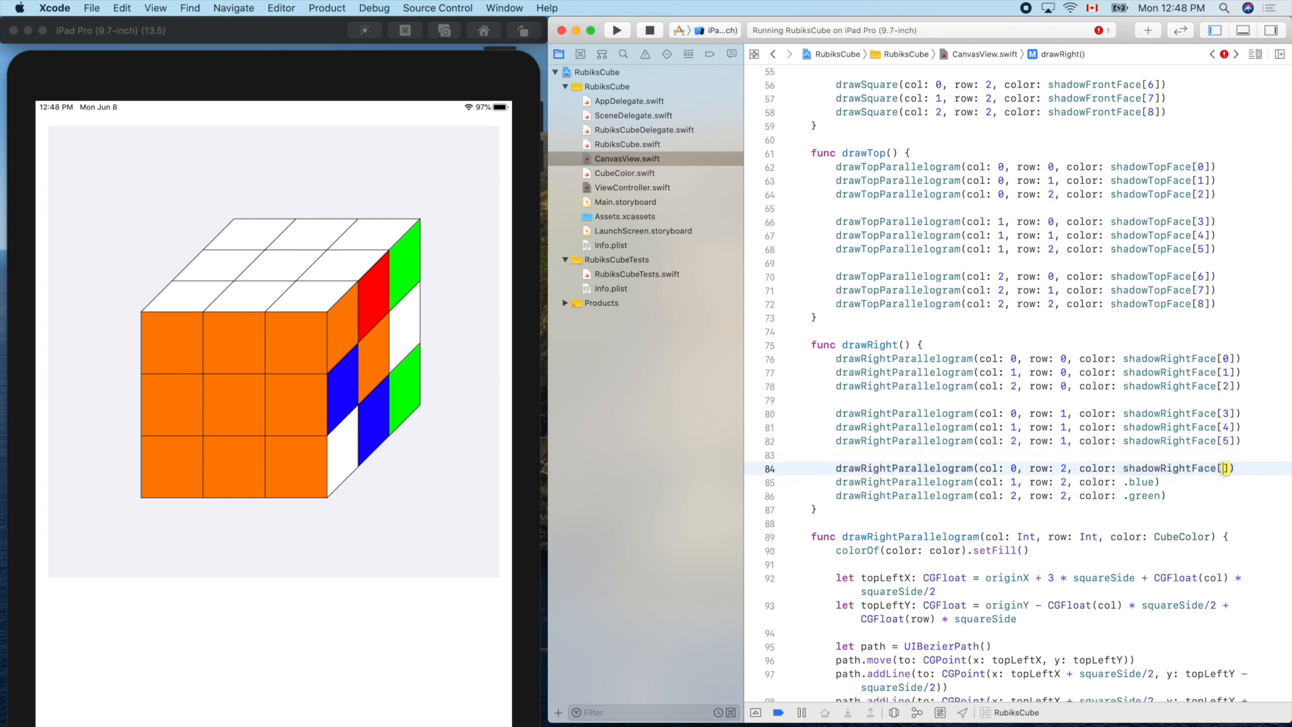
text(6)
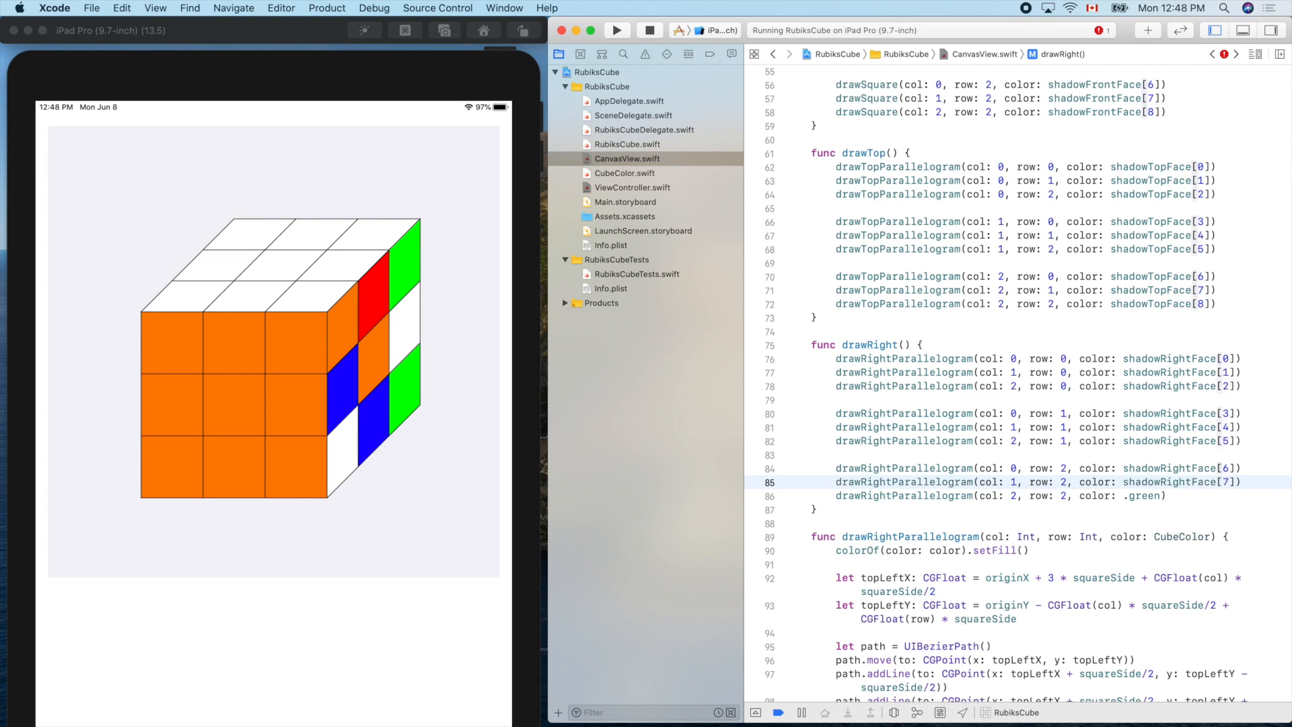
text(shadowRightFace[0])
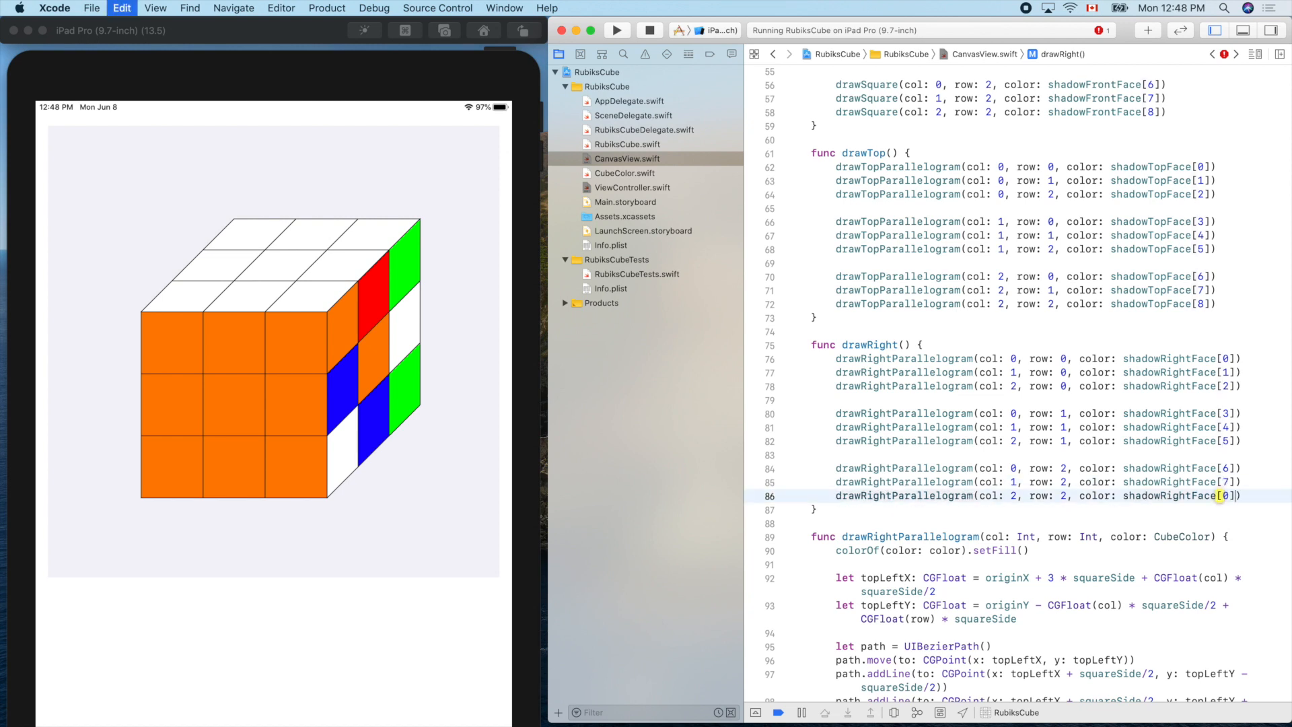
text(8)
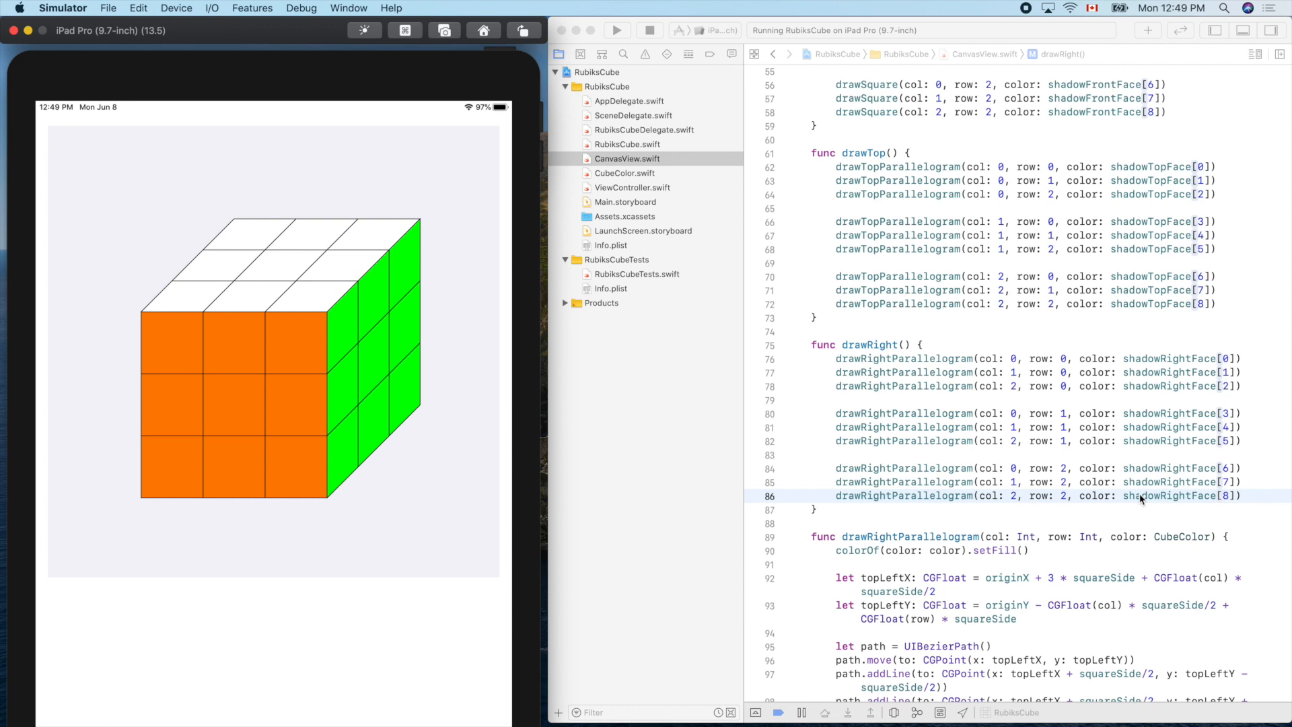
mouse_move(1025, 11)
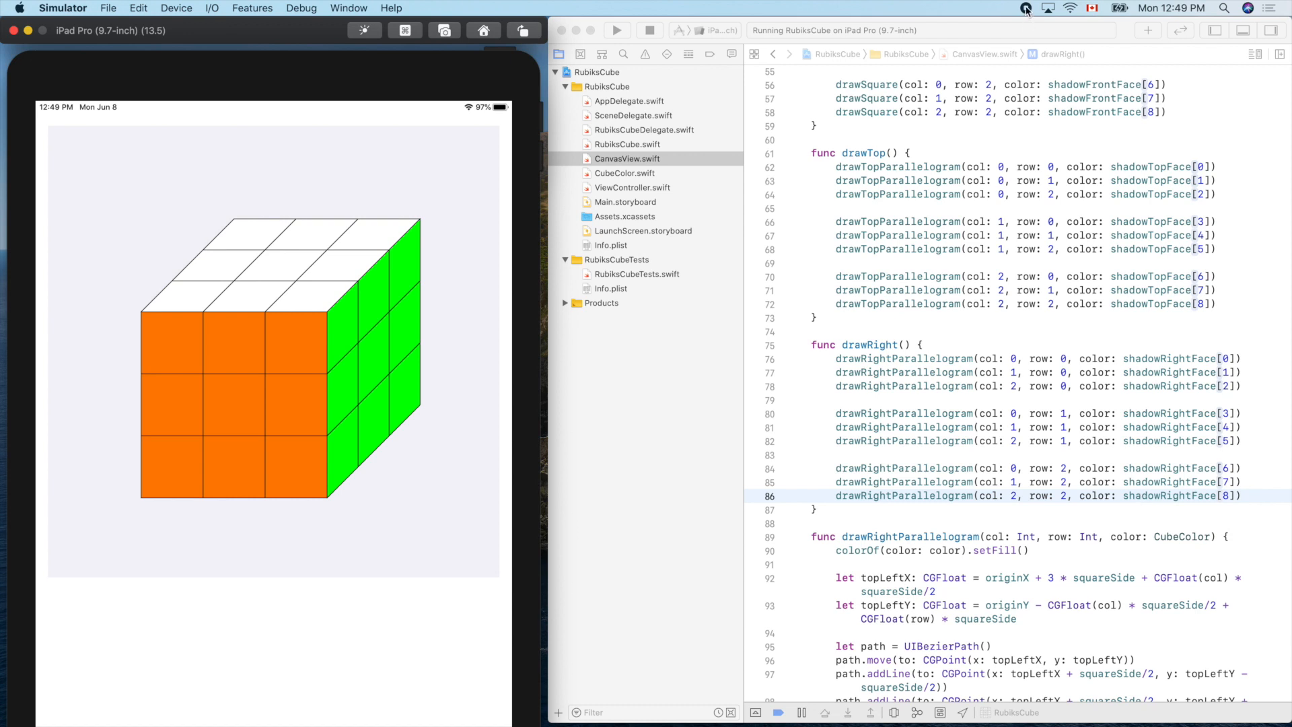